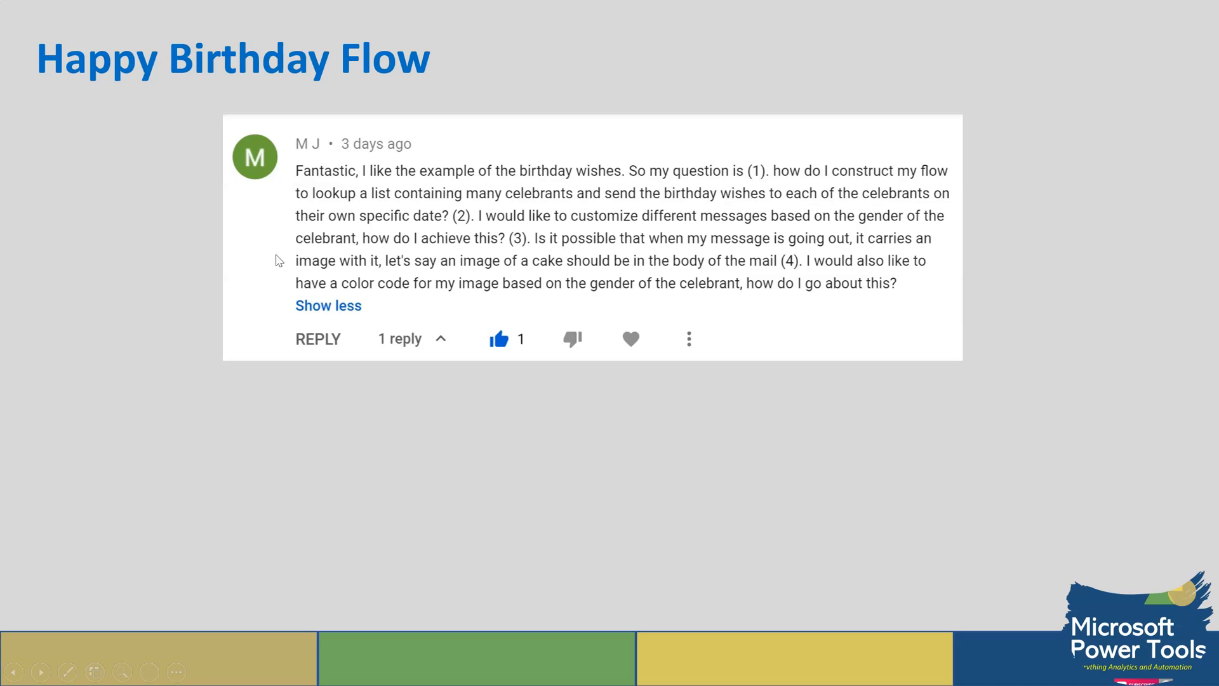
mouse_move(414, 183)
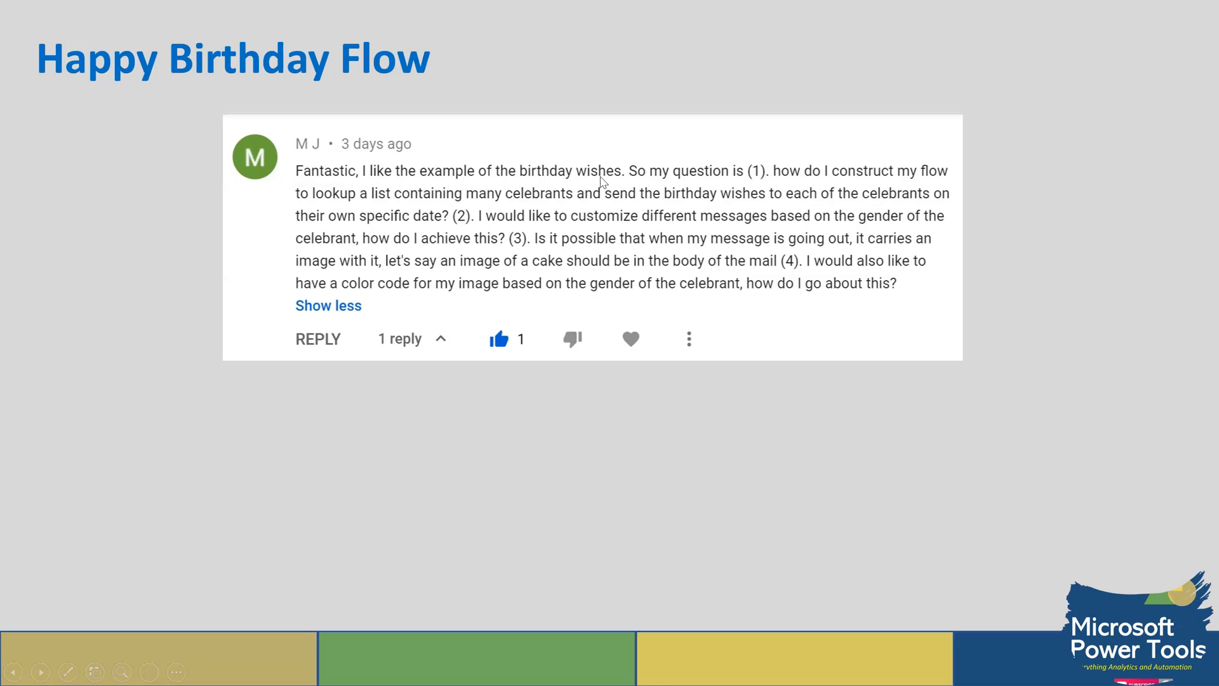
mouse_move(839, 185)
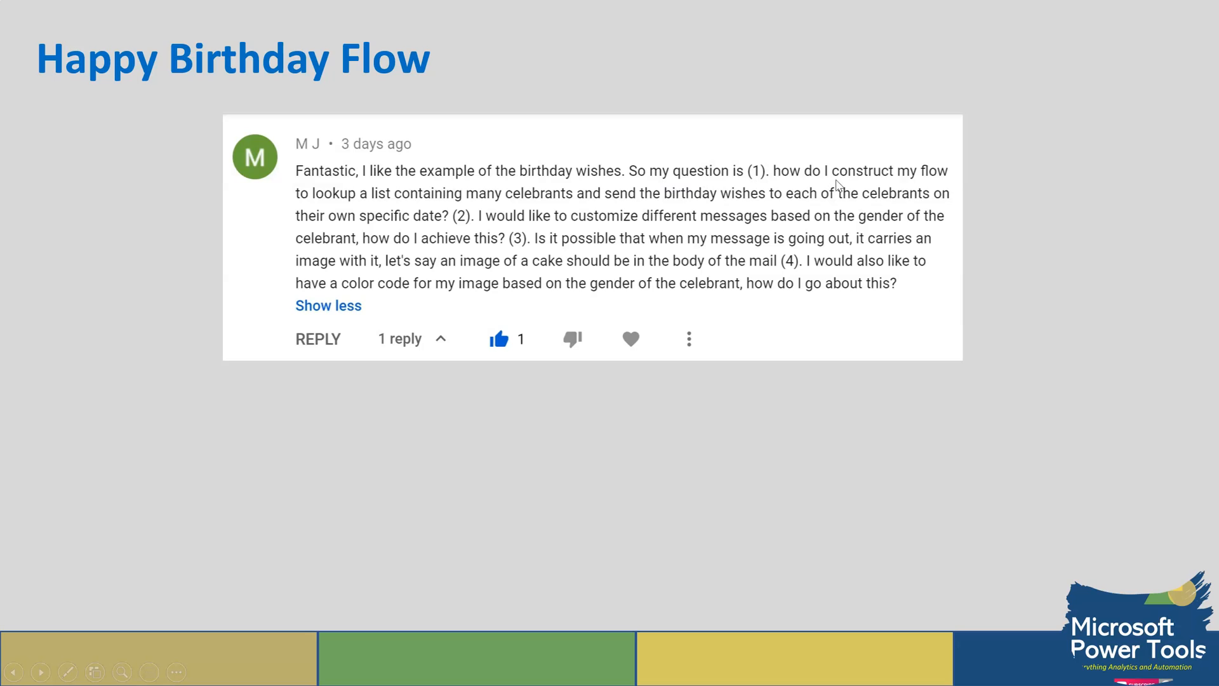
mouse_move(382, 203)
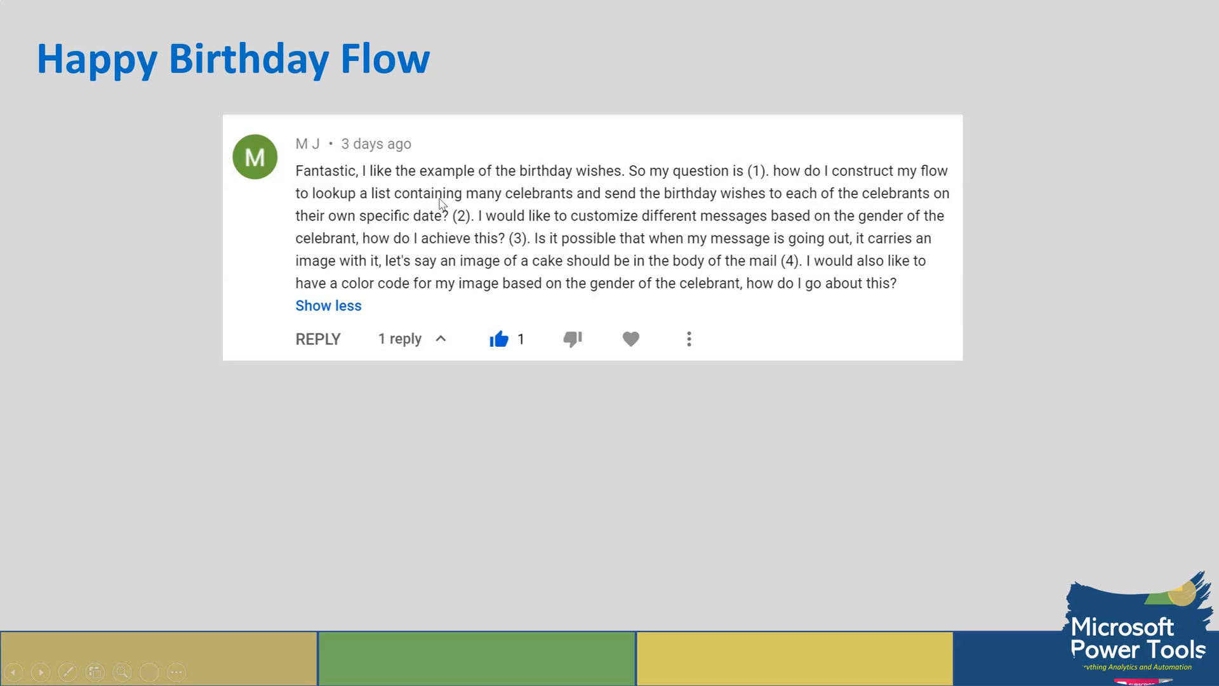
mouse_move(449, 205)
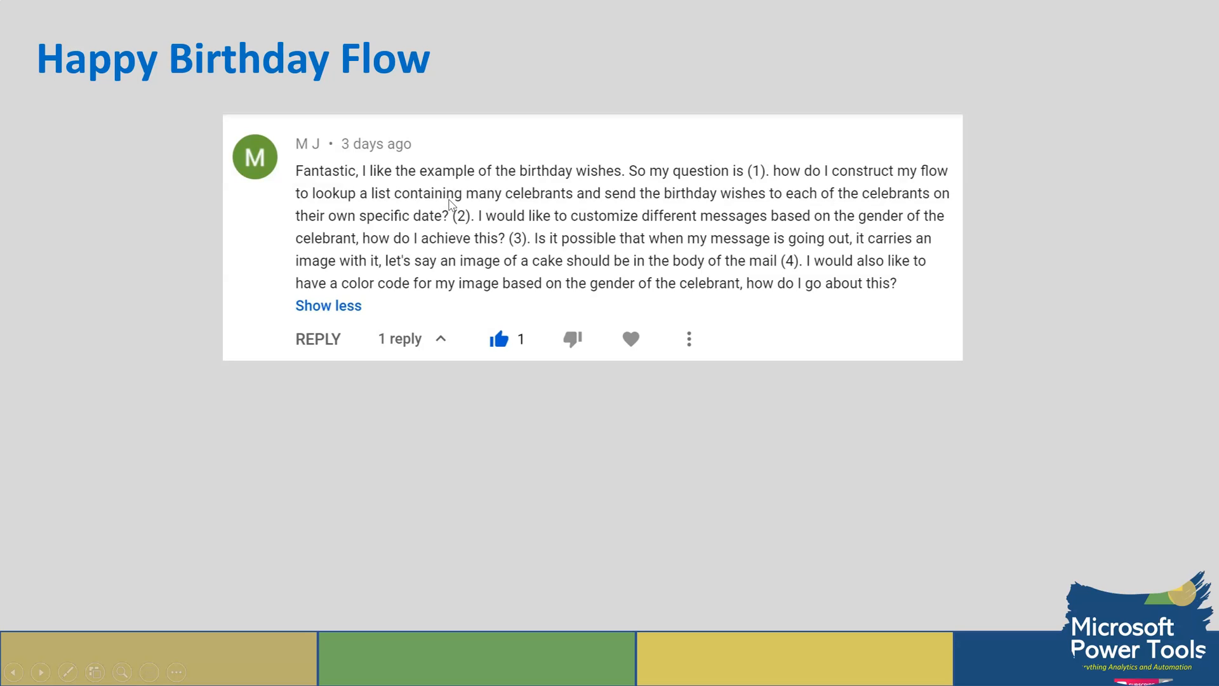
mouse_move(438, 225)
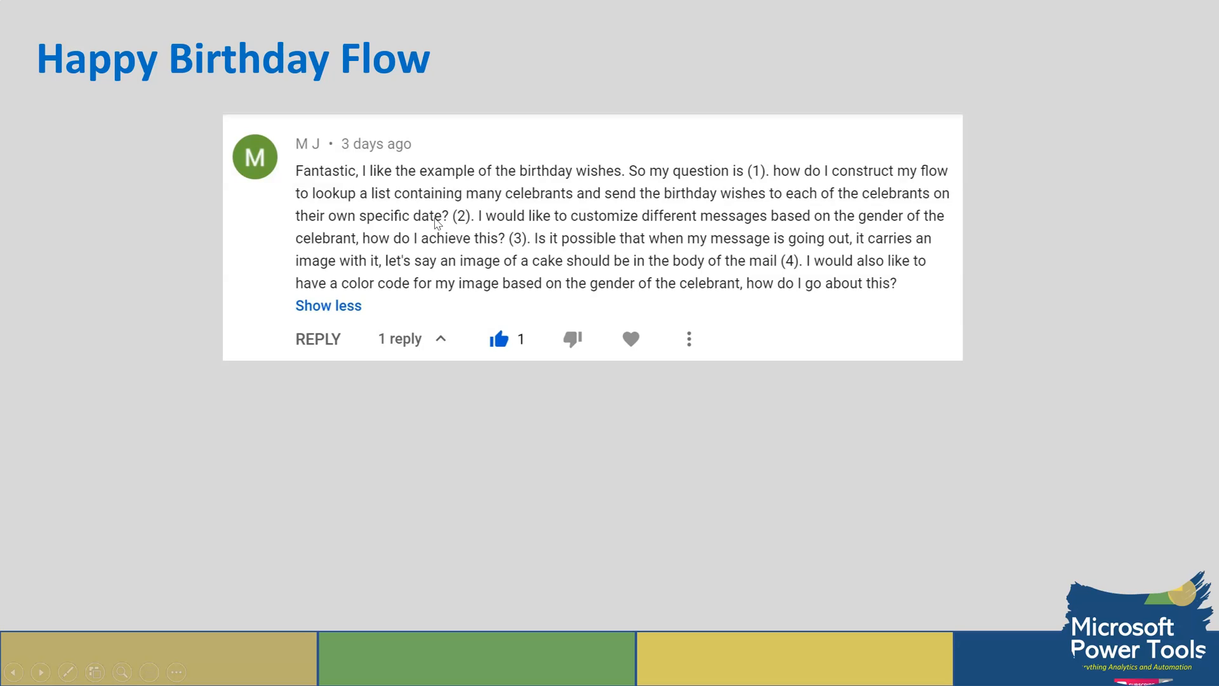
mouse_move(466, 228)
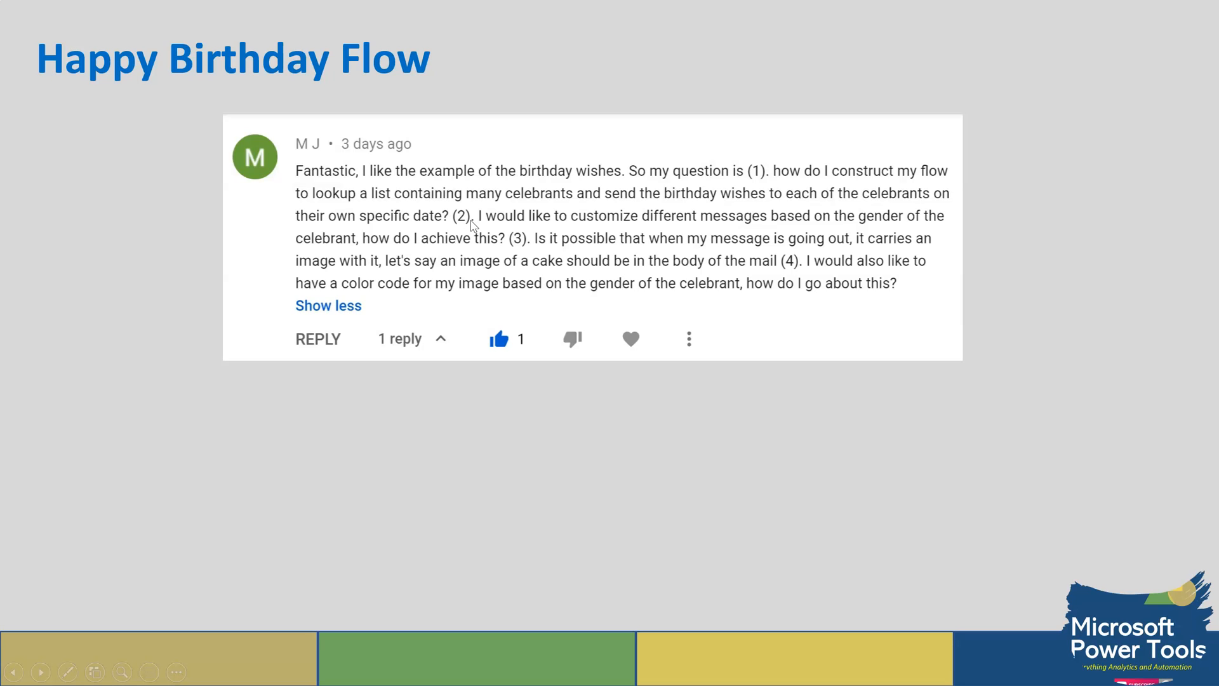
mouse_move(472, 226)
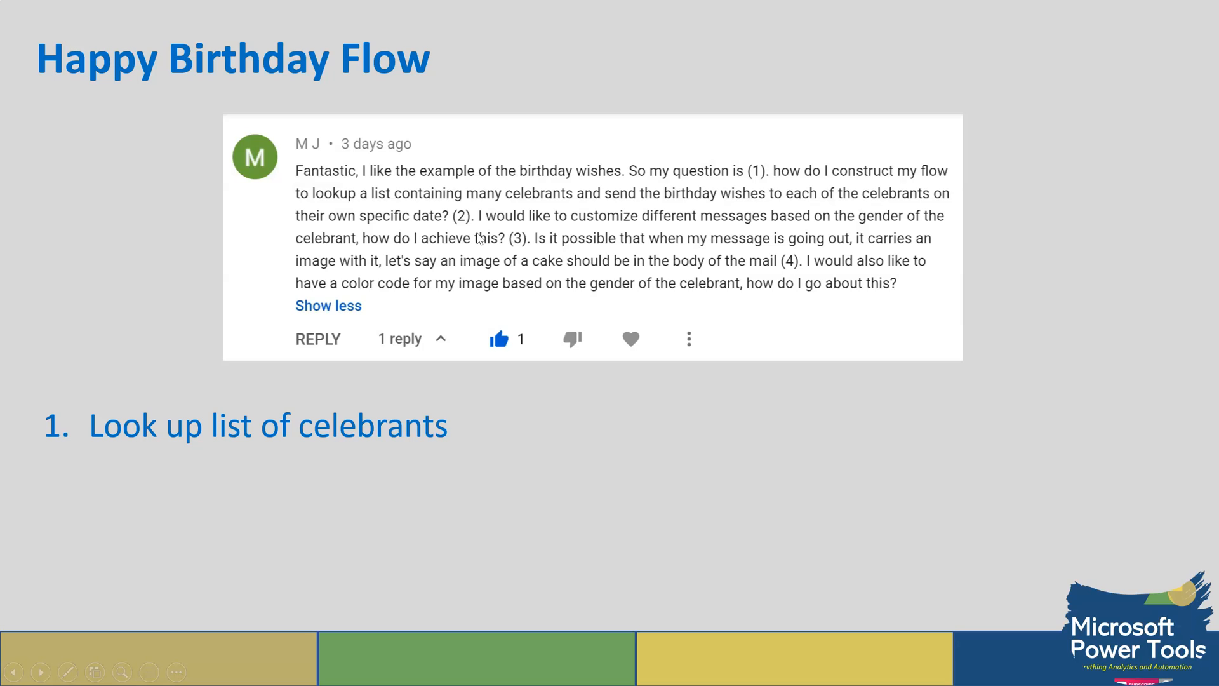
mouse_move(475, 244)
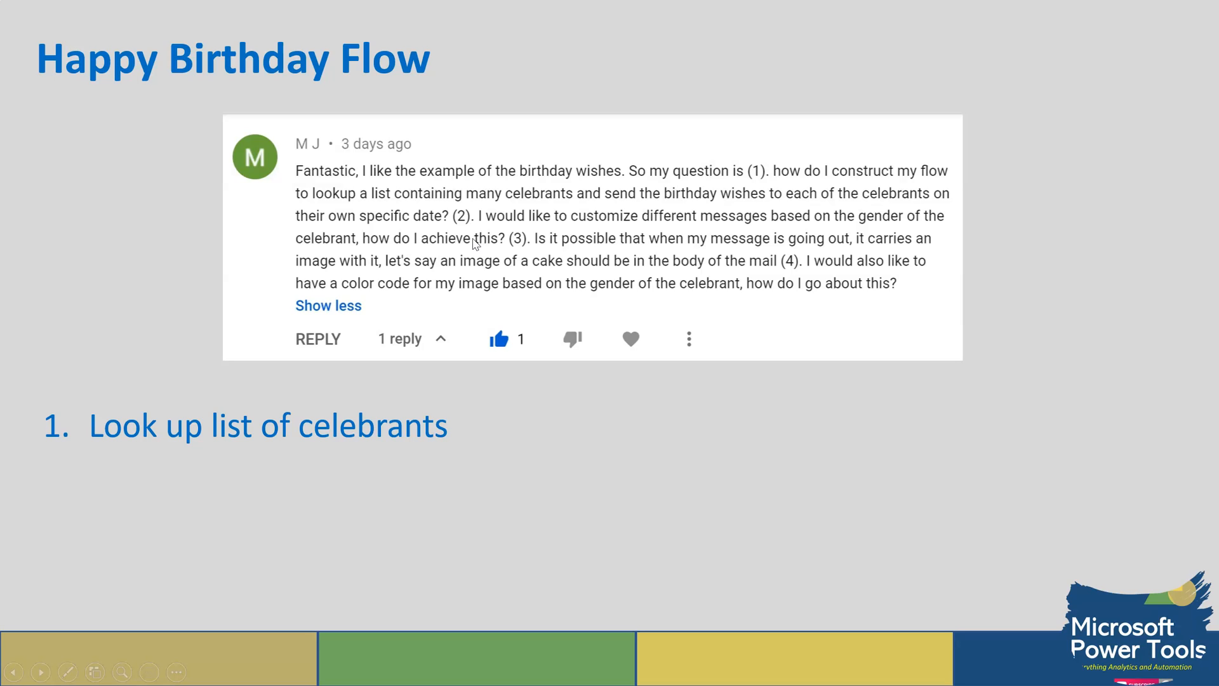
- Advance the slide to reveal the plan points starting with '1. Look up list of celebrants'
left_click(12, 670)
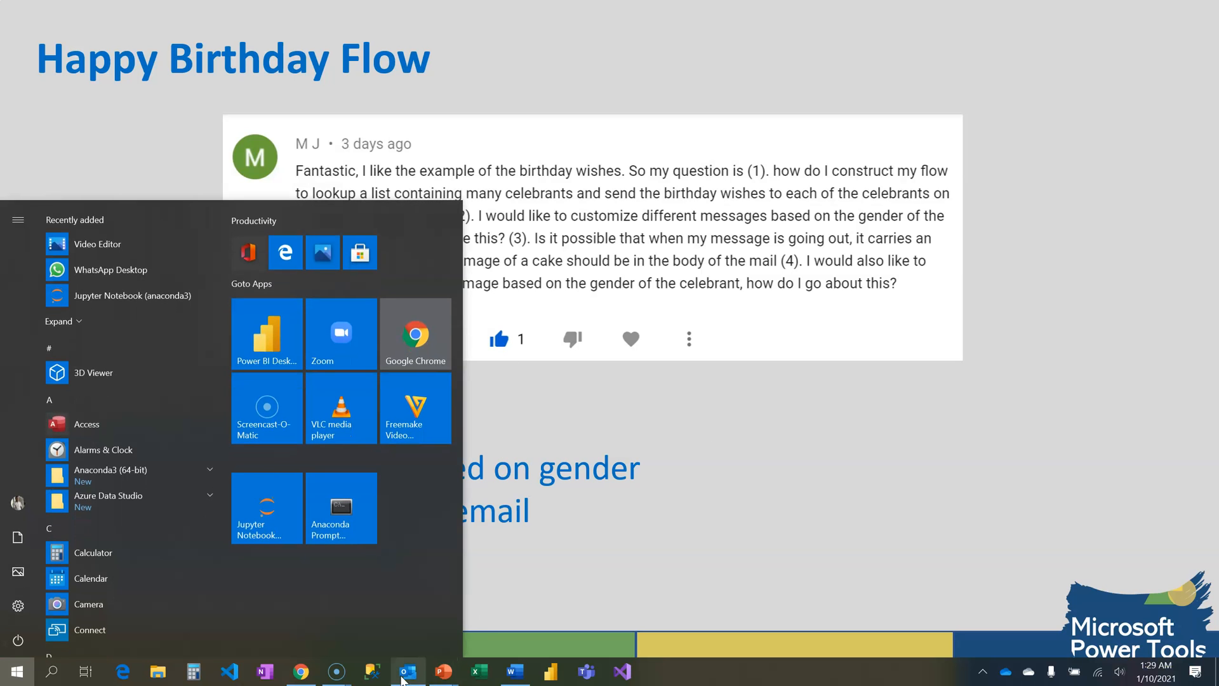
- Switch to the Word messages document and zoom to 130% to read the Male and Female drafts
left_click(512, 671)
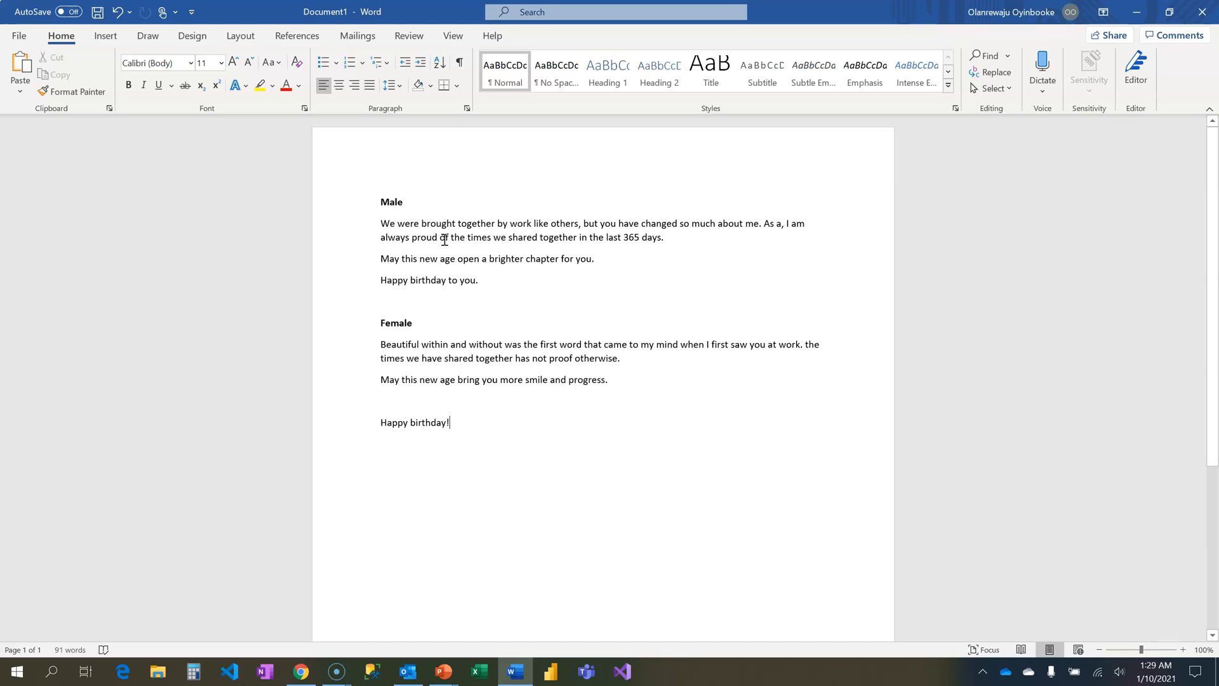
left_click(1182, 649)
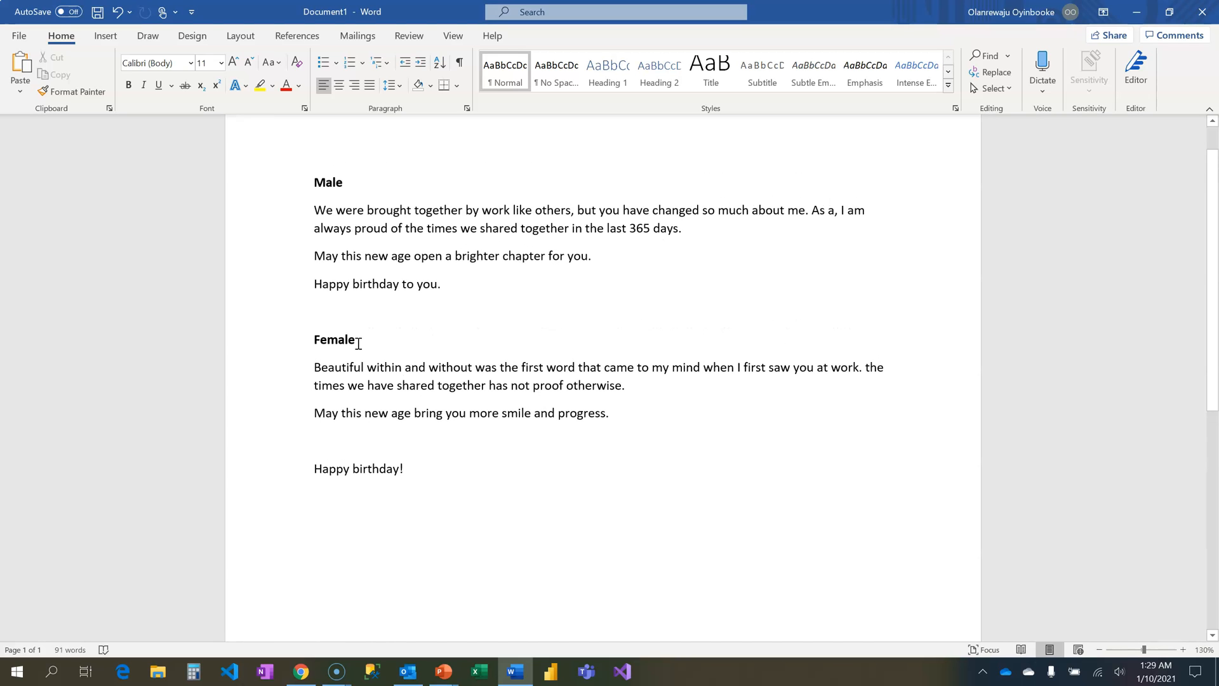
mouse_move(388, 561)
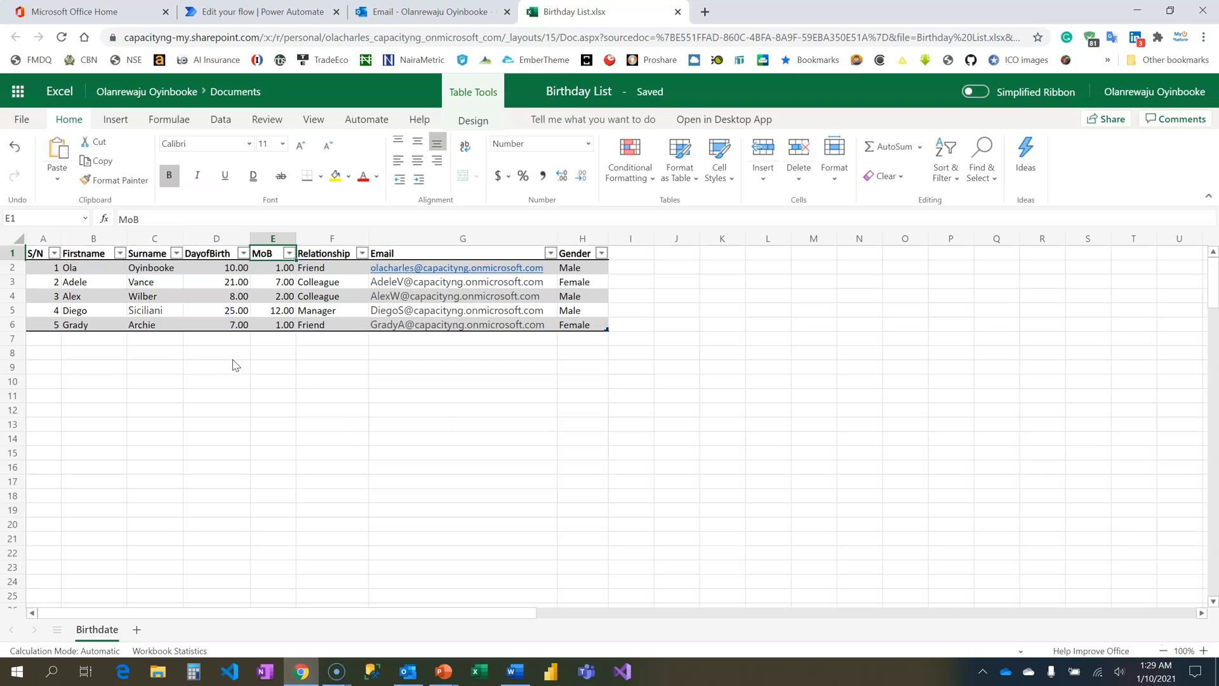
left_click(216, 351)
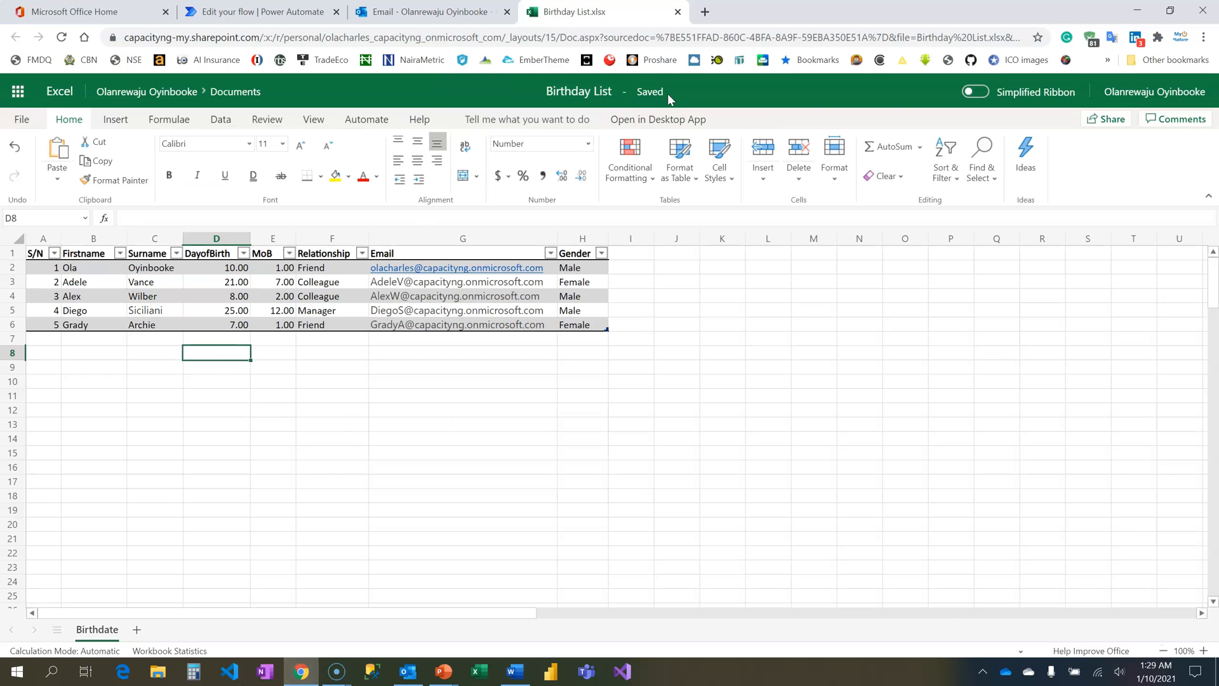
mouse_move(488, 422)
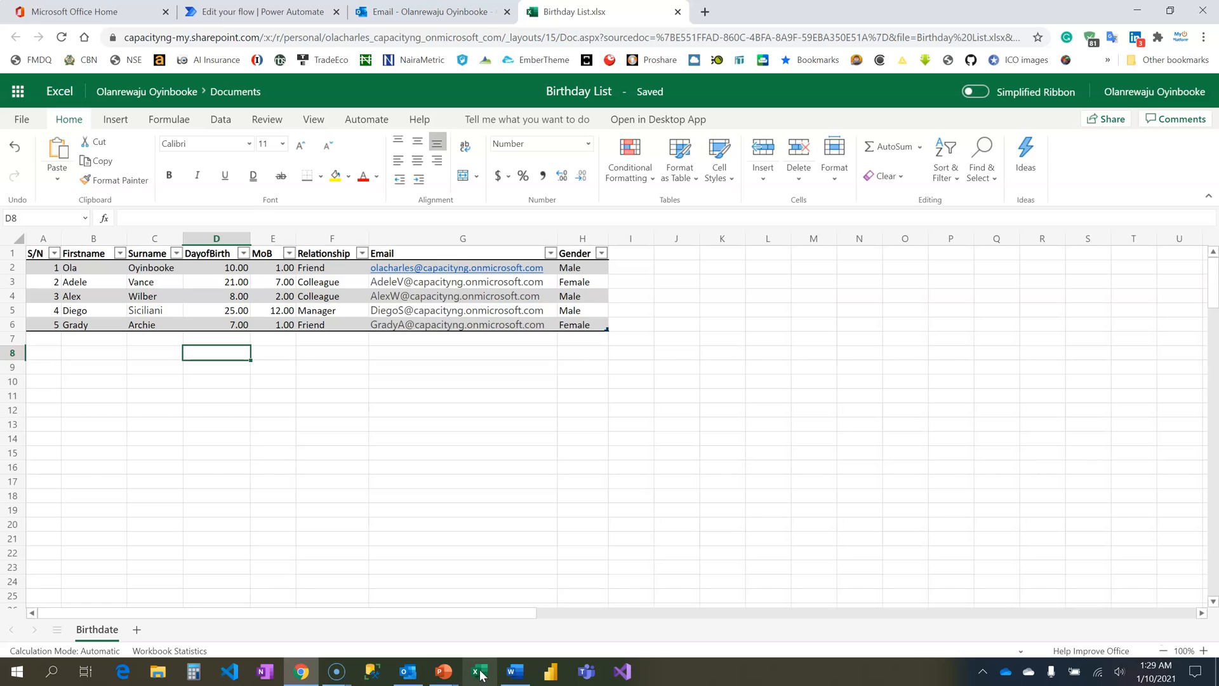
mouse_move(480, 665)
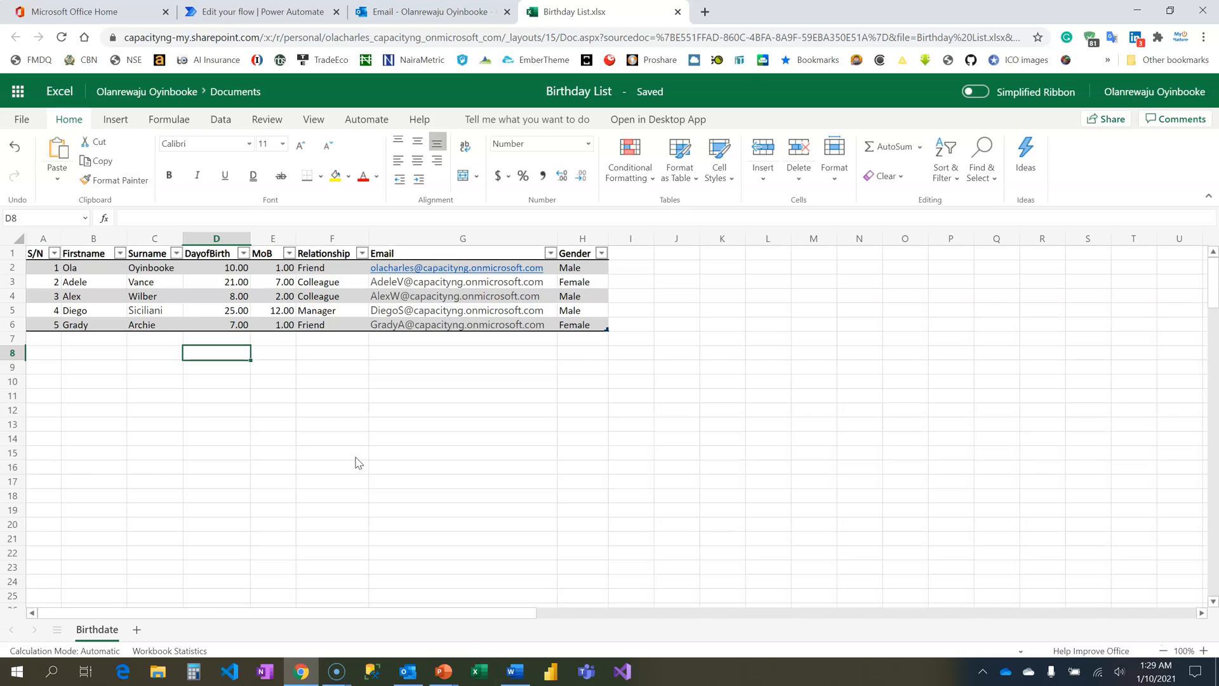
mouse_move(155, 355)
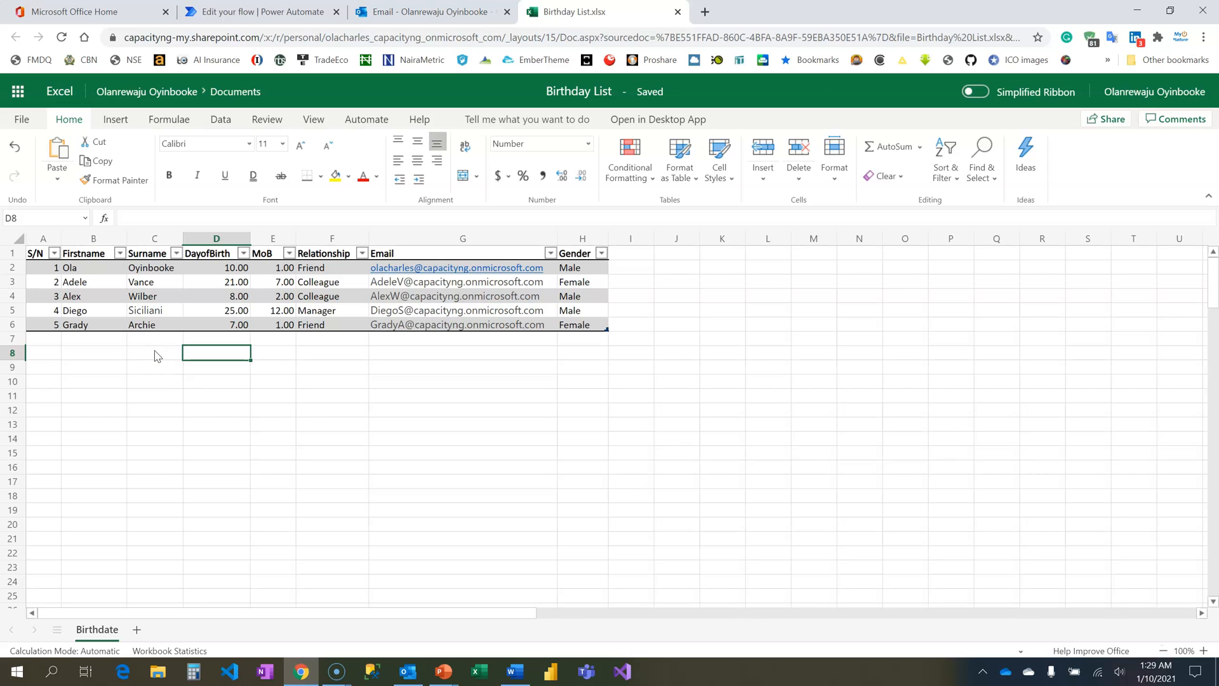
left_click(154, 352)
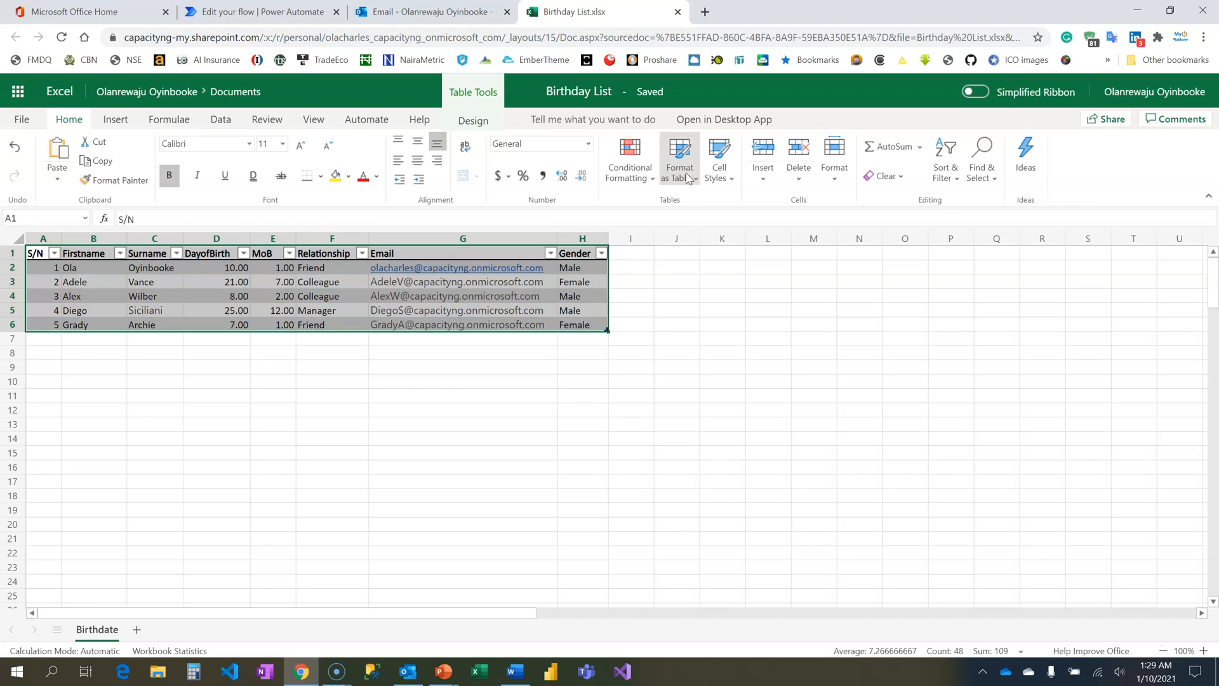
left_click(678, 158)
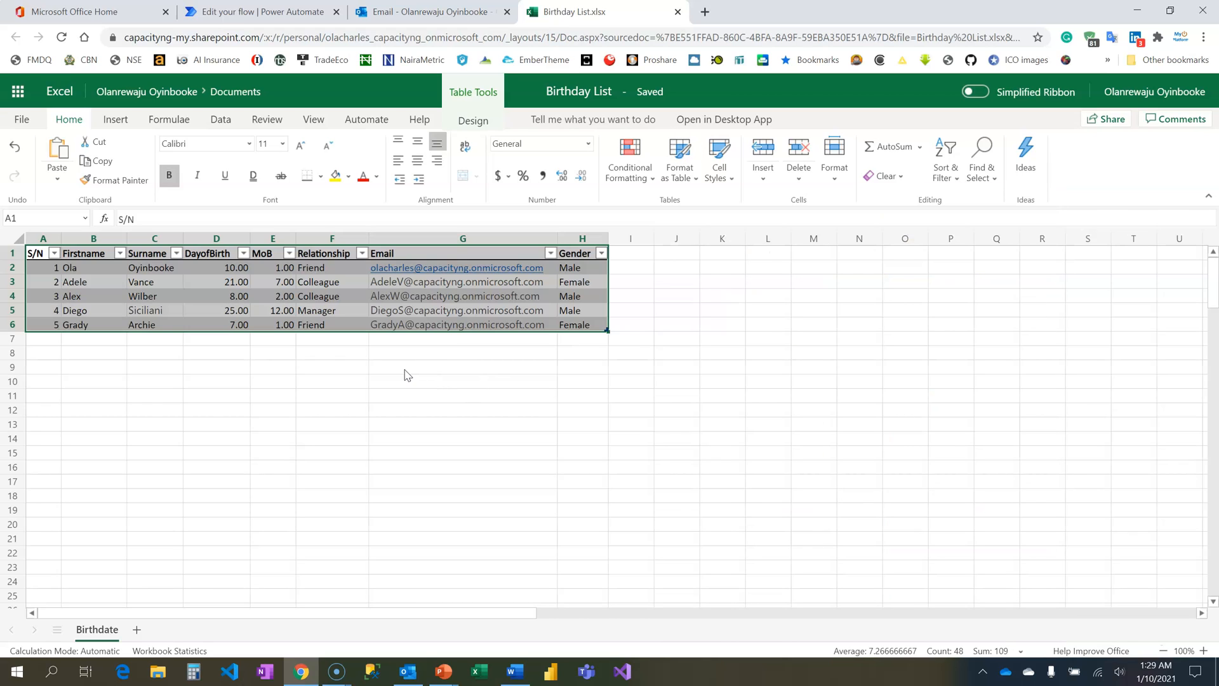
left_click(462, 365)
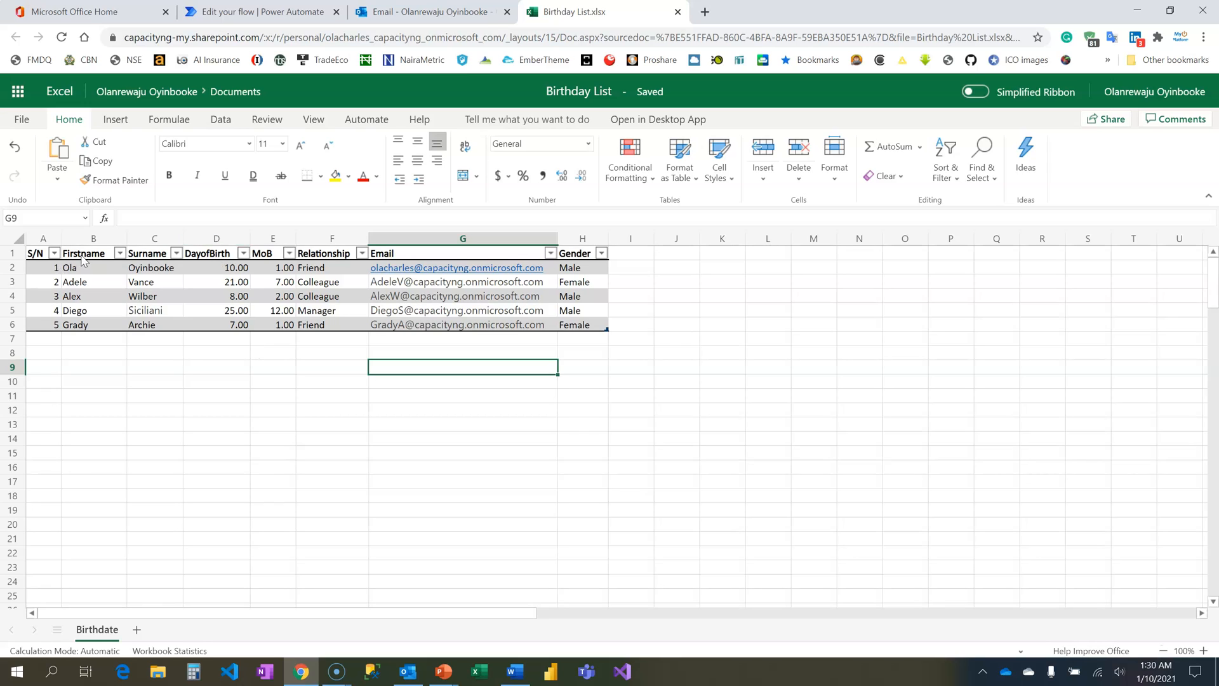
left_click(154, 266)
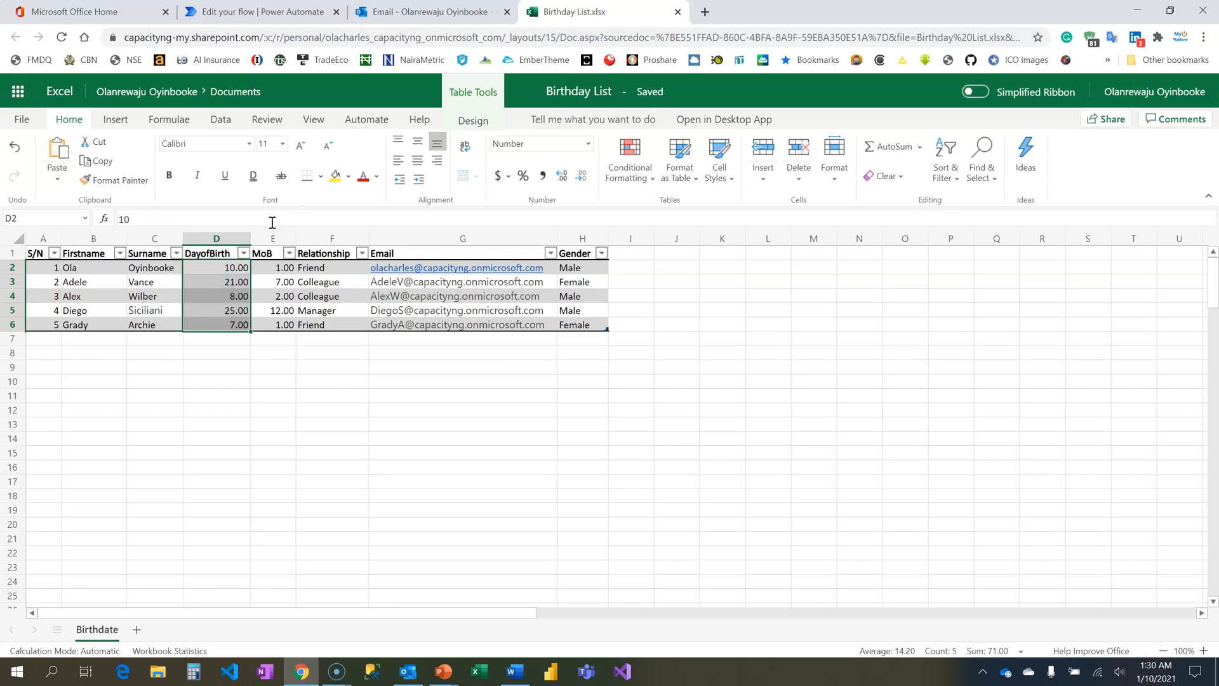
left_click(216, 237)
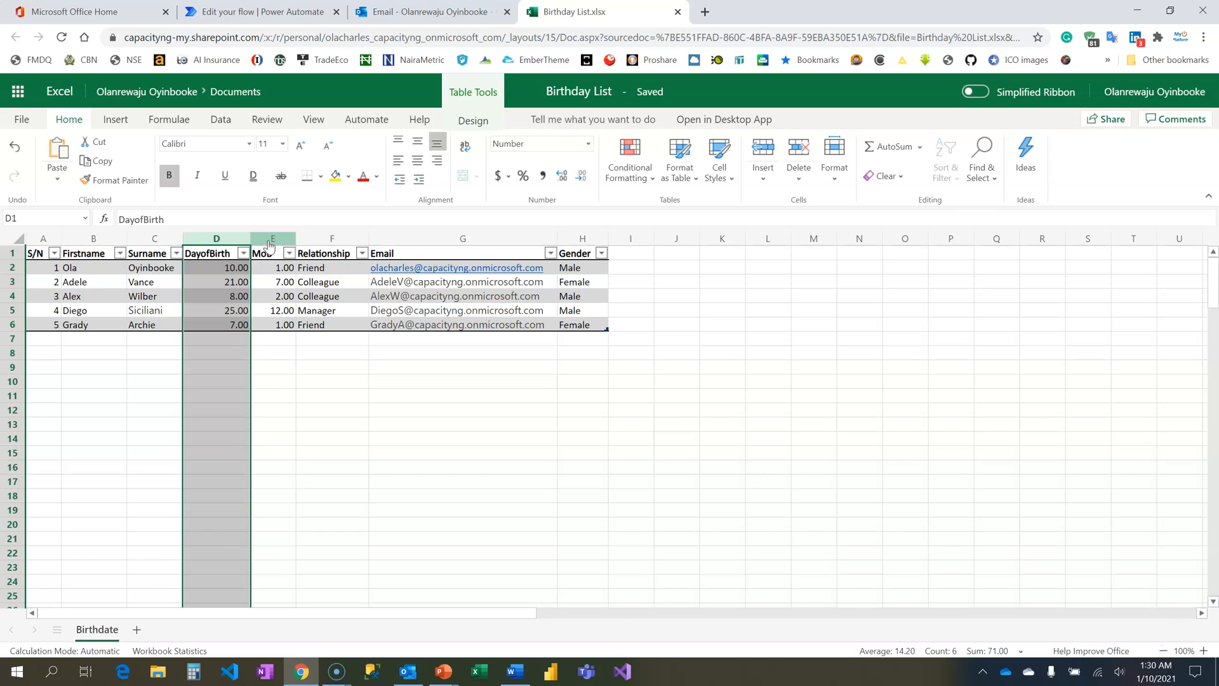
left_click(272, 252)
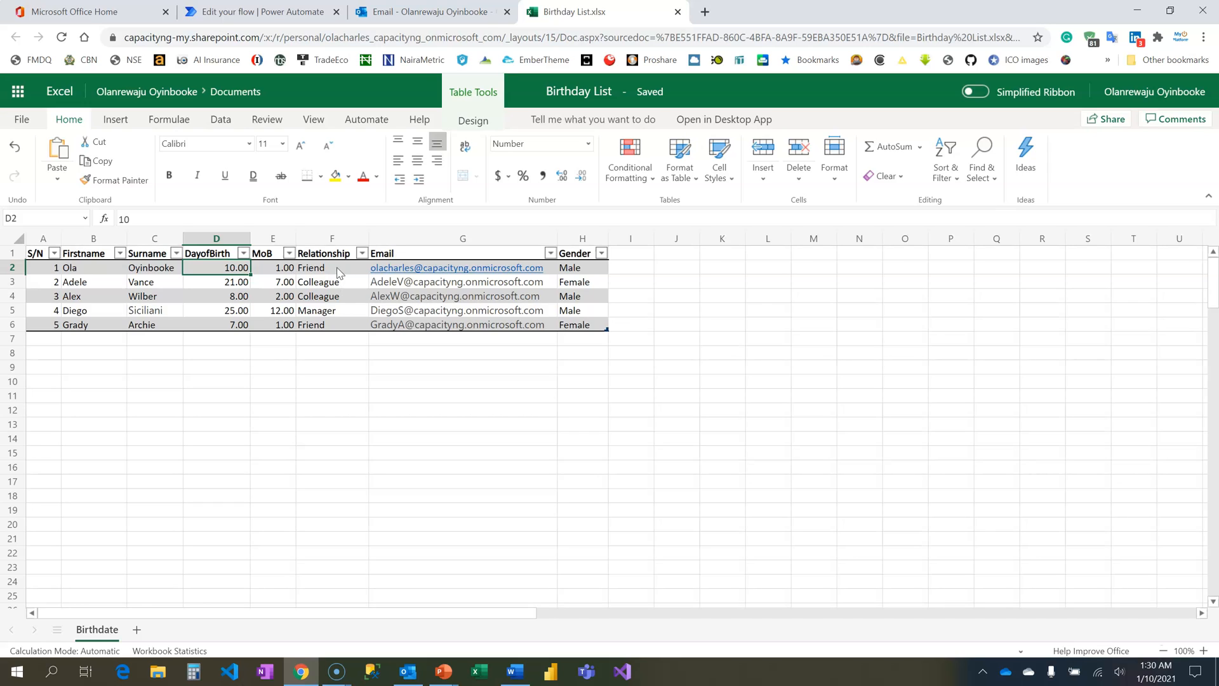
mouse_move(343, 324)
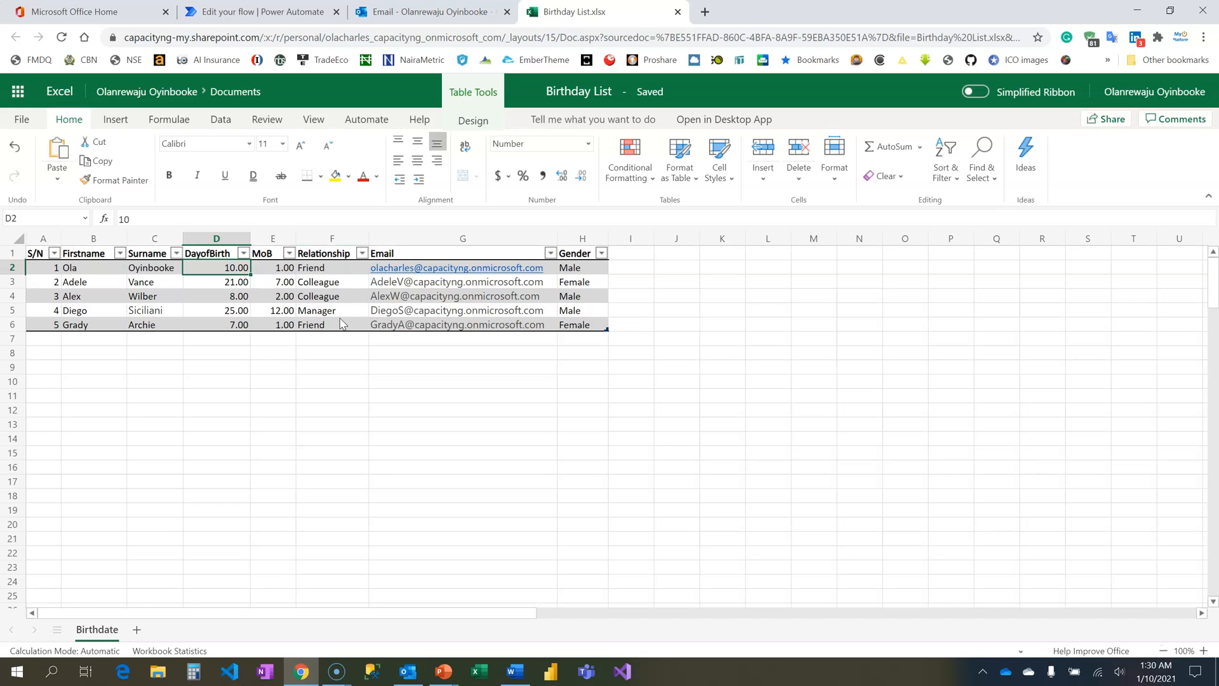
mouse_move(469, 297)
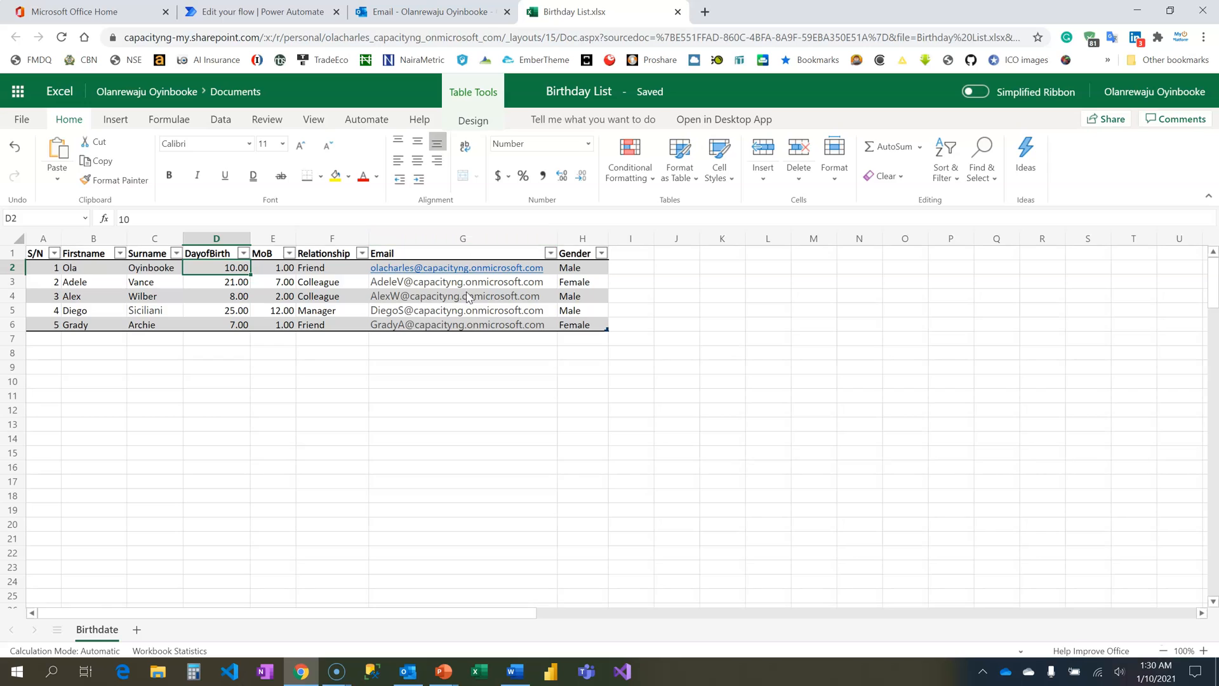
mouse_move(523, 358)
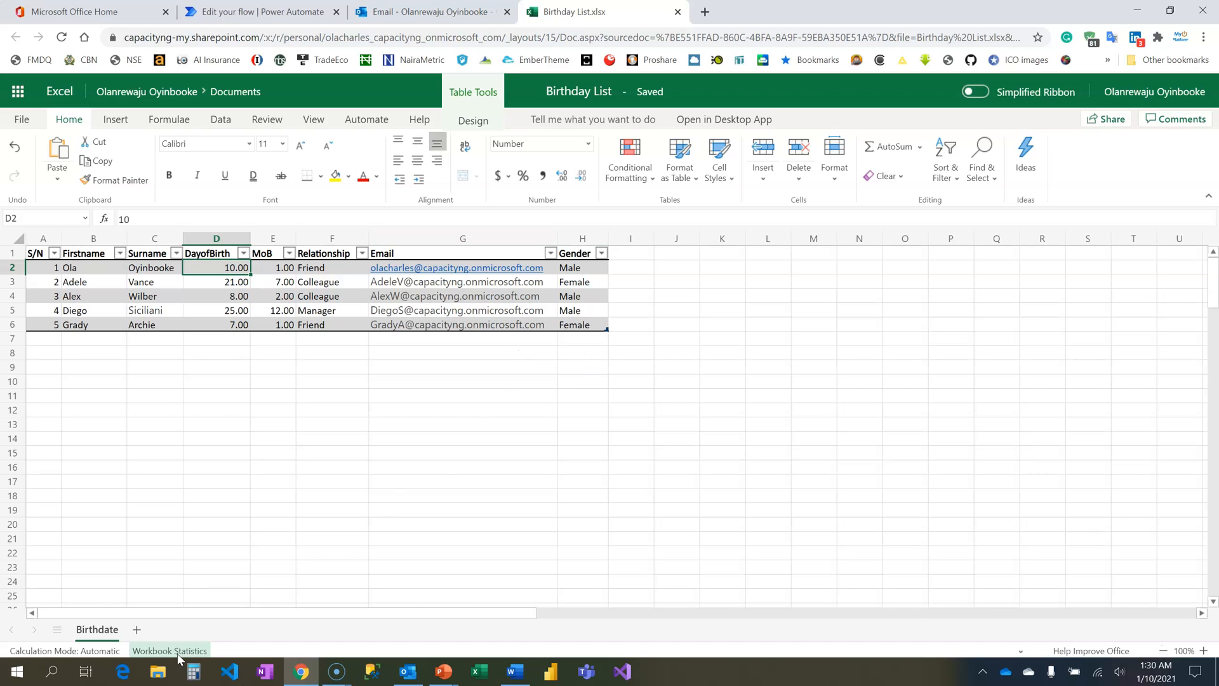
left_click(157, 670)
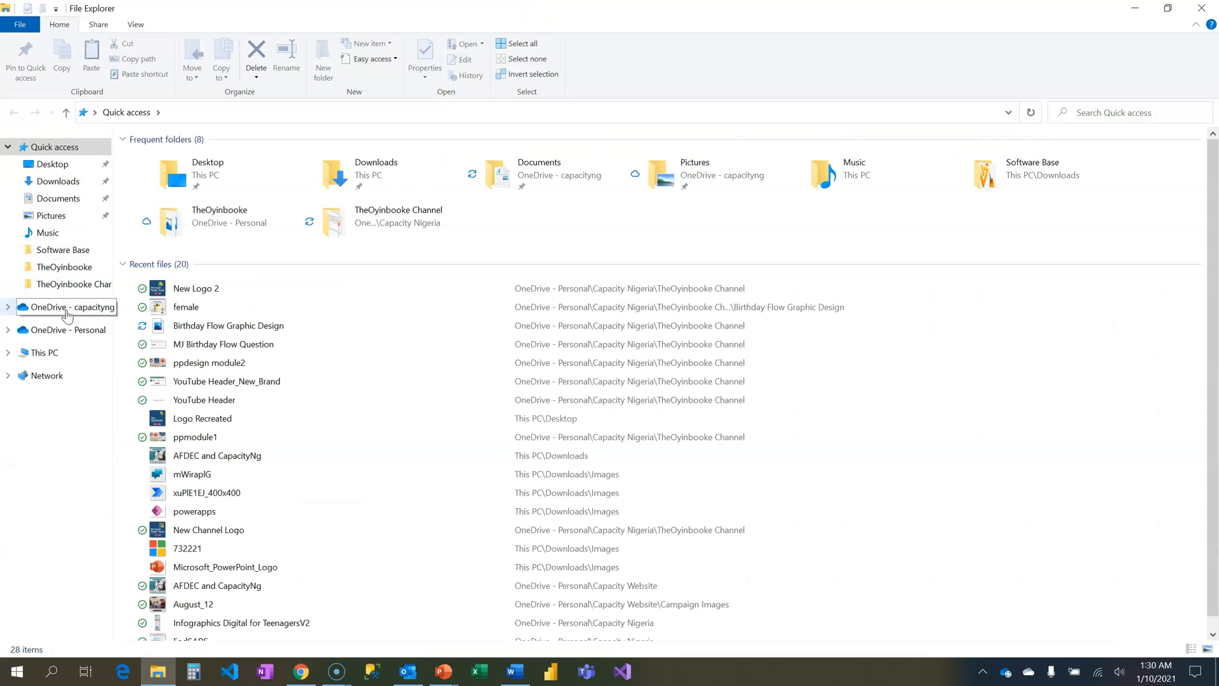
- View the Happy Birthday card image in OneDrive's Birthday Flow Graphic Design folder, then return to the browser
left_click(70, 306)
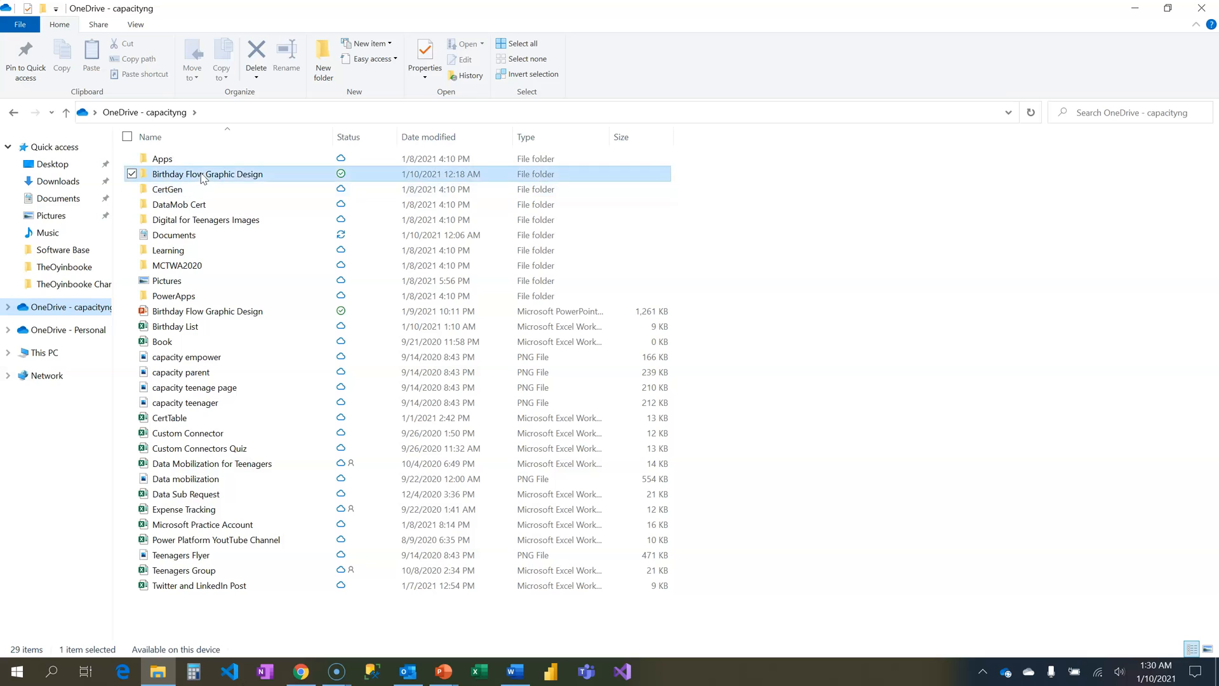
double_click(207, 174)
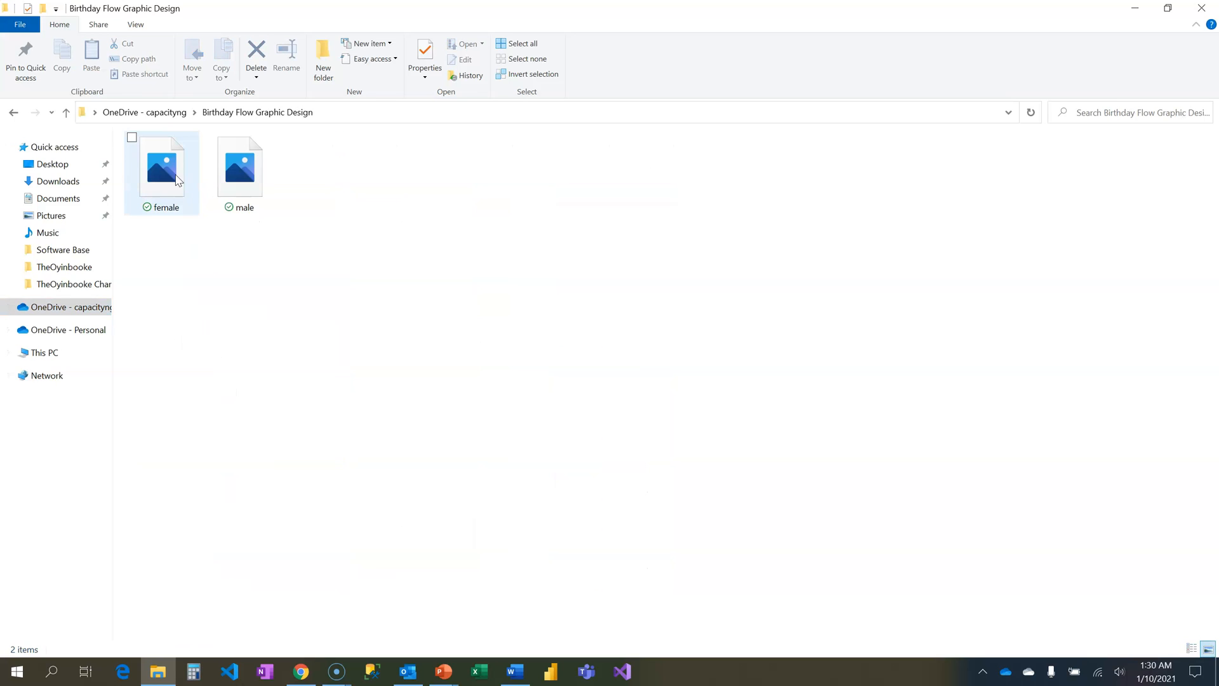
double_click(161, 165)
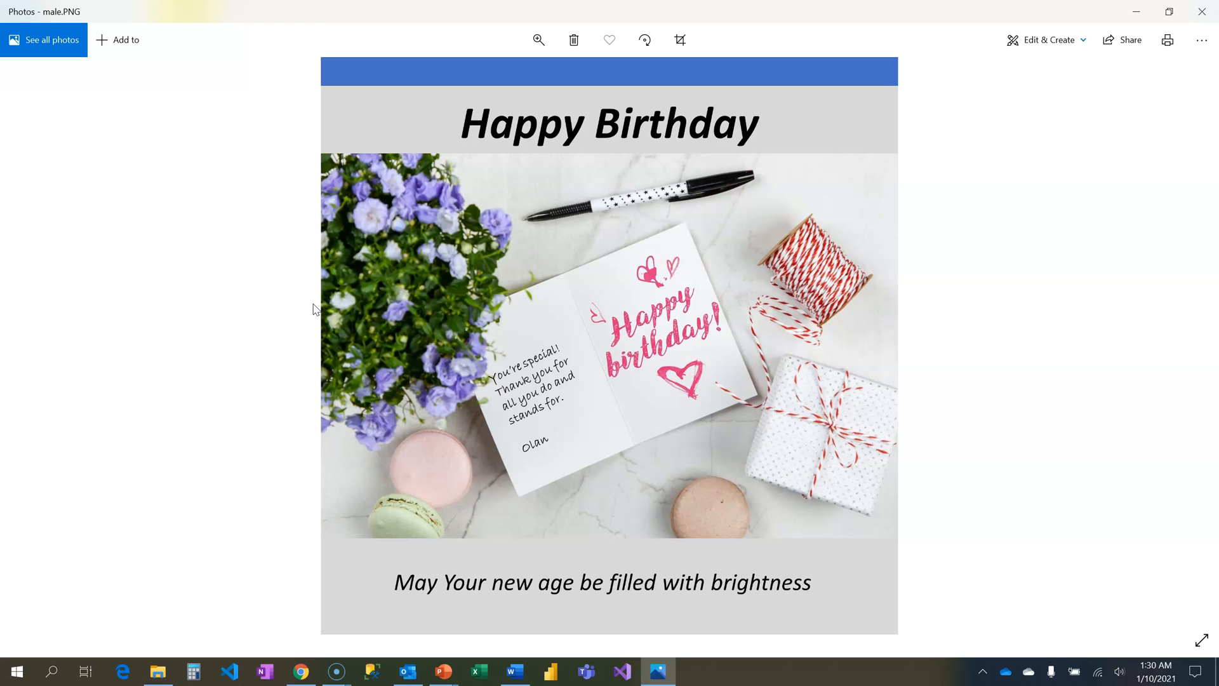
left_click(300, 671)
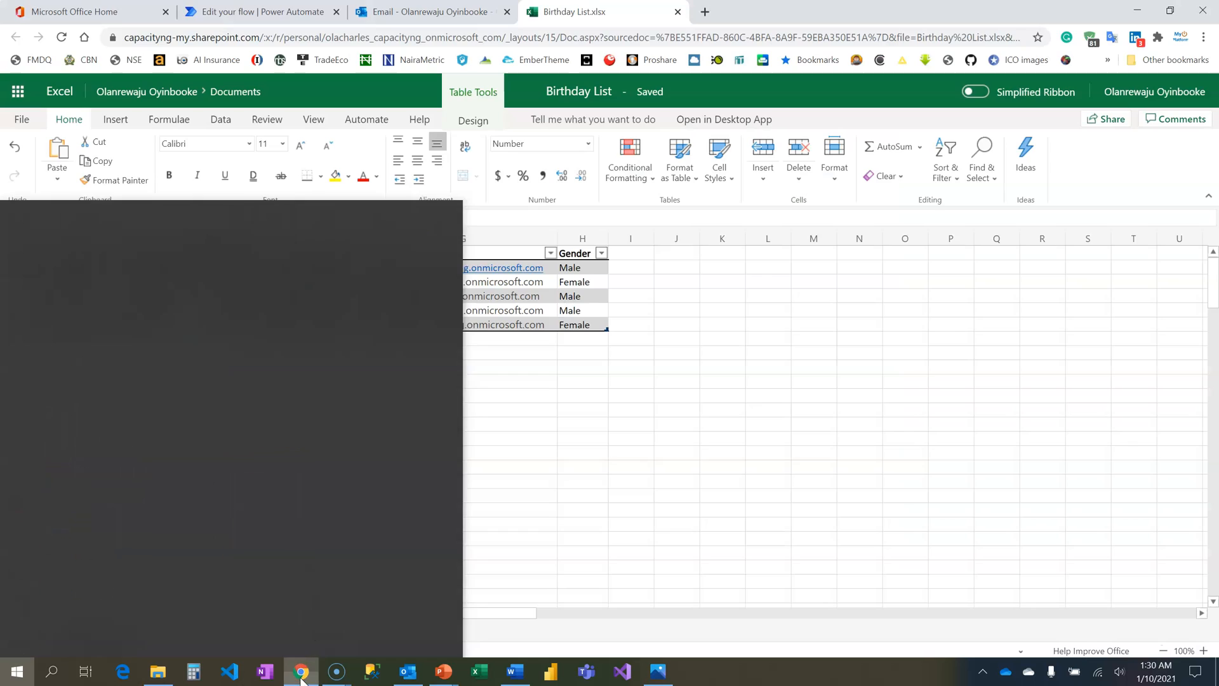
- Start a new scheduled cloud flow named Birthday Wishes
left_click(260, 11)
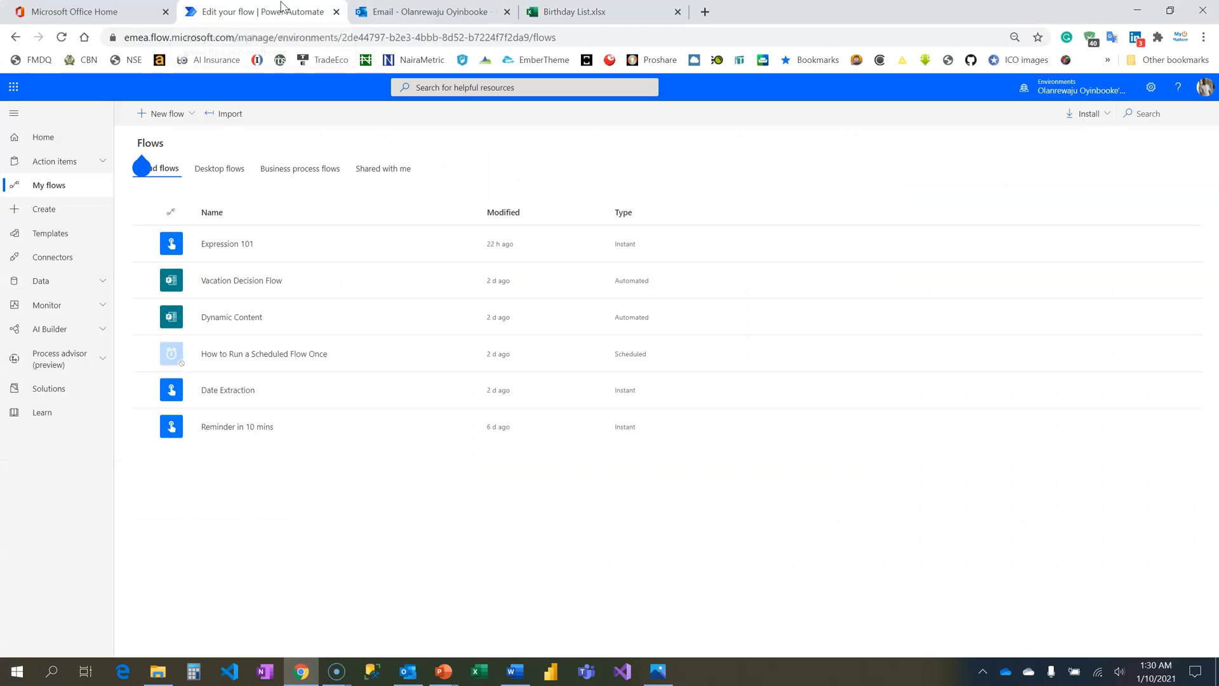
left_click(43, 212)
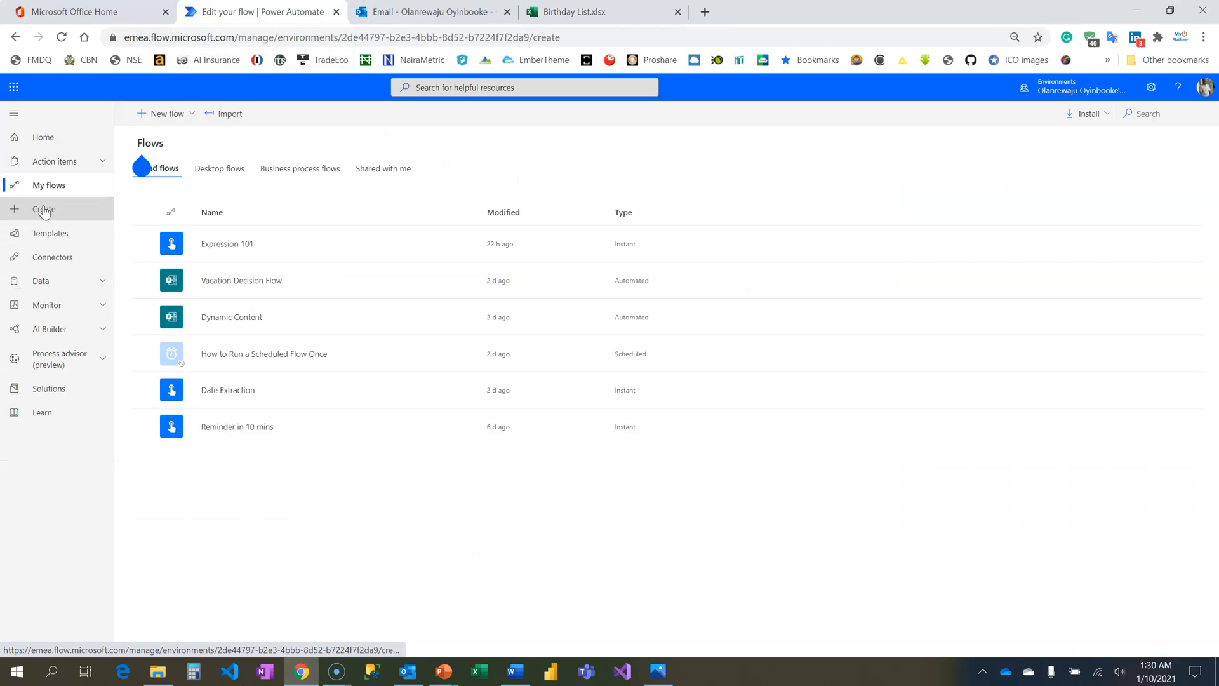
left_click(44, 208)
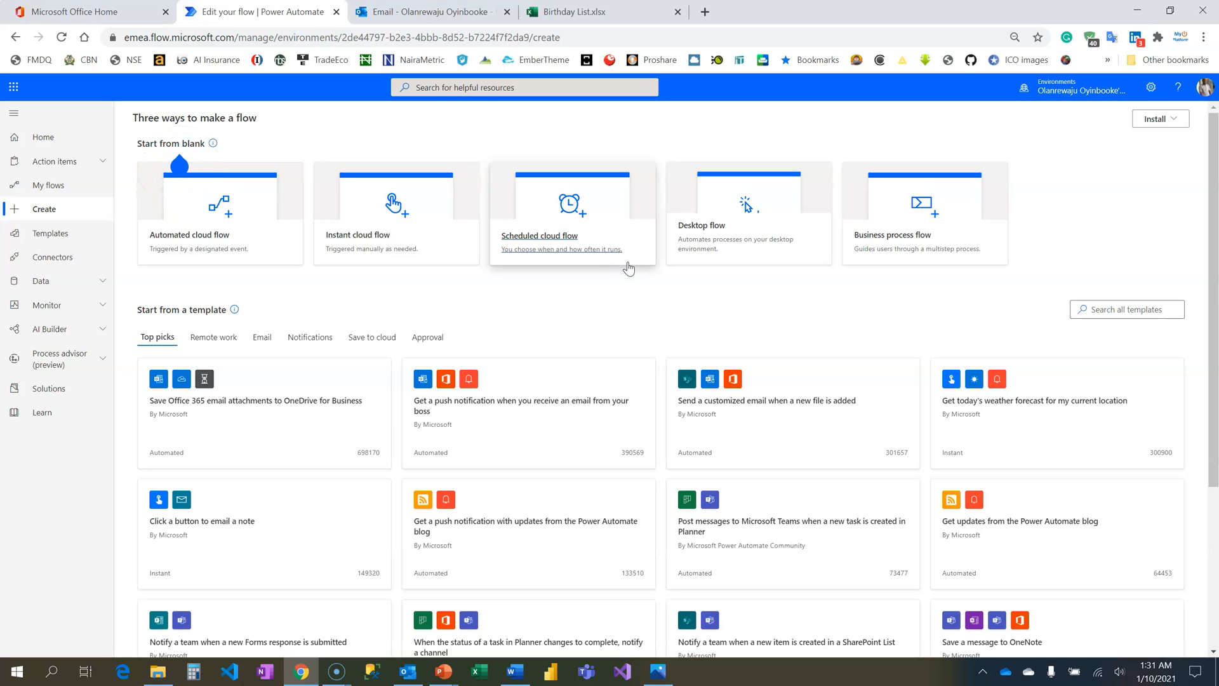
left_click(573, 214)
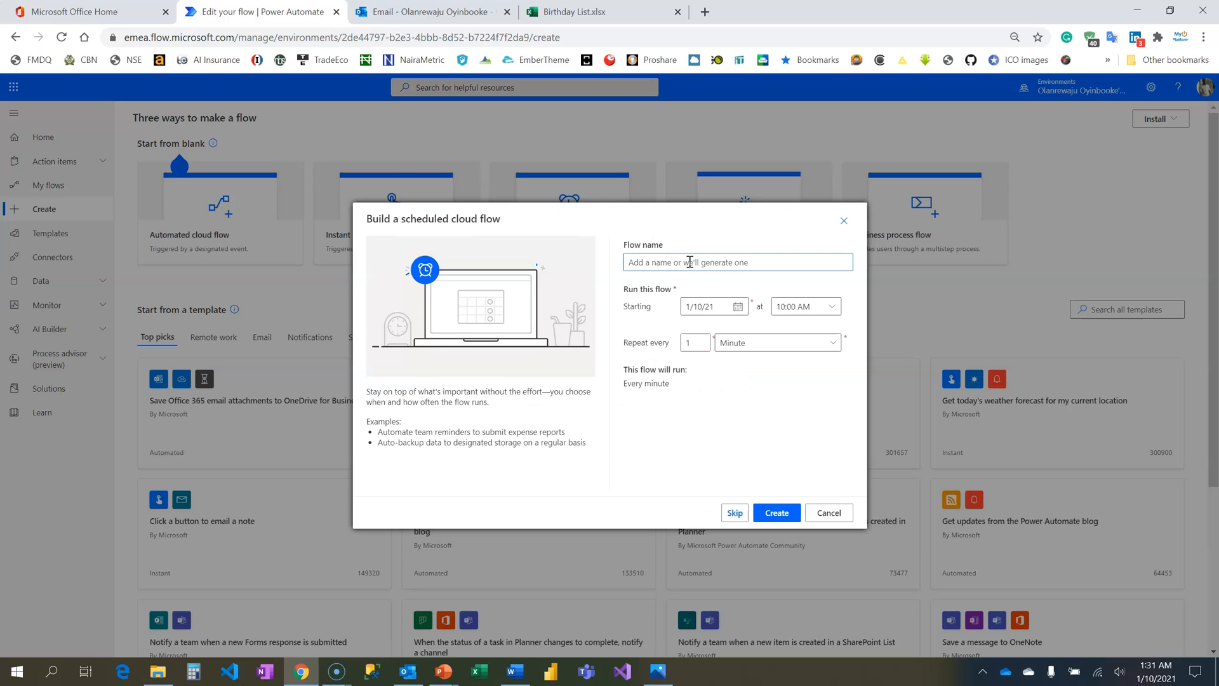
type("Birthday Wishes")
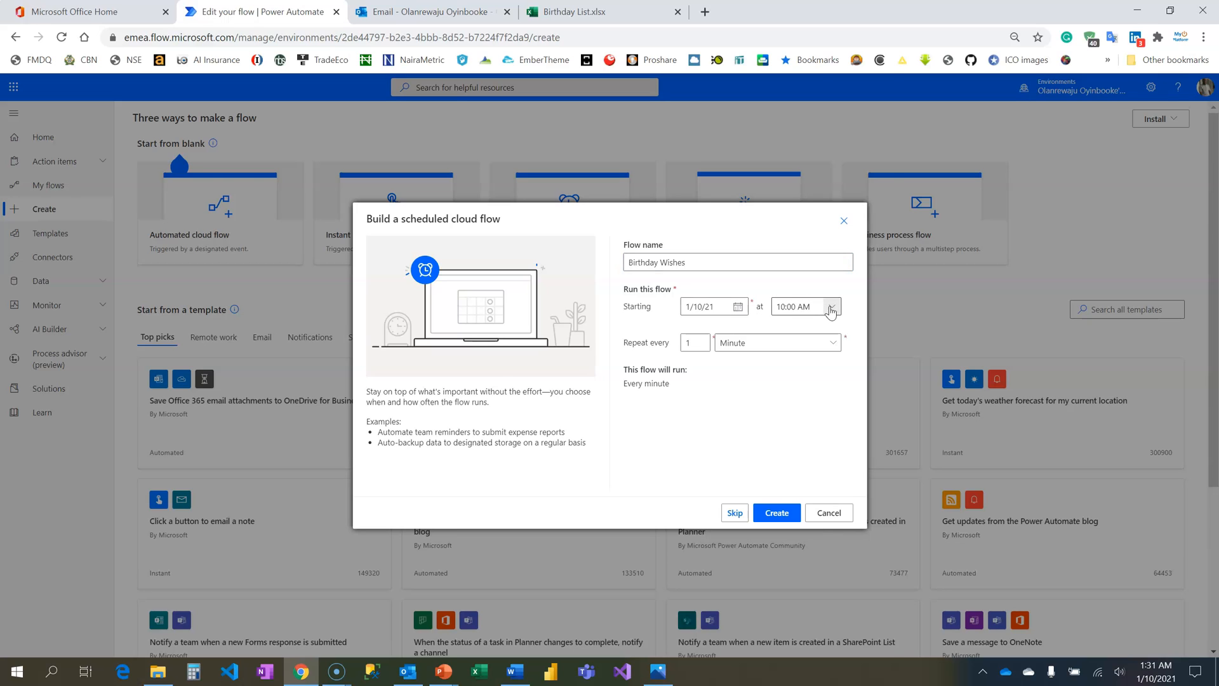
- Schedule it to start at 01:00 AM, repeat every 1 Day, and create the flow
left_click(831, 306)
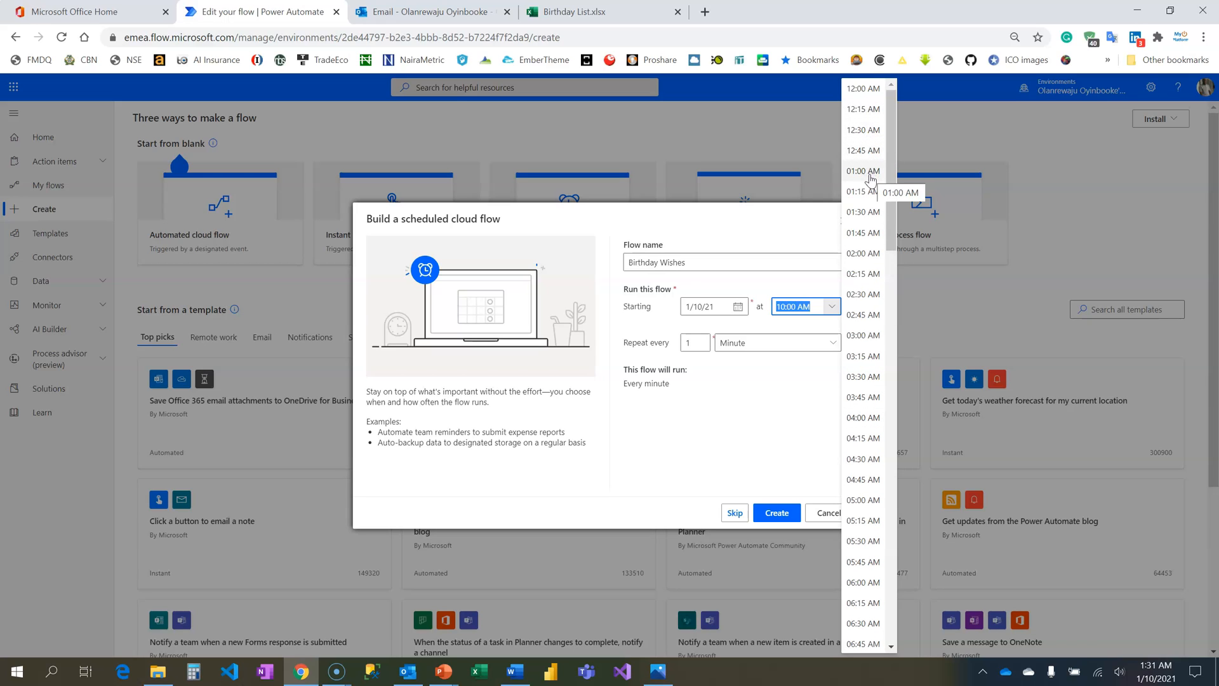
left_click(862, 172)
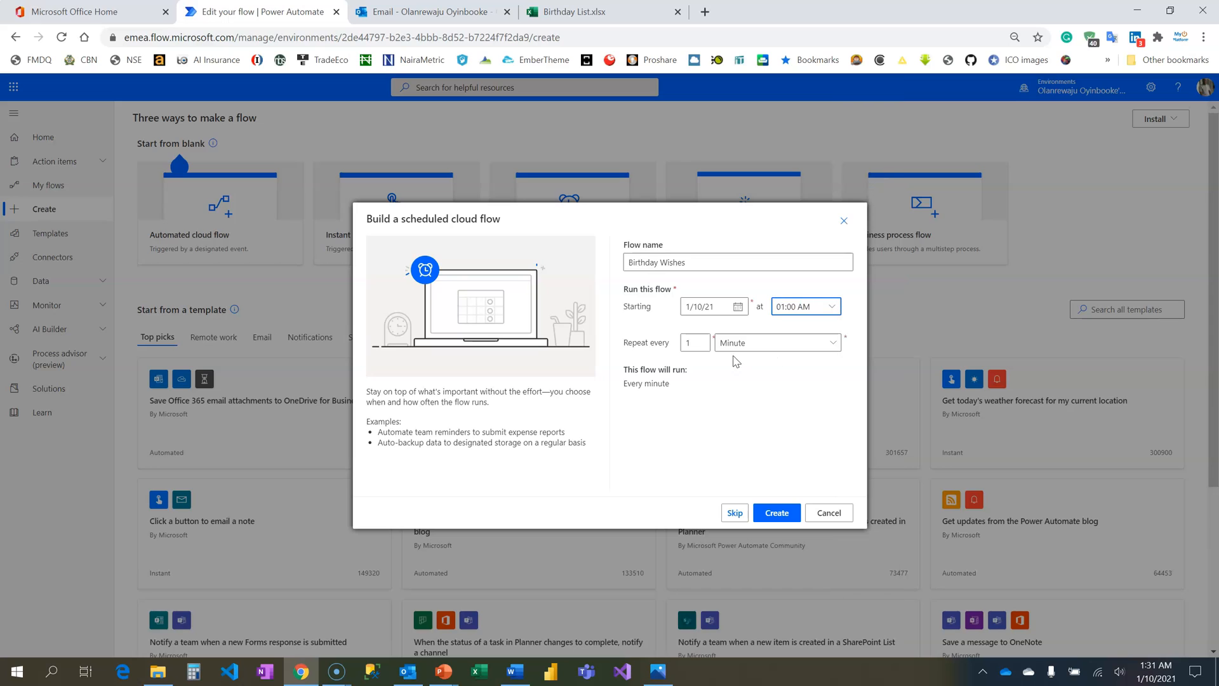
left_click(775, 342)
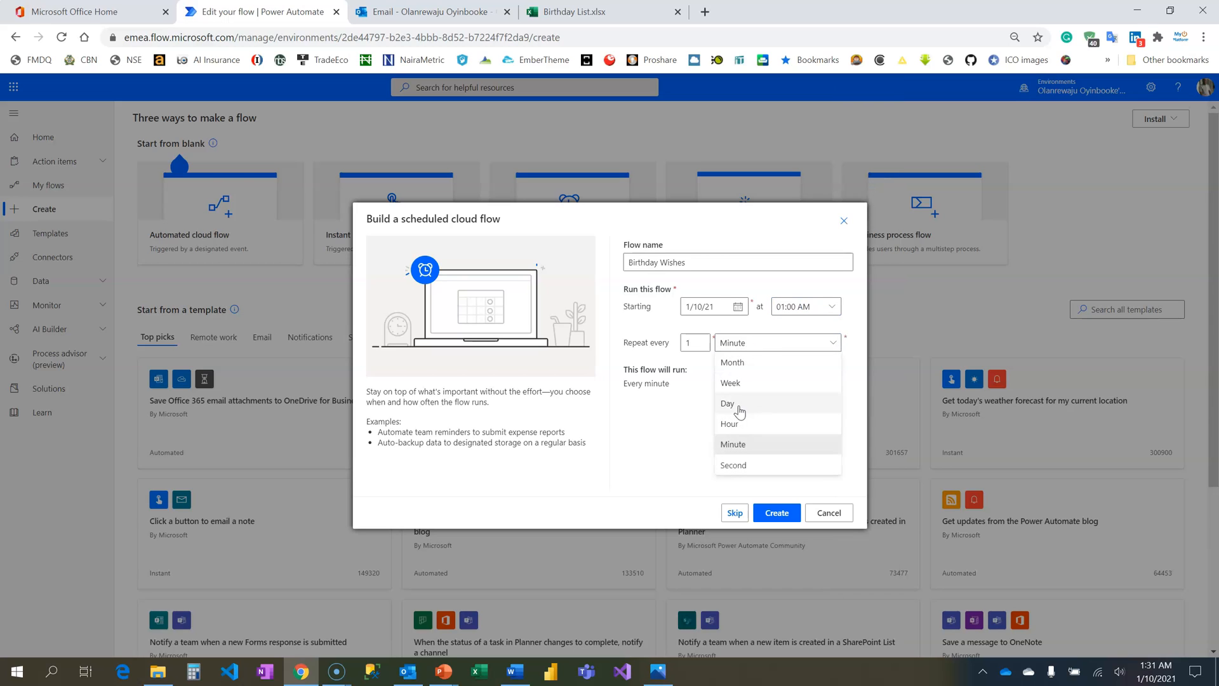
left_click(728, 404)
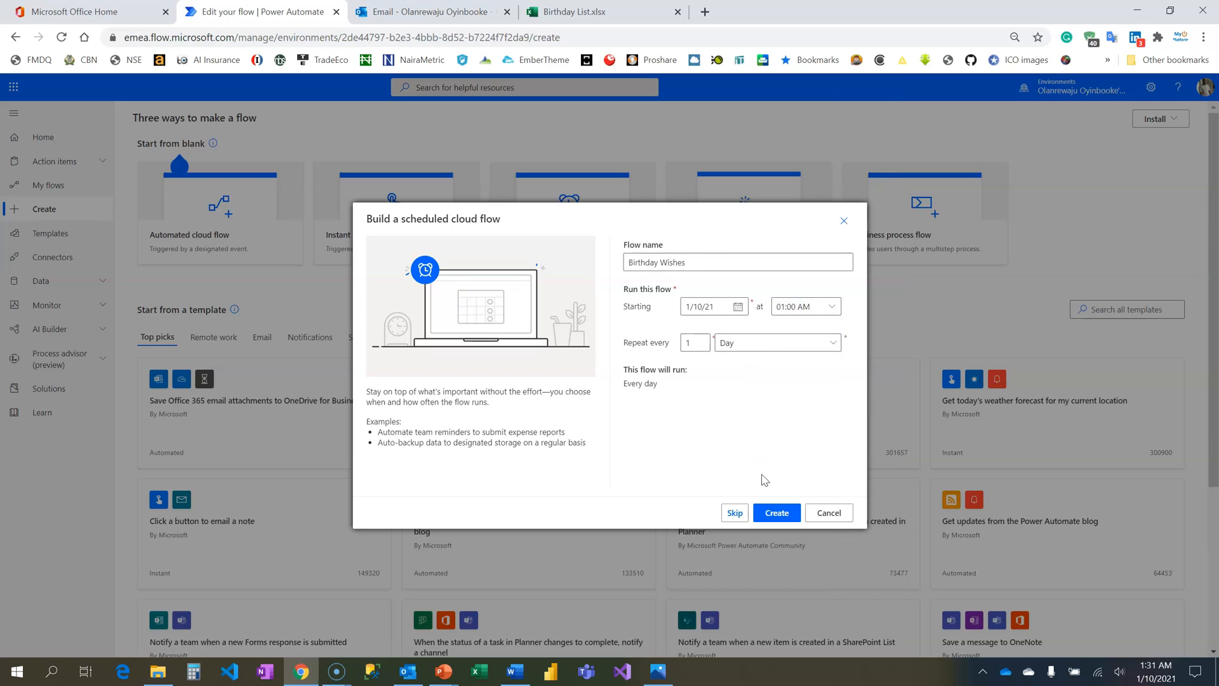
left_click(775, 511)
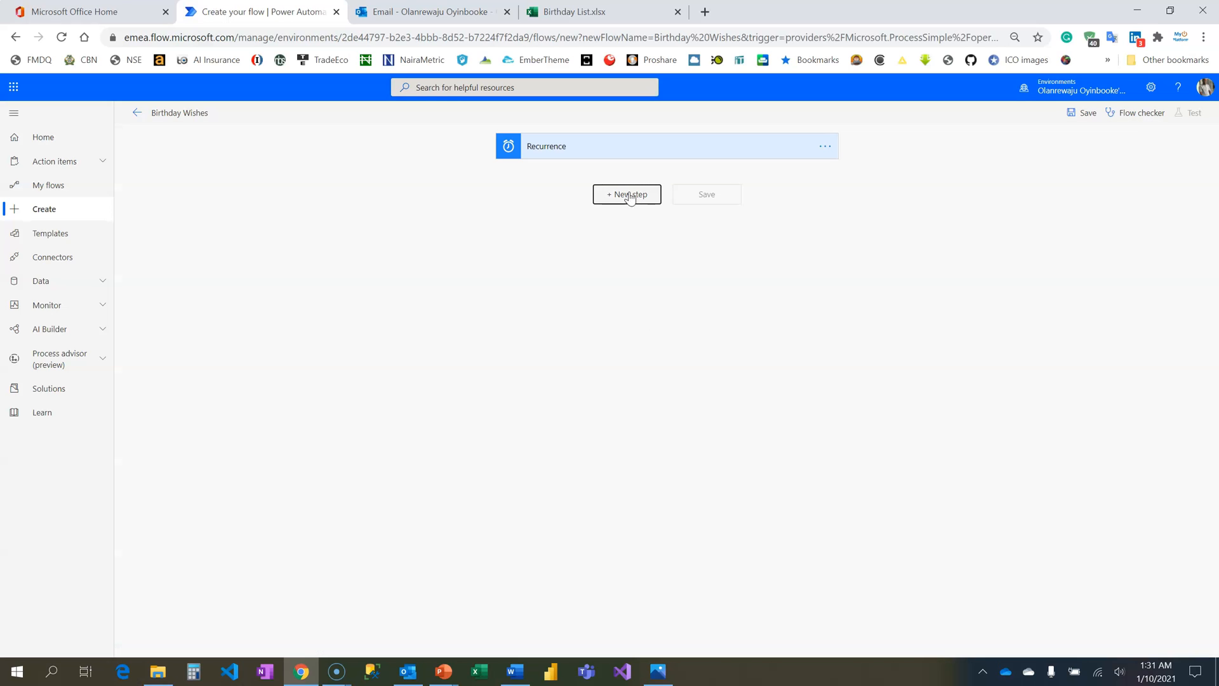
- Add a 'List rows present in a table' step with Location OneDrive for Business and Library OneDrive
left_click(626, 193)
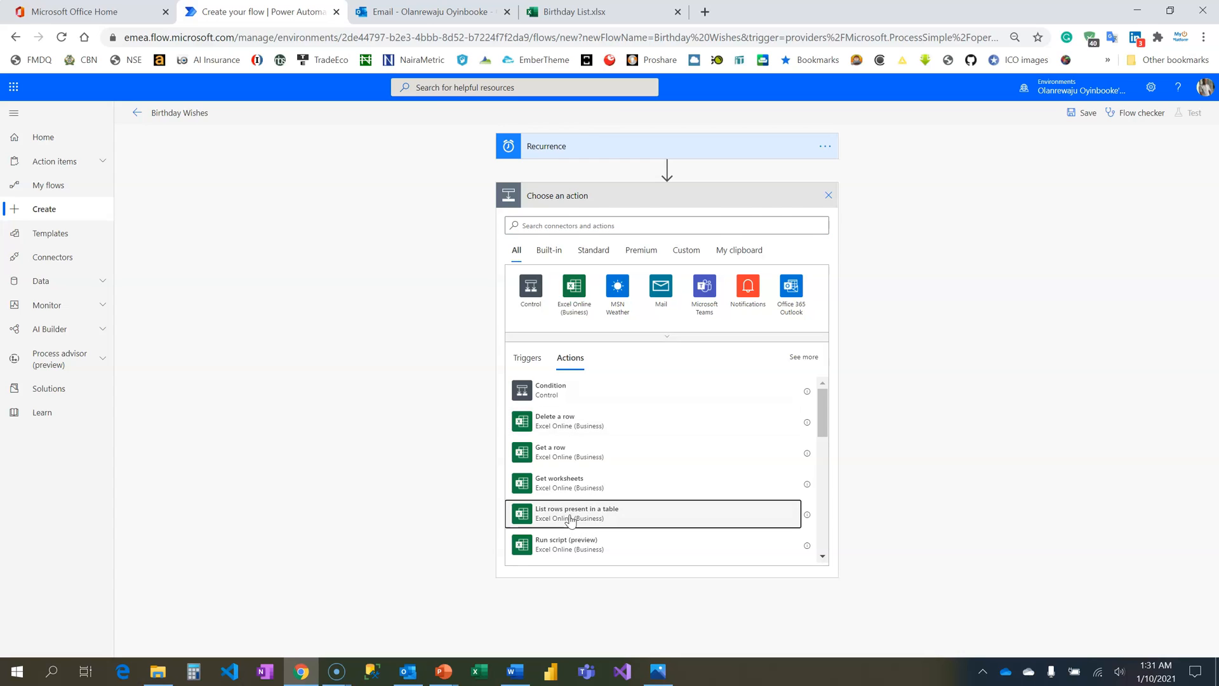
left_click(577, 513)
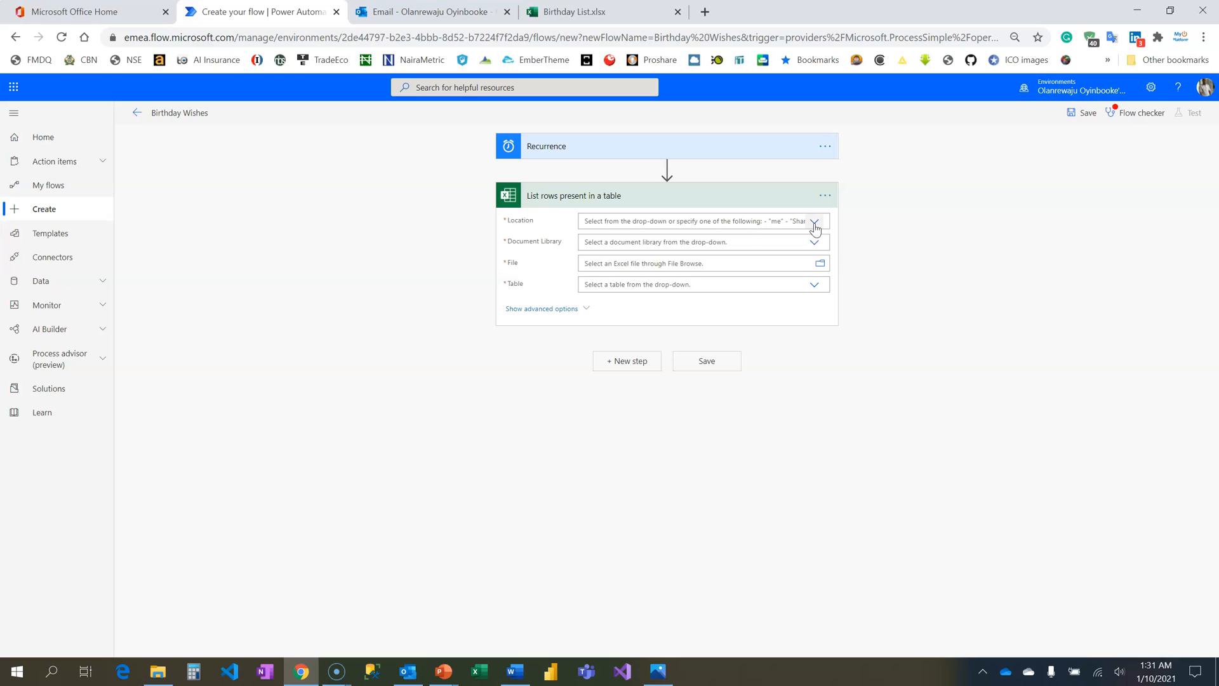
left_click(815, 221)
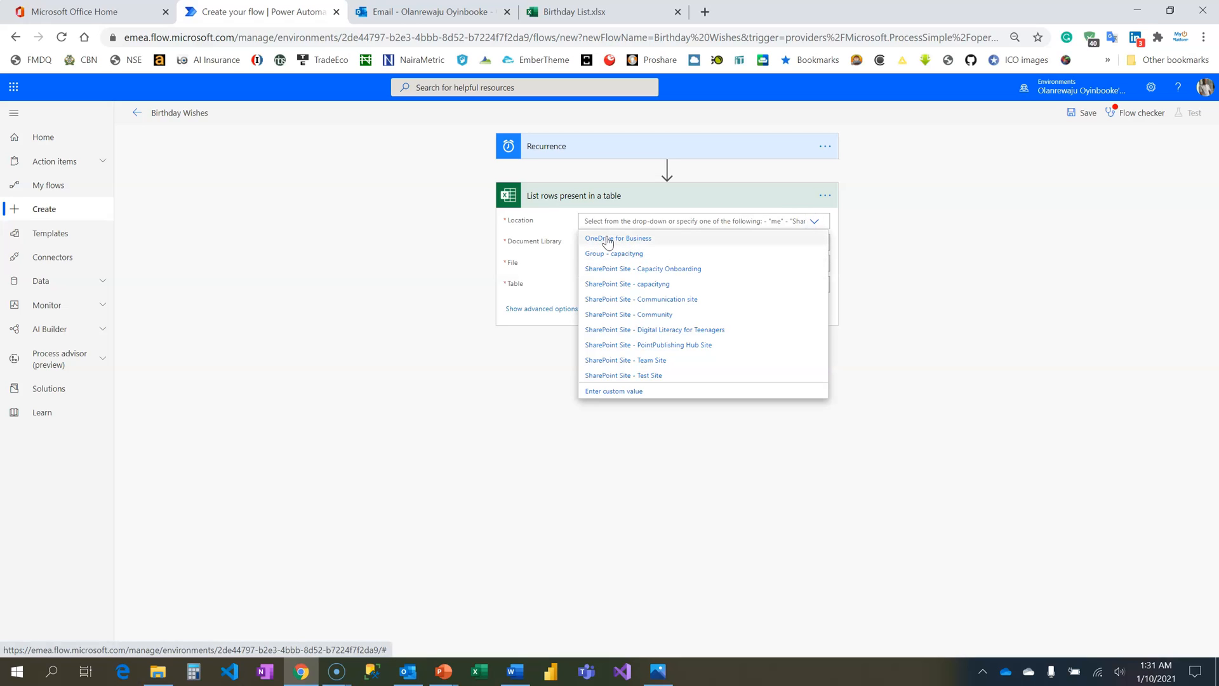
left_click(617, 238)
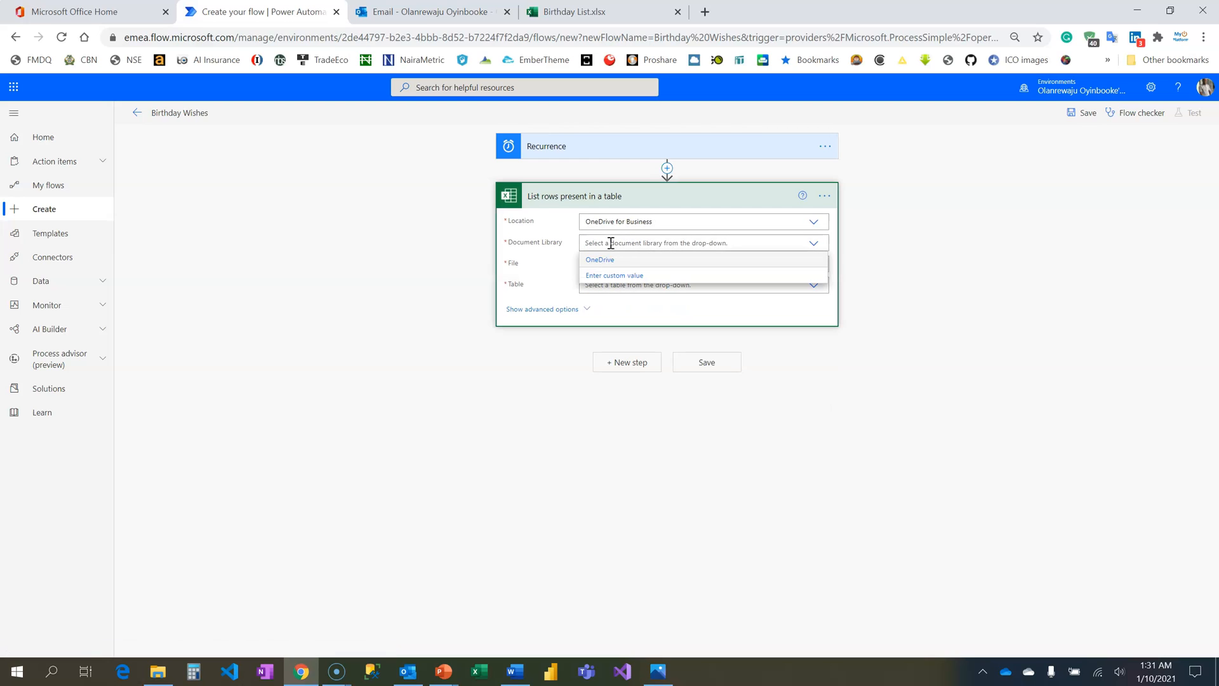
left_click(599, 259)
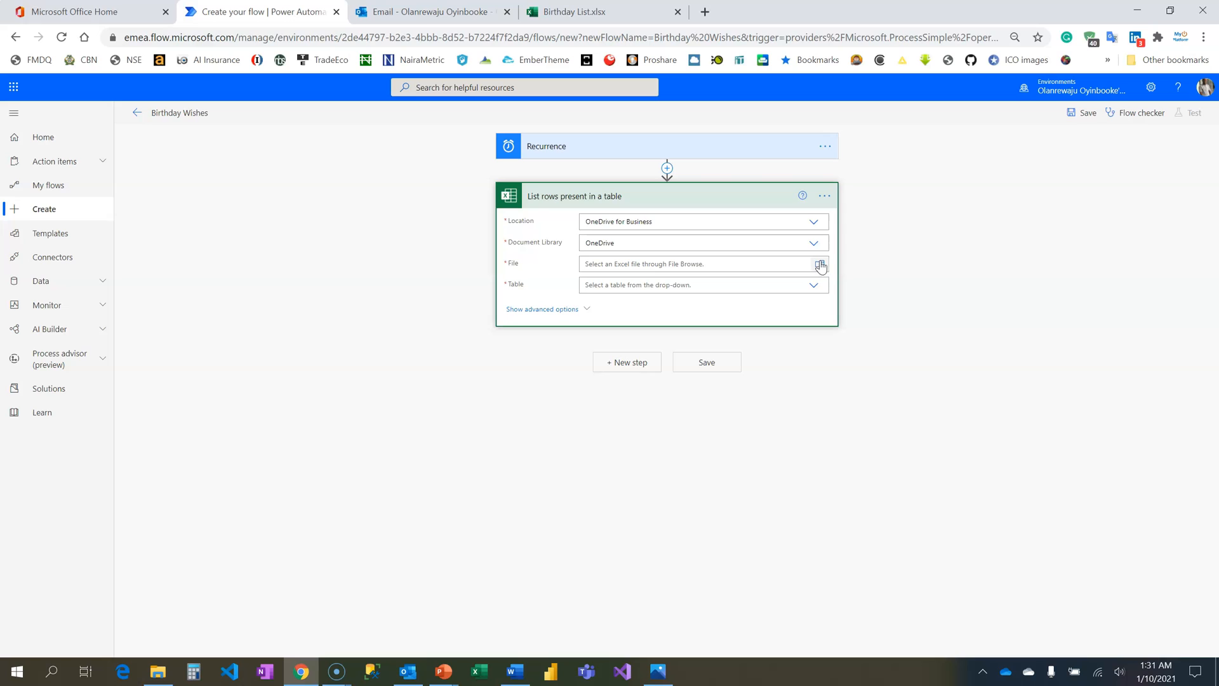
- Browse to the Birthday List.xlsx workbook as the step's file
left_click(819, 264)
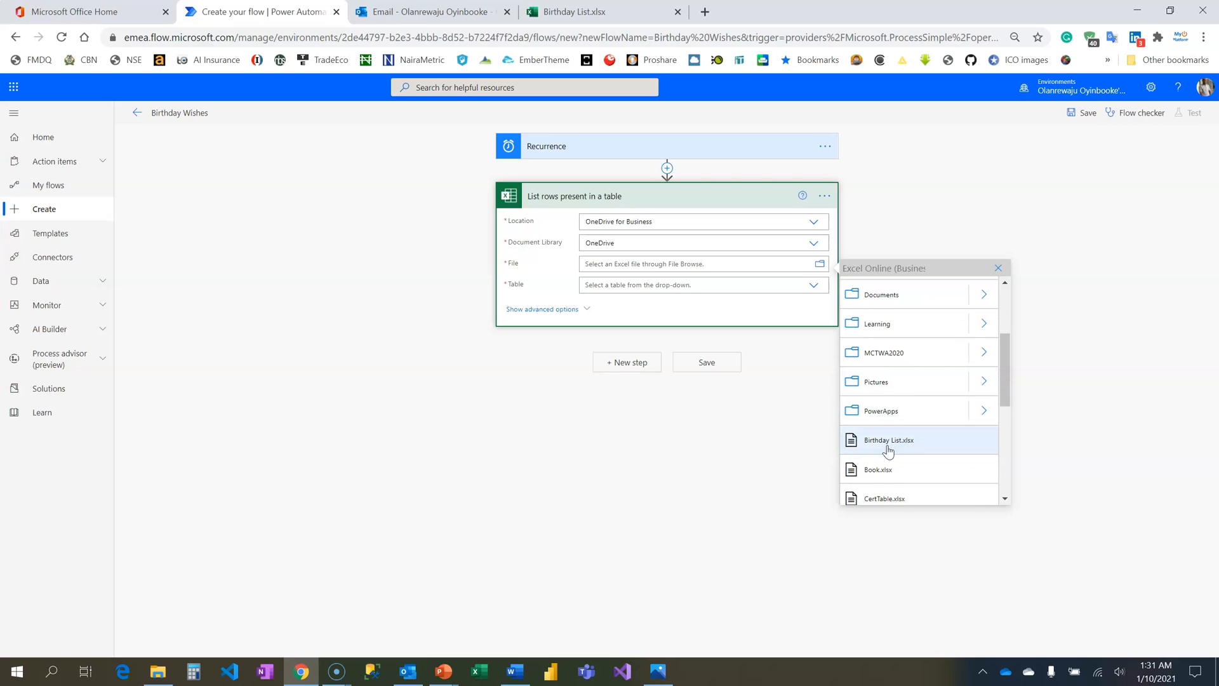
left_click(889, 439)
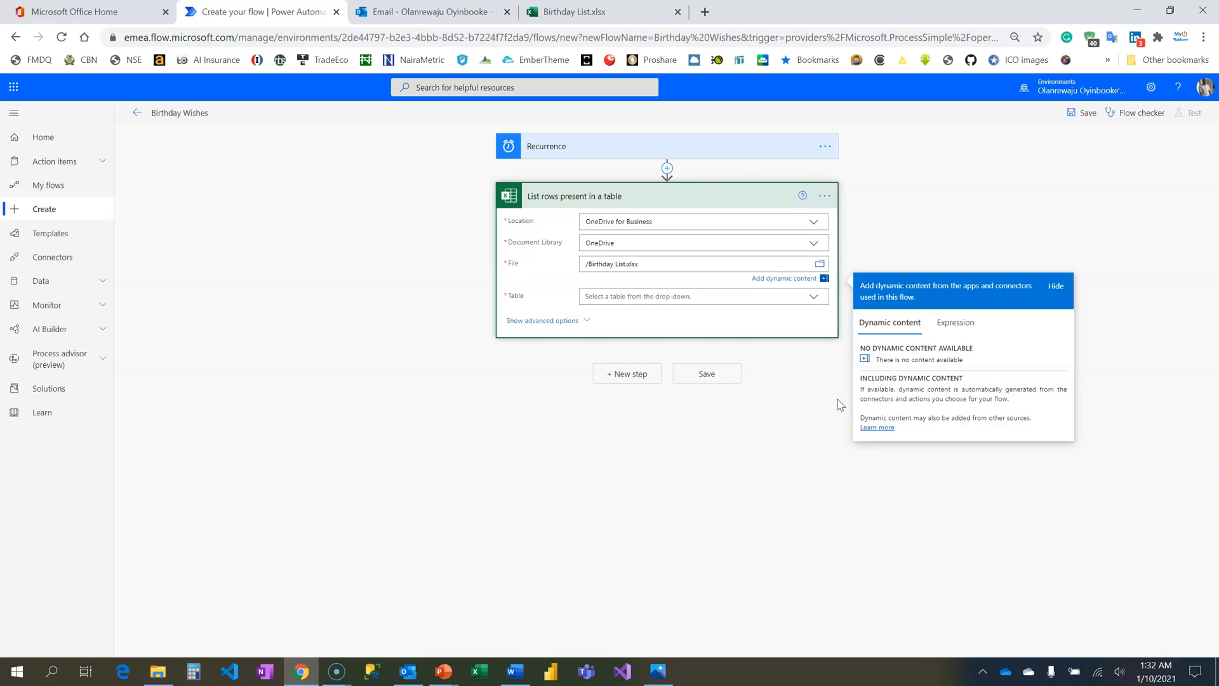
left_click(696, 296)
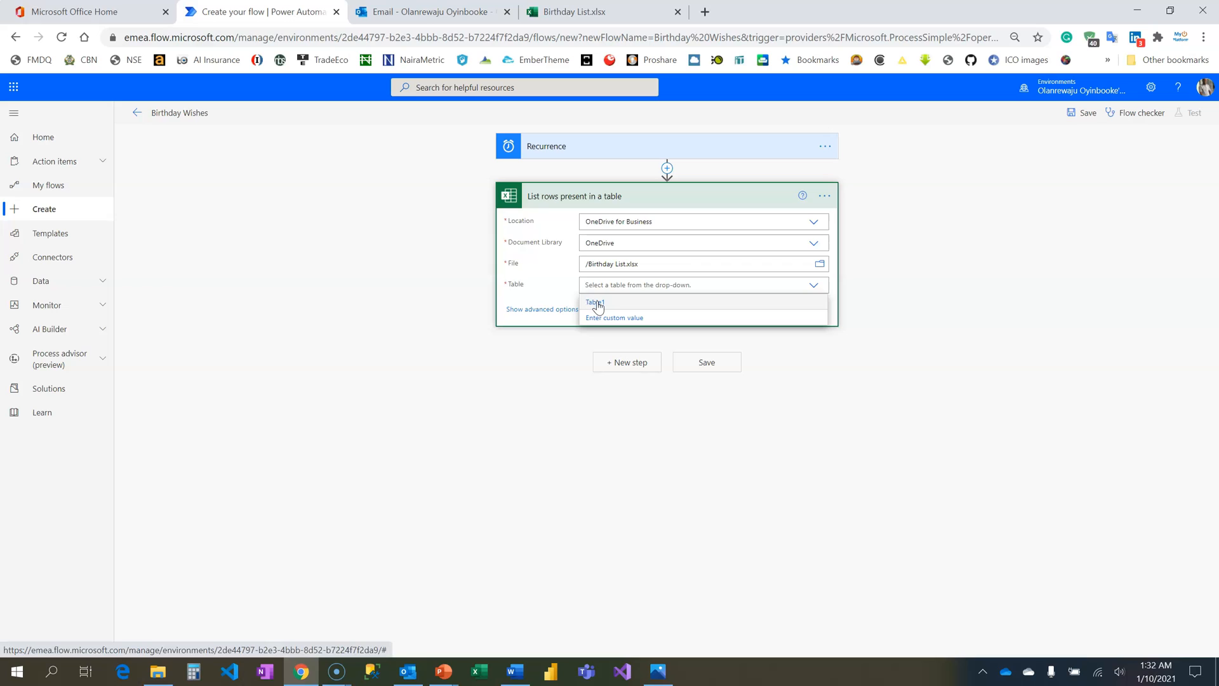
- Select Table1 as the table and collapse the list-rows card
left_click(595, 303)
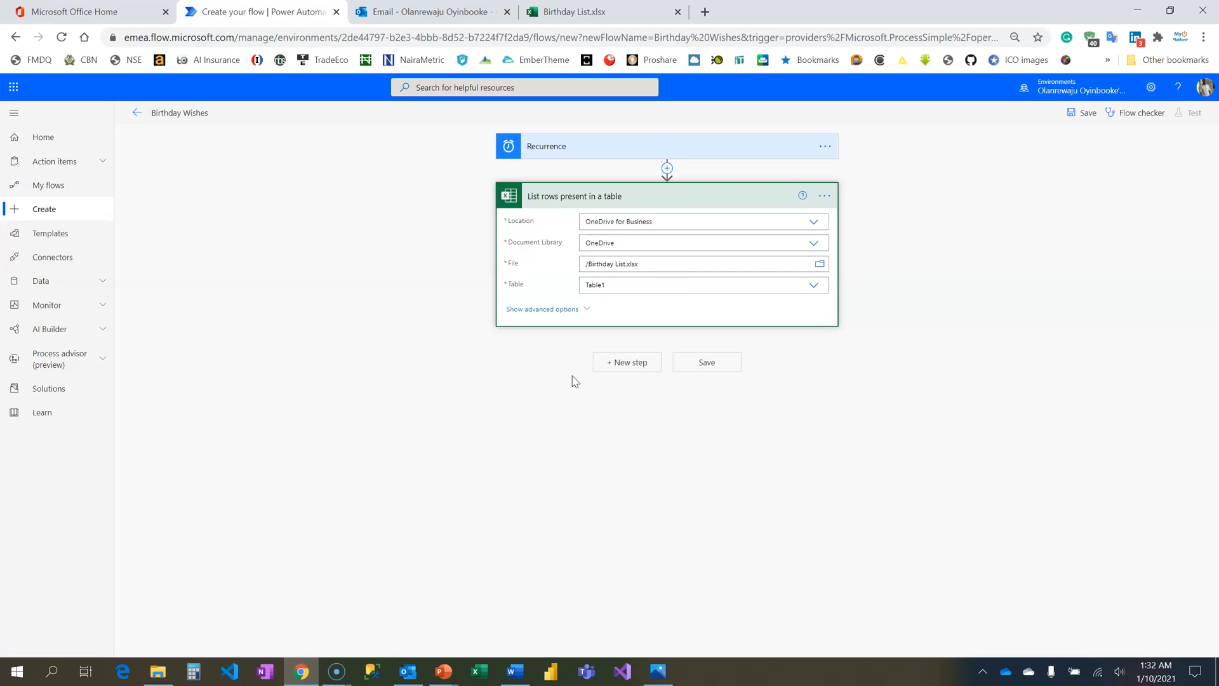
left_click(575, 196)
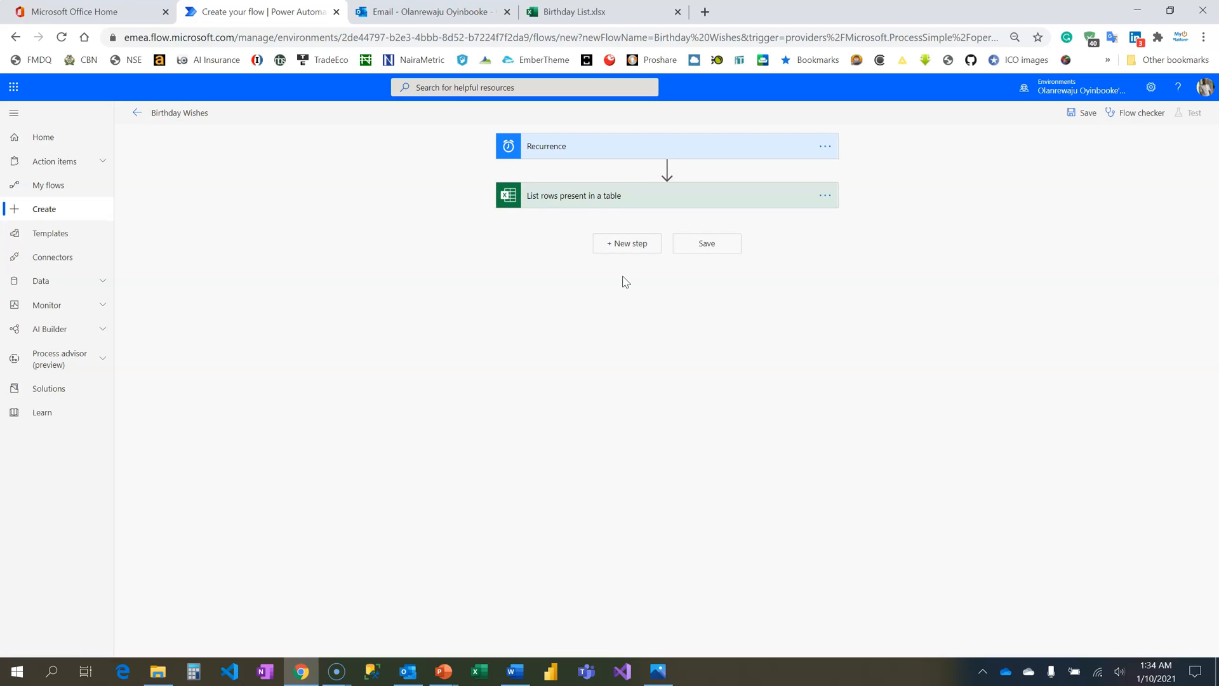
mouse_move(626, 244)
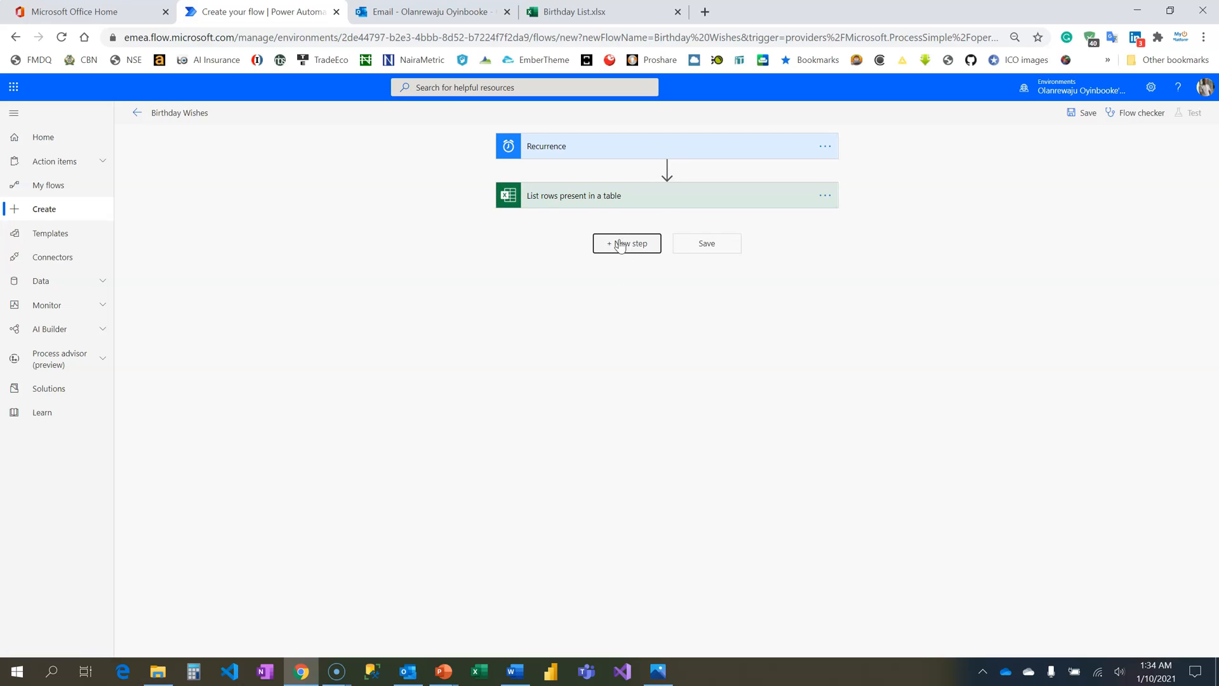
- Add a Condition step and start choosing its left-hand value (MoB)
left_click(625, 244)
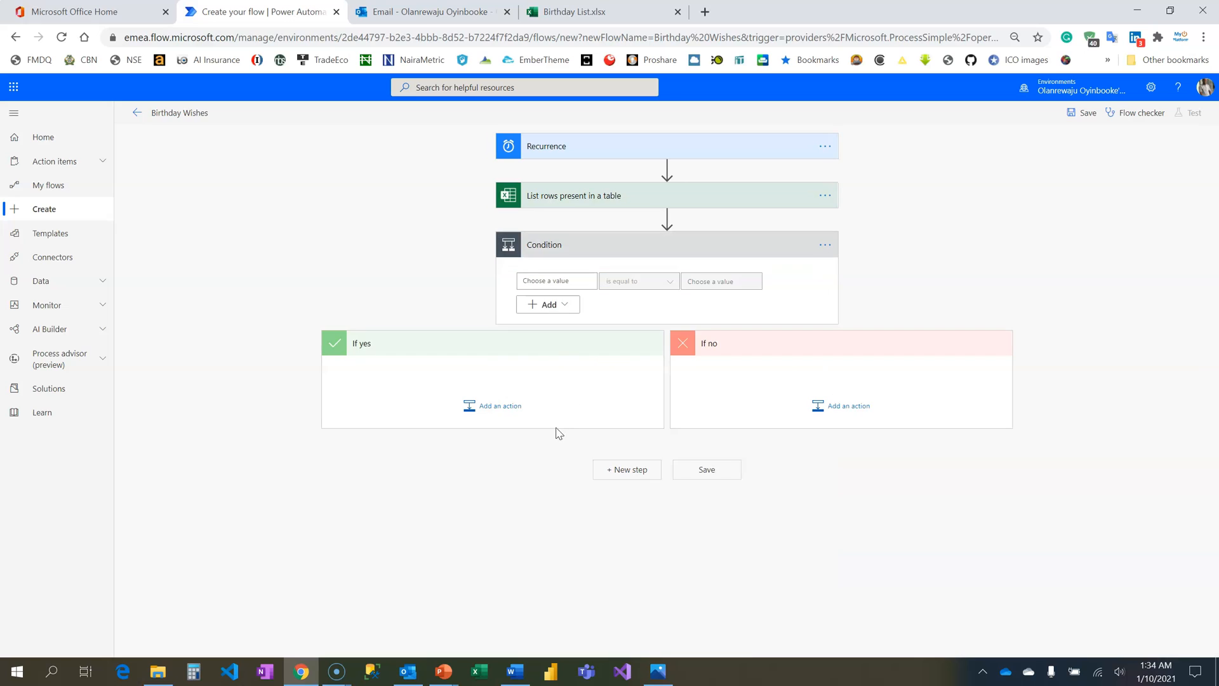
left_click(557, 280)
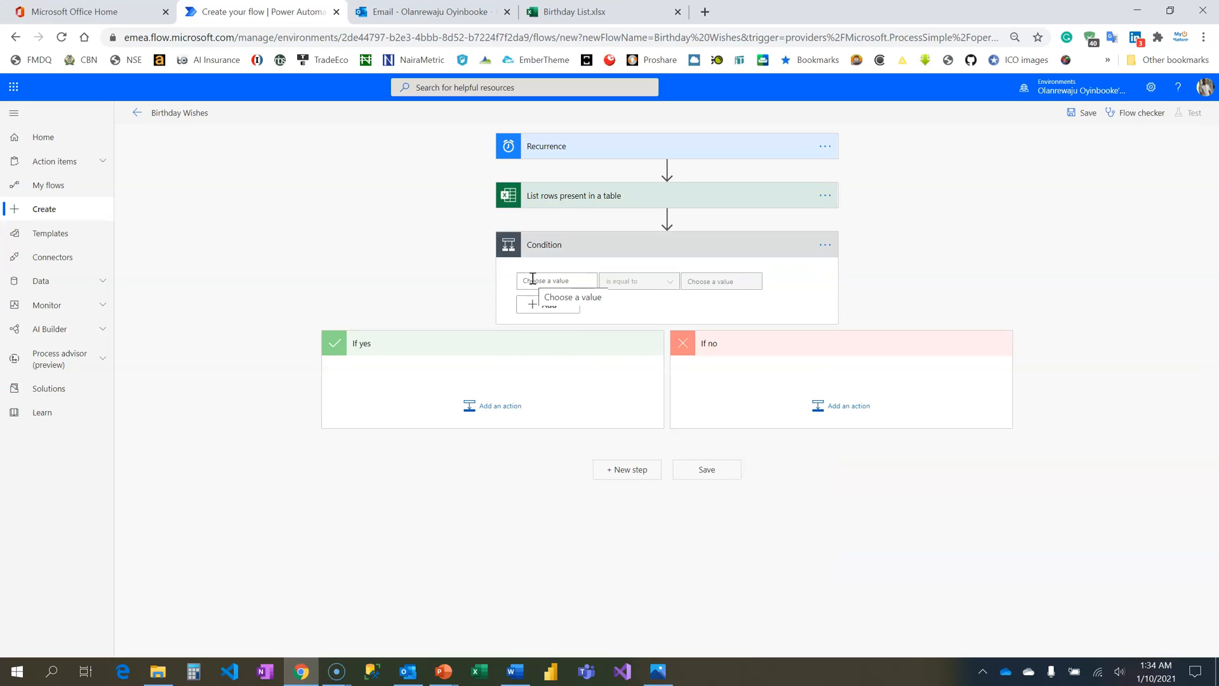
left_click(556, 281)
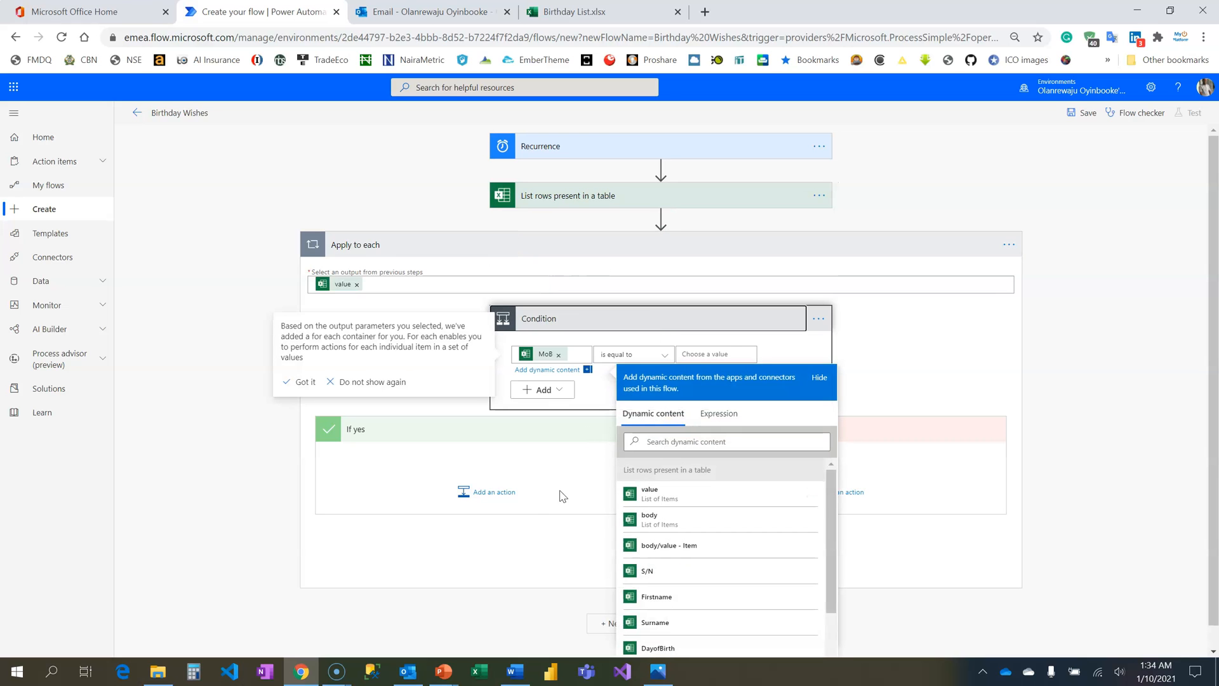
- Add a Compose action in the If yes branch and check the Birthday List spreadsheet columns
left_click(493, 492)
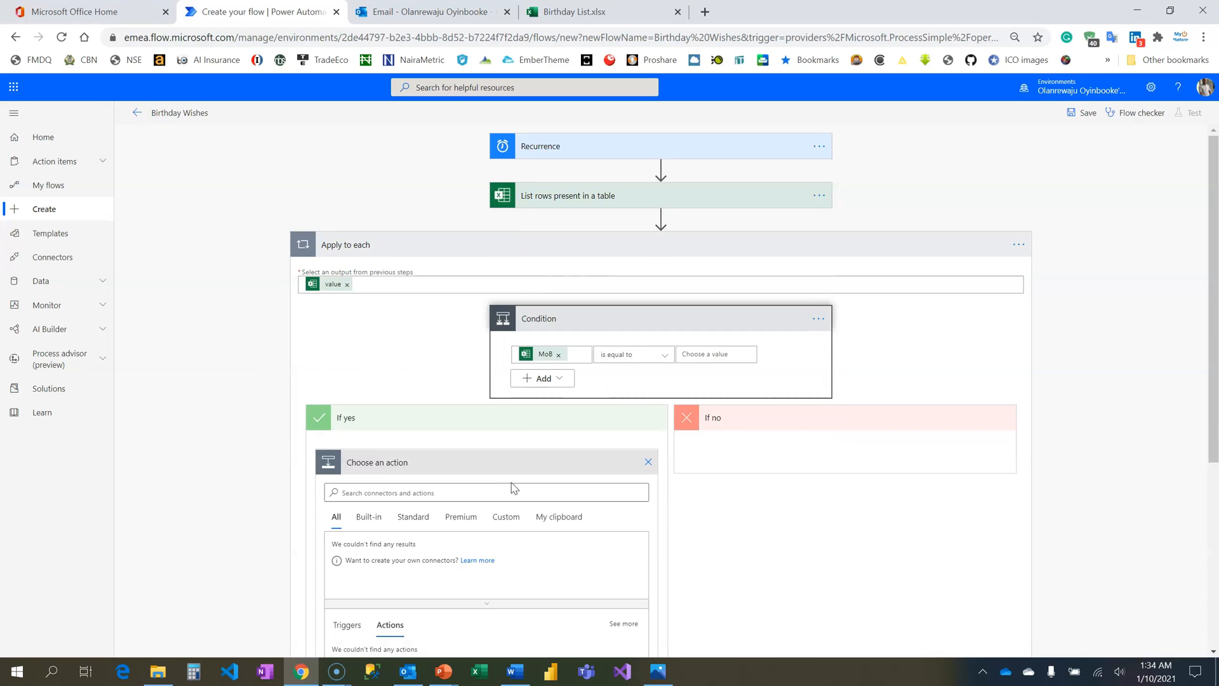
type("compose")
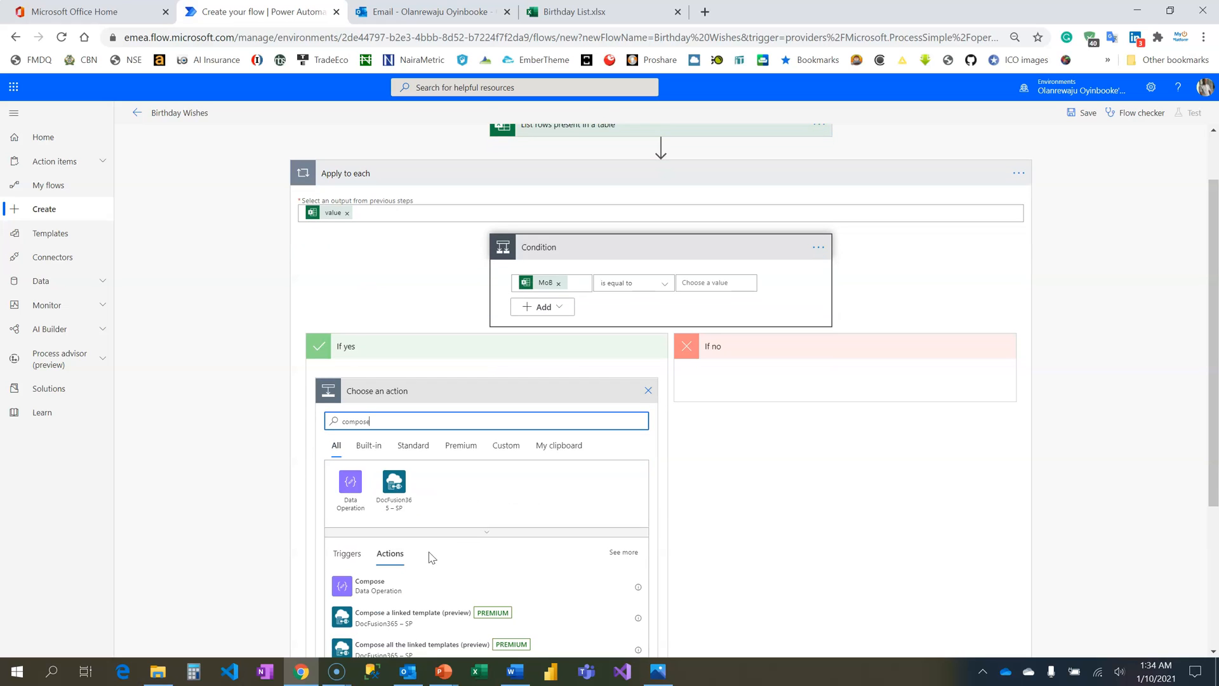
left_click(370, 585)
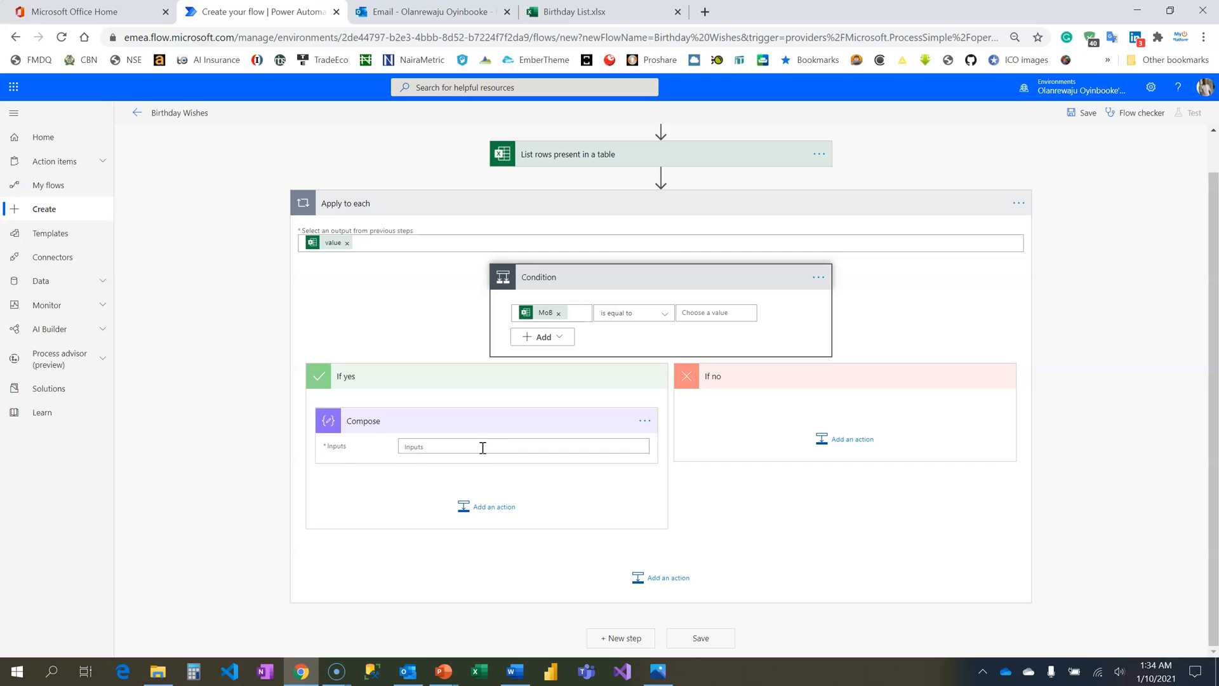
left_click(522, 446)
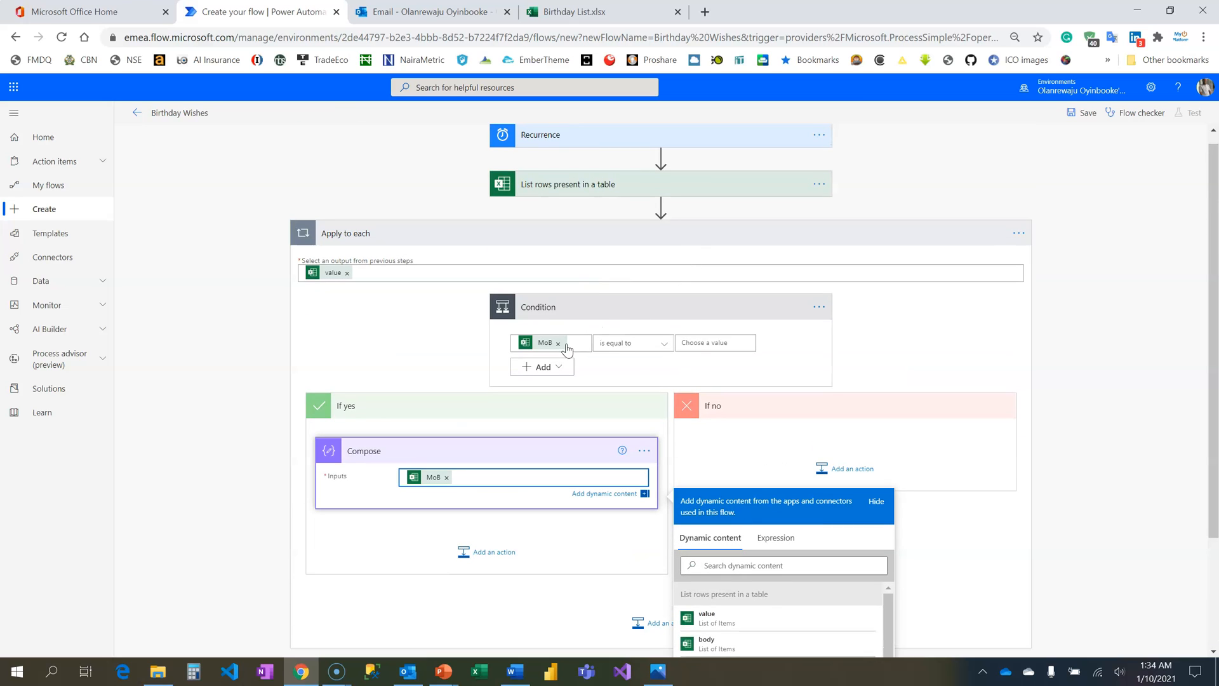
mouse_move(542, 348)
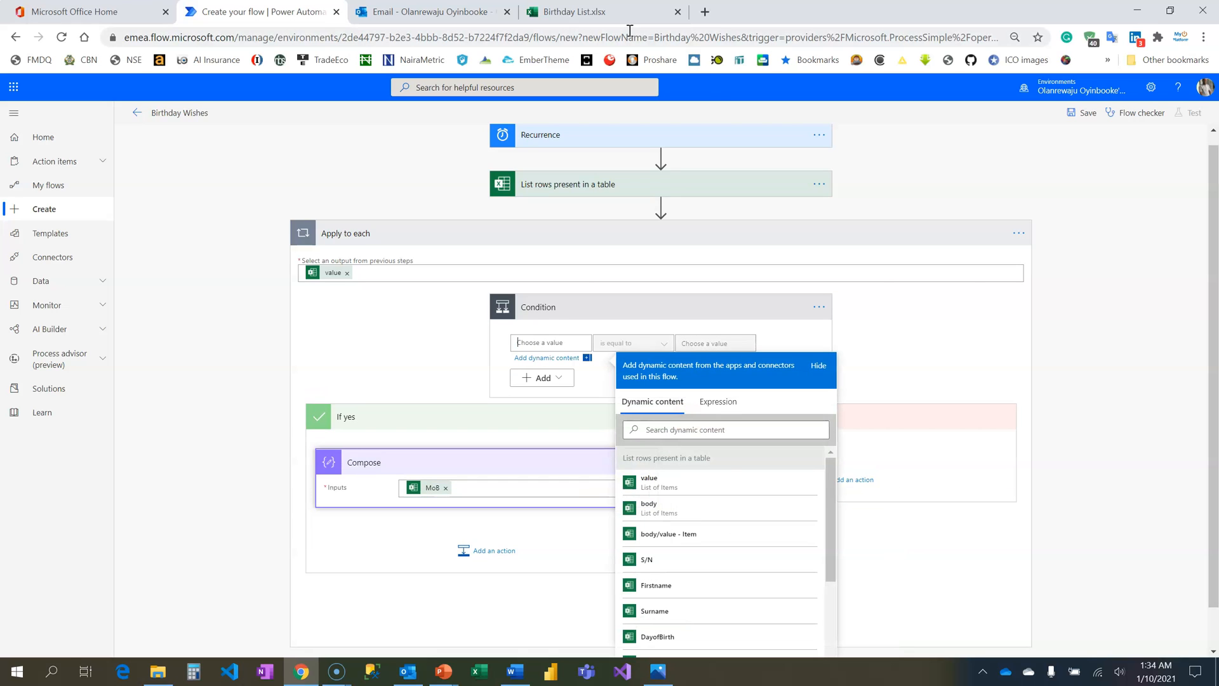
left_click(579, 12)
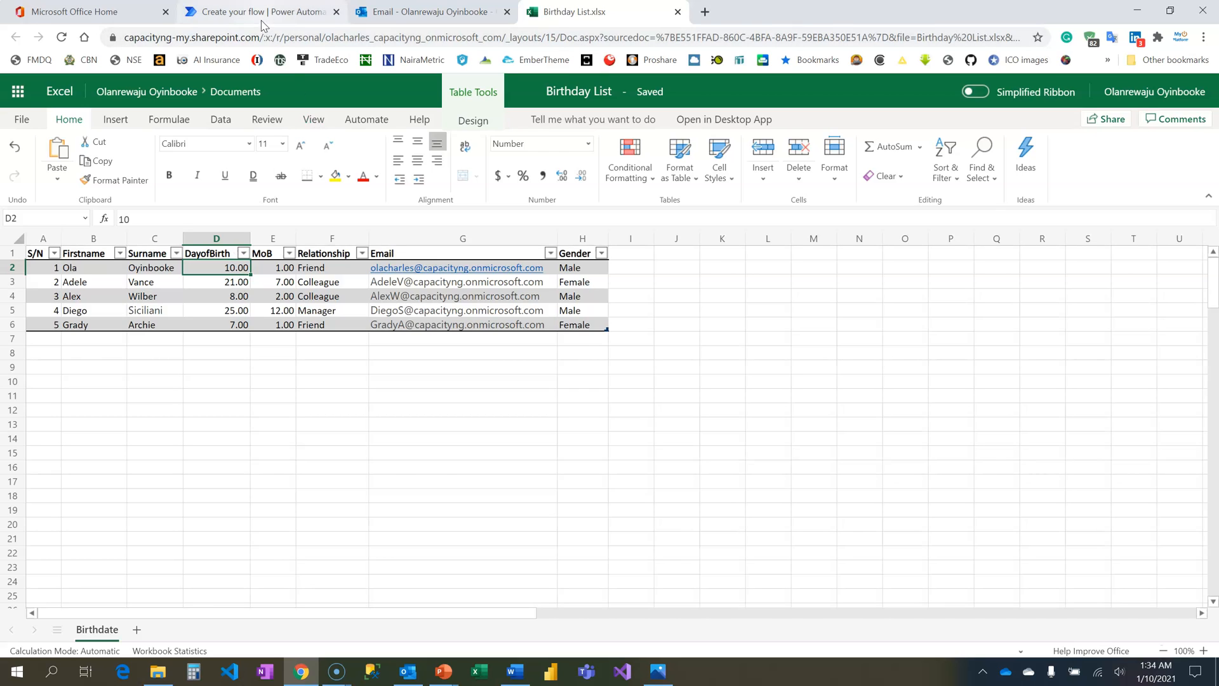
left_click(259, 11)
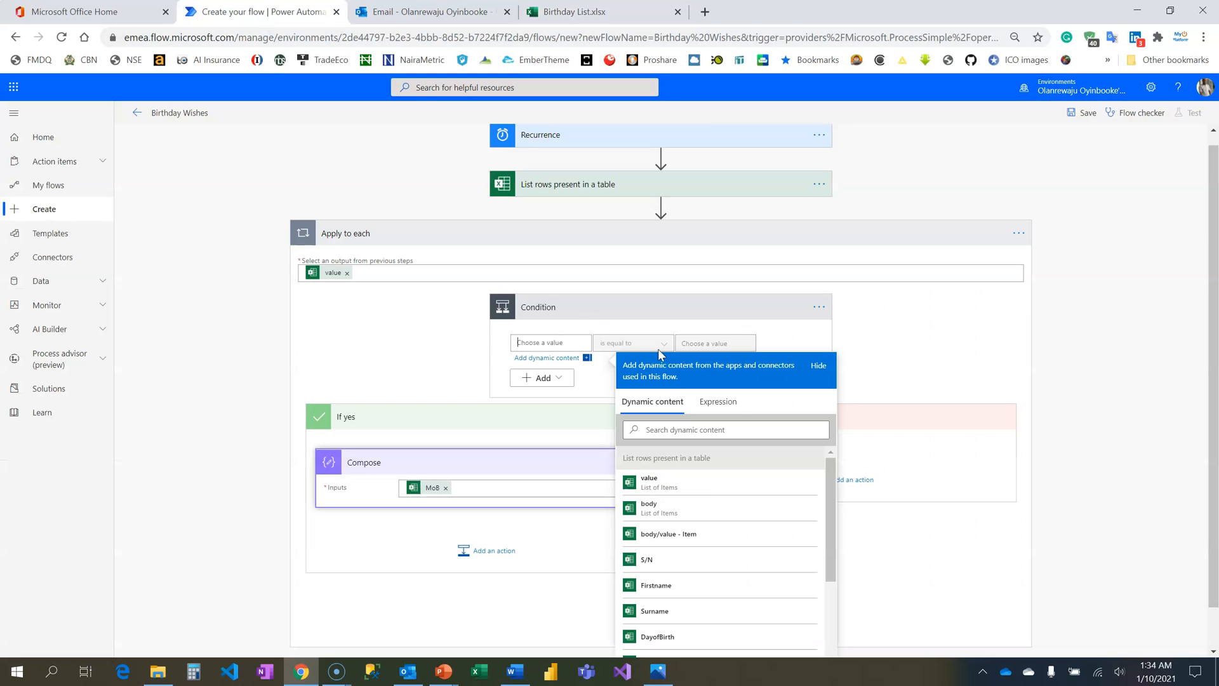
- Enter an int() expression for the Compose input, pick MoB from dynamic content, and close the pane
left_click(716, 401)
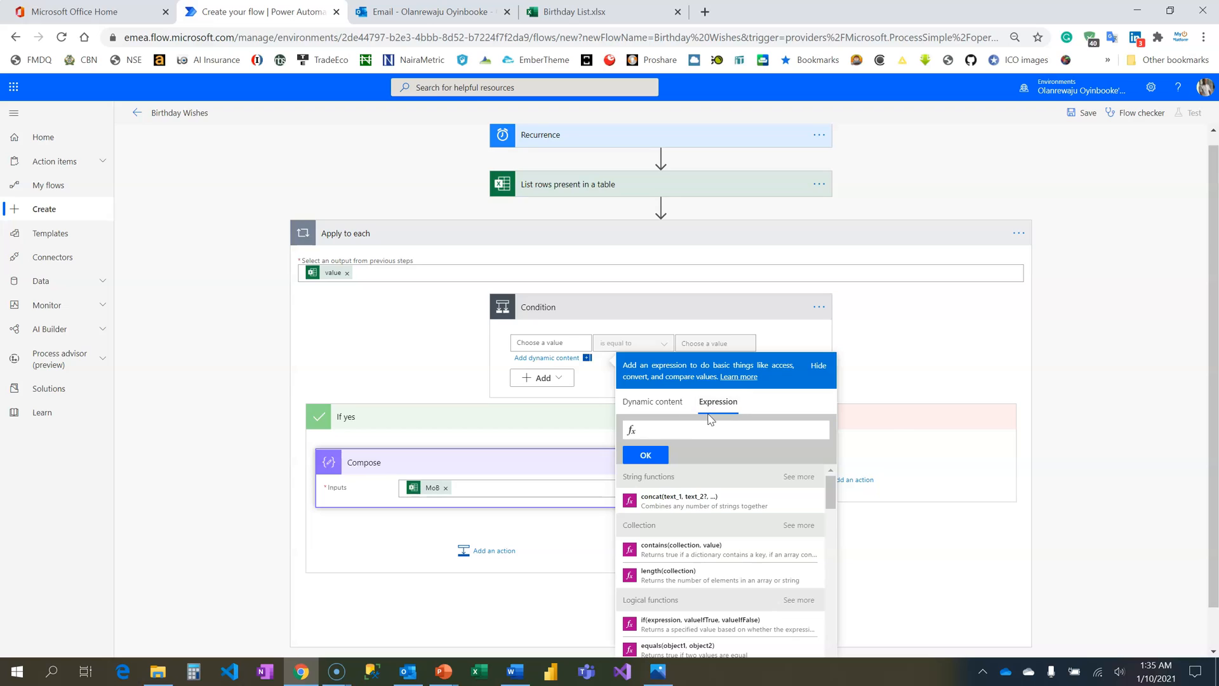
type("int()")
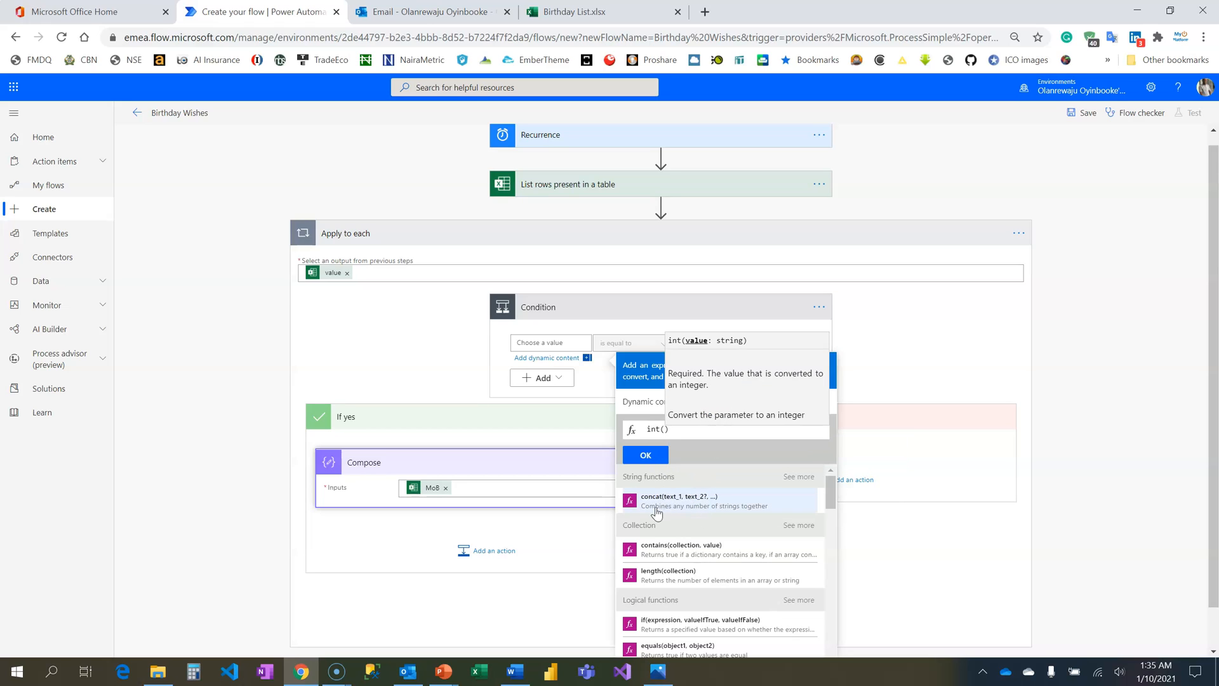
left_click(643, 402)
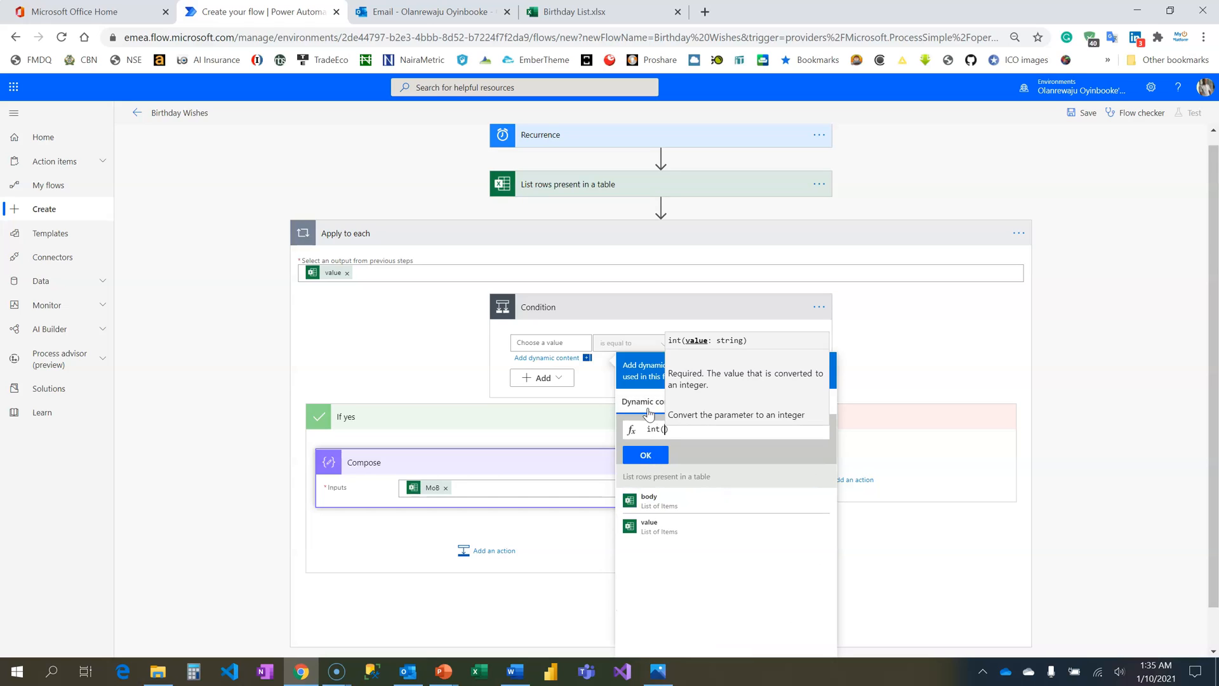
mouse_move(680, 410)
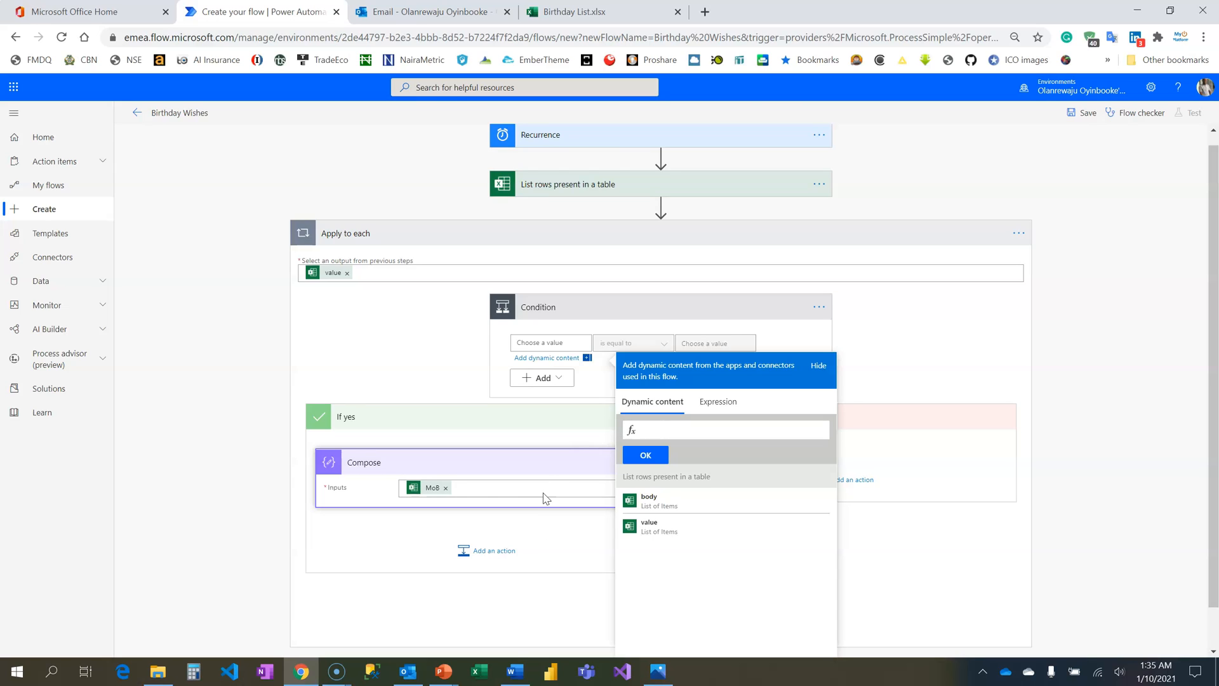
left_click(817, 364)
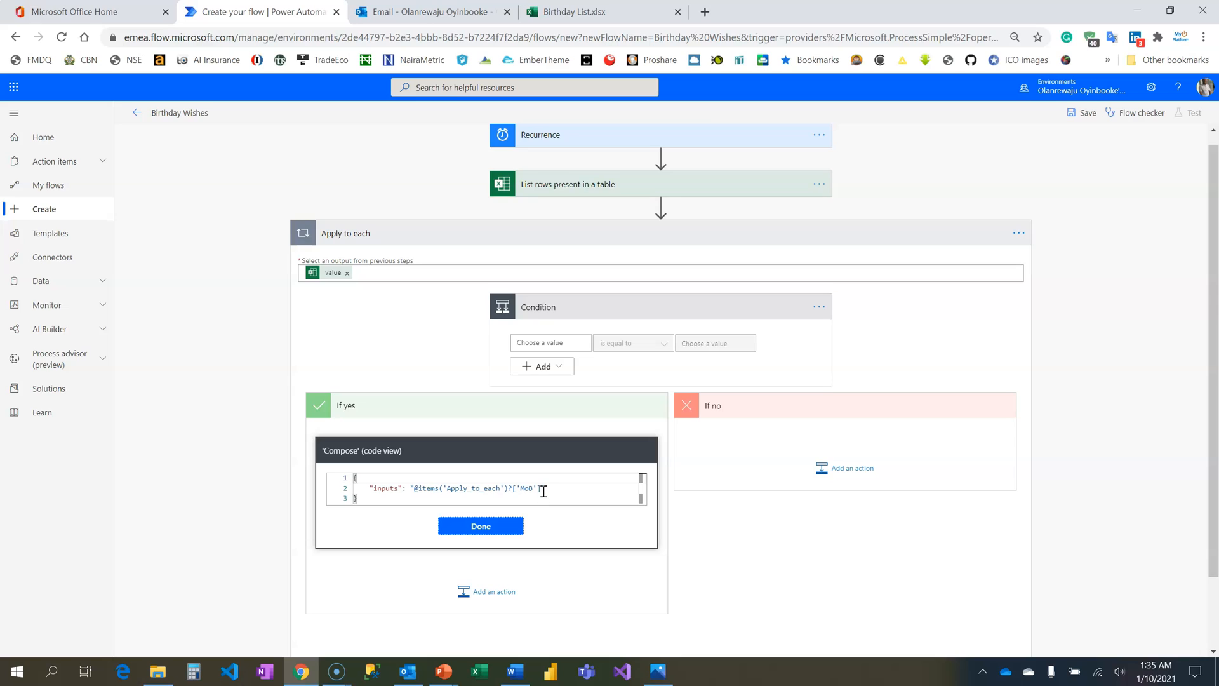
mouse_move(543, 490)
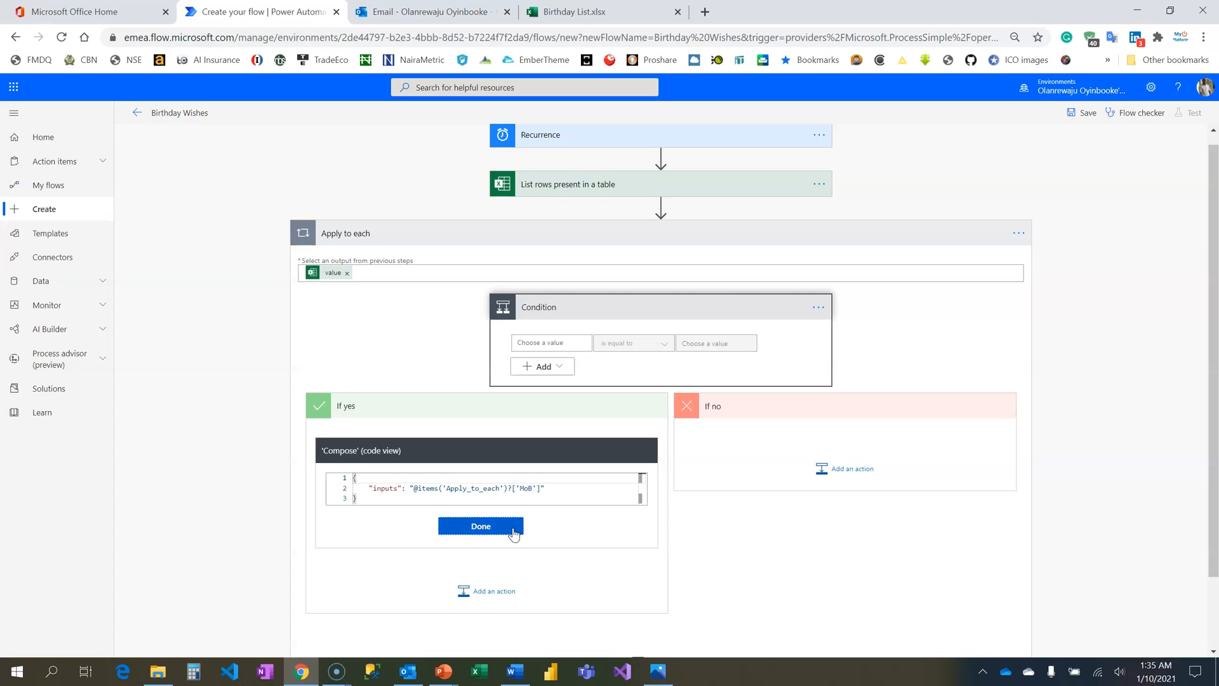
- Close the Compose code view after reviewing the inputs expression
left_click(479, 525)
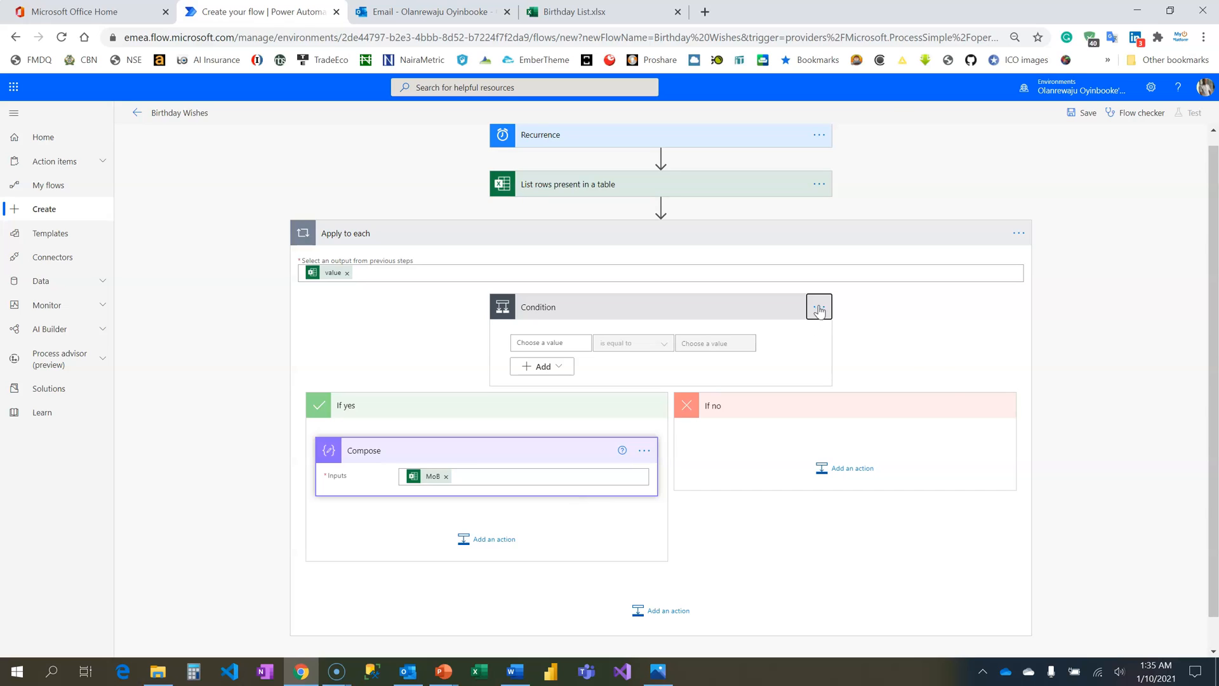
- Set the condition's left value to int(items('Apply_to_each')?['MoB'])
left_click(818, 306)
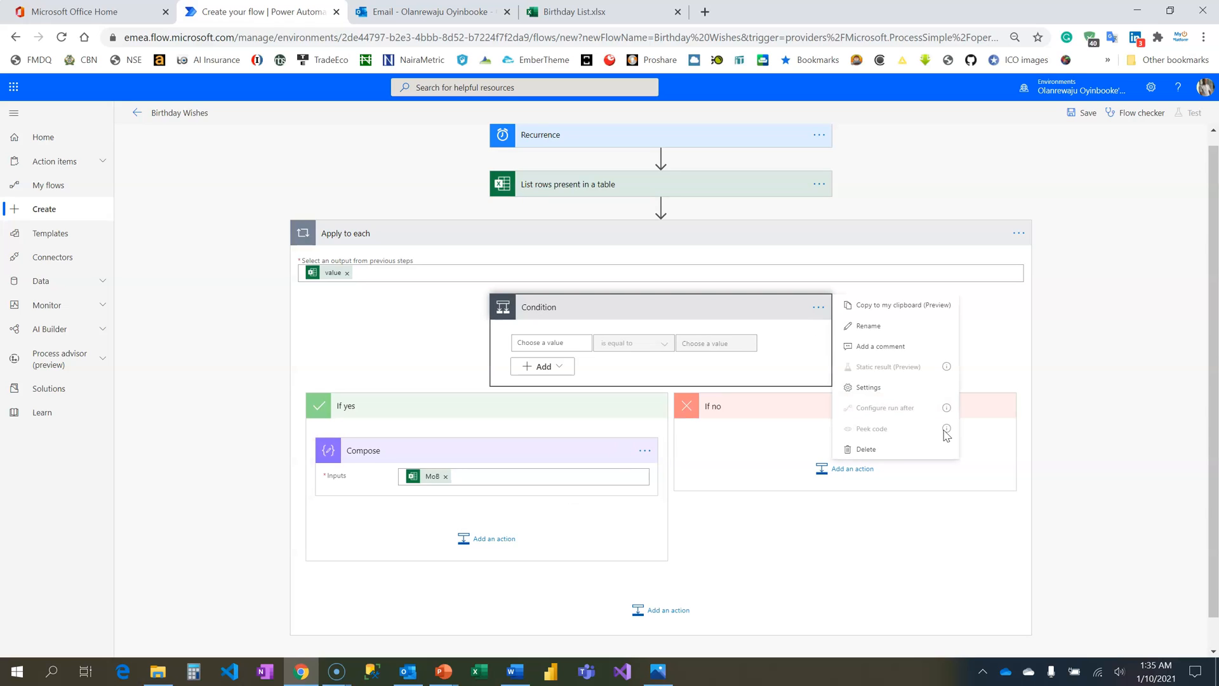
mouse_move(726, 320)
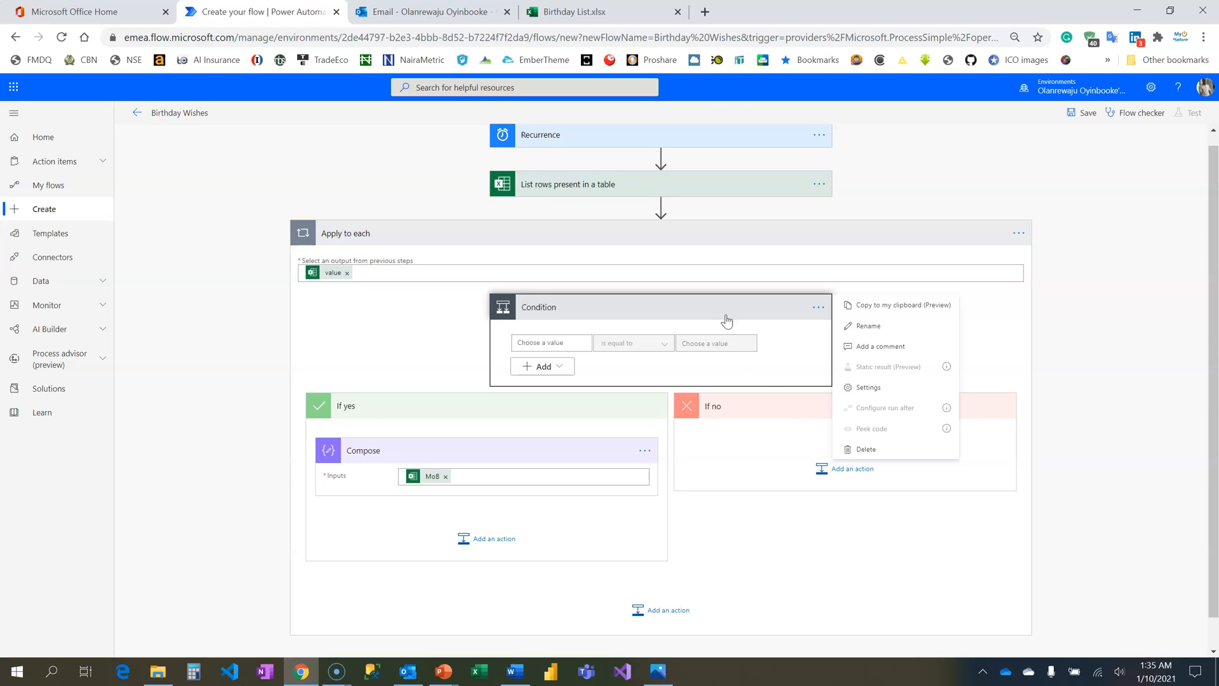
mouse_move(667, 359)
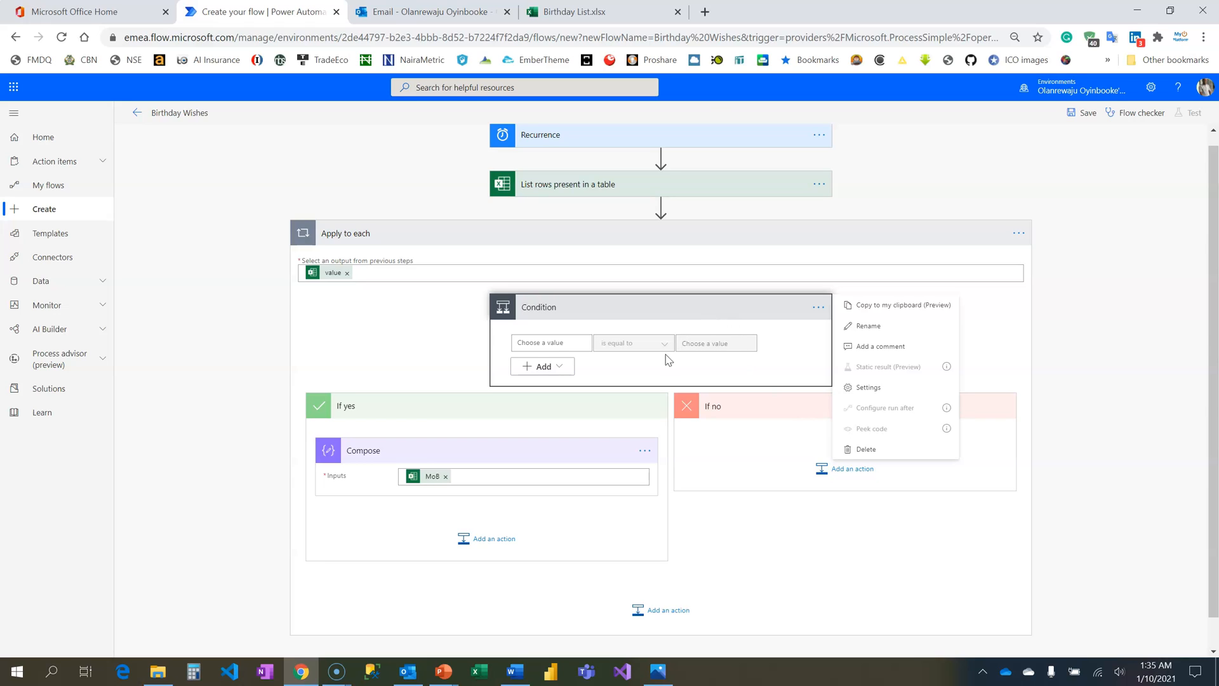
left_click(550, 343)
type("int(items('Apply_to_each')?['MoB'])")
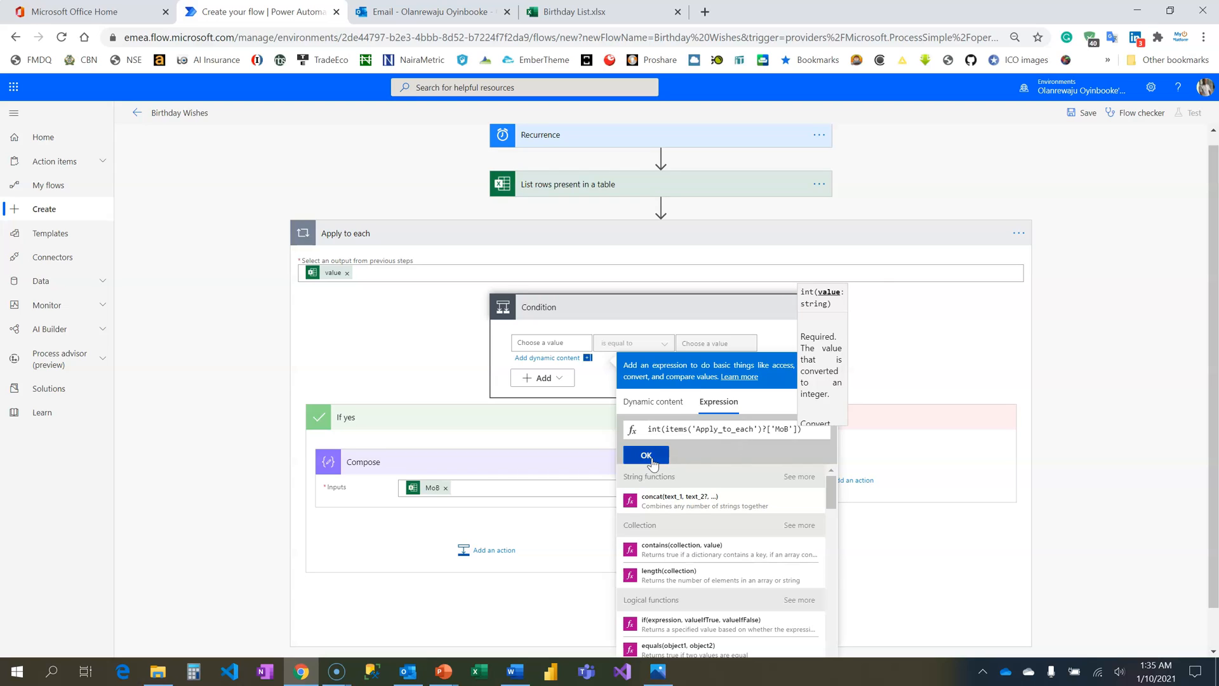
left_click(645, 455)
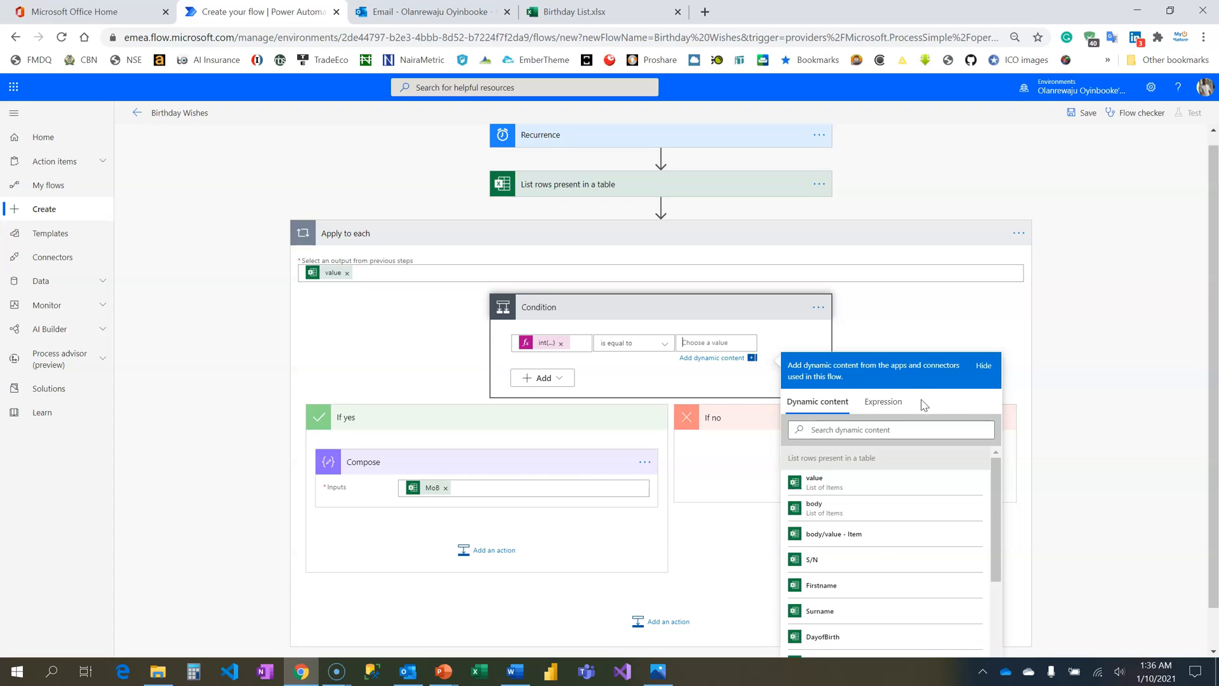
- Set the condition's right value to int(formatDateTime(utcNow(),'MM'))
left_click(882, 401)
type("int(fo")
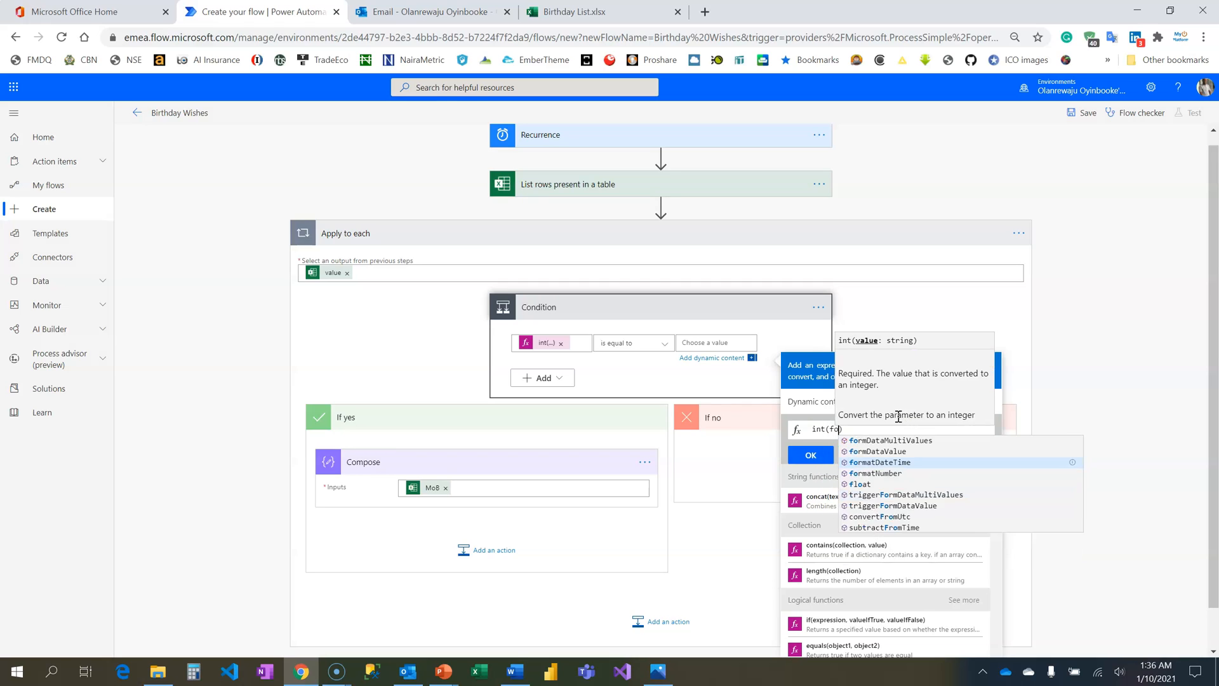
left_click(878, 462)
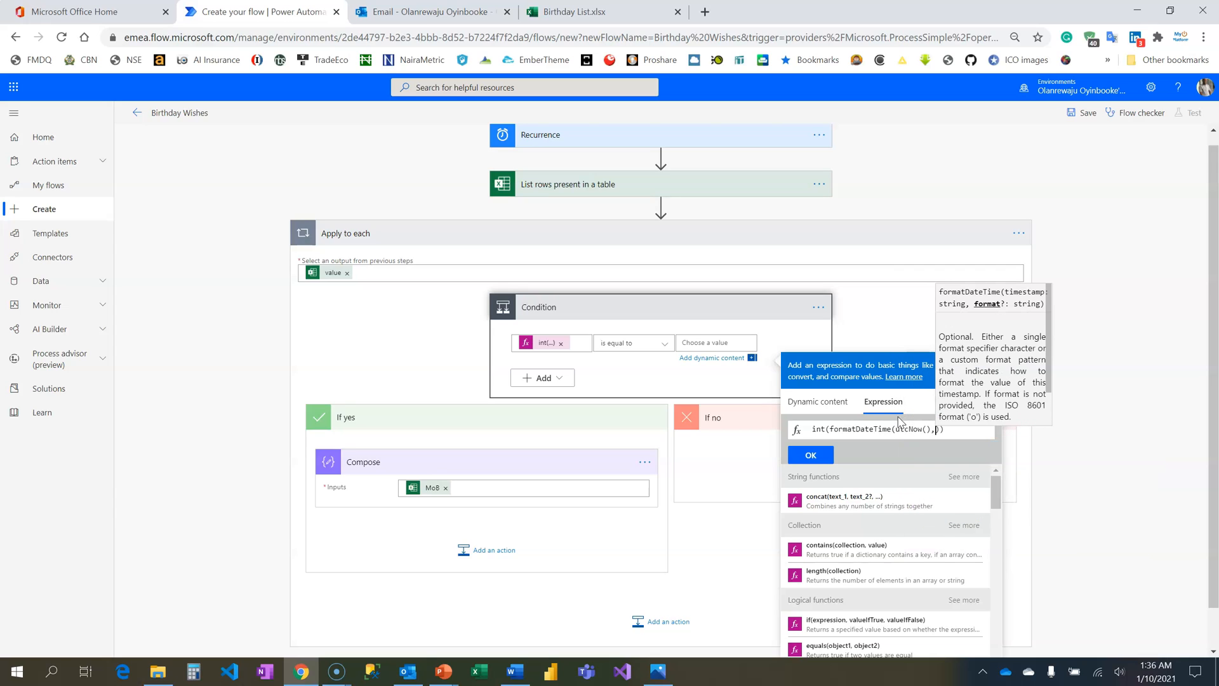
type("'MM'")
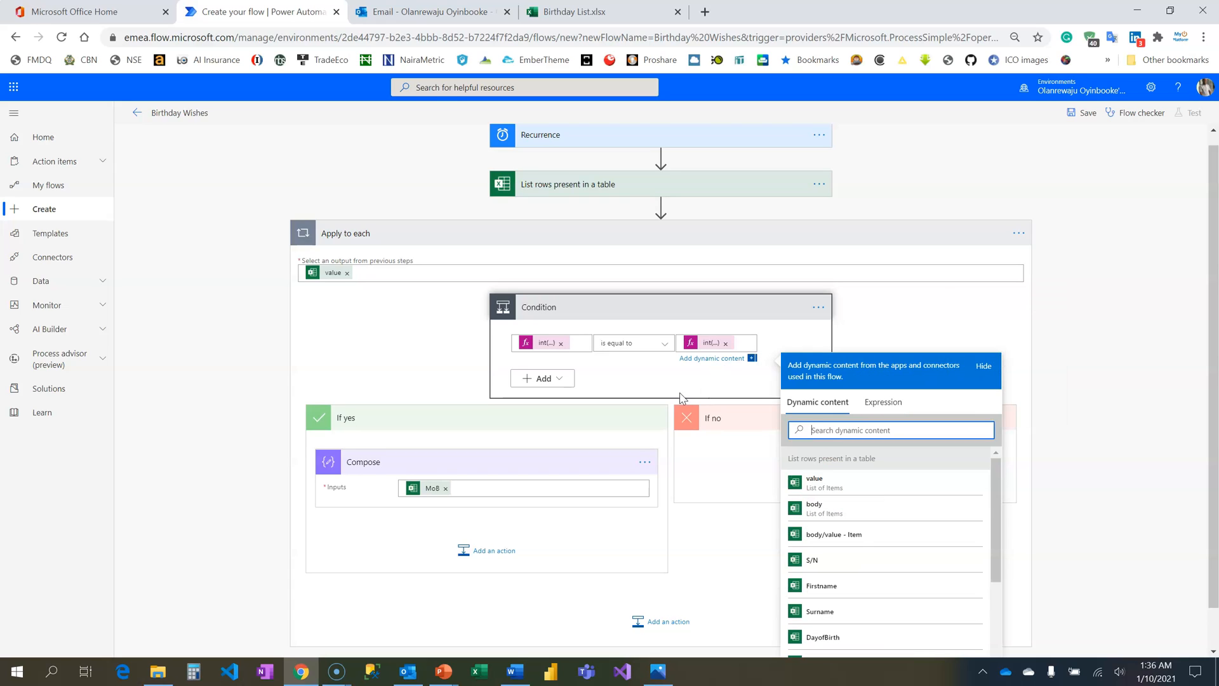
mouse_move(598, 385)
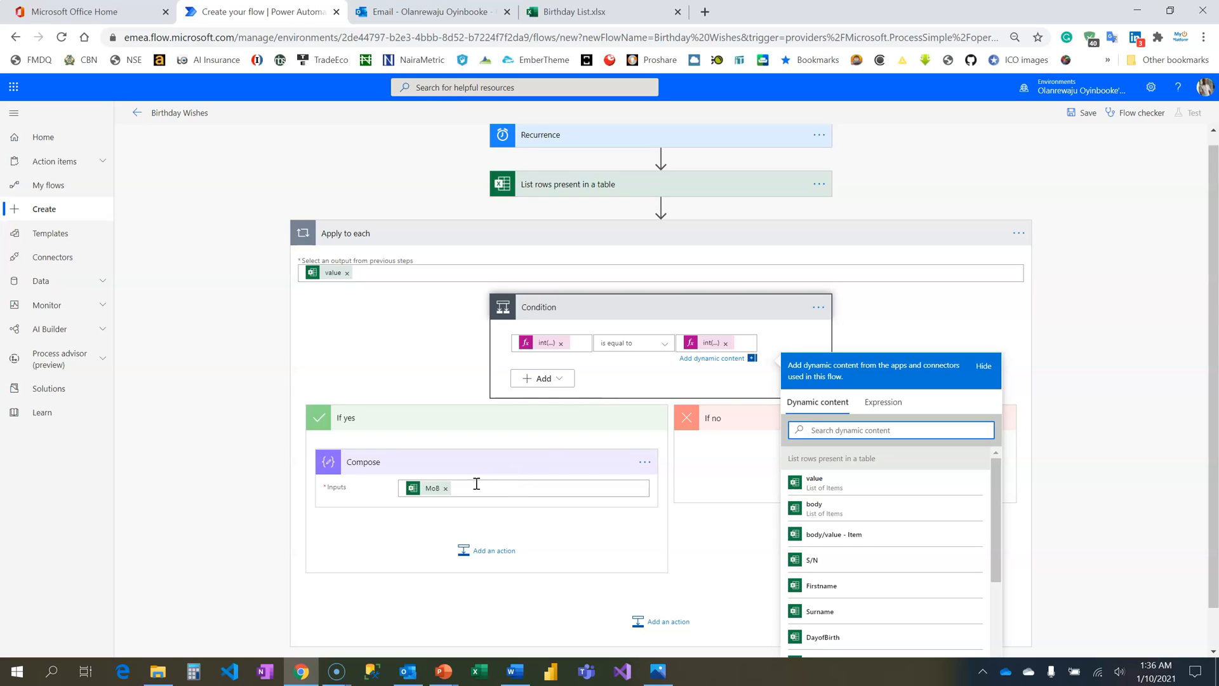
mouse_move(470, 487)
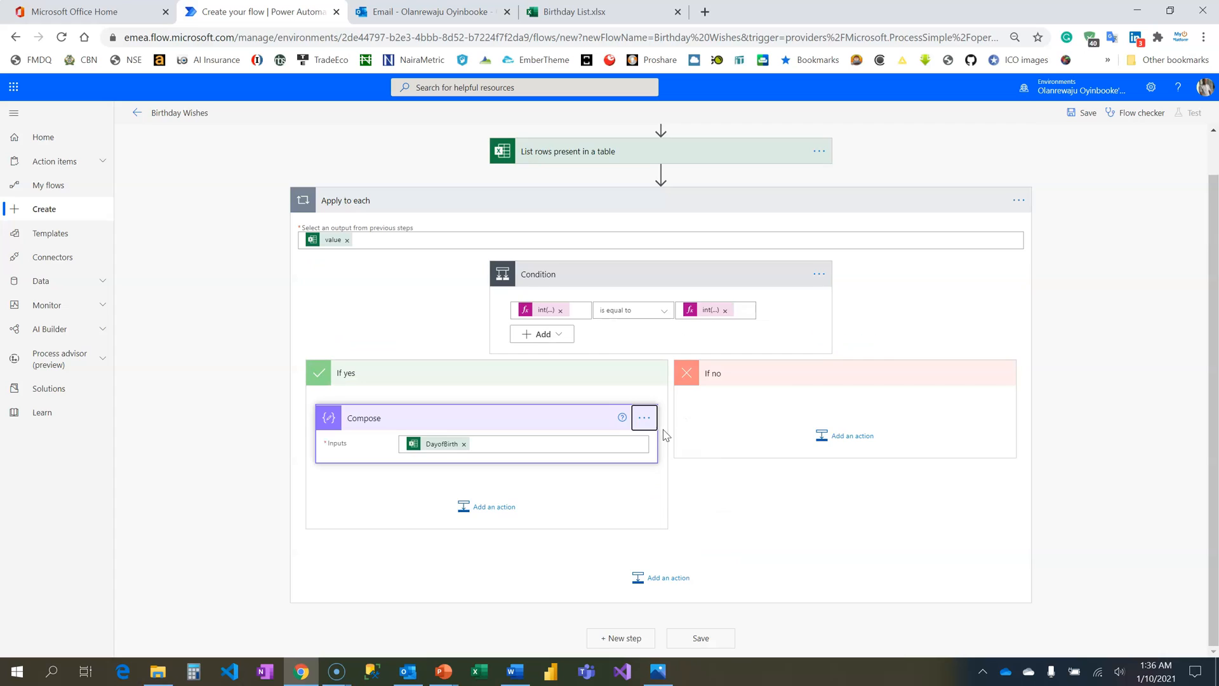
- Peek the Compose step's code to reveal items('Apply_to_each')['DayofBirth'], then begin extending the condition
left_click(644, 417)
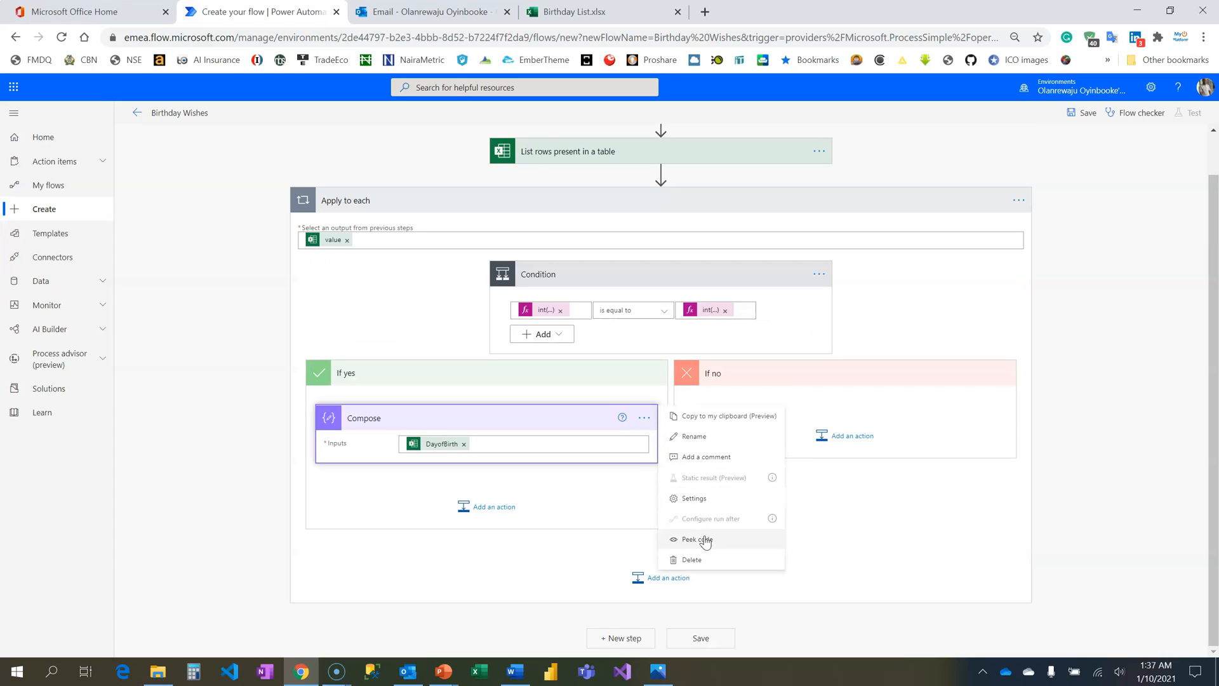
left_click(694, 538)
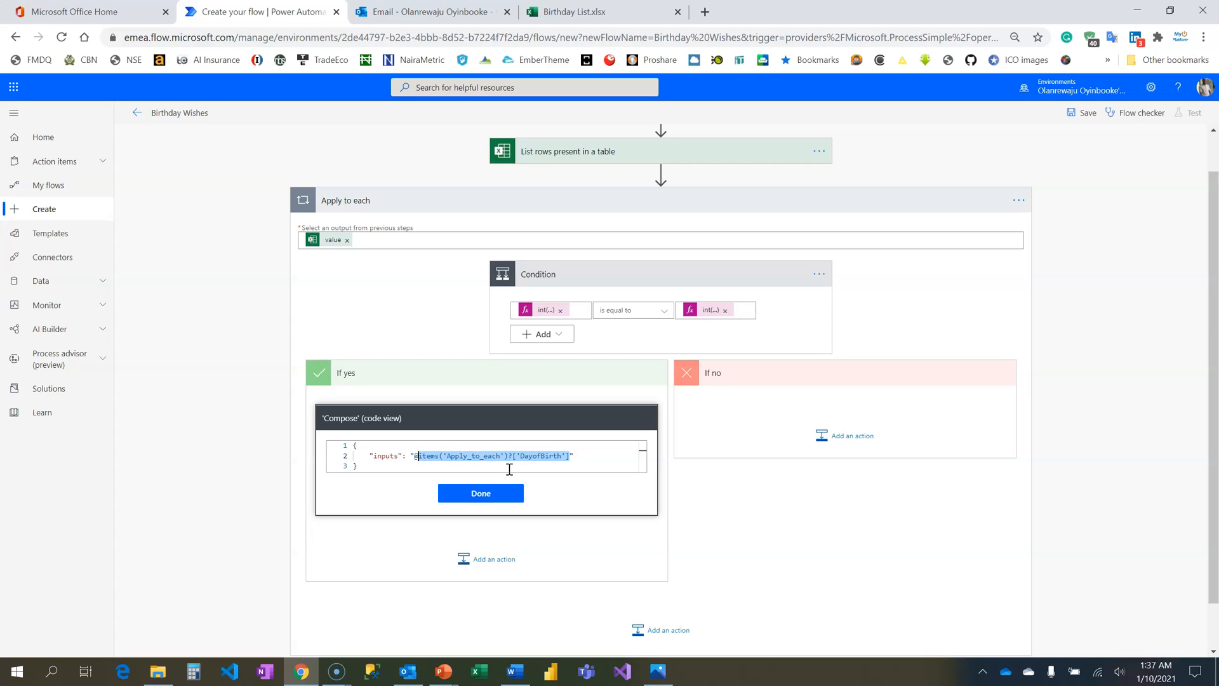
left_click(542, 334)
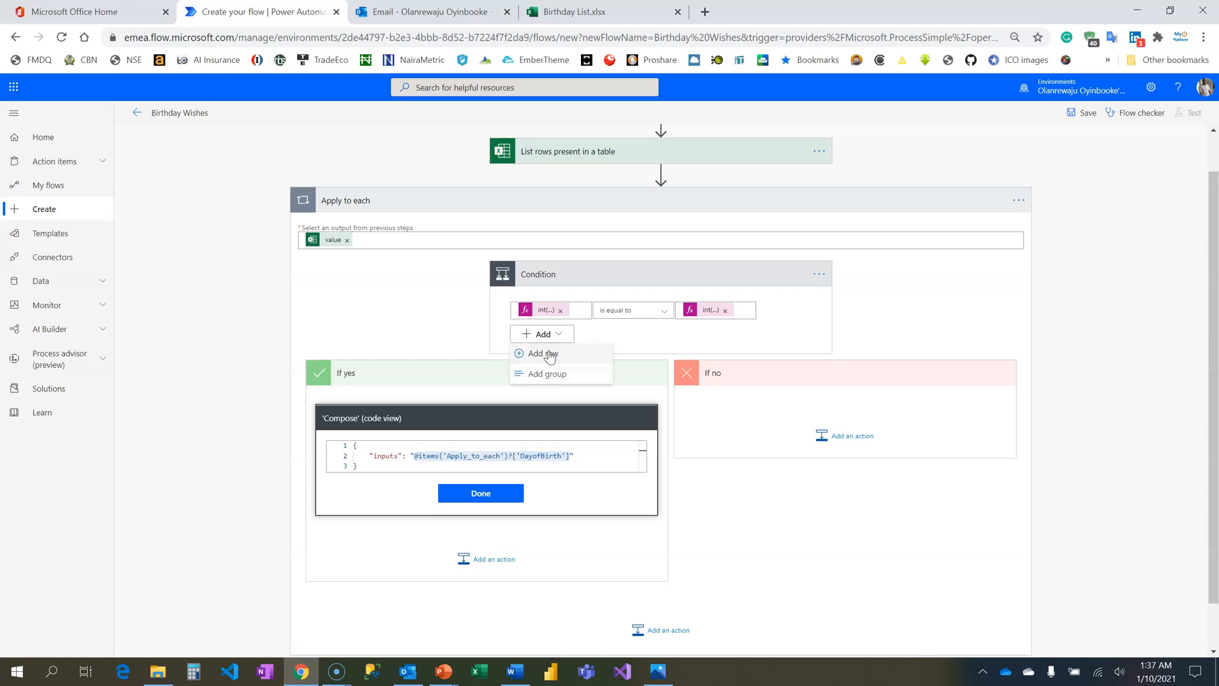
- Add a second condition row comparing int(DayofBirth) to int(dayOfMonth(utcNow()))
left_click(542, 353)
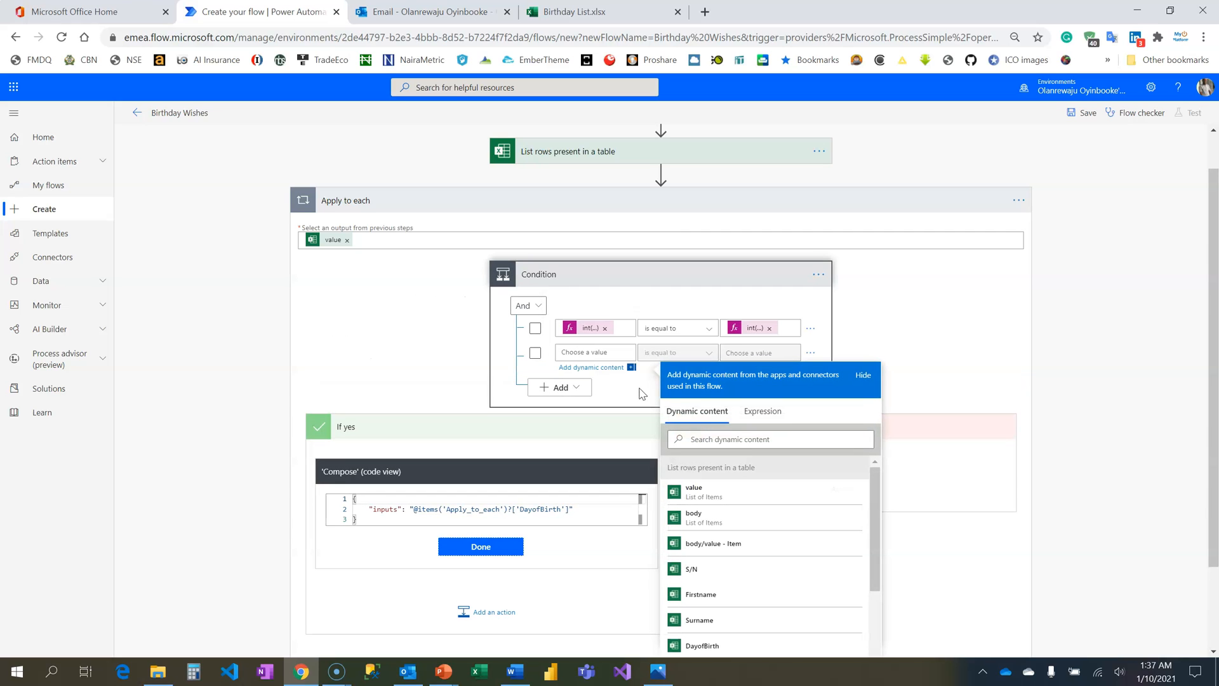
mouse_move(762, 410)
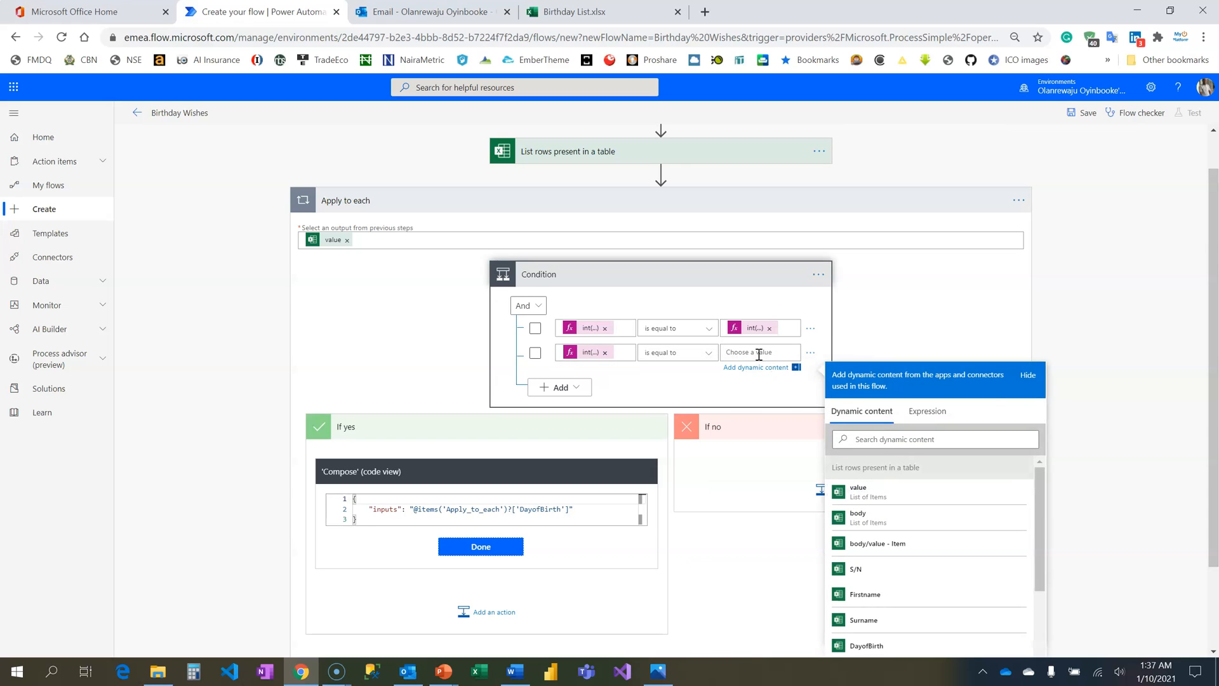
left_click(927, 410)
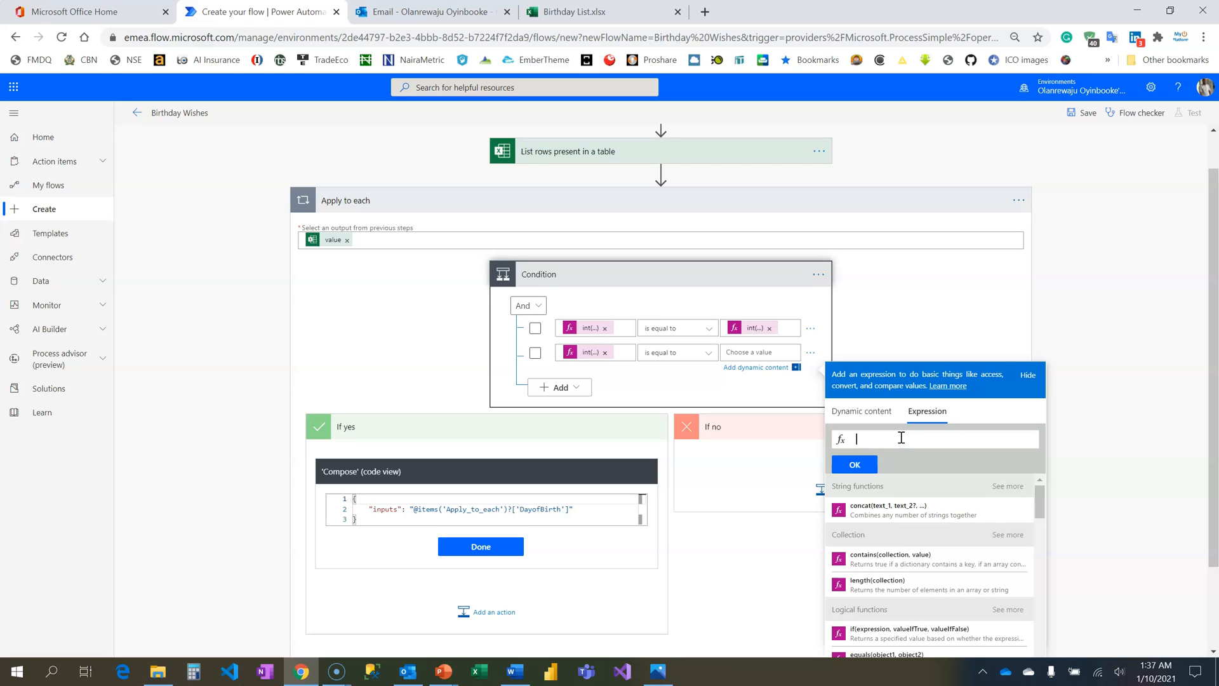
type("int()")
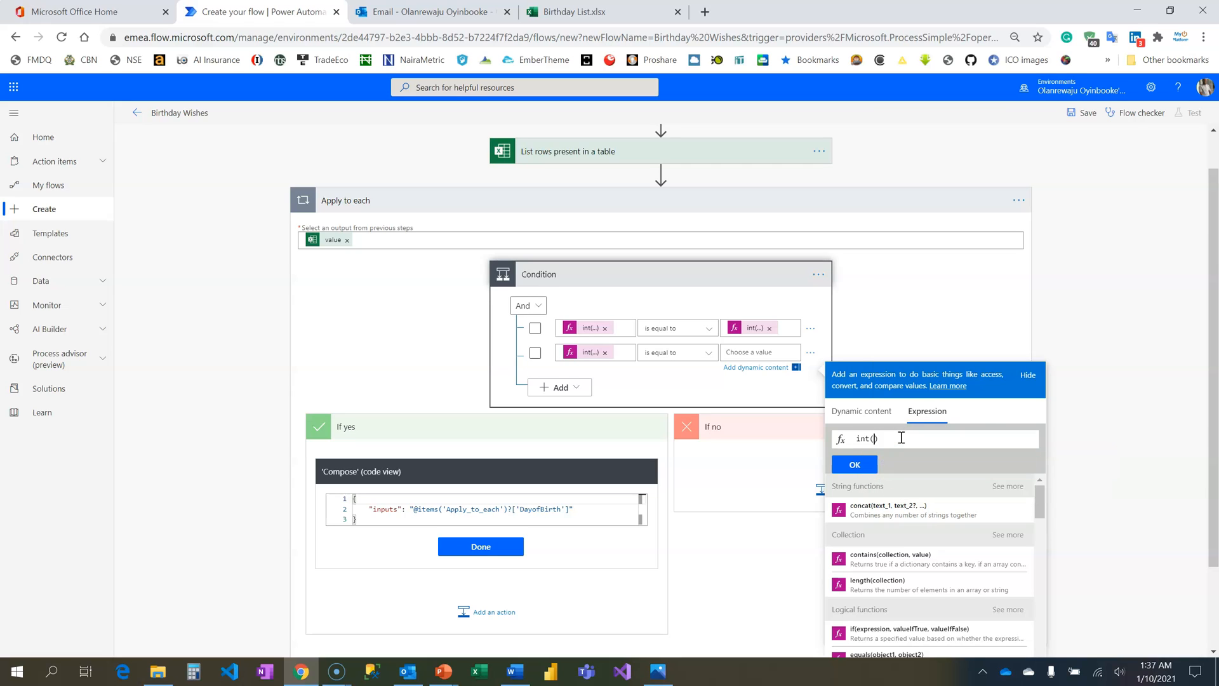
type("dayof")
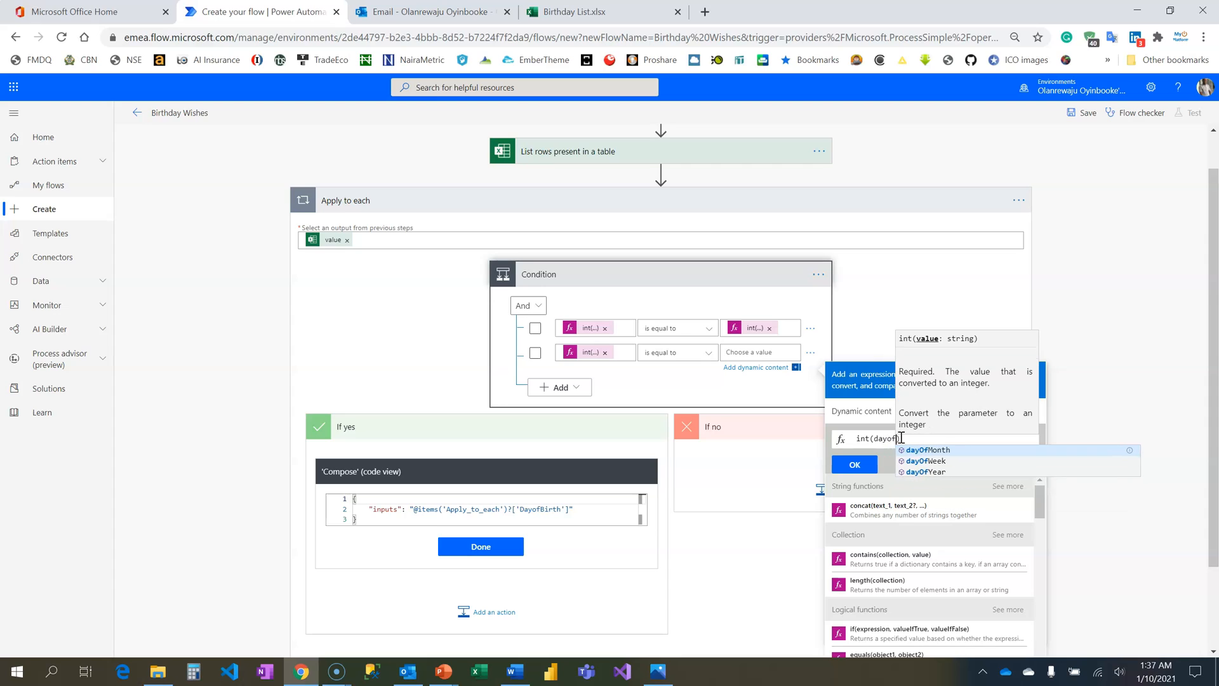
left_click(926, 449)
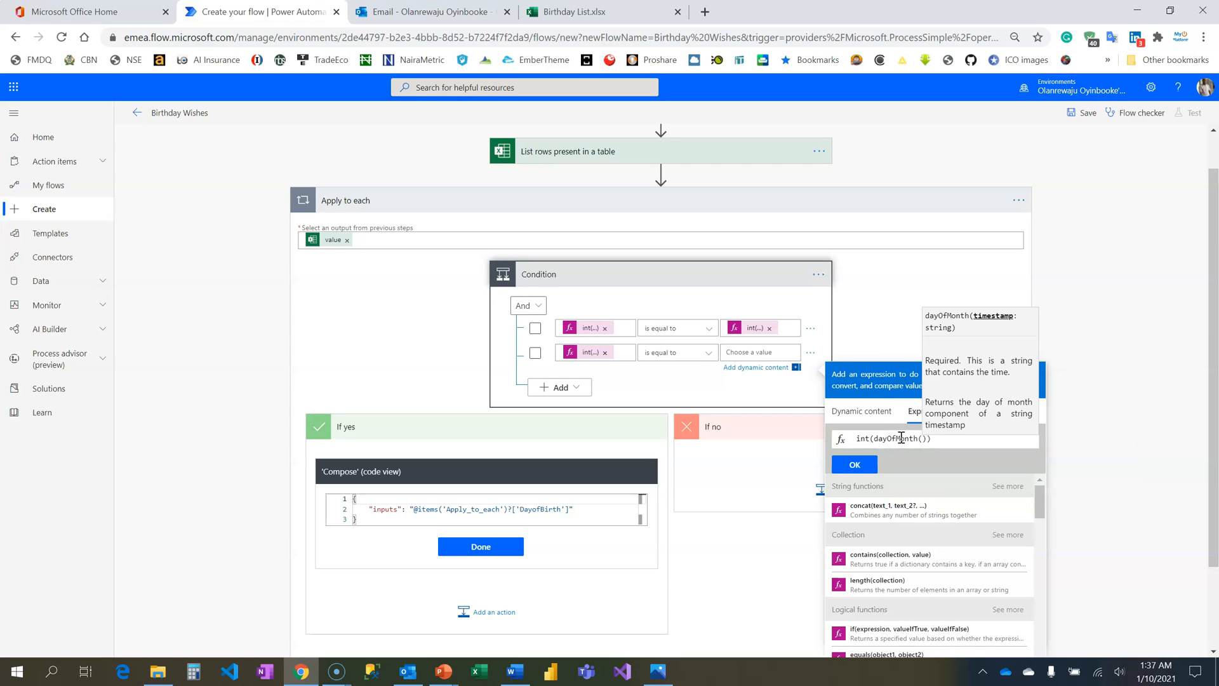
type("u")
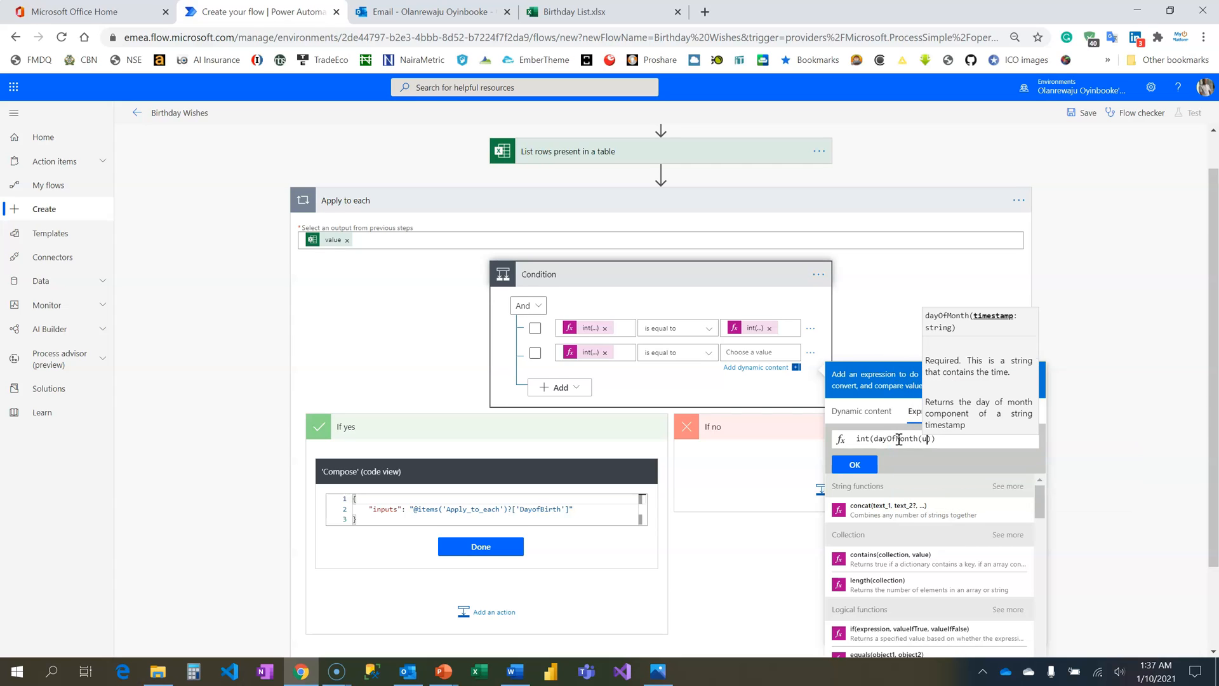
type("tcNow()")
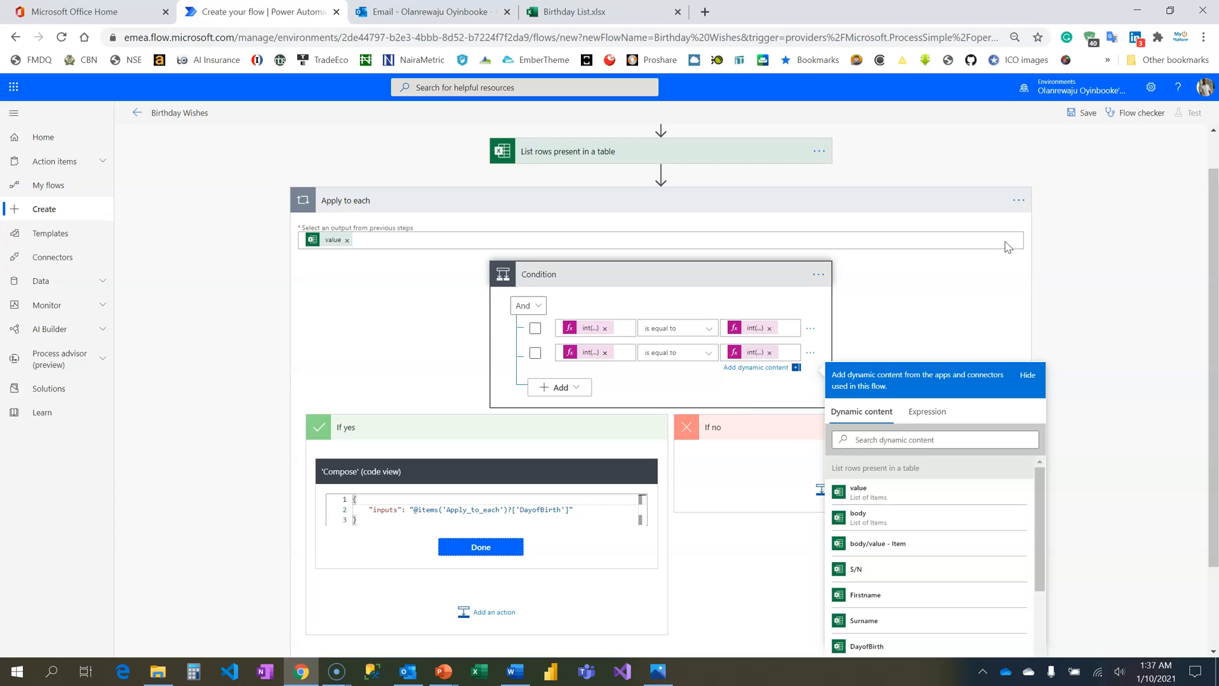
left_click(479, 546)
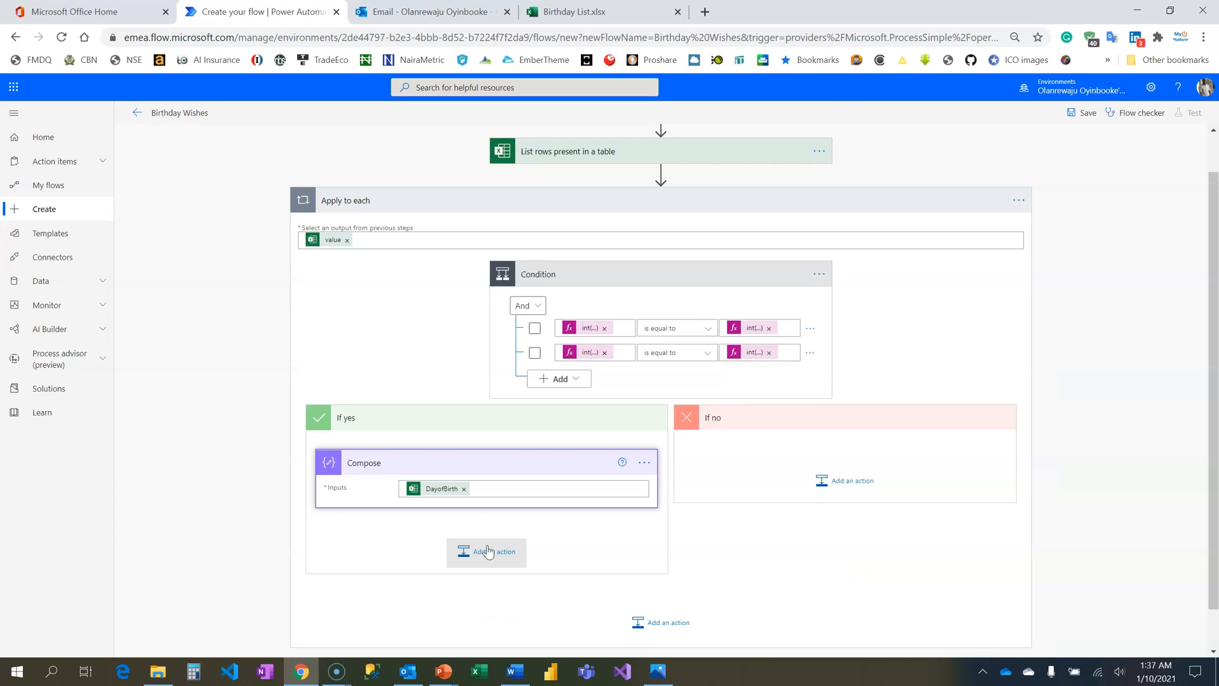
- Delete the Compose step and add a nested Condition 2 in the If yes branch
left_click(644, 462)
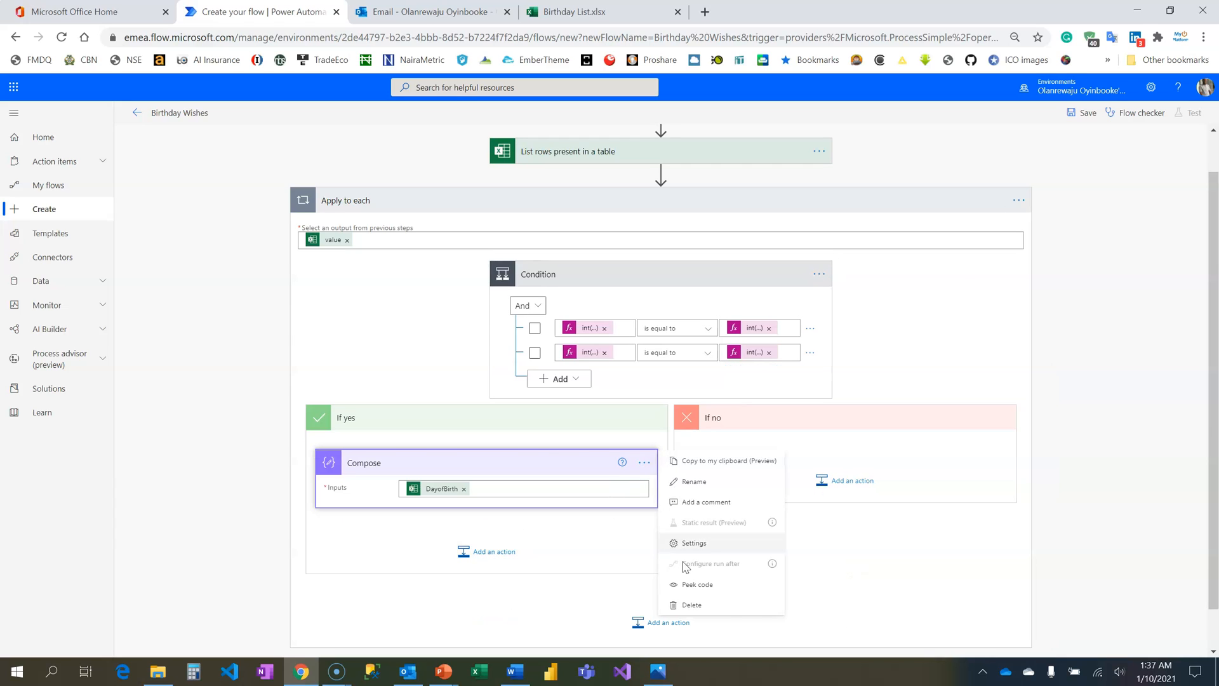
left_click(678, 582)
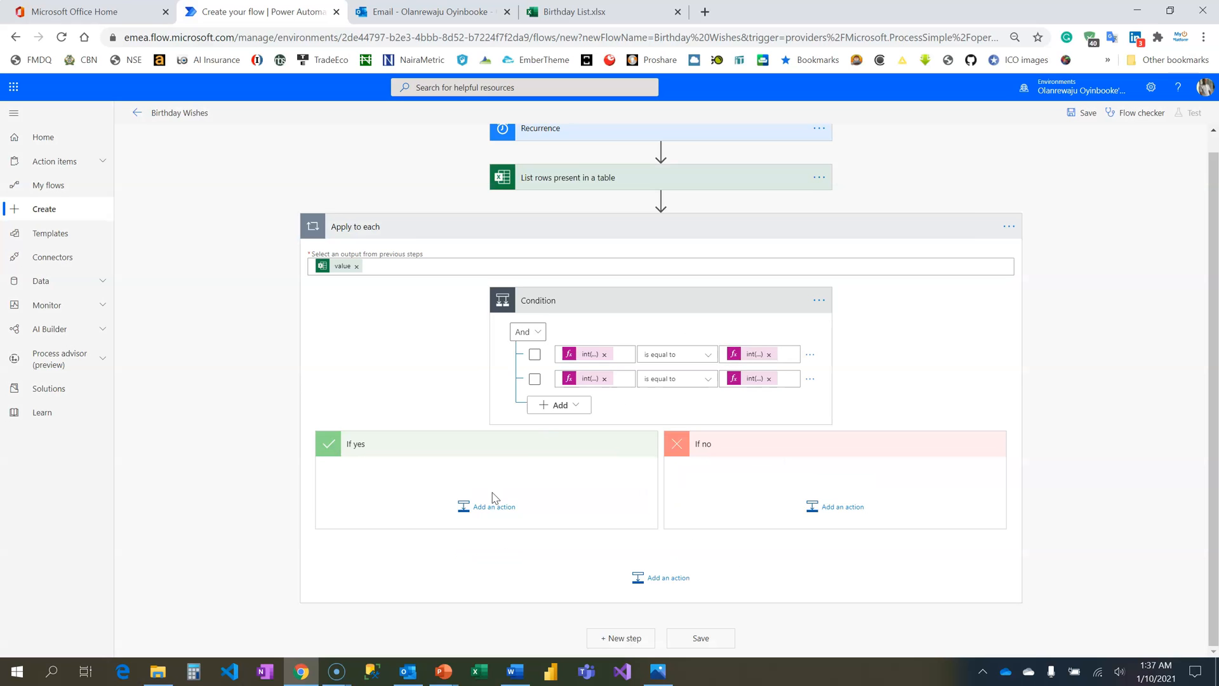
left_click(492, 506)
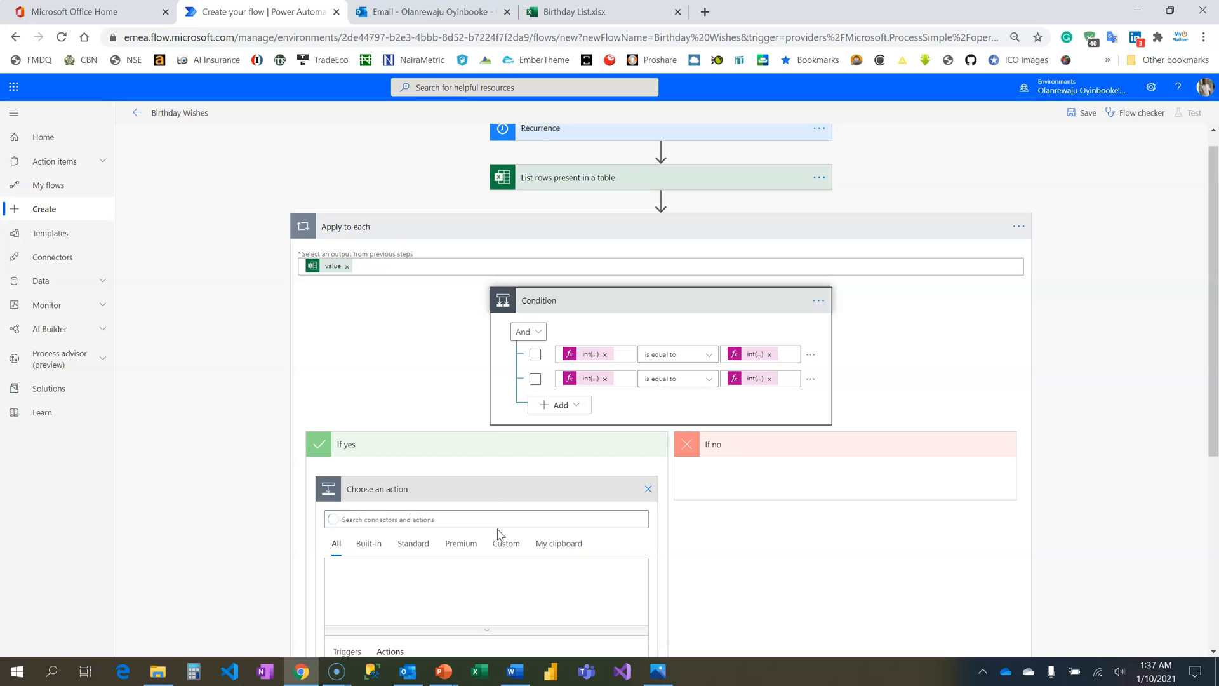
left_click(486, 518)
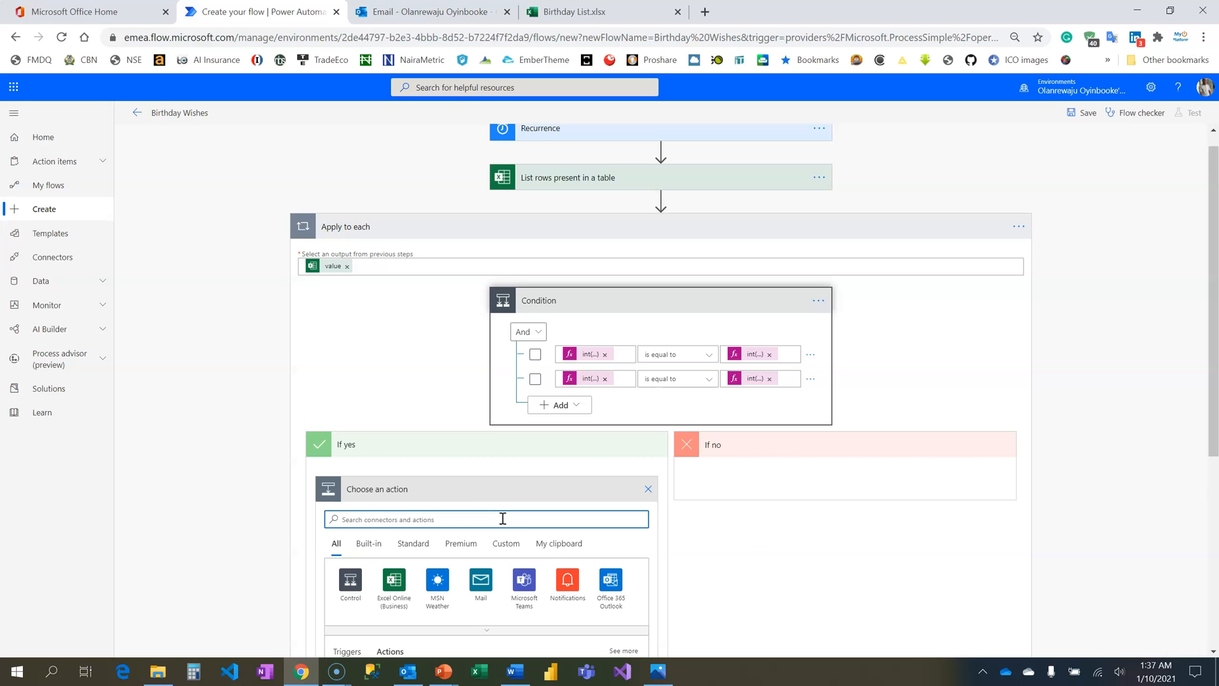
scroll("down", 3)
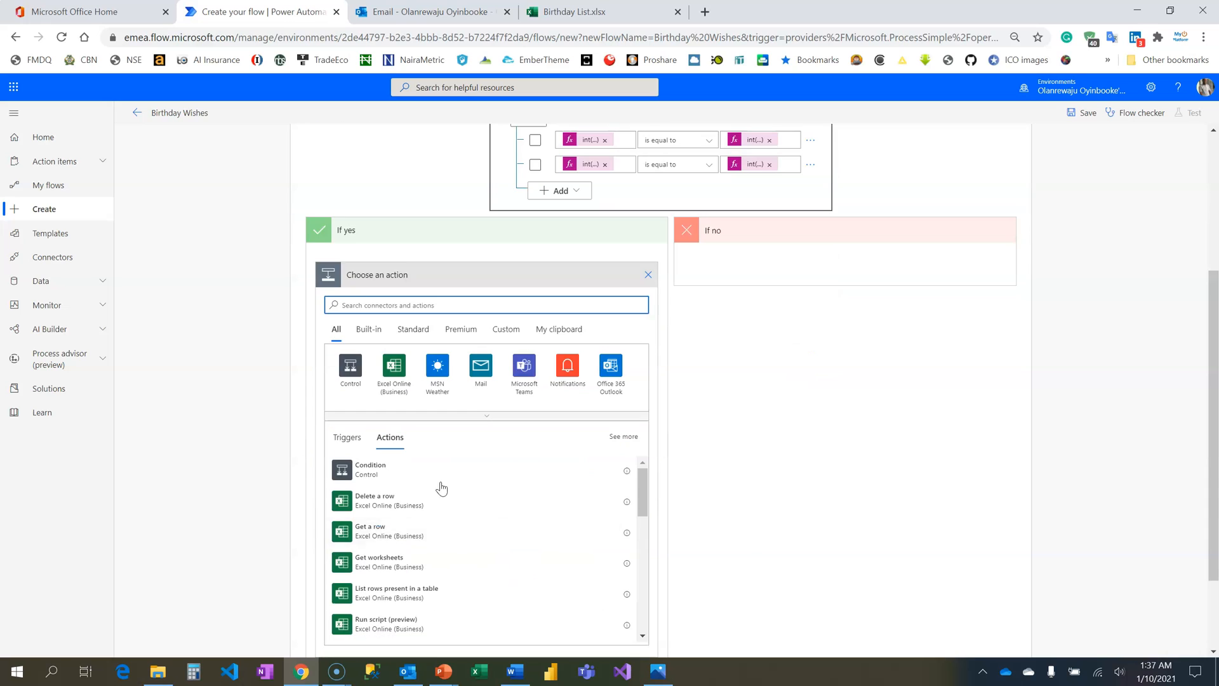
- Make Condition 2 check that the row's Gender is equal to Male, cross-checking the Birthday List workbook
left_click(369, 469)
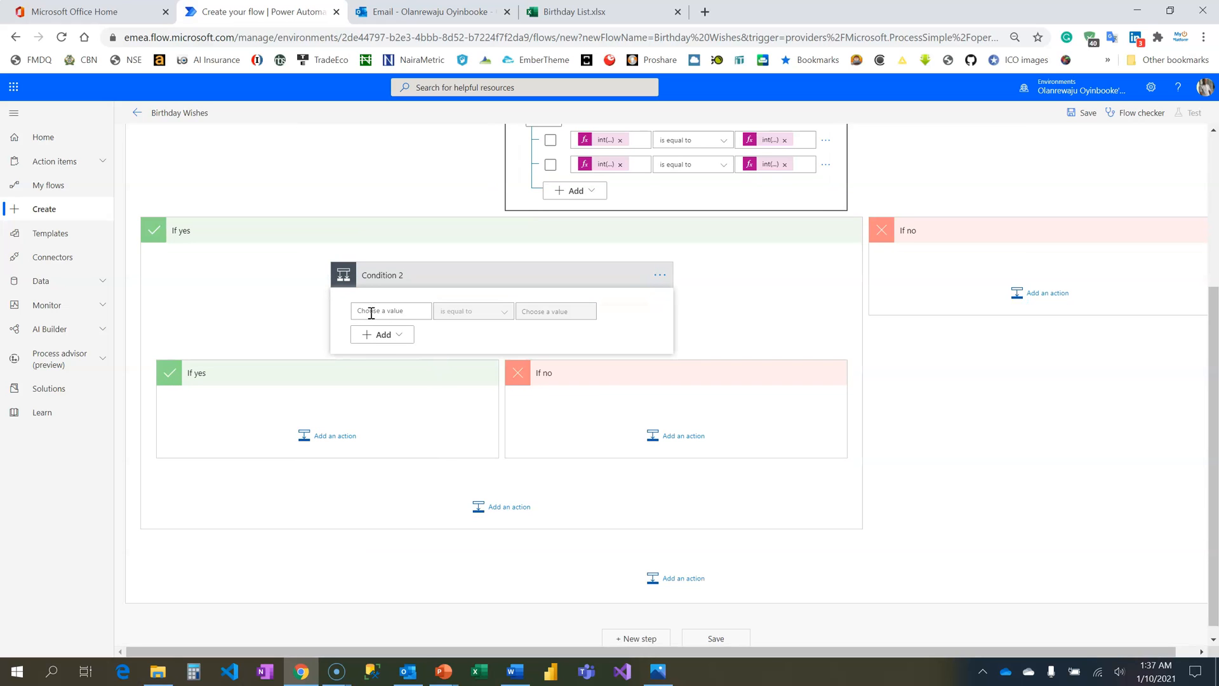
left_click(391, 311)
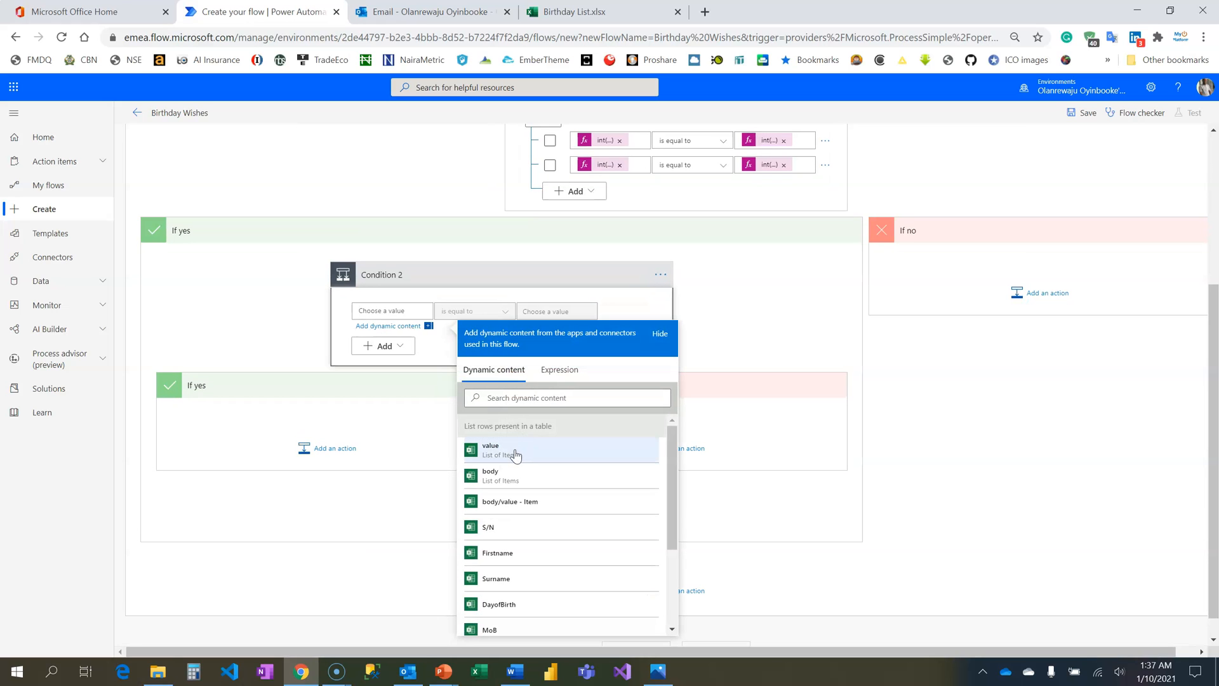
scroll("down", 3)
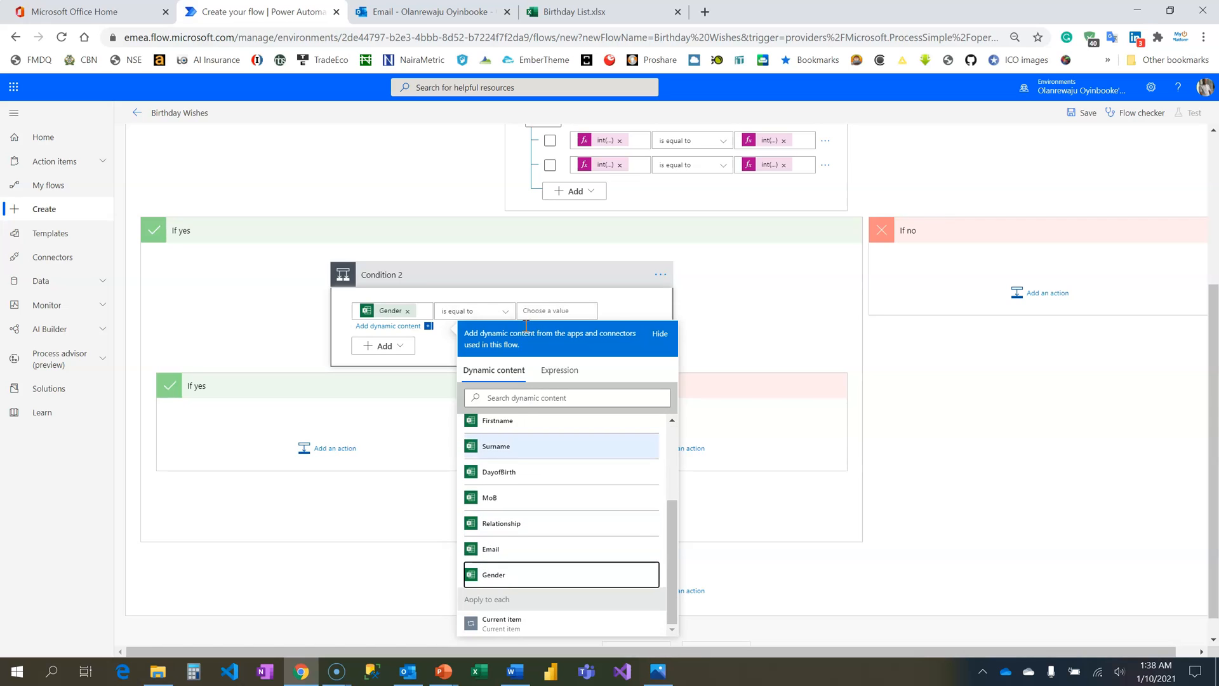
type("Male")
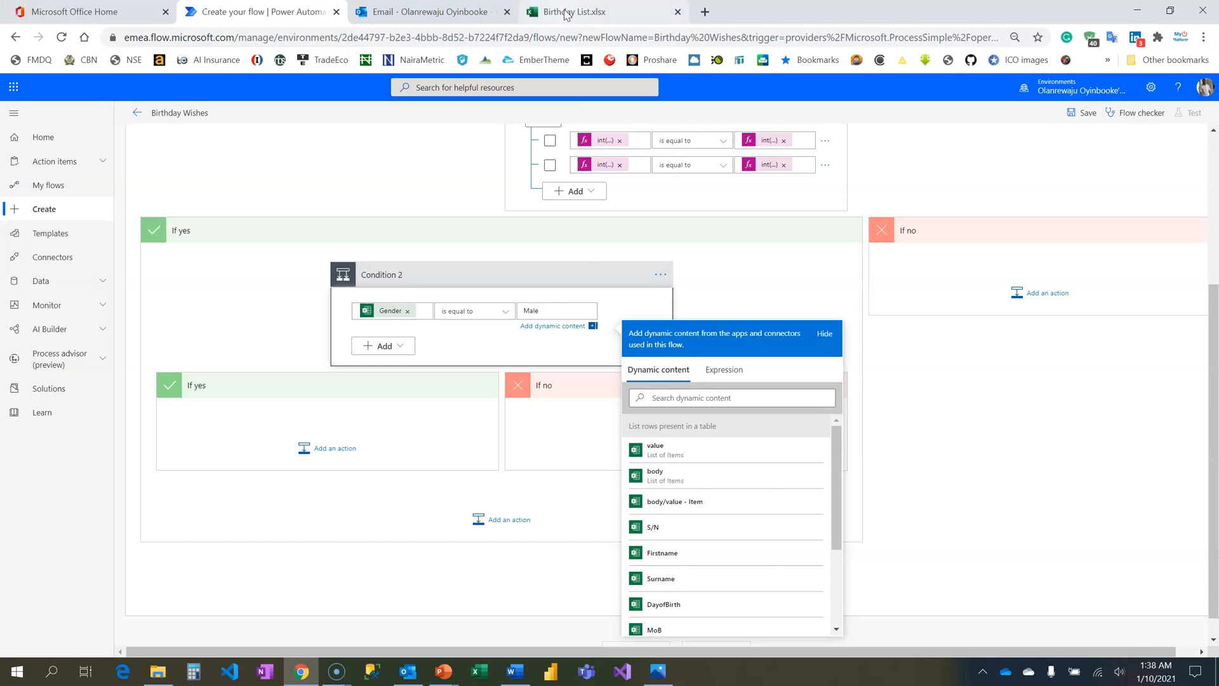
left_click(579, 11)
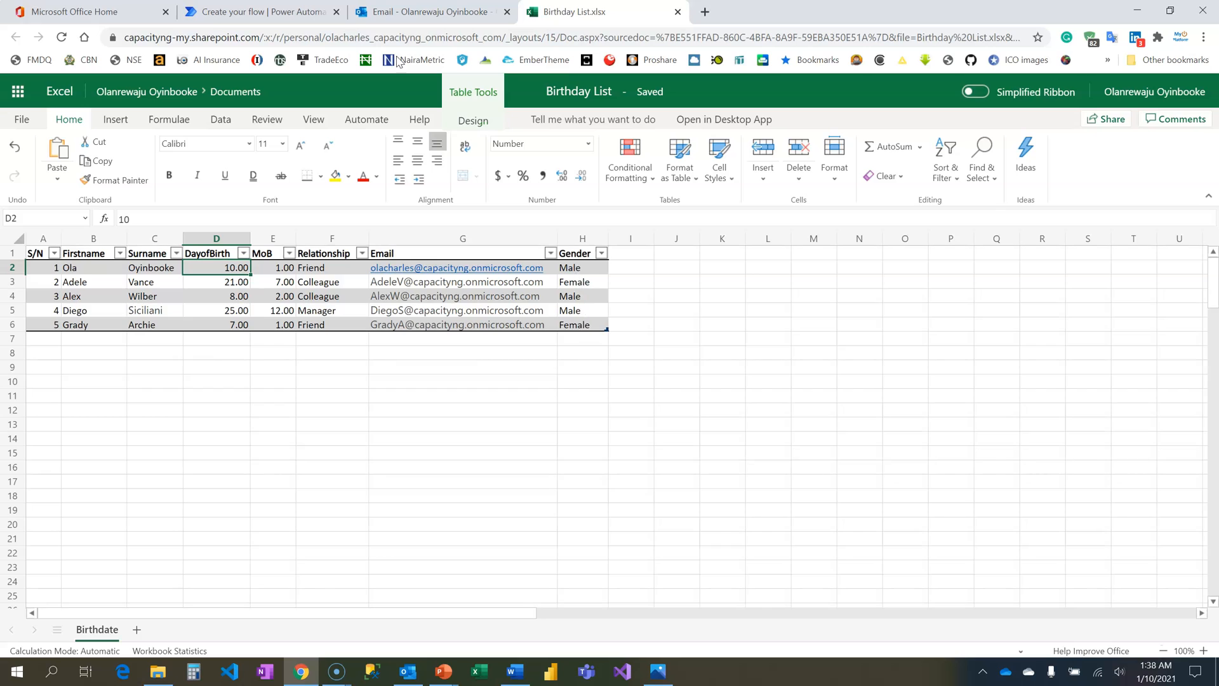
left_click(262, 12)
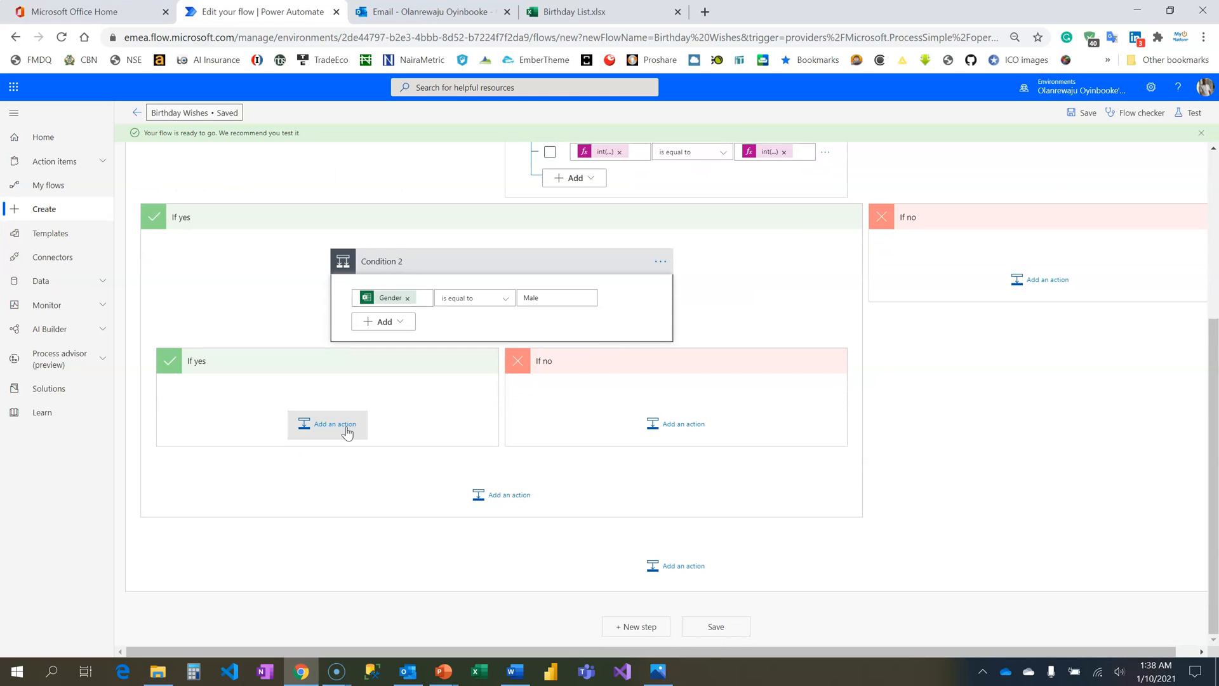
- Add a OneDrive Get file content step in the Male branch pointing to Birthday Flow Graphic Design/male.PNG
left_click(328, 424)
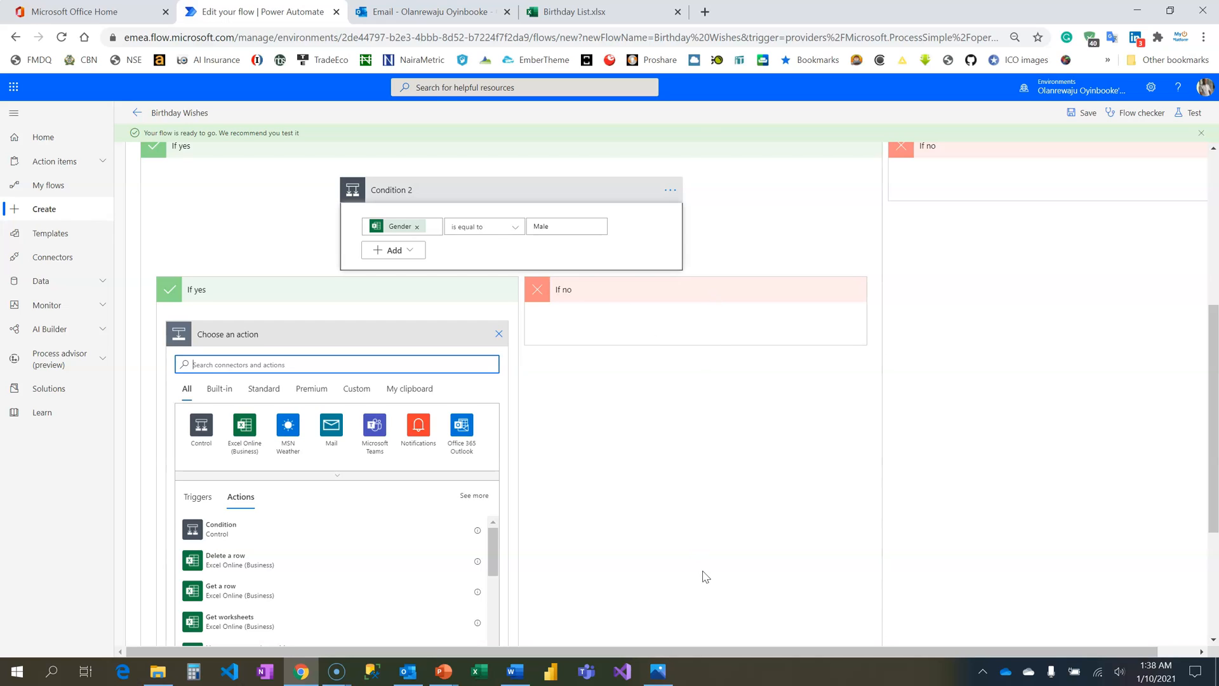
left_click(335, 365)
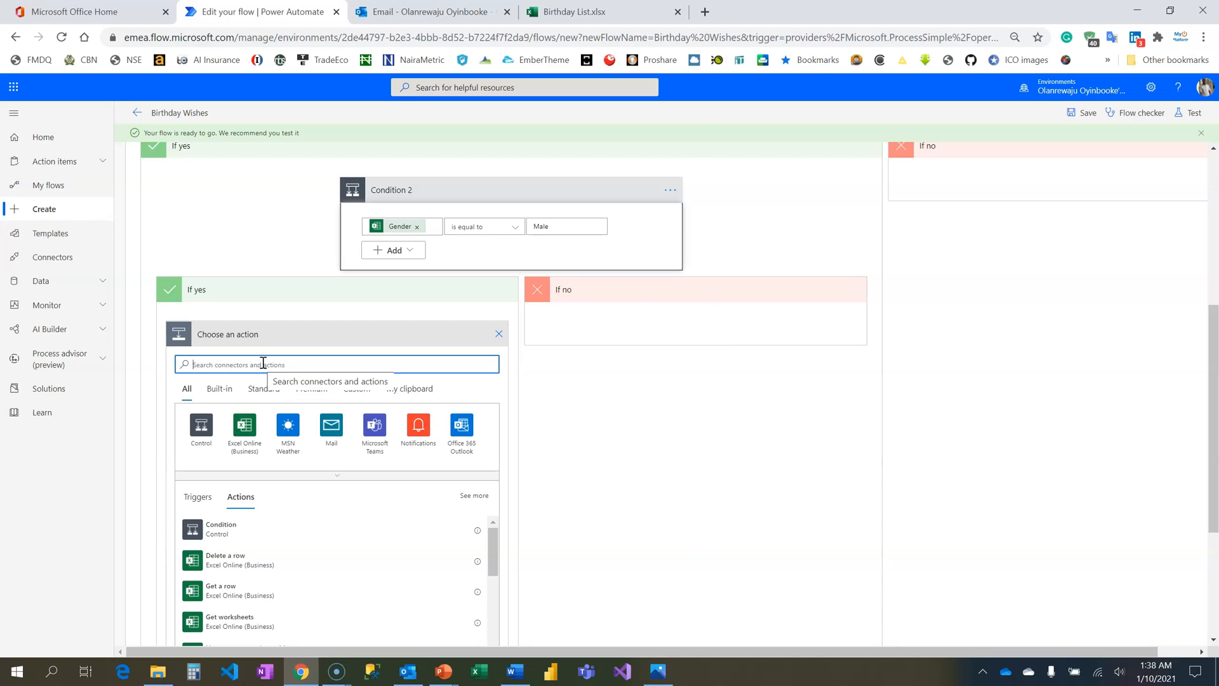
type("get file conte")
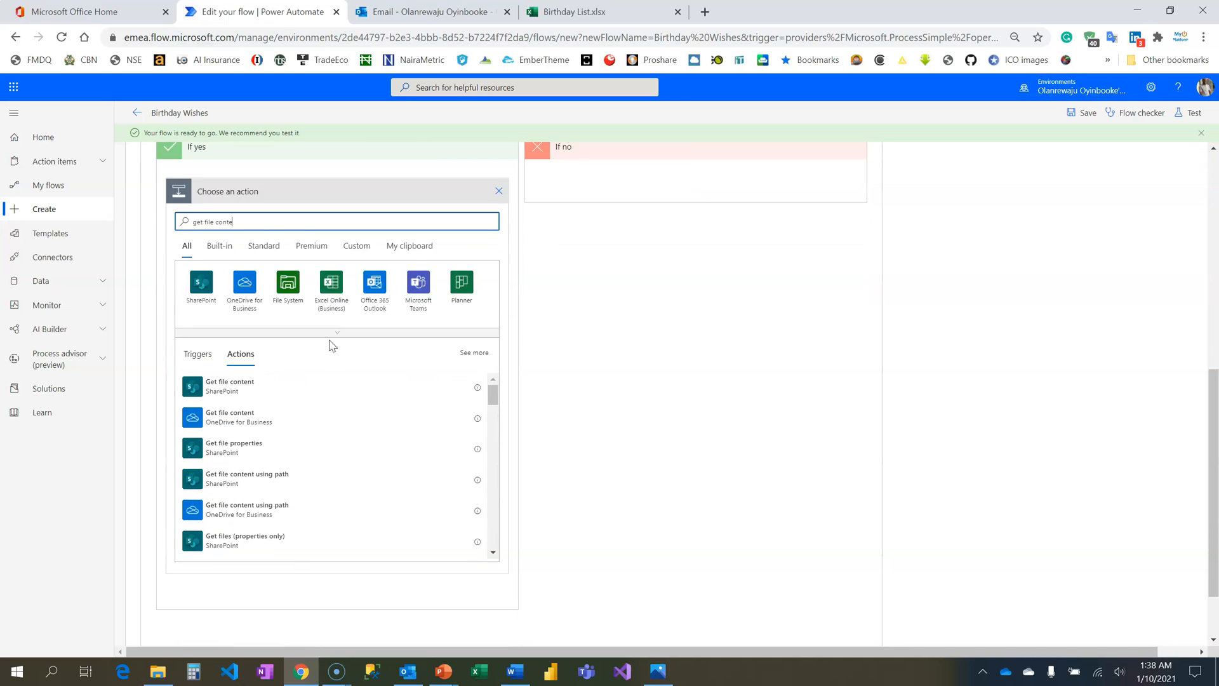
mouse_move(234, 417)
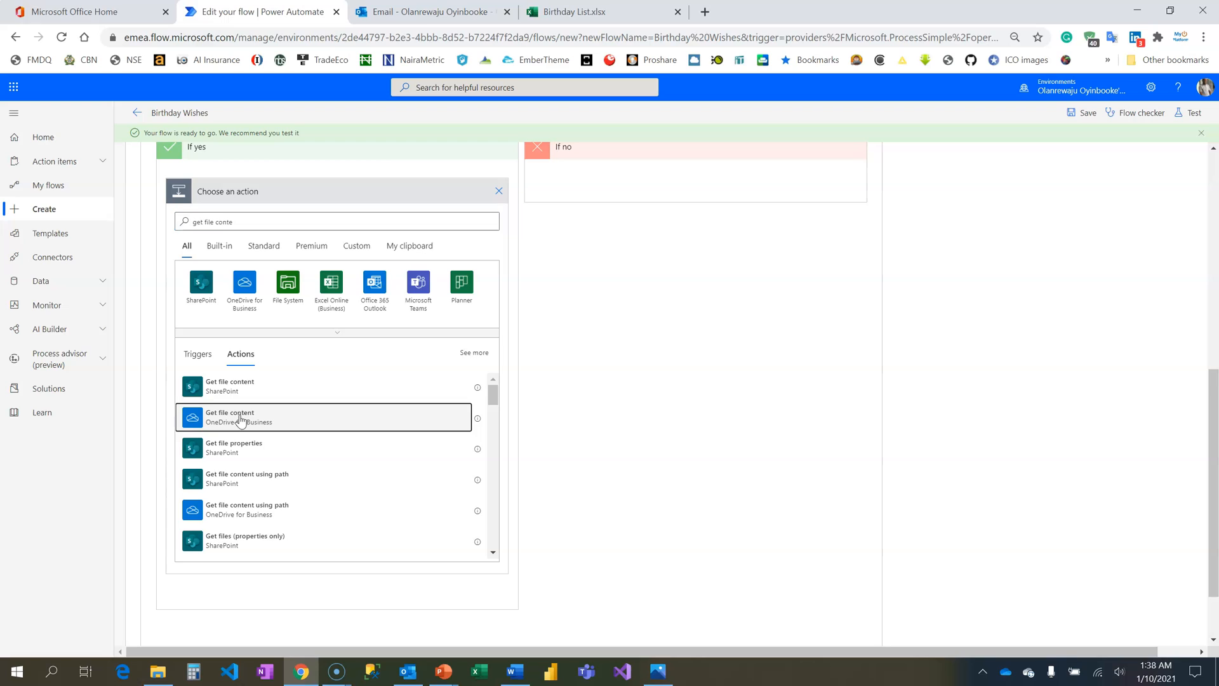
left_click(230, 416)
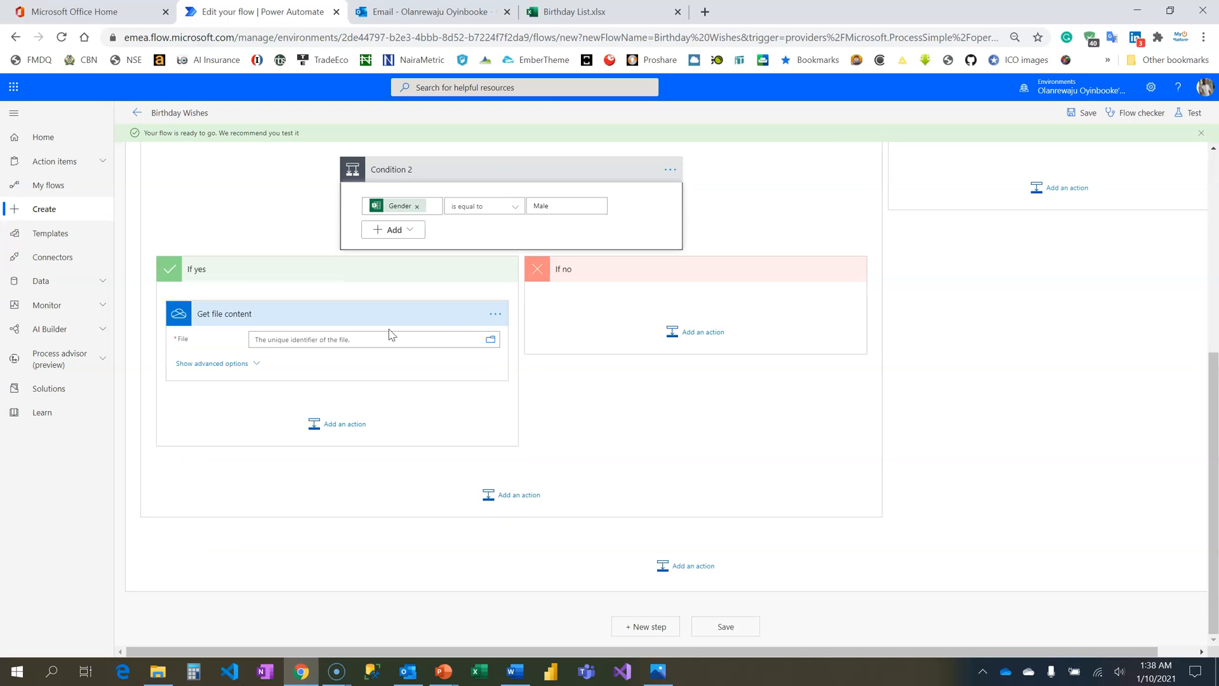
mouse_move(490, 339)
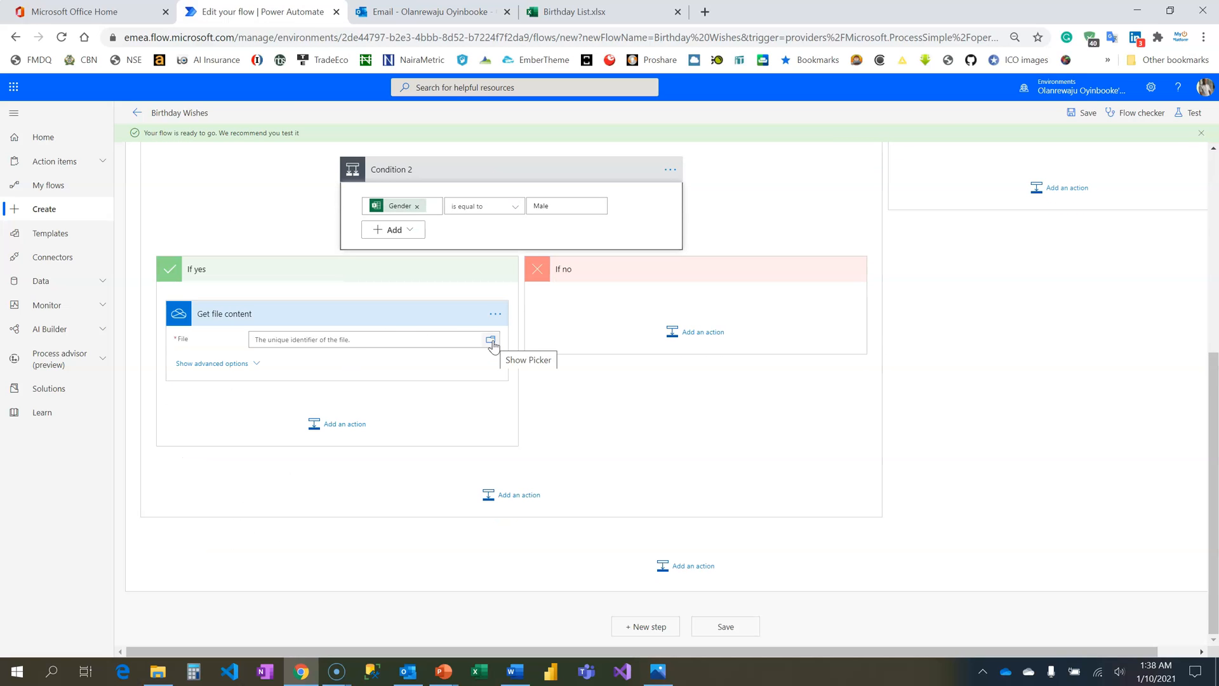
left_click(490, 339)
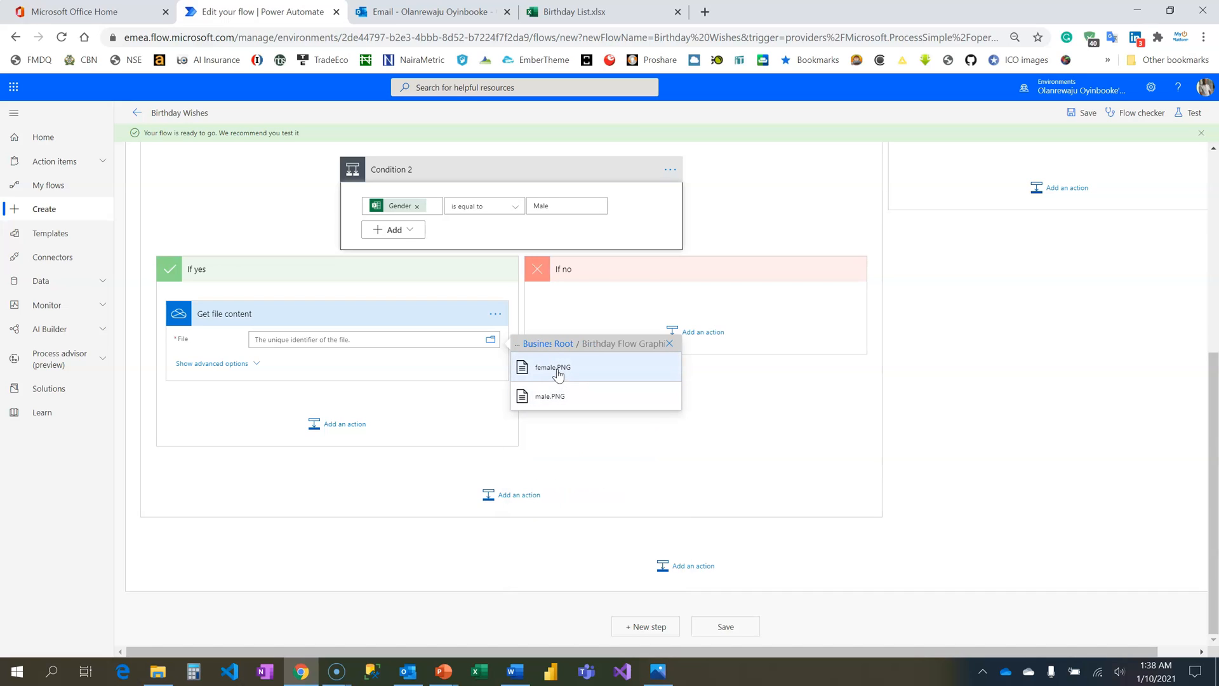
mouse_move(560, 396)
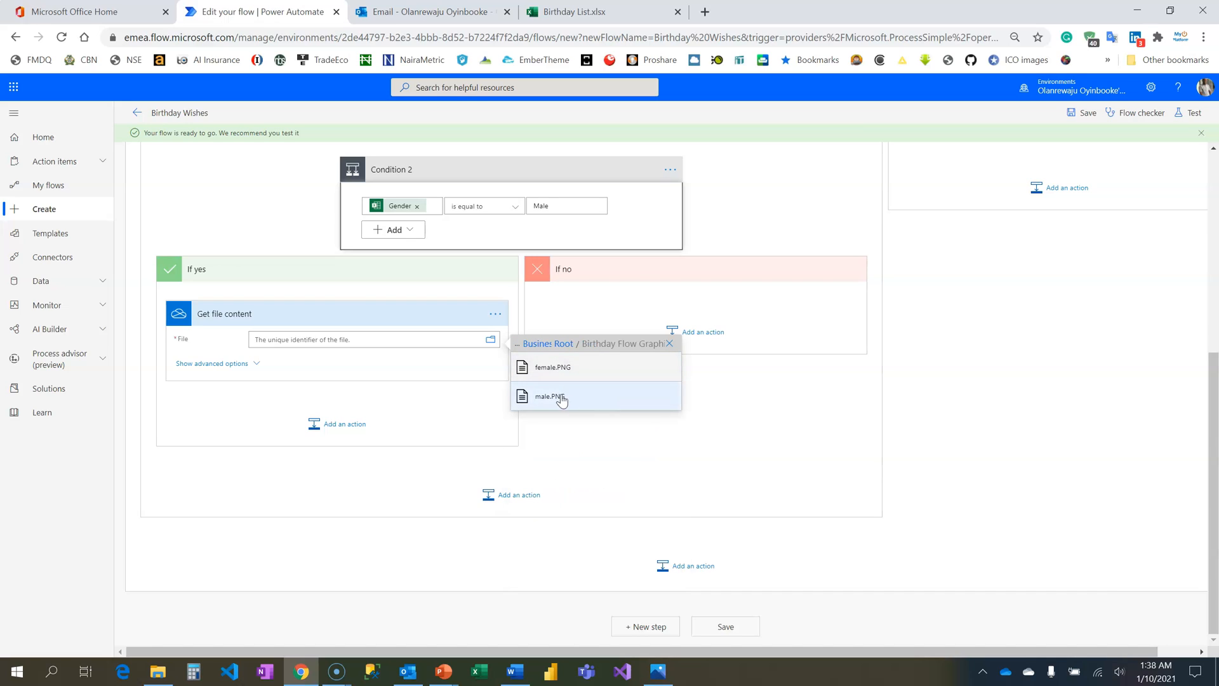
left_click(549, 396)
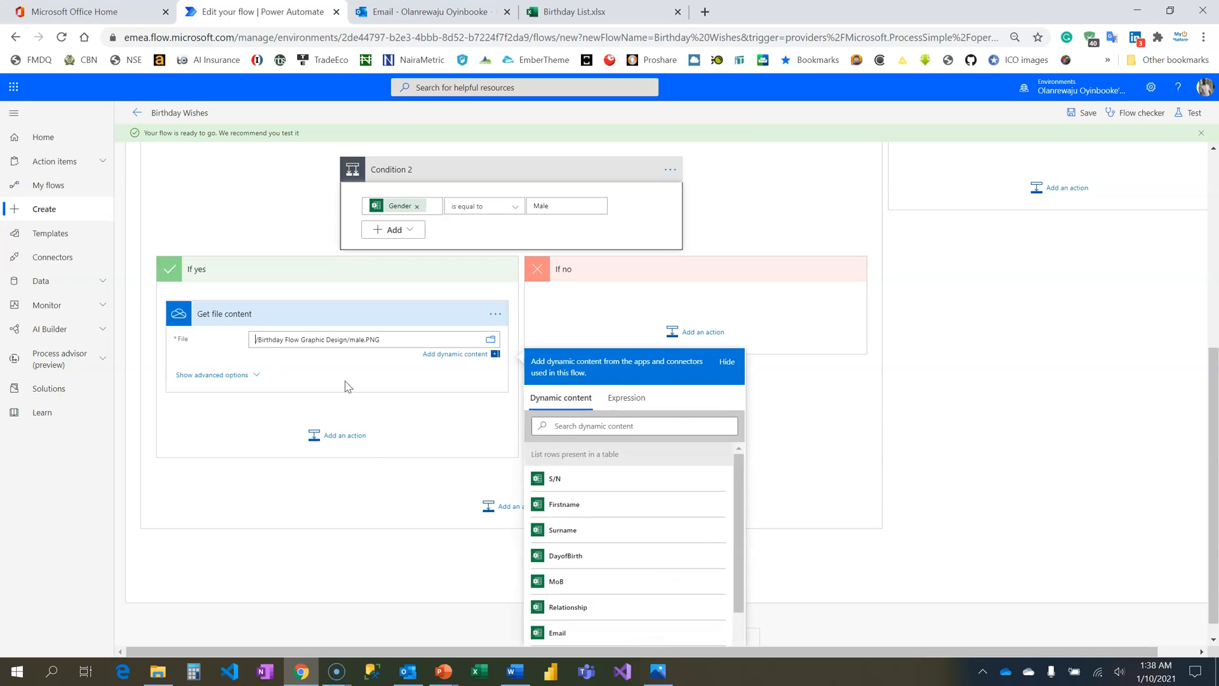
- Add an Outlook Send an email (V2) step addressed to the row's Email
left_click(344, 435)
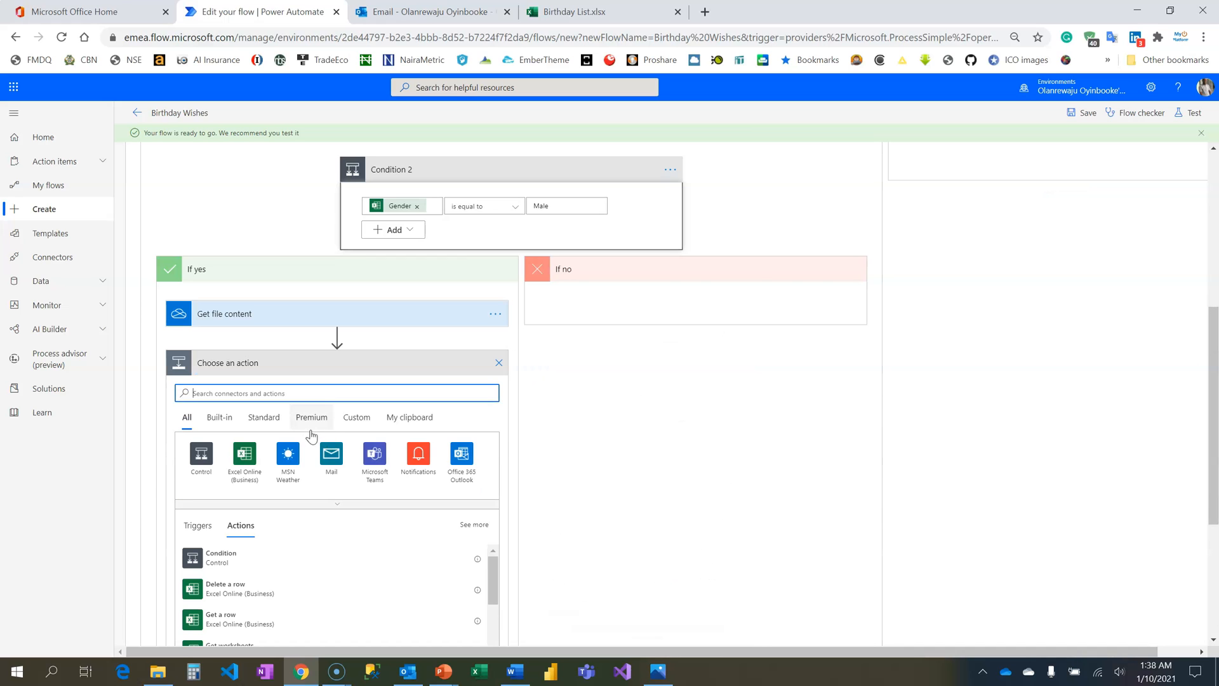
type("send email")
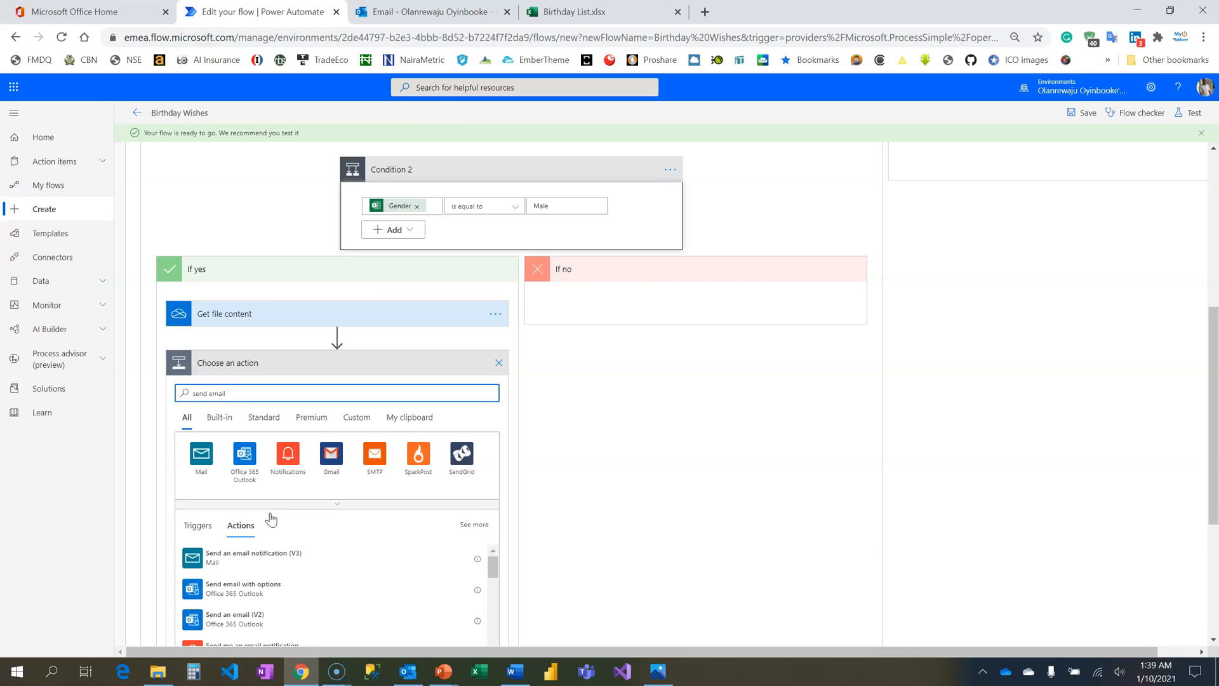
left_click(234, 618)
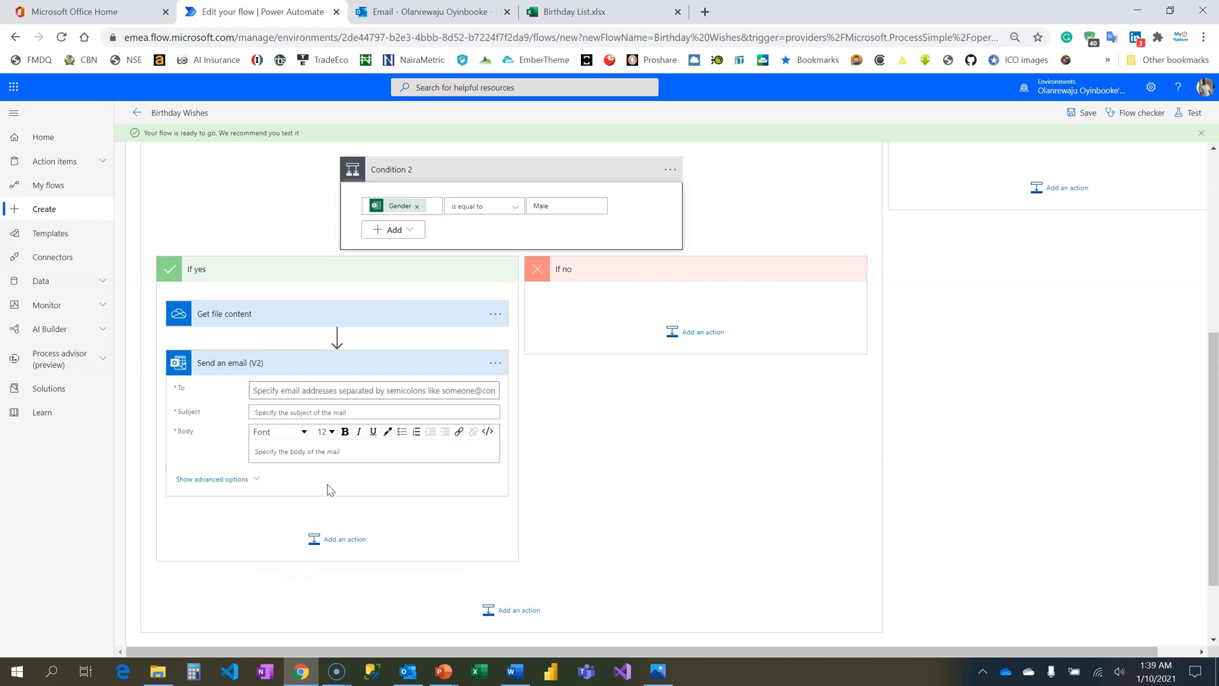
left_click(373, 390)
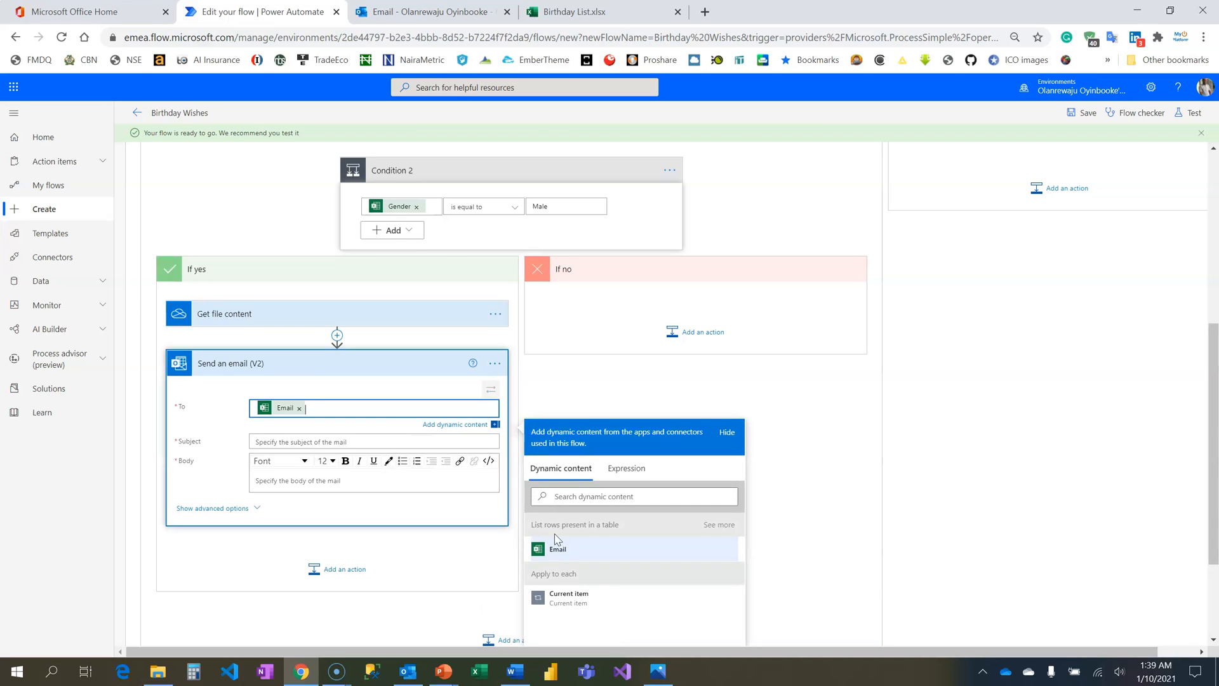
- Set the subject to Happy Birthday plus the row's Firstname
left_click(374, 442)
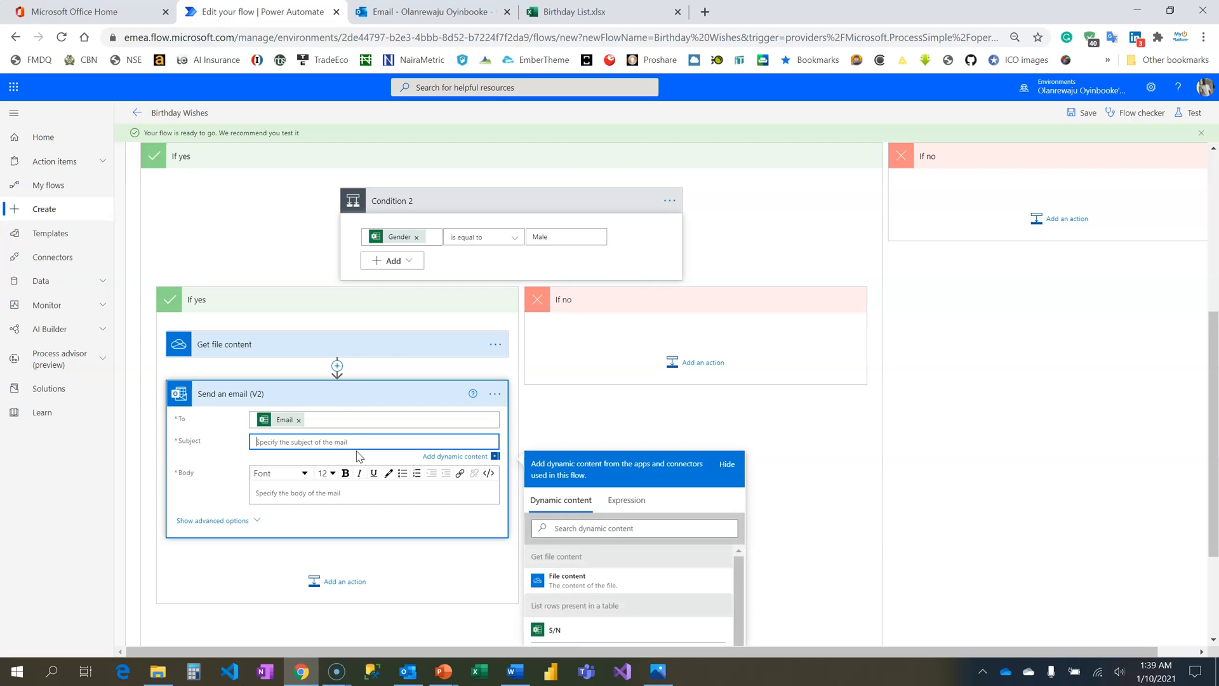
type("Happy Birthday")
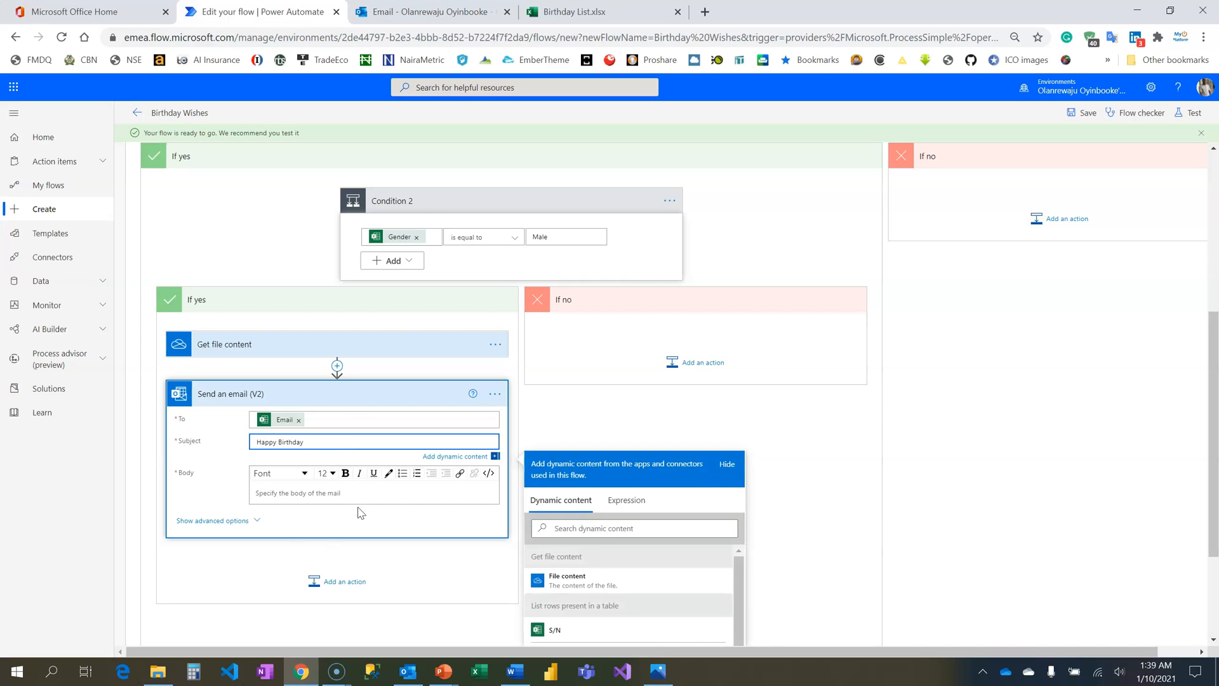
left_click(563, 501)
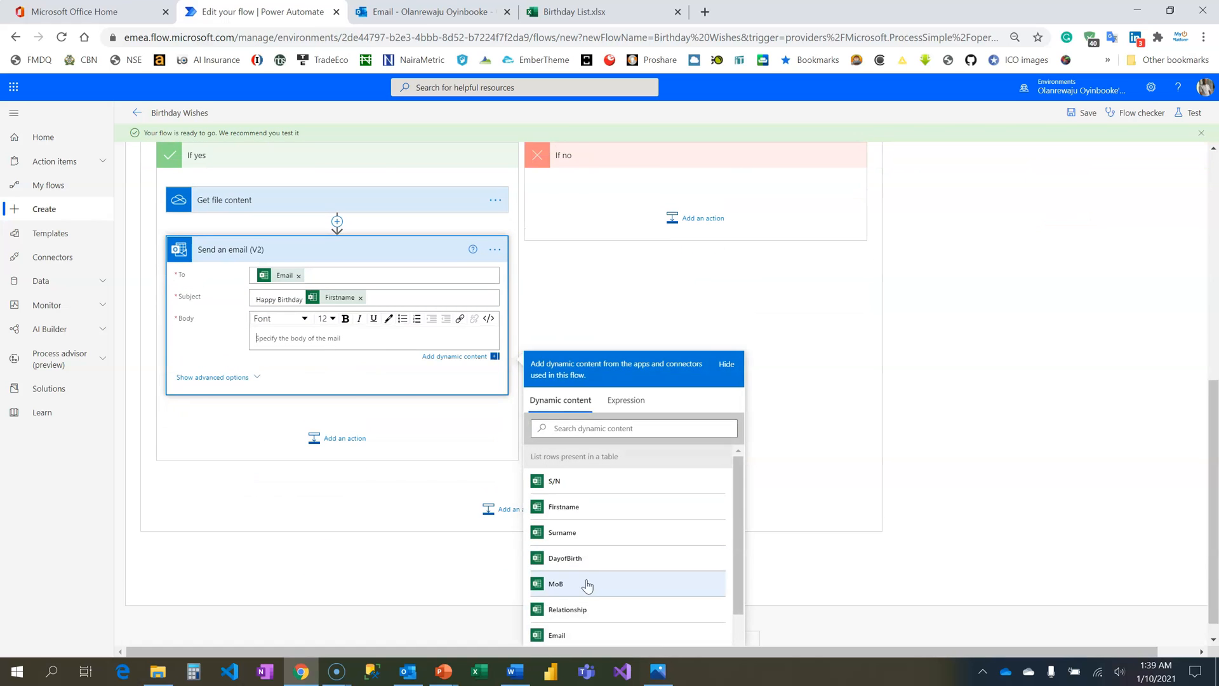
left_click(512, 670)
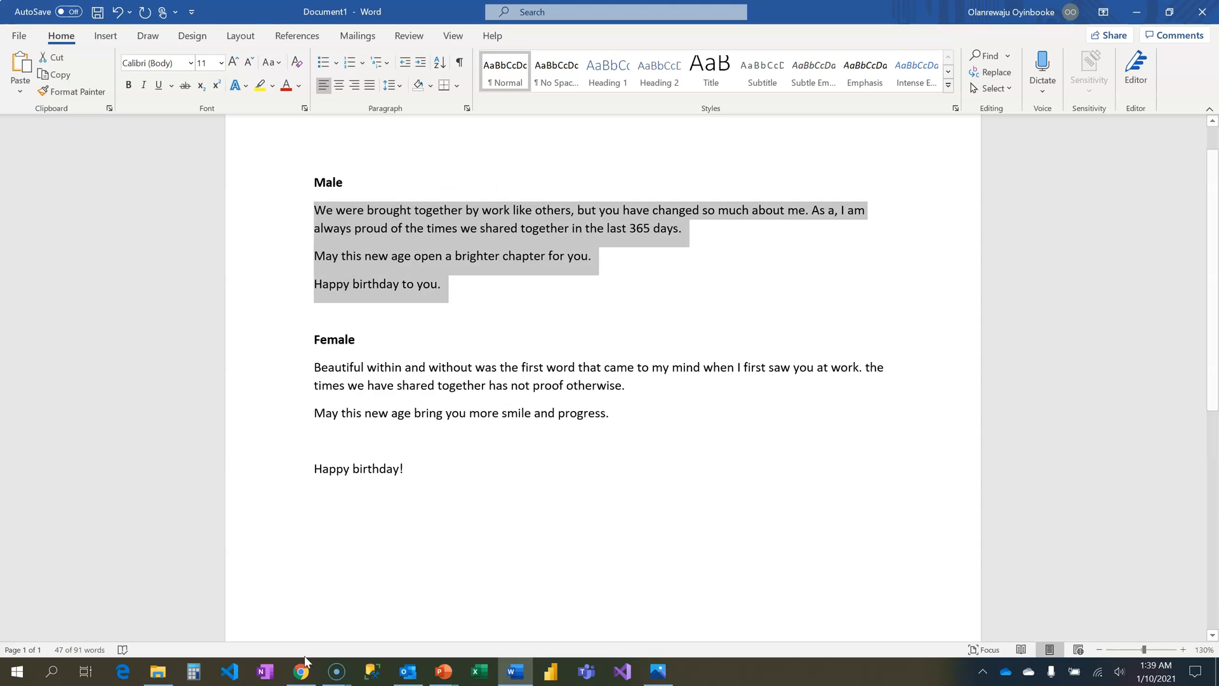
- Paste the Male greeting from Word into the email Body and reveal the advanced options
left_click(301, 671)
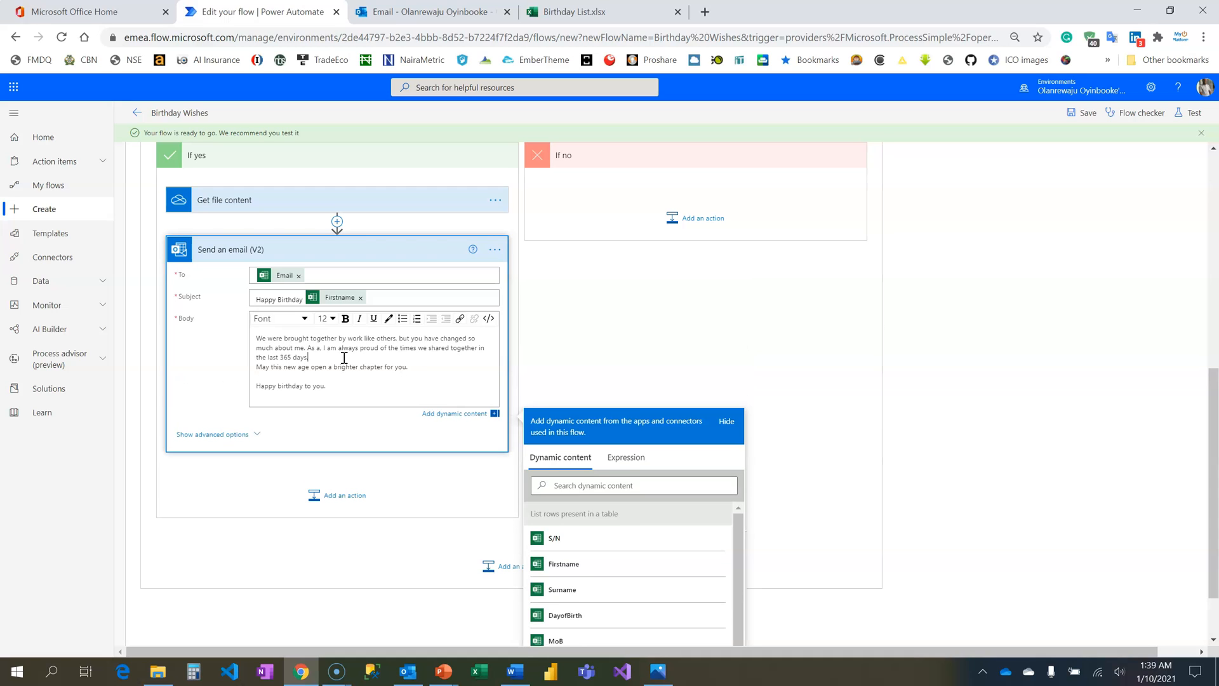
left_click(212, 434)
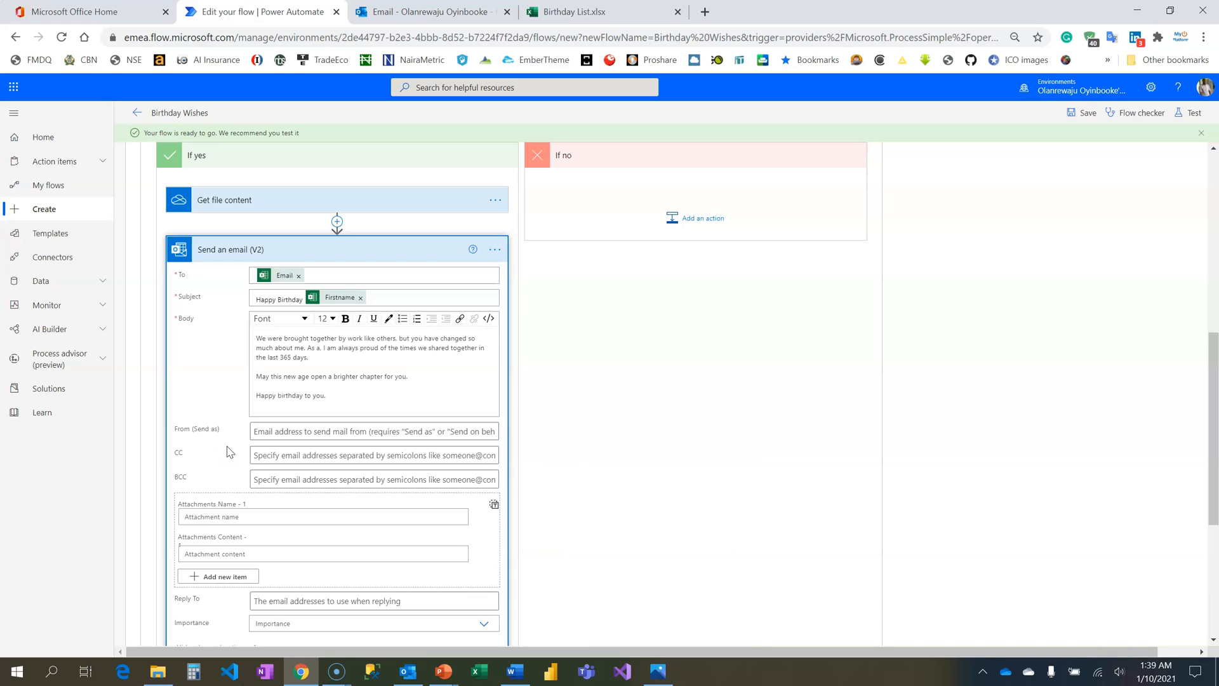
left_click(373, 622)
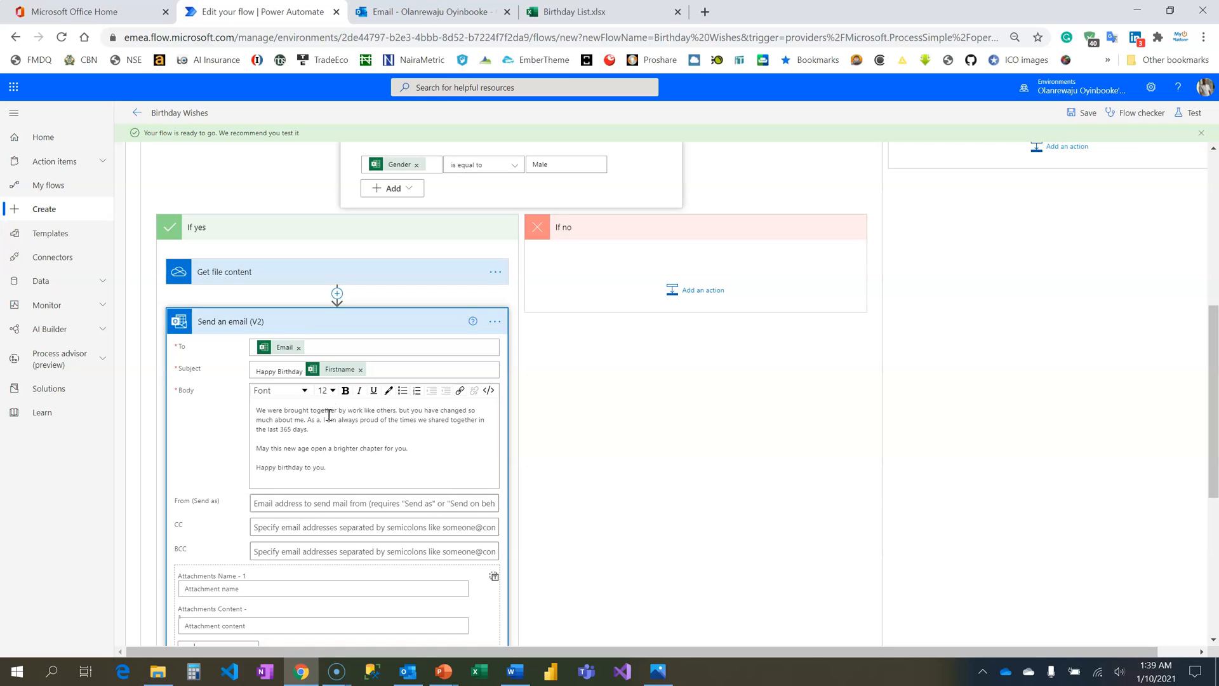
- Attach the fetched file content to the email as Birthday_Card.png
scroll("down", 3)
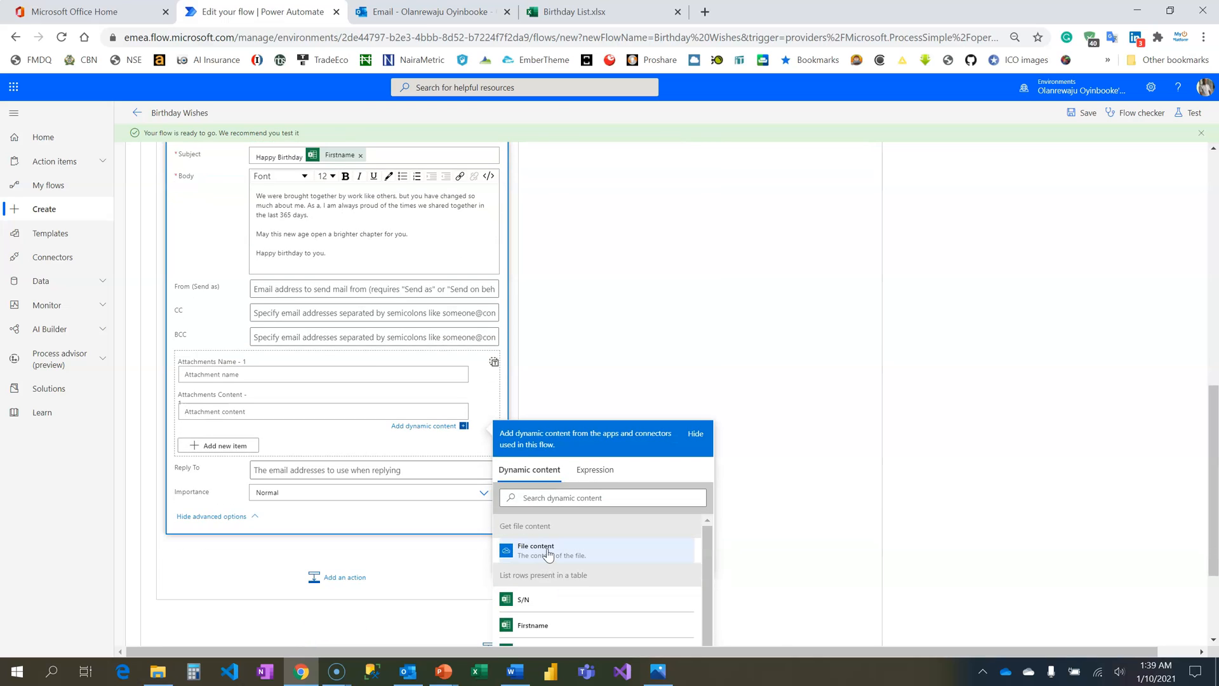
left_click(536, 549)
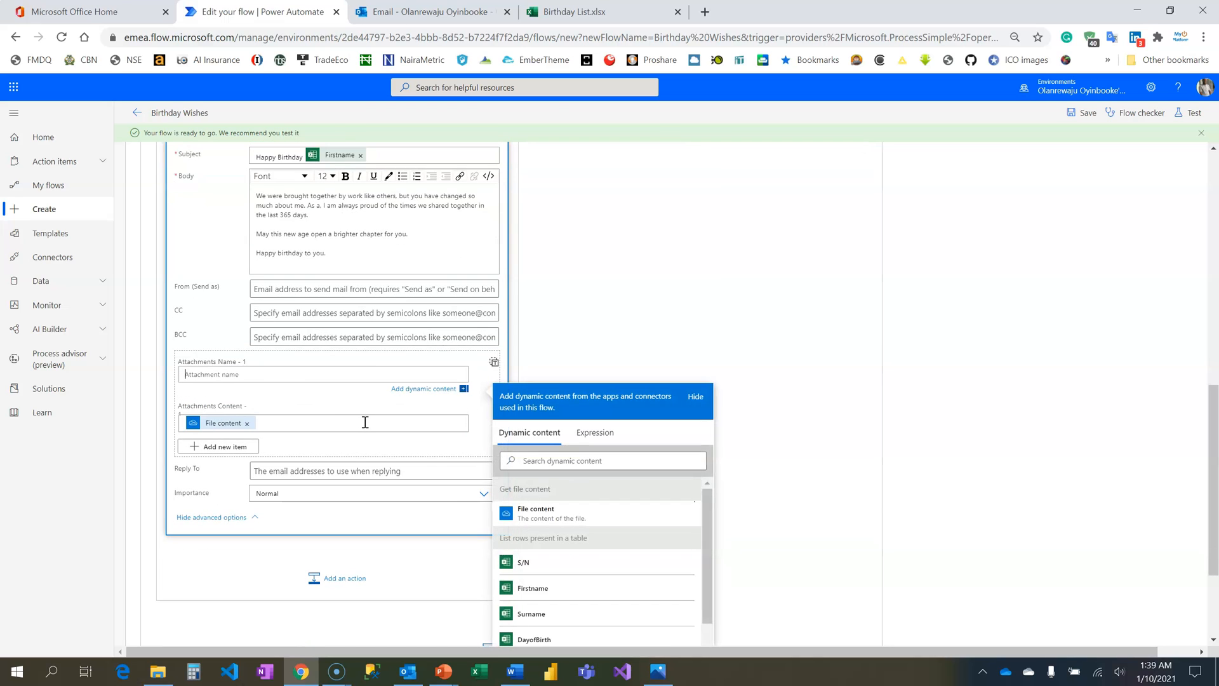
type("8")
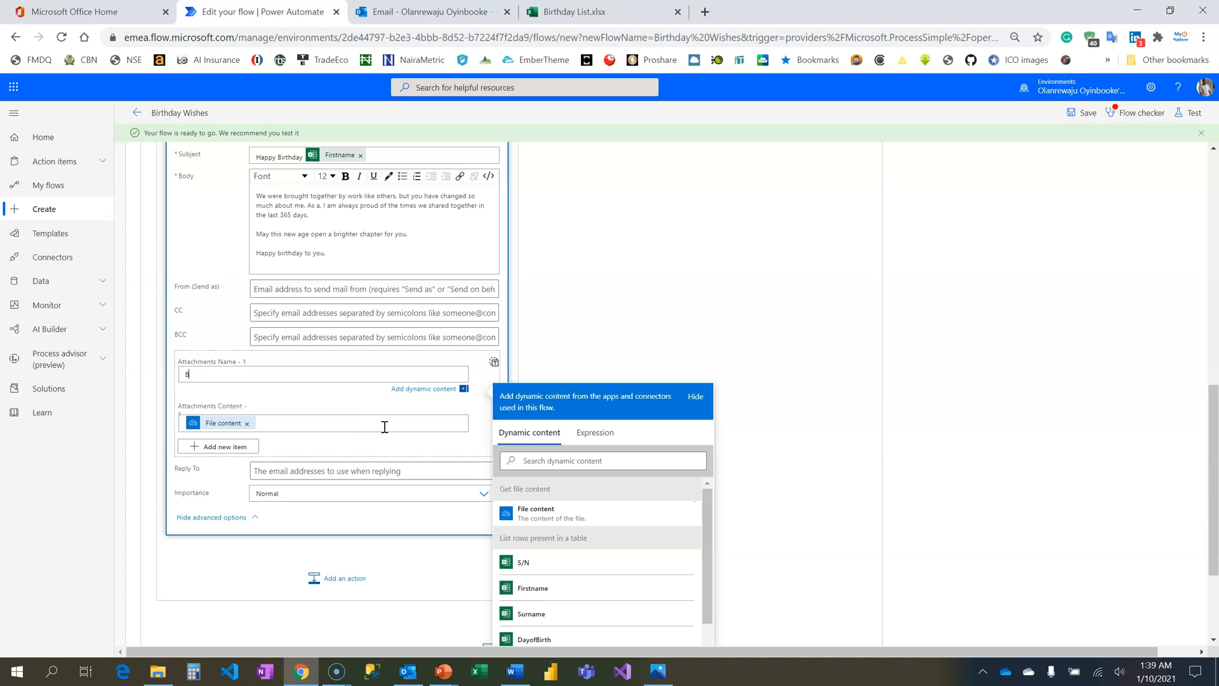
type("Birthday_Card.png")
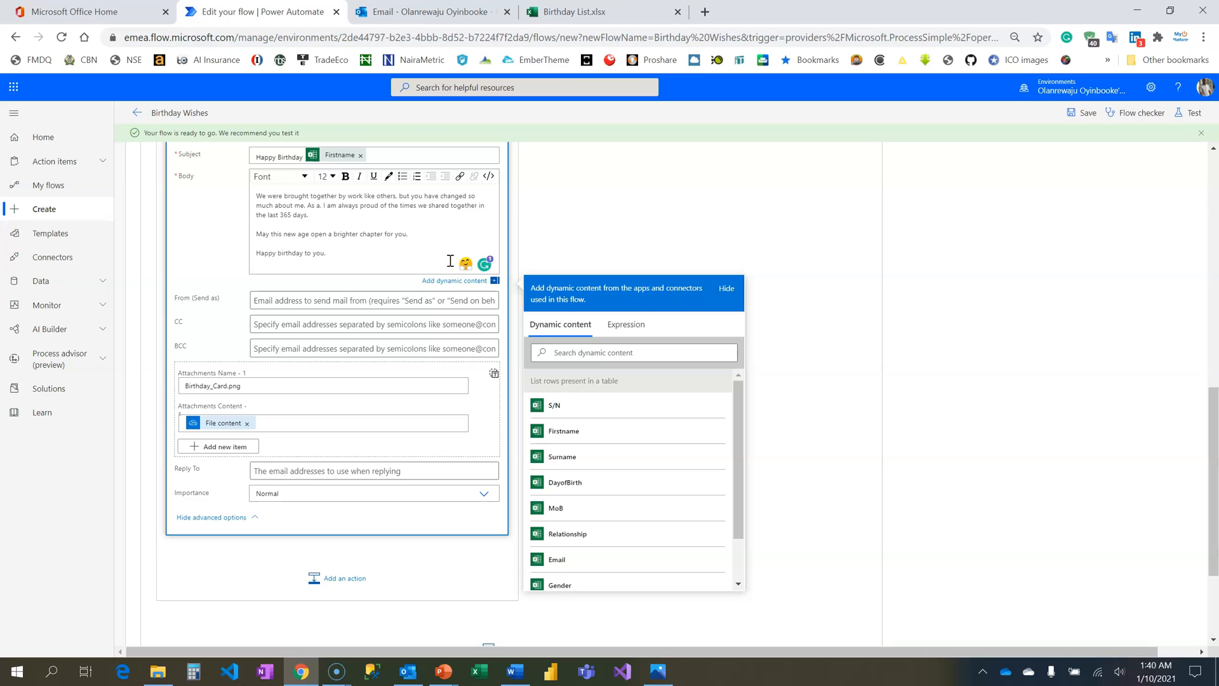
- Personalize the body with Relationship, finish it with 'ever since we've met', and save the flow
left_click(317, 205)
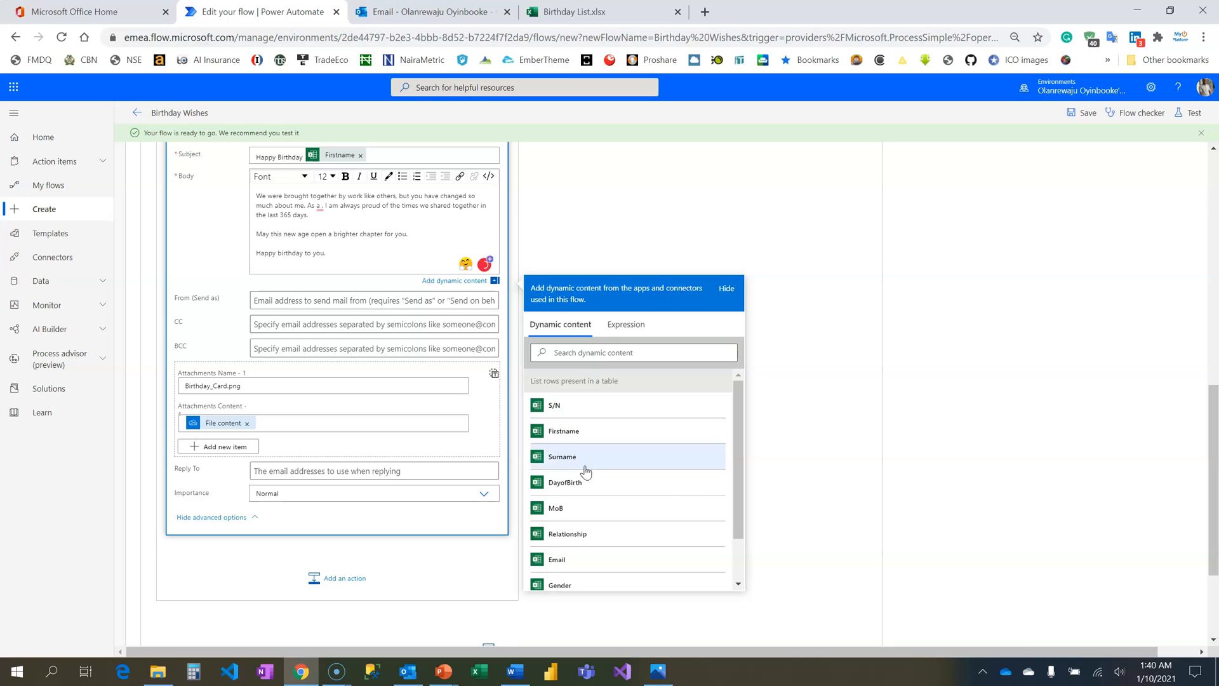
left_click(567, 533)
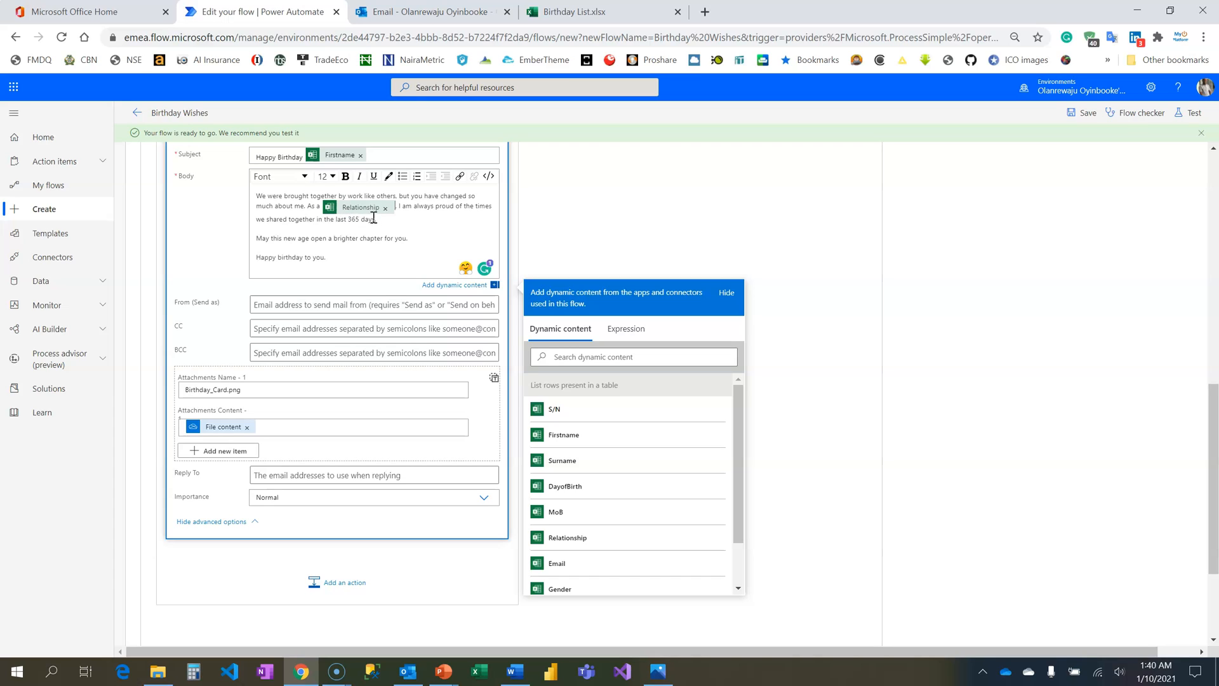
mouse_move(359, 234)
type(" of your")
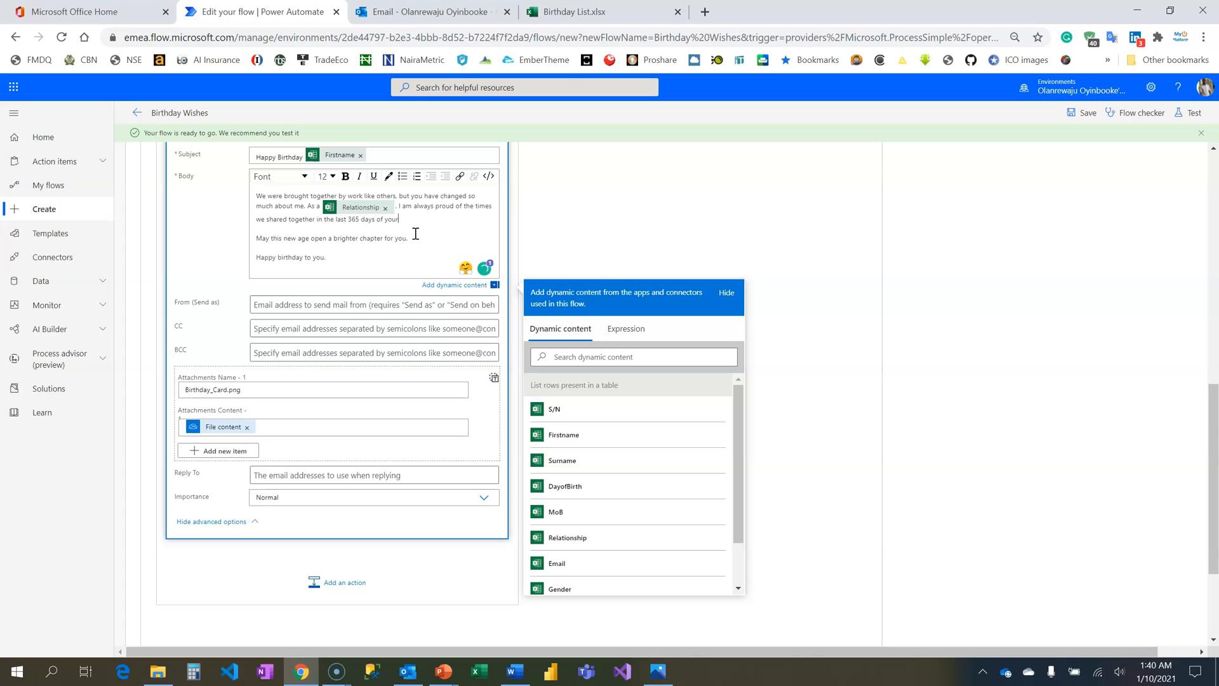
type("life")
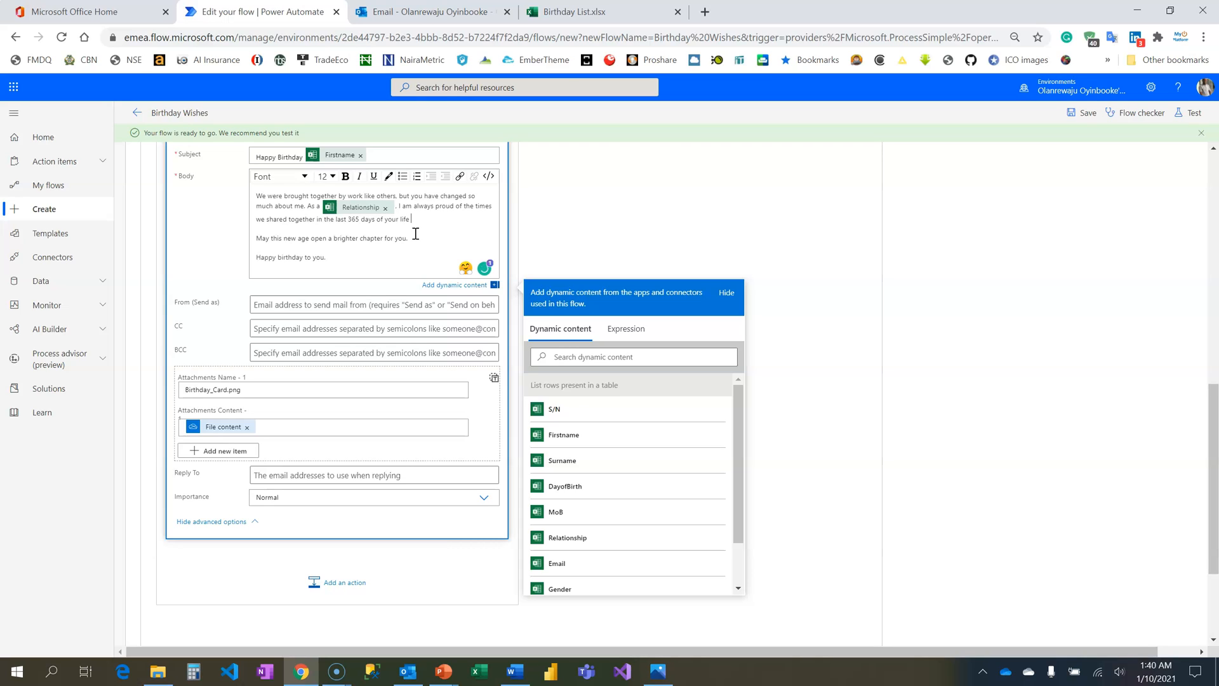
type("or ever")
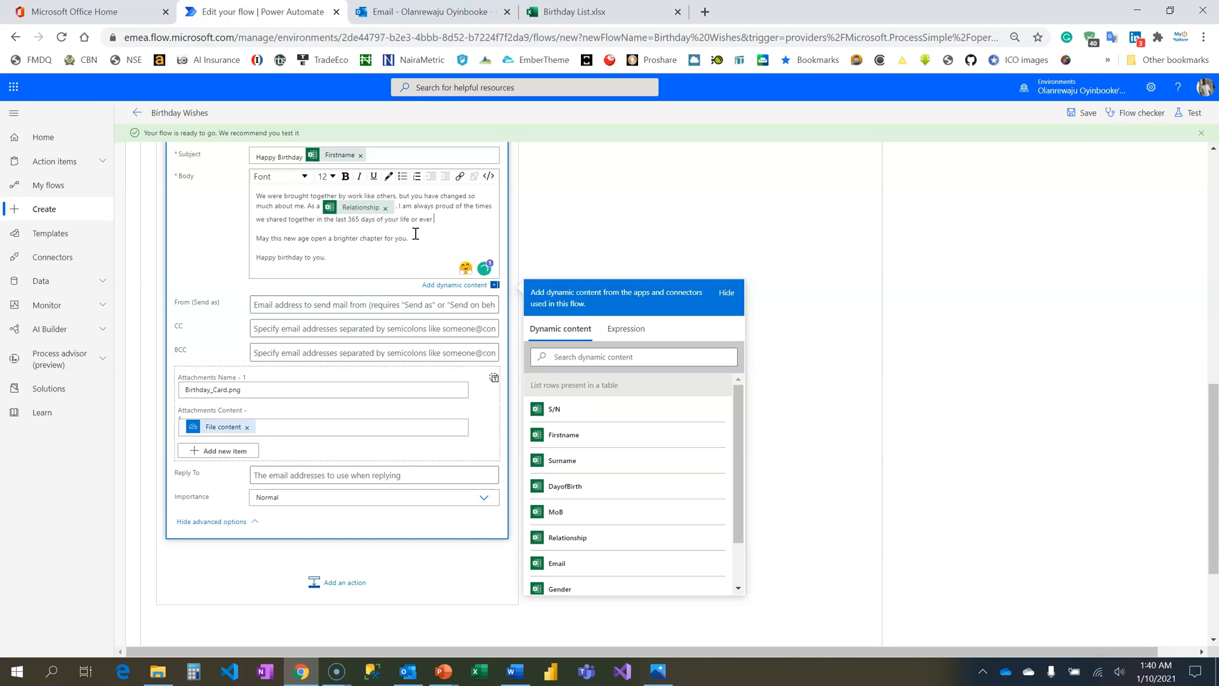
type("since we've met.")
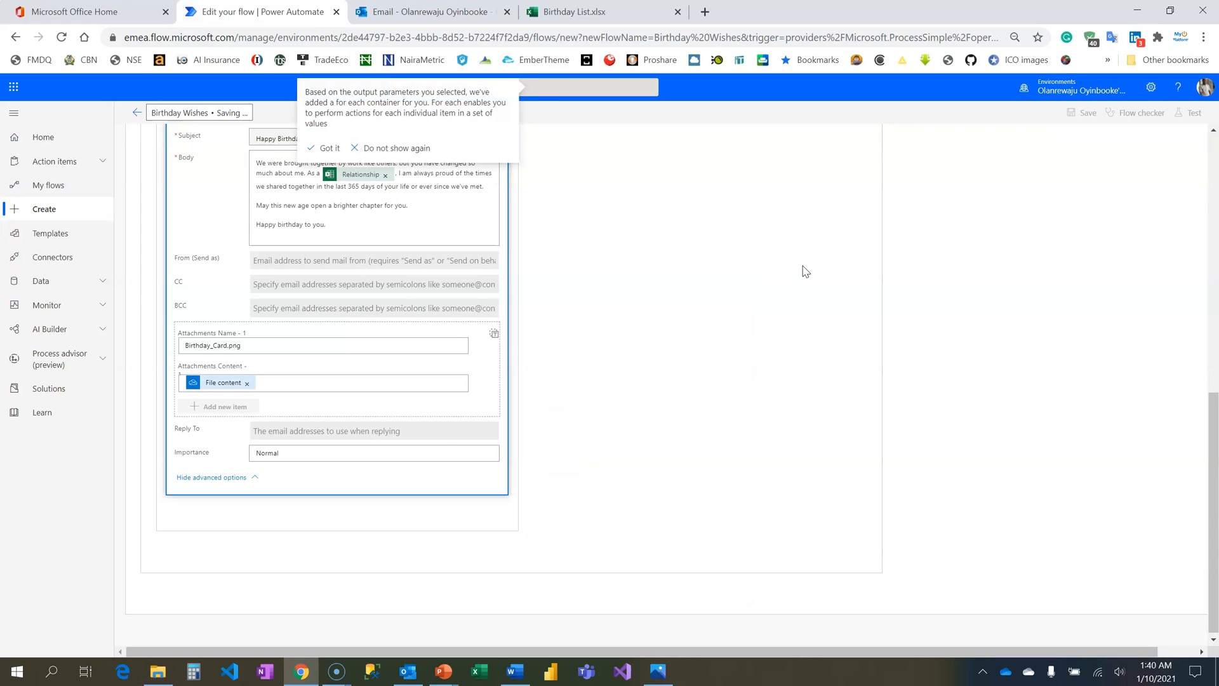
left_click(1086, 113)
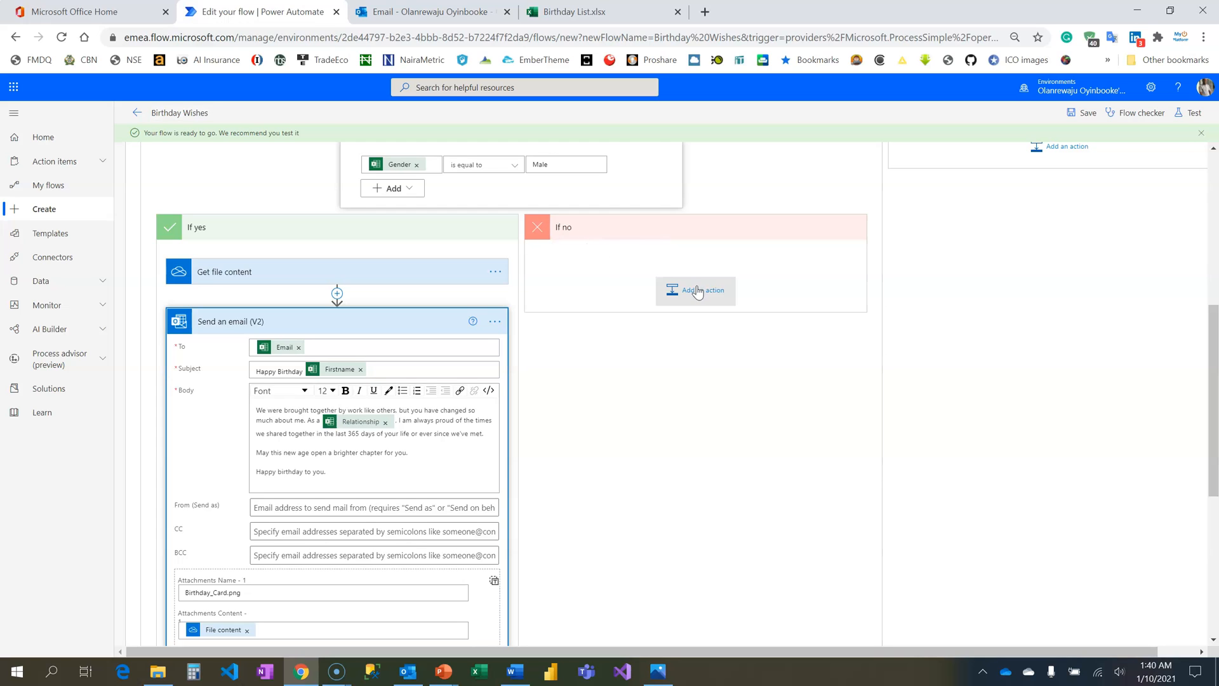
- Add Get file content 2 in the If no branch fetching Birthday Flow Graphic Design/female.PNG
left_click(695, 289)
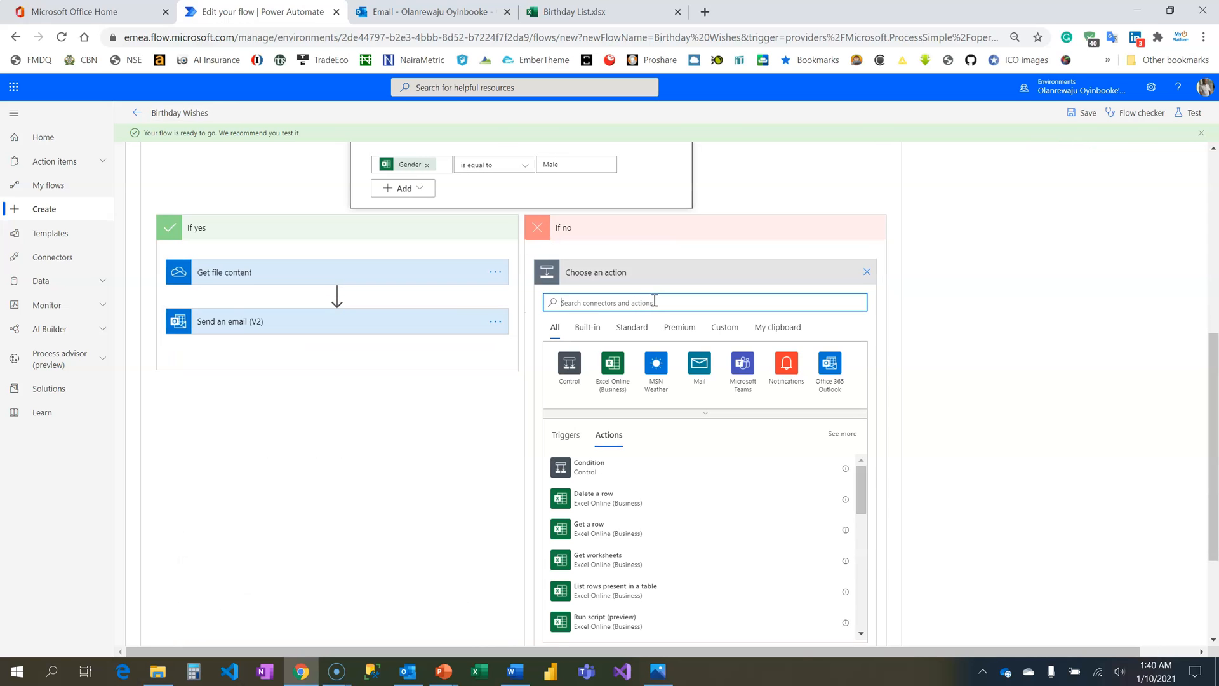
type("get file conten")
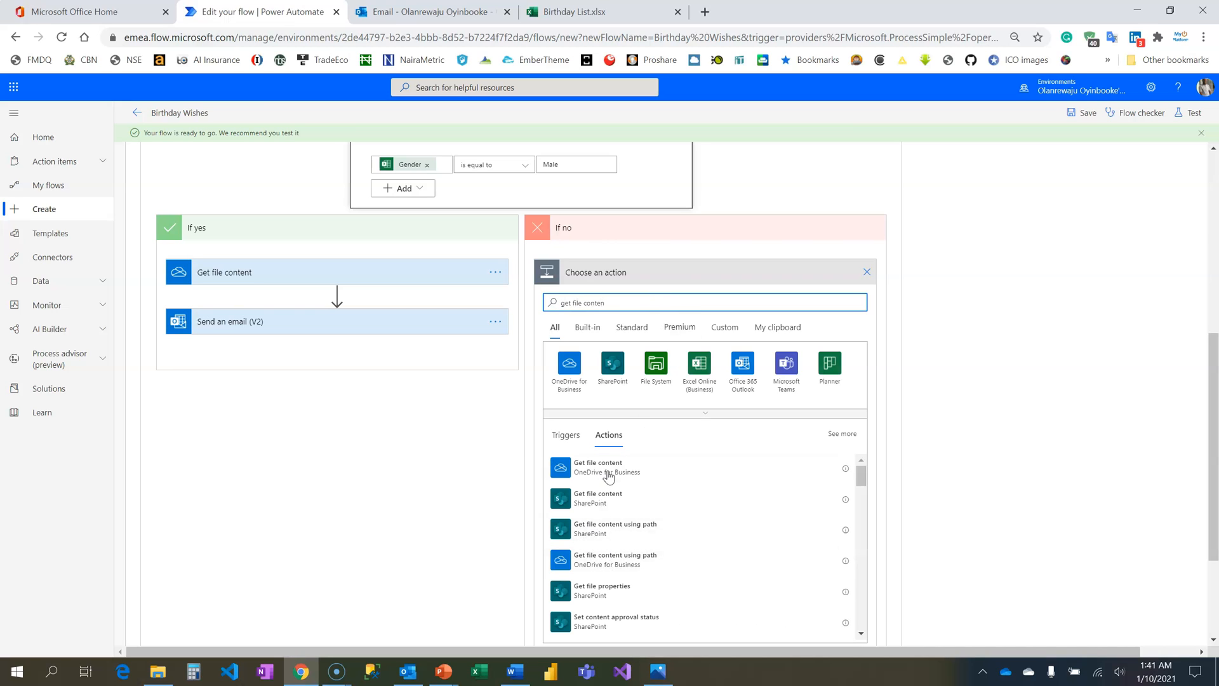
left_click(597, 466)
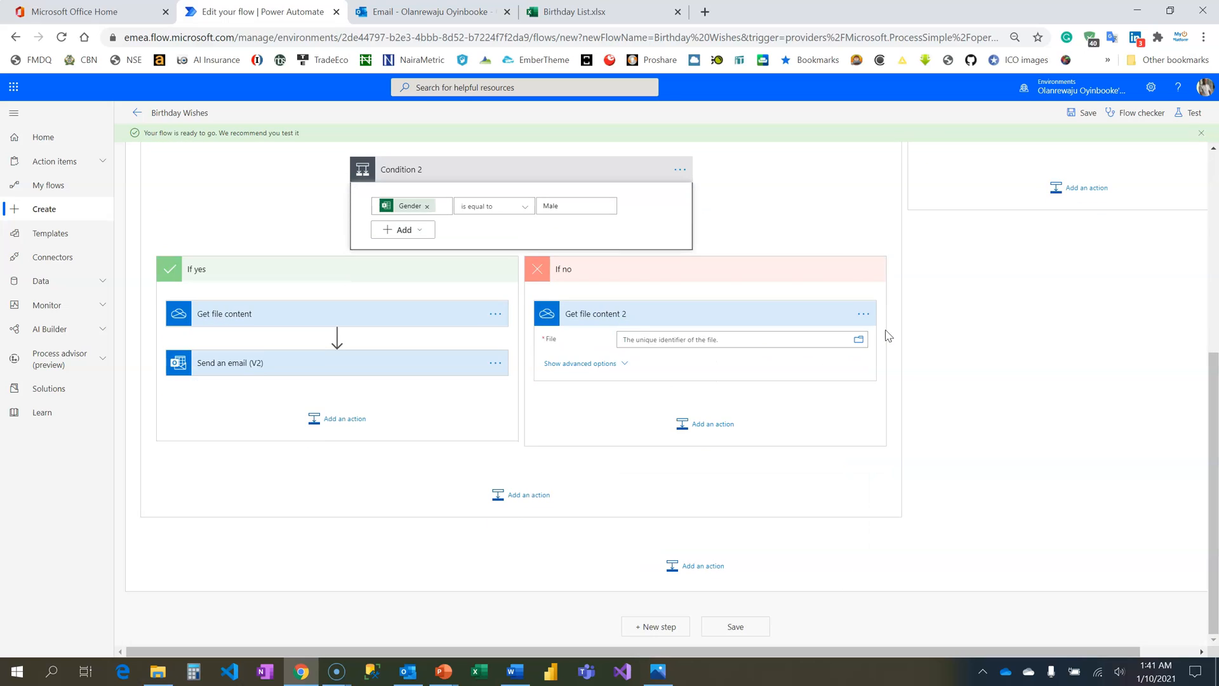
left_click(858, 339)
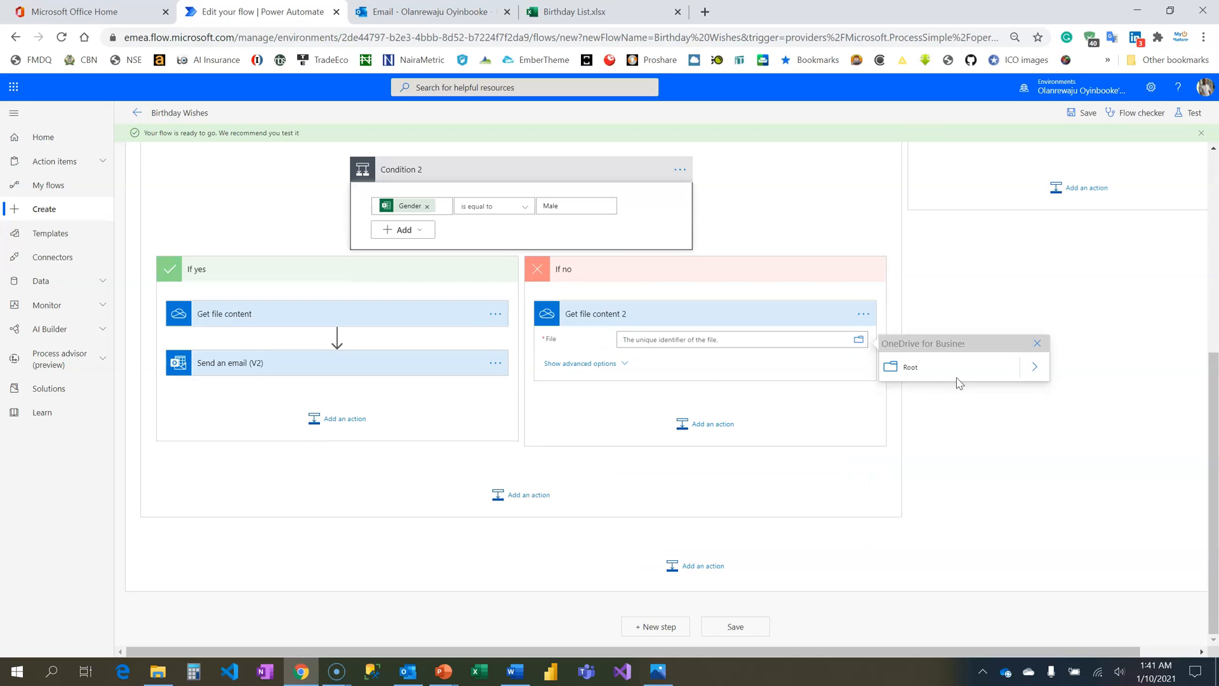
left_click(907, 366)
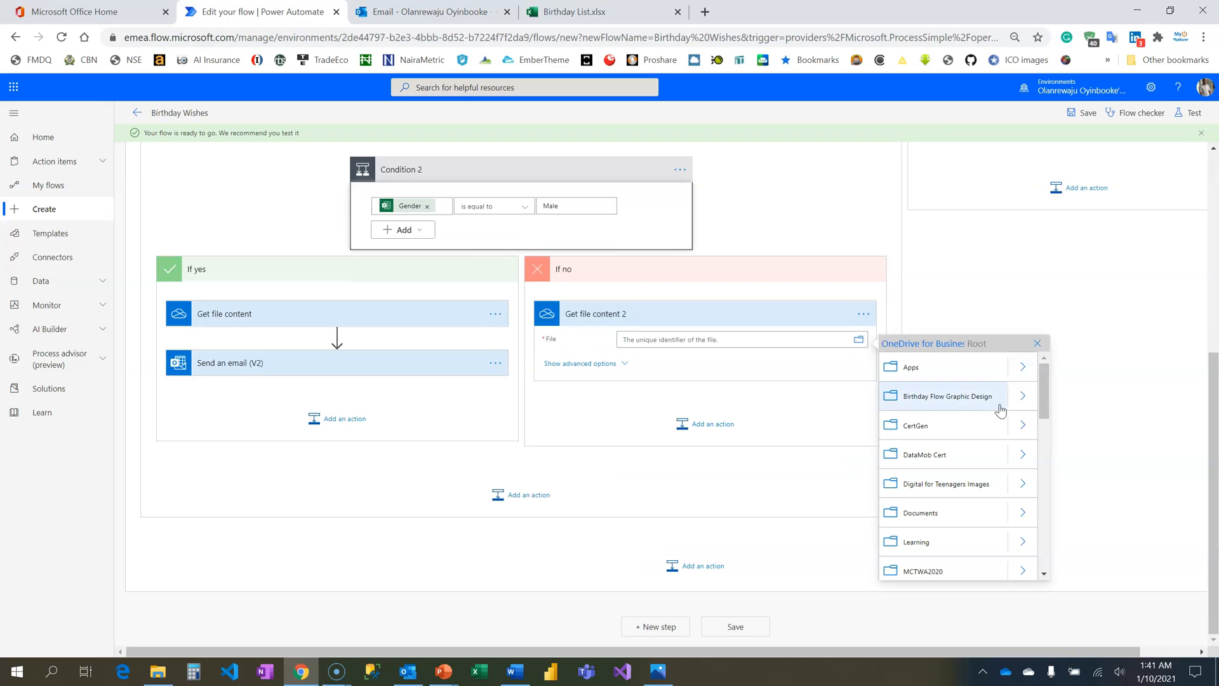
left_click(946, 397)
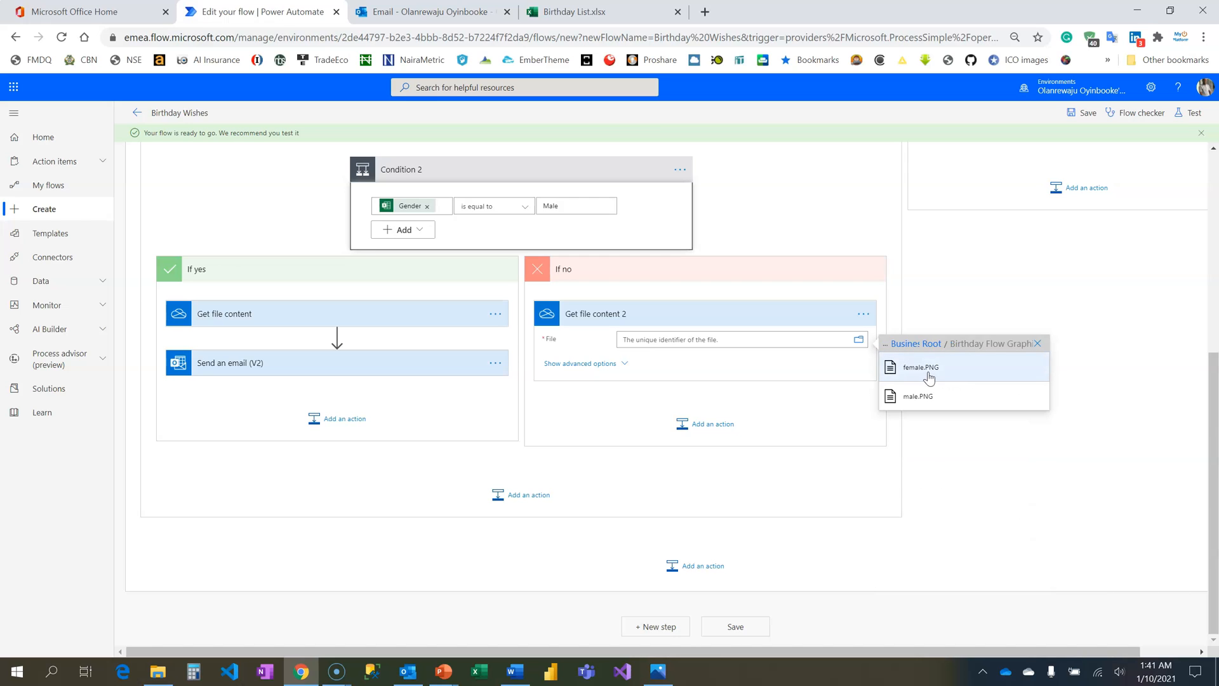
left_click(919, 367)
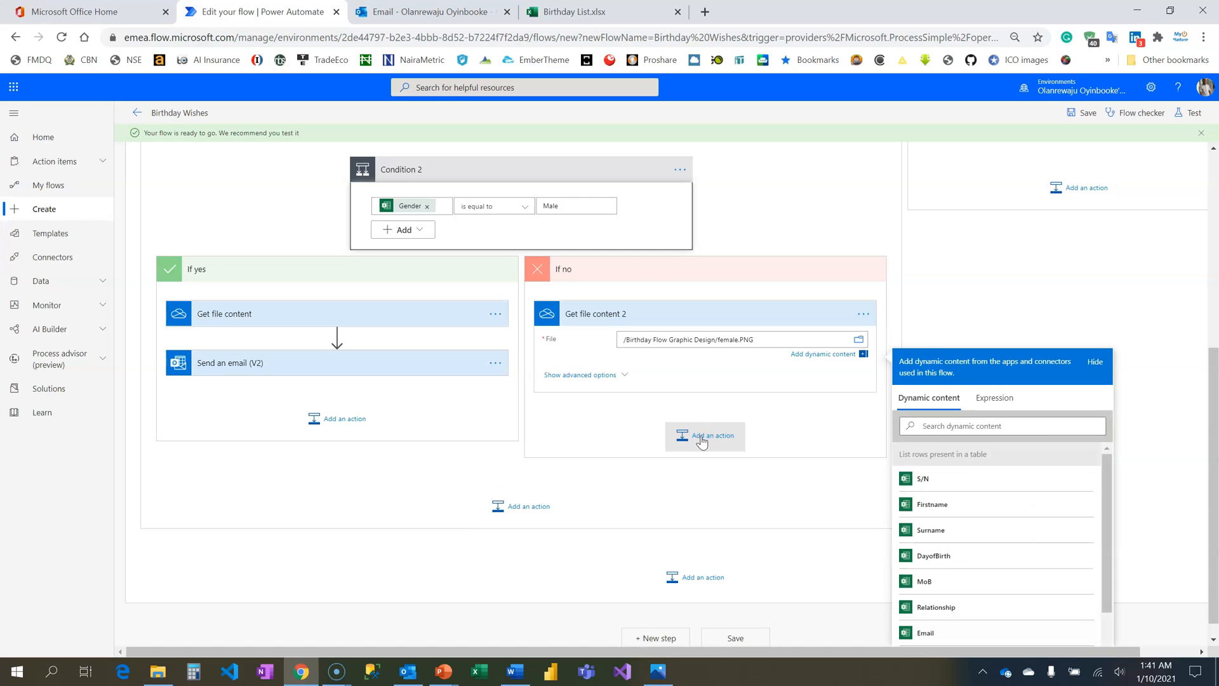
left_click(705, 435)
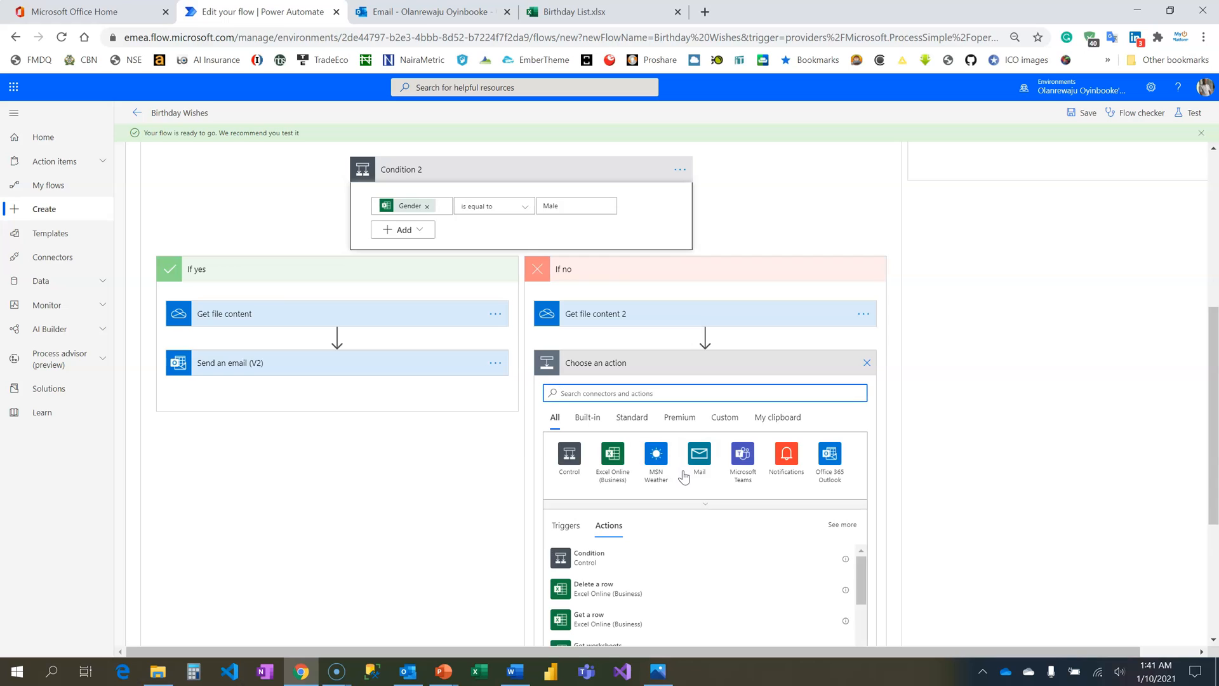
- Add a second Send an email (V2) step in If no addressed to the row's Email
type("send email")
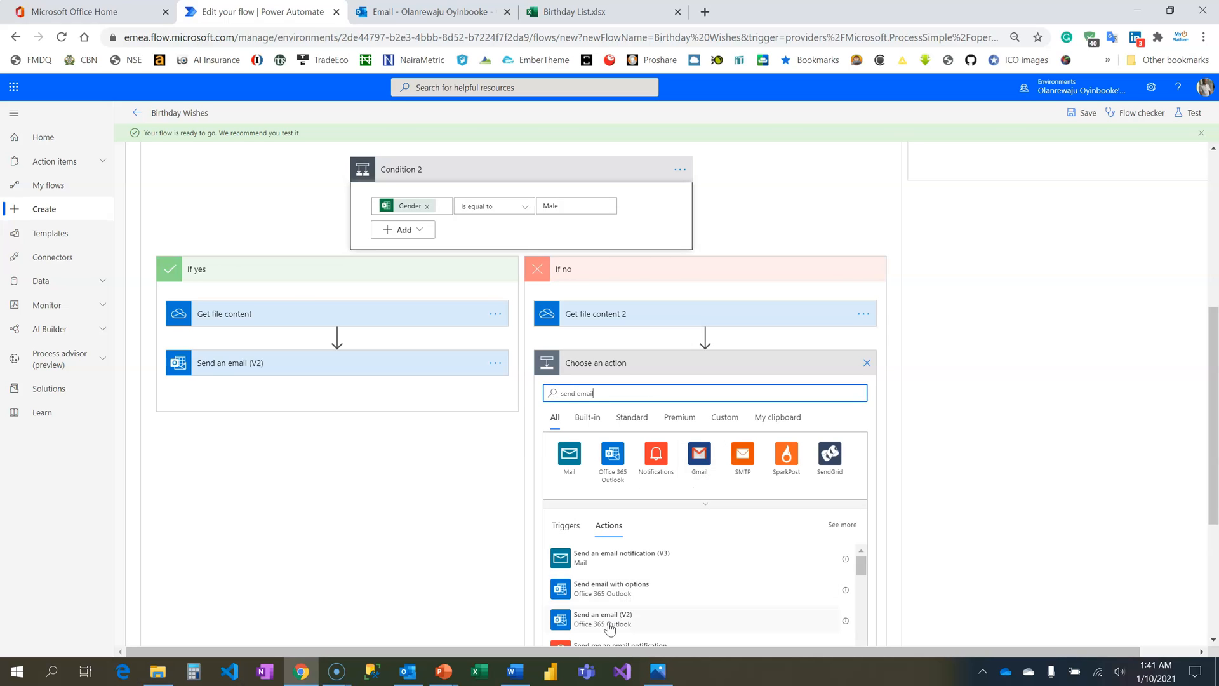
left_click(607, 618)
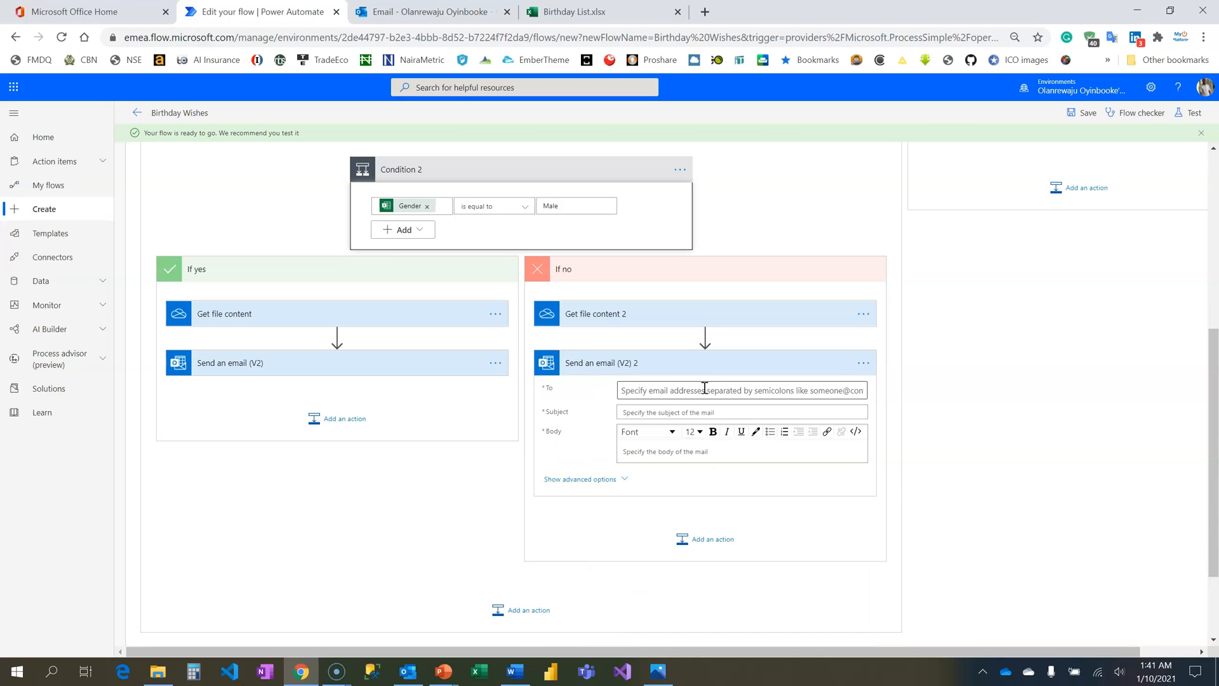
left_click(738, 389)
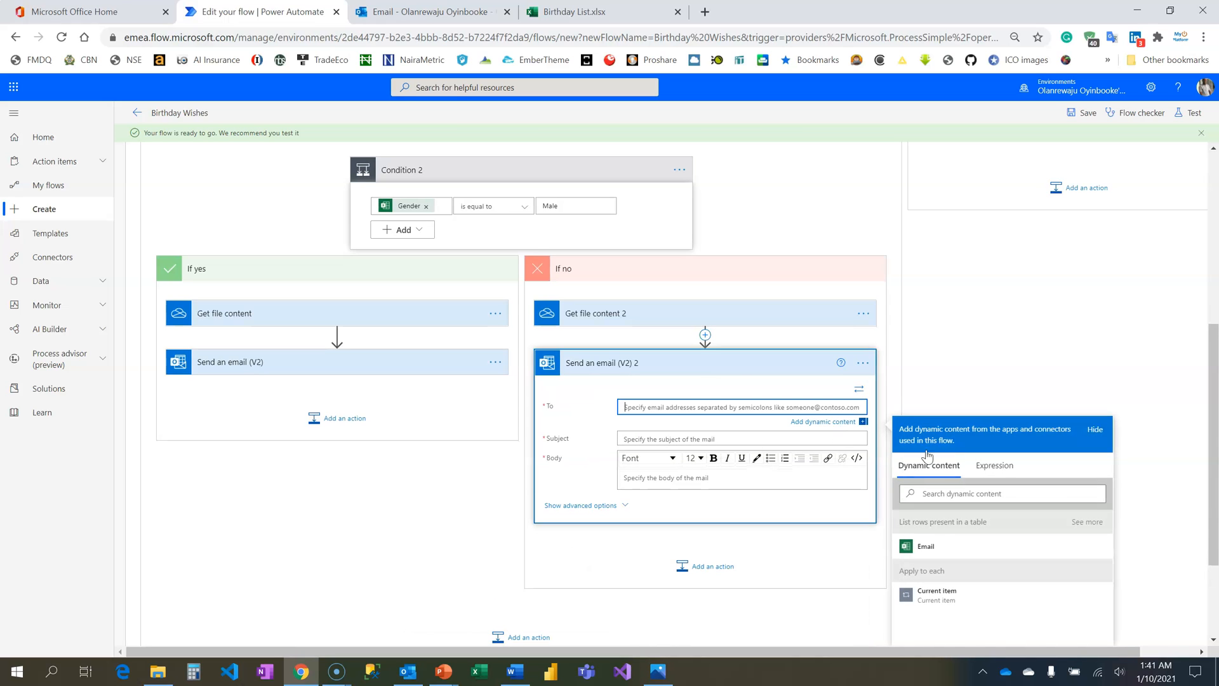
left_click(925, 547)
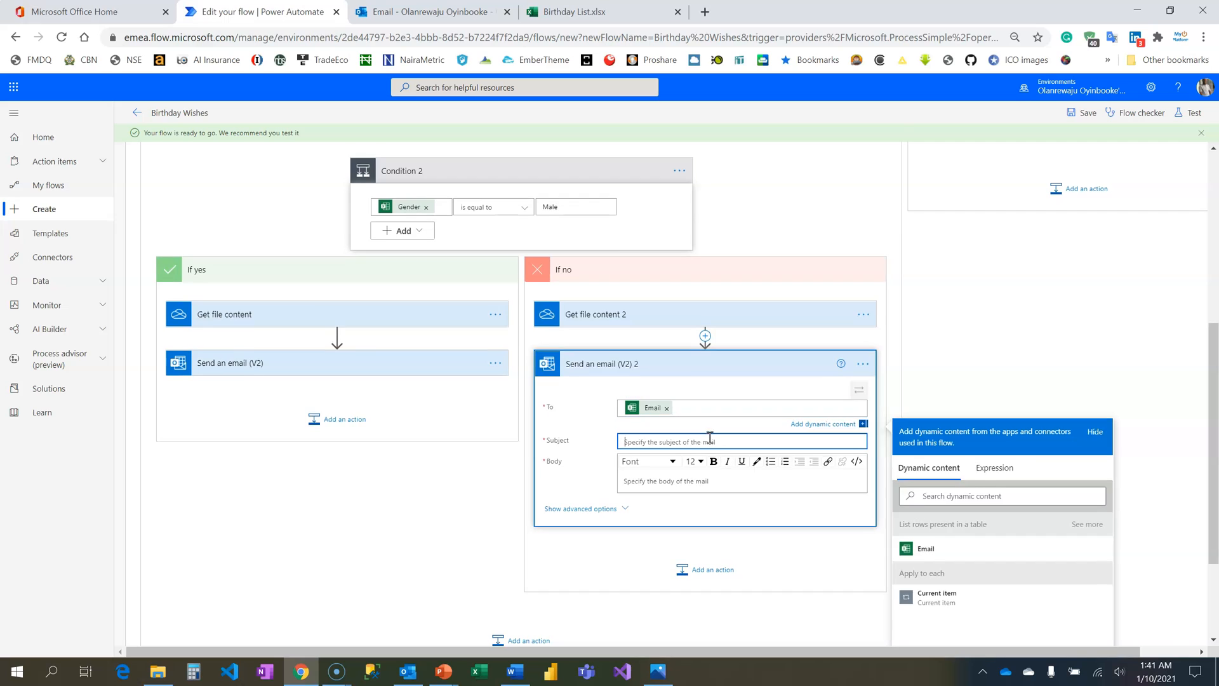
- Set its subject to Happy Birthday plus Firstname and copy the Female greeting from Word
type("Happy")
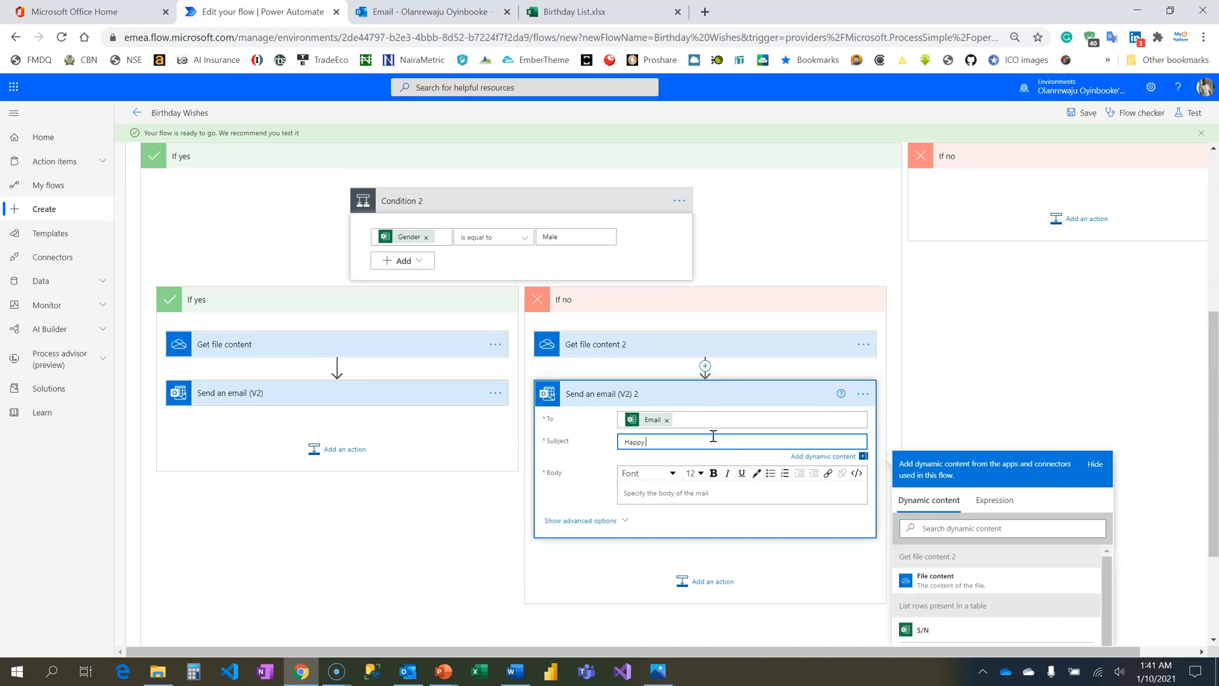
type("Birthday")
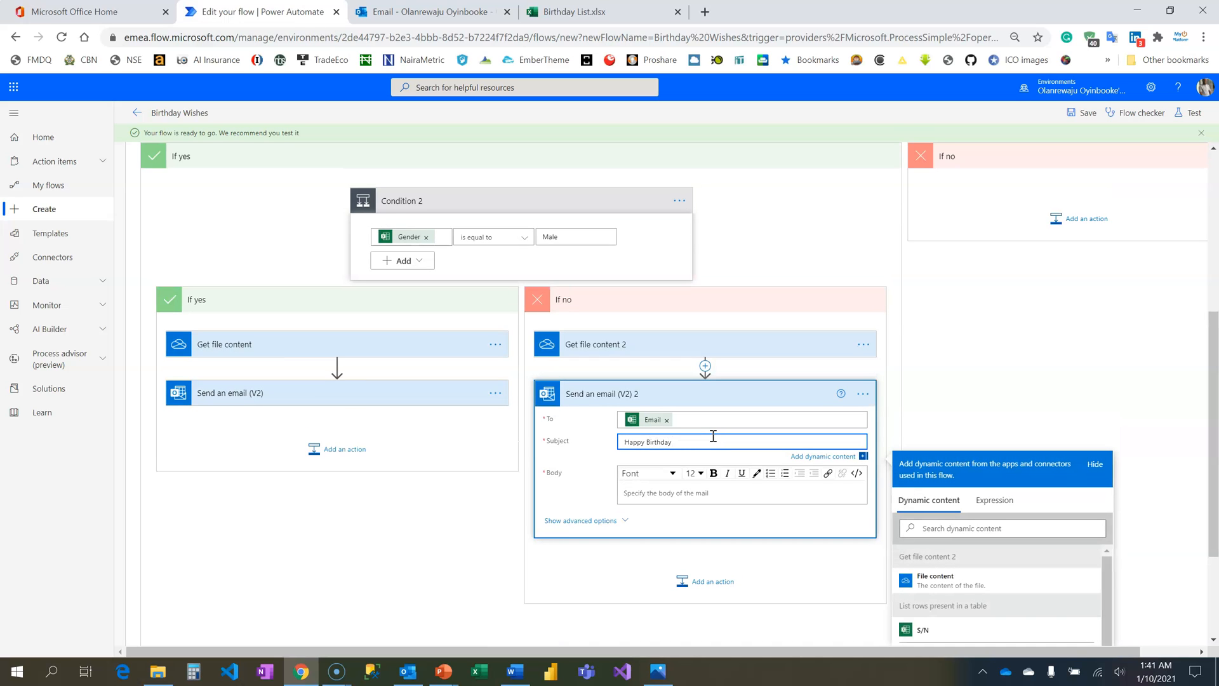
scroll("down", 3)
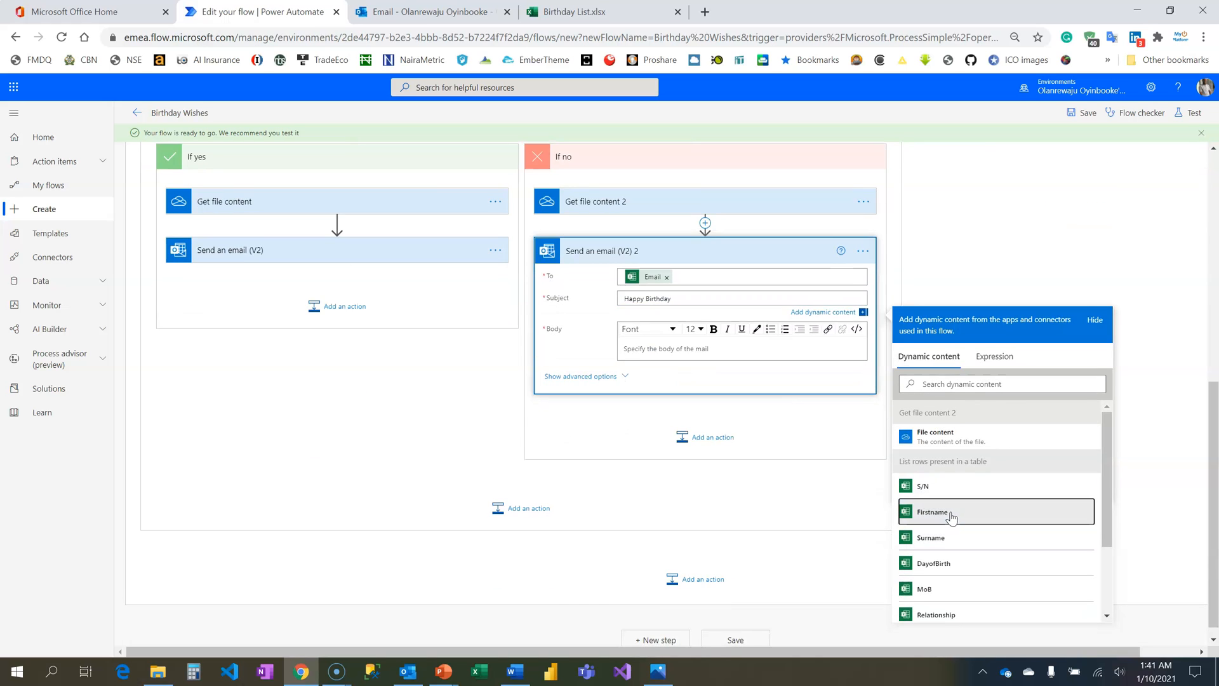
left_click(931, 512)
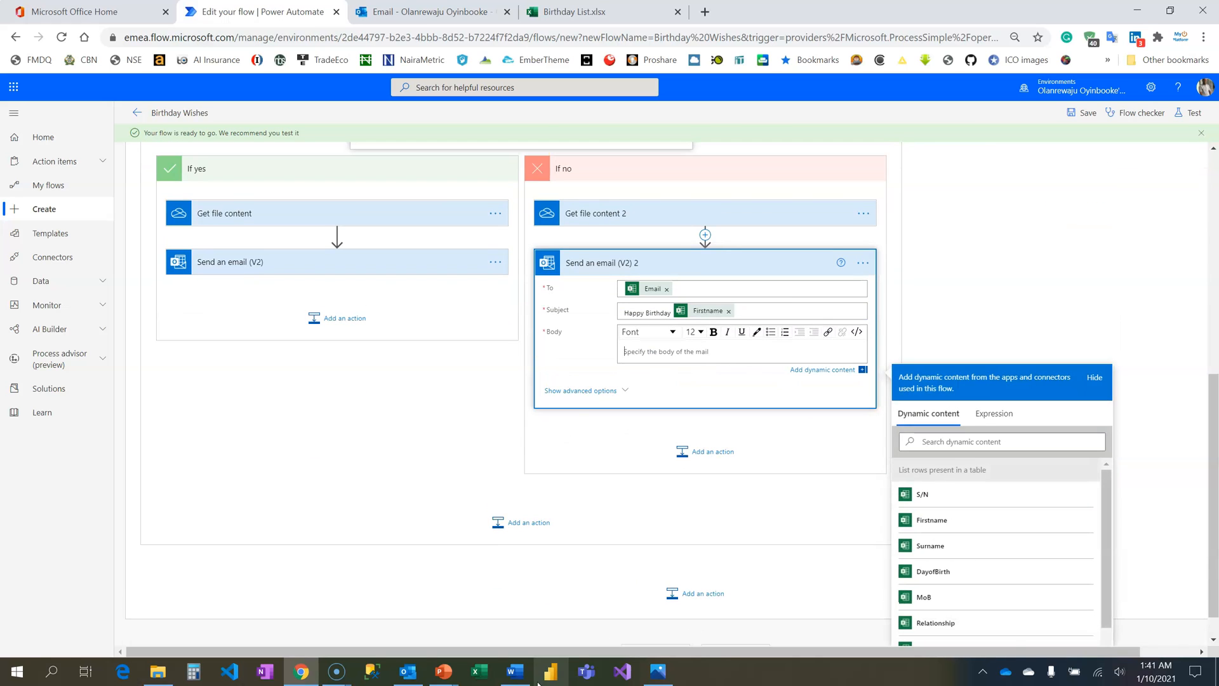
left_click(512, 670)
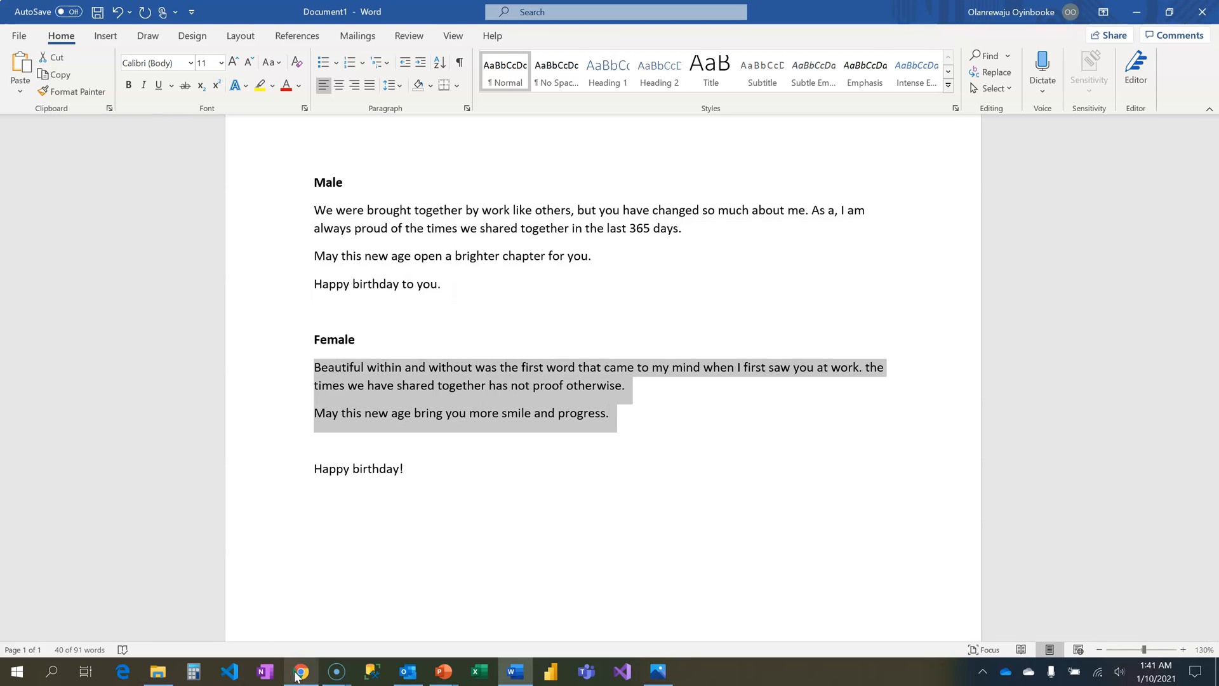
left_click(300, 670)
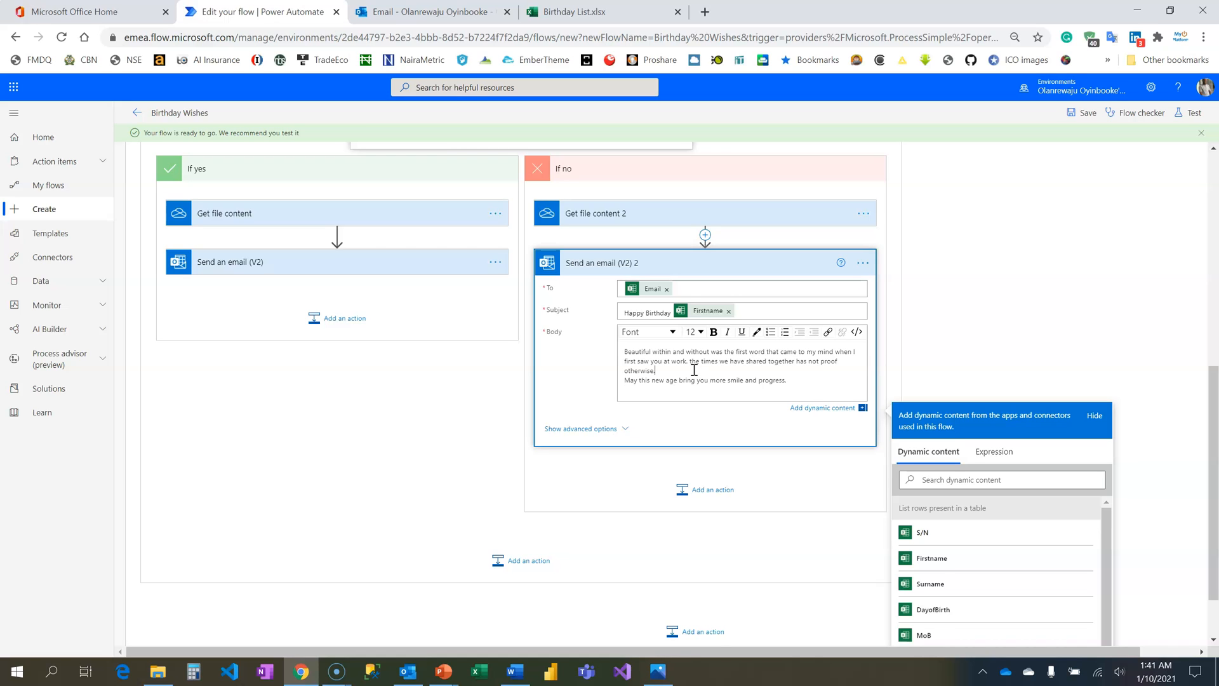
- Set the female email's Importance to Normal, end its body with Happy Birthday and accept the 'smiles' grammar fix
left_click(580, 428)
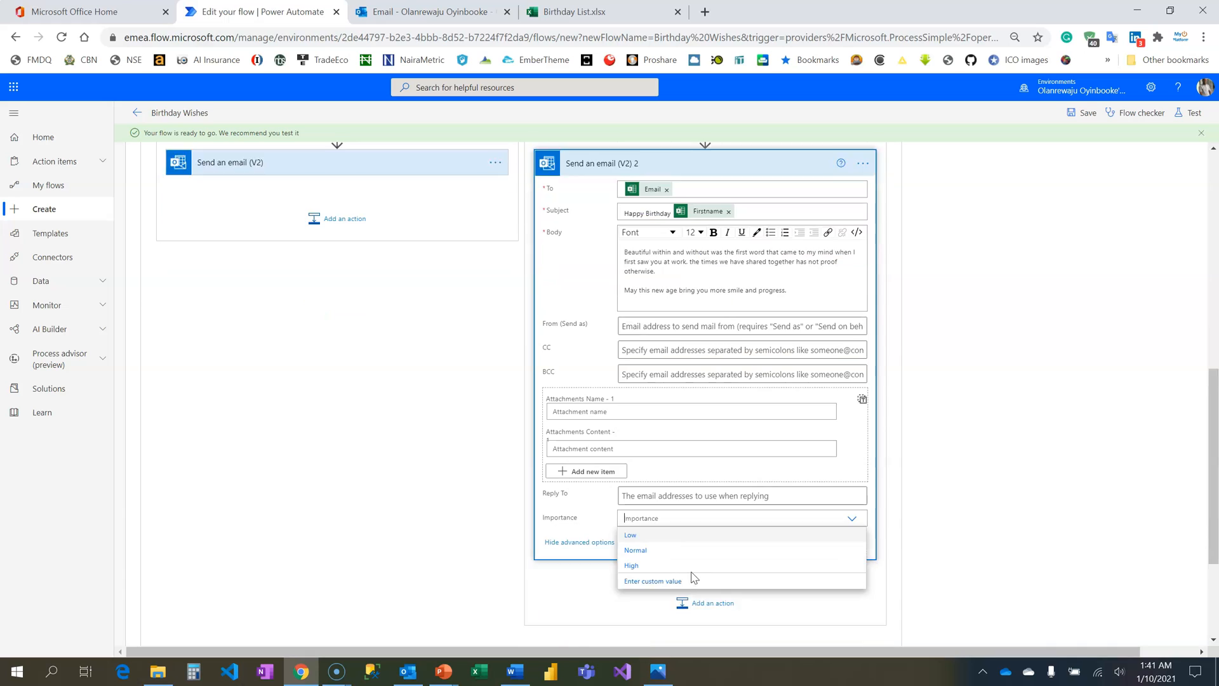
left_click(635, 549)
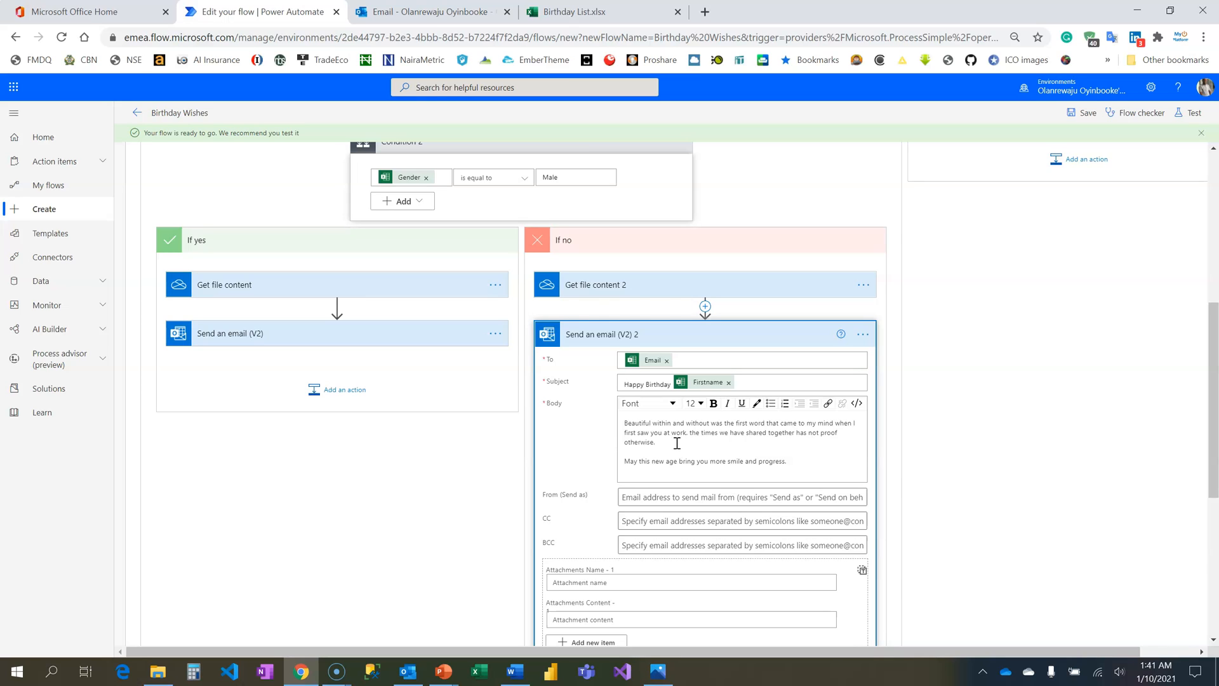
mouse_move(661, 456)
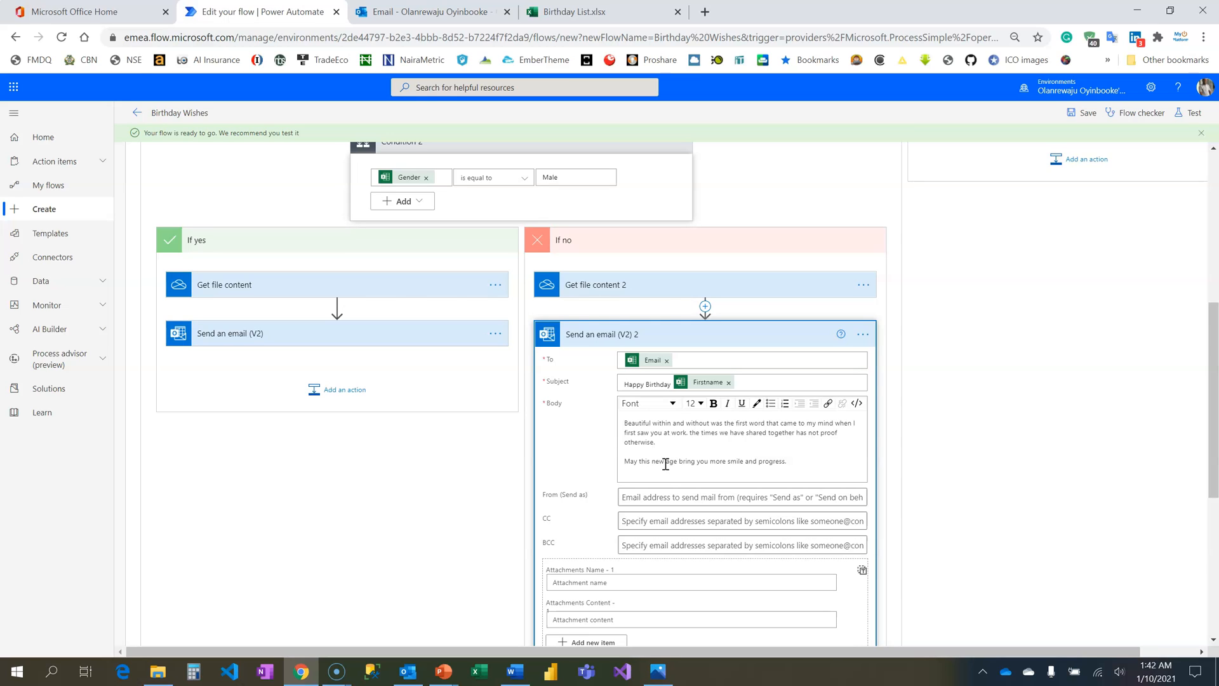
mouse_move(693, 479)
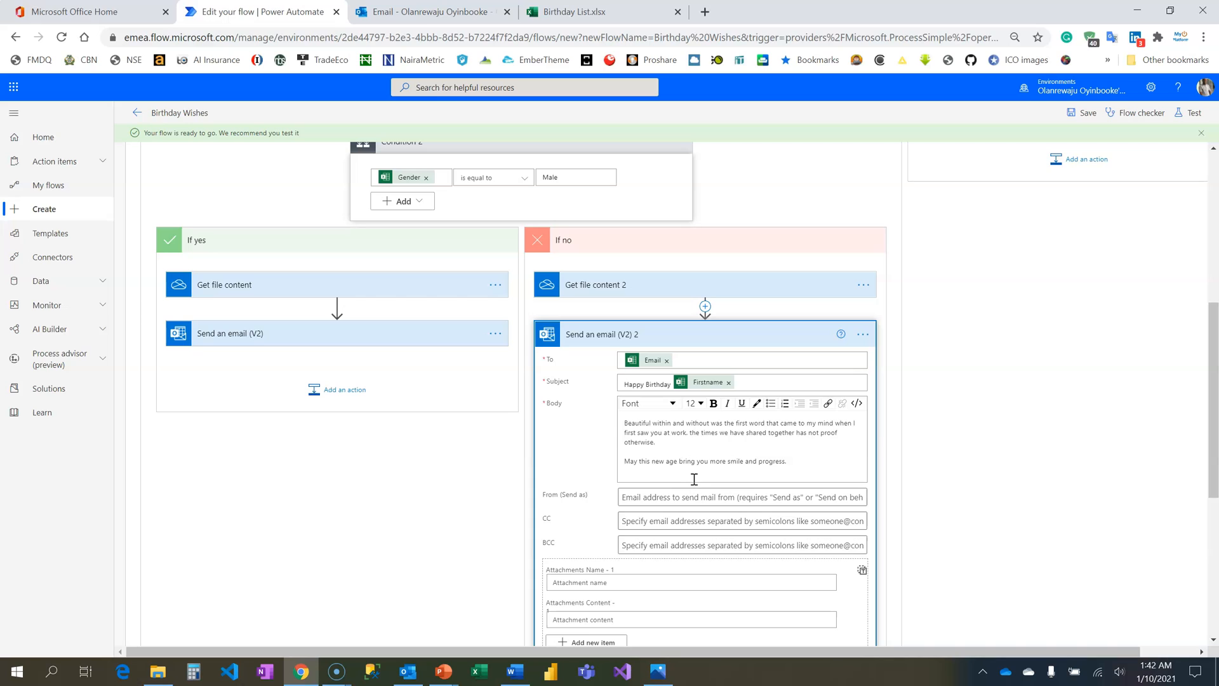
mouse_move(687, 473)
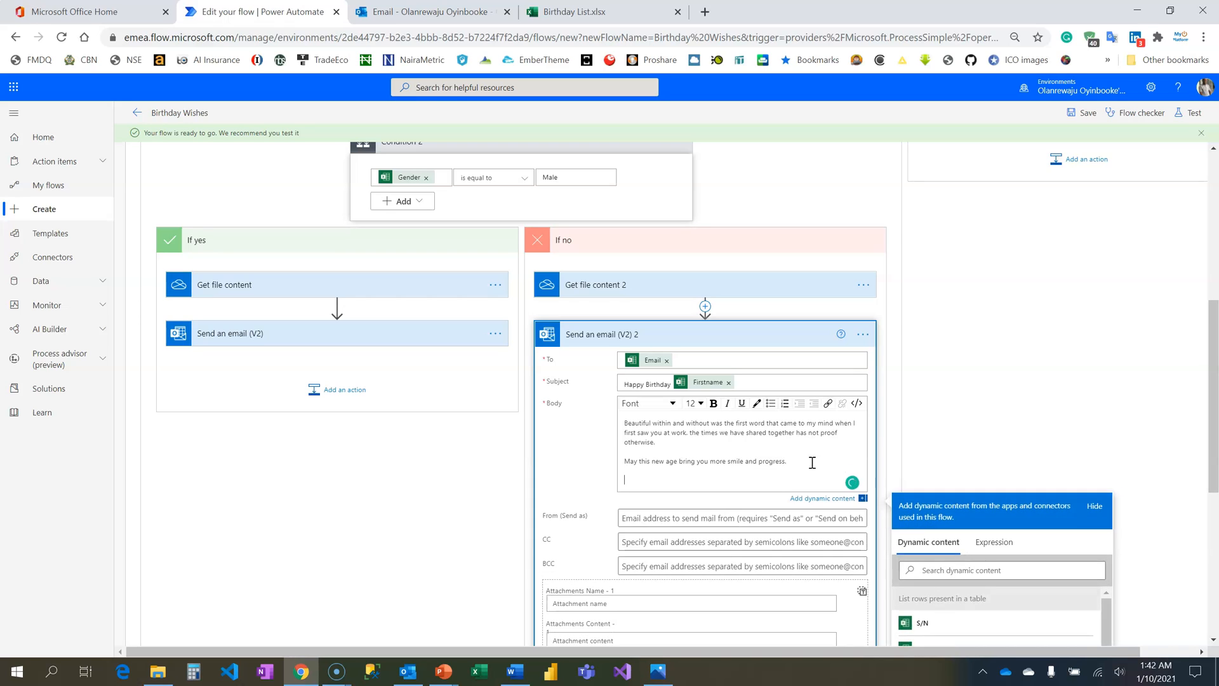
type("Happy Birthday")
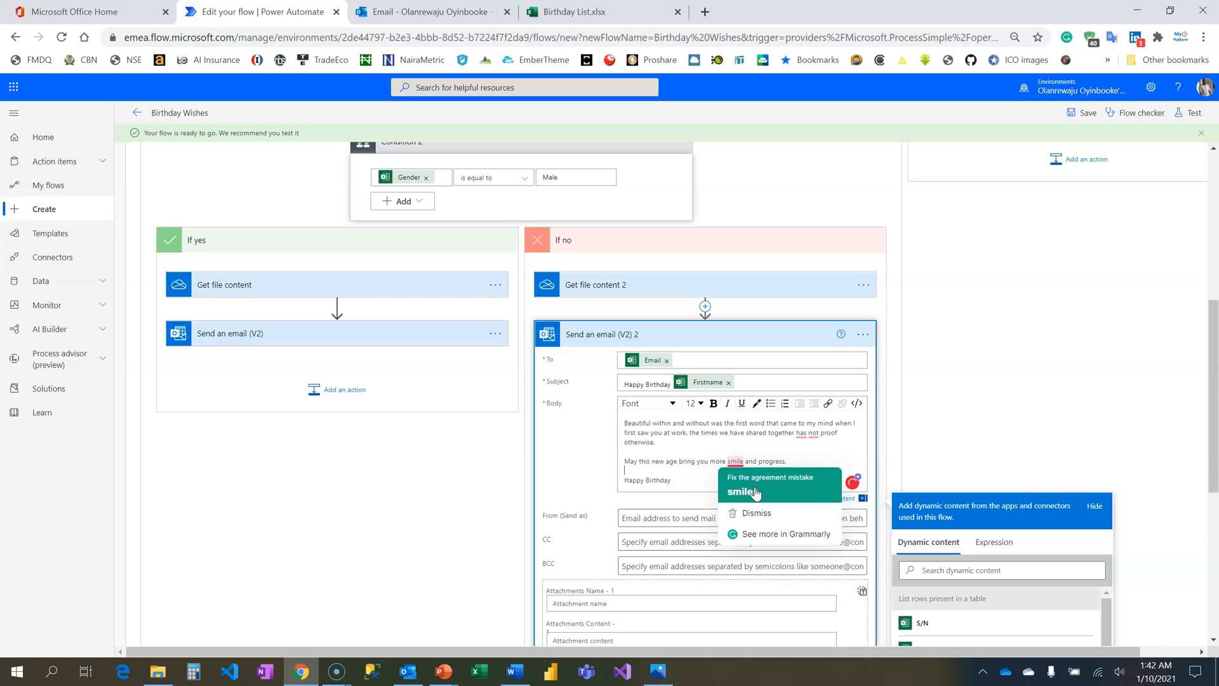
left_click(770, 476)
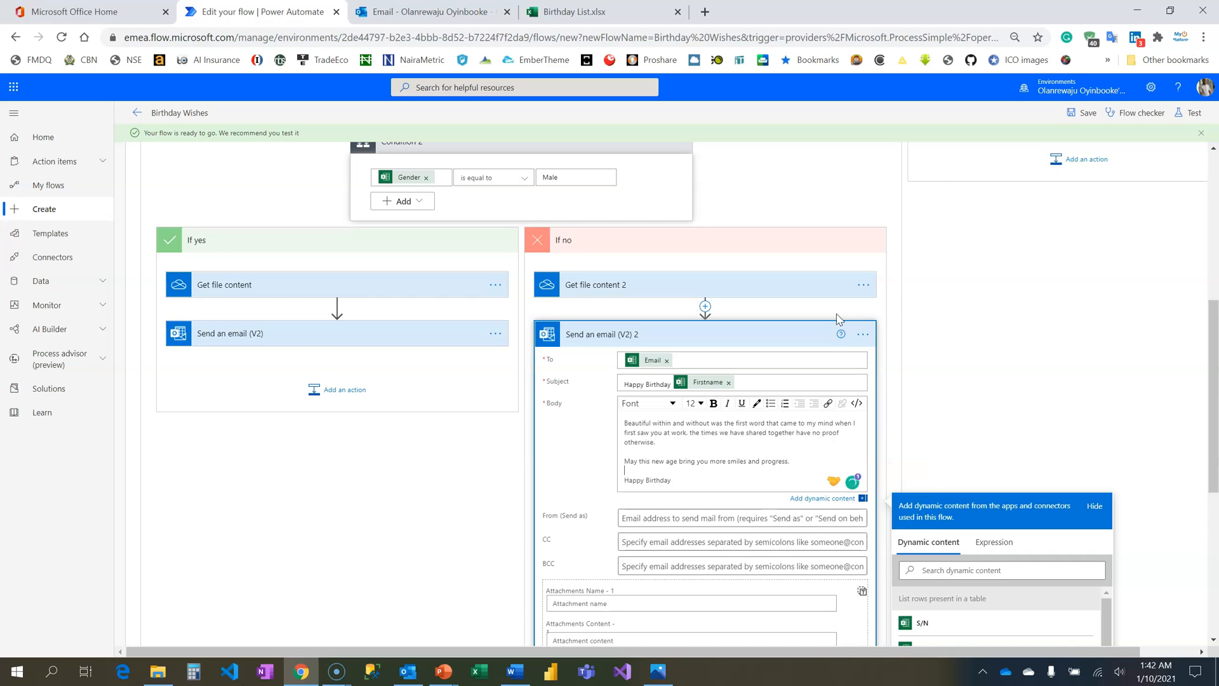
scroll("down", 3)
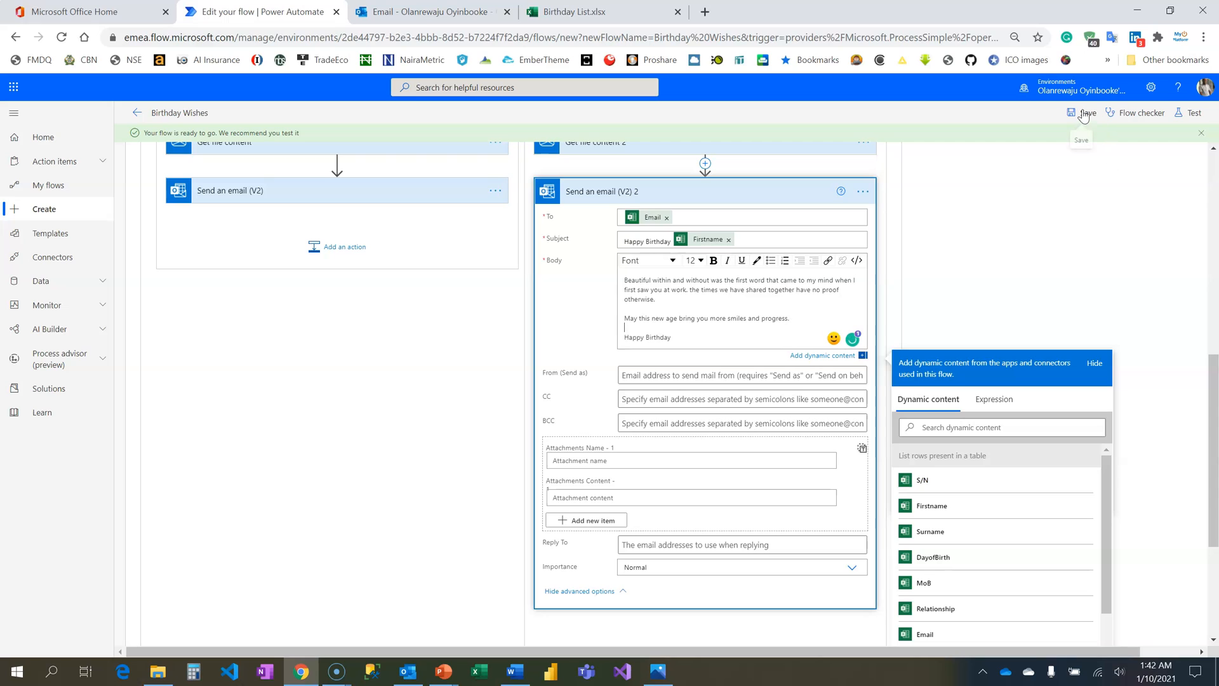
- Save the flow, check the Birthday List table in Excel Online, and return to the flow editor
left_click(1081, 113)
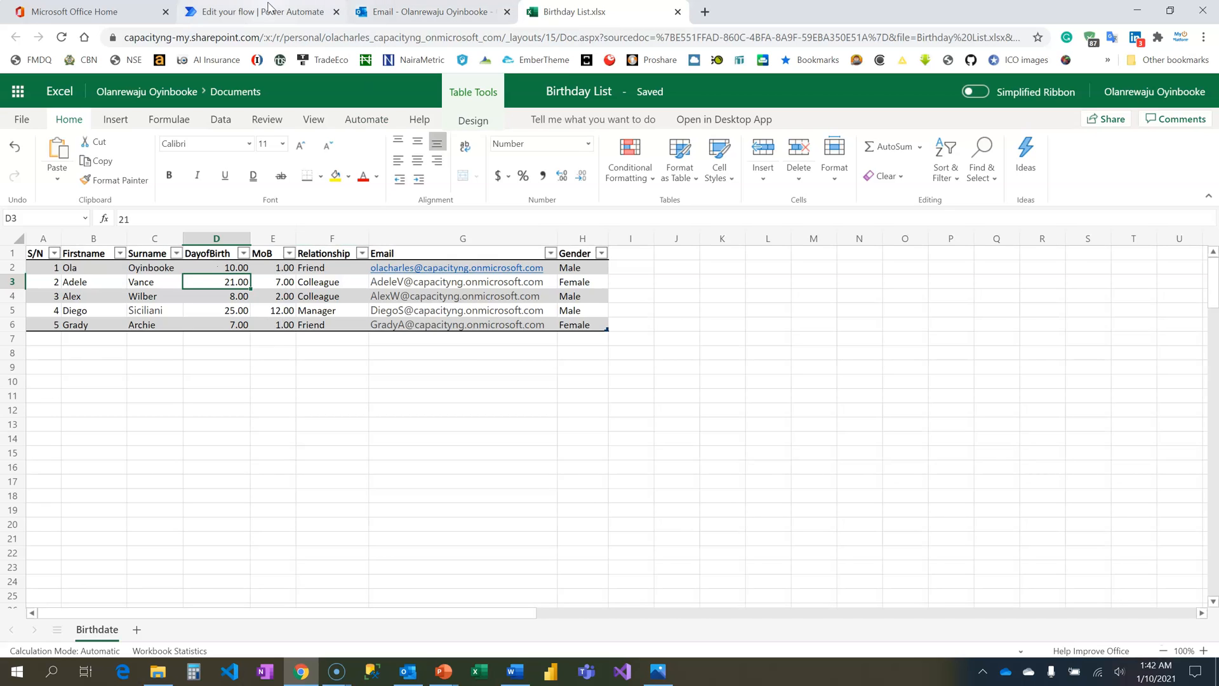
left_click(256, 11)
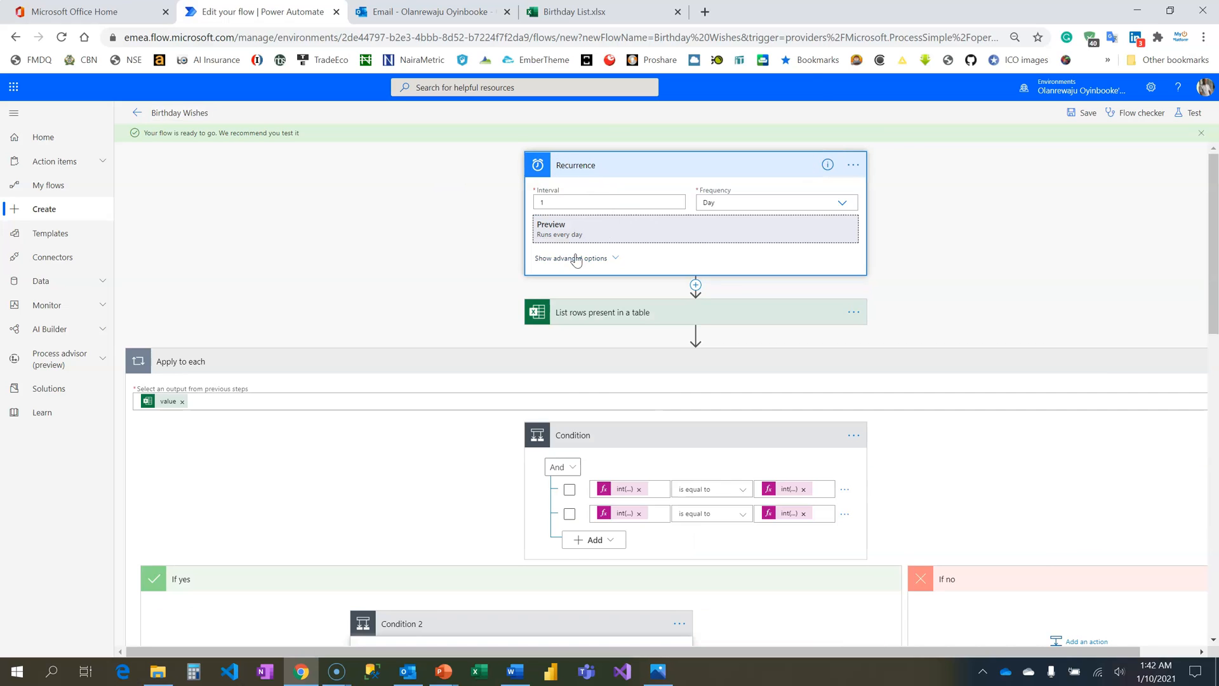
- Run a manual test of Birthday Wishes so Recurrence, List rows and Apply to each all succeed
left_click(570, 258)
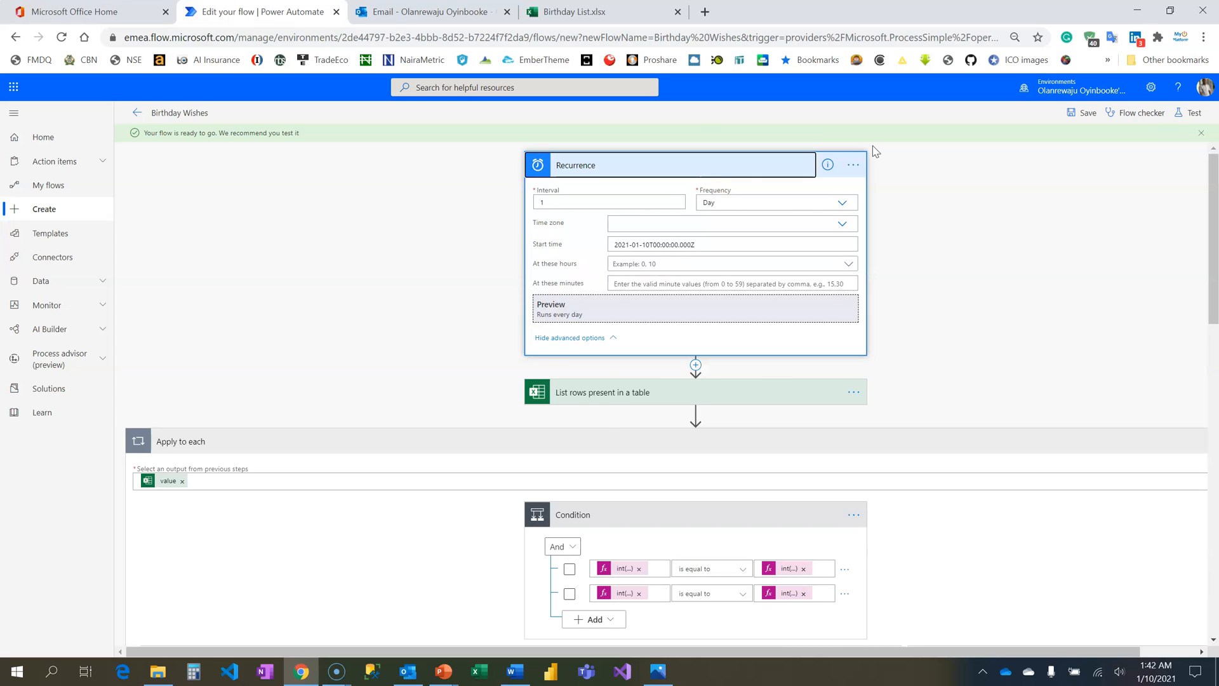
left_click(1188, 111)
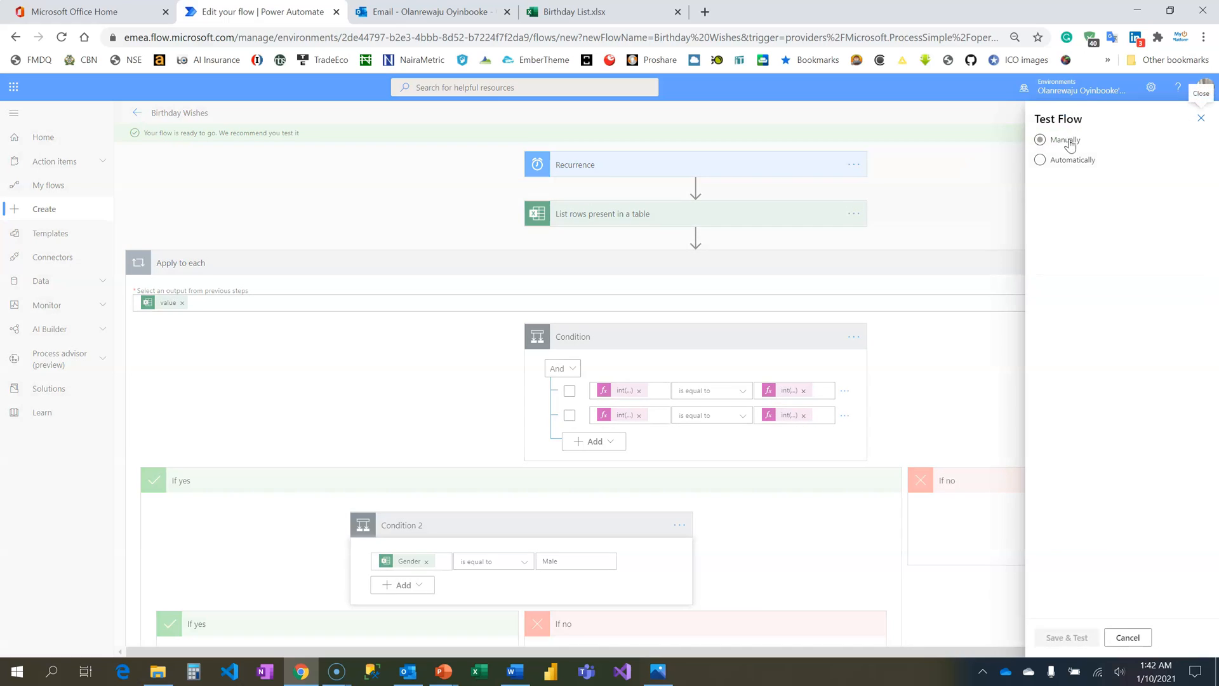
left_click(1039, 140)
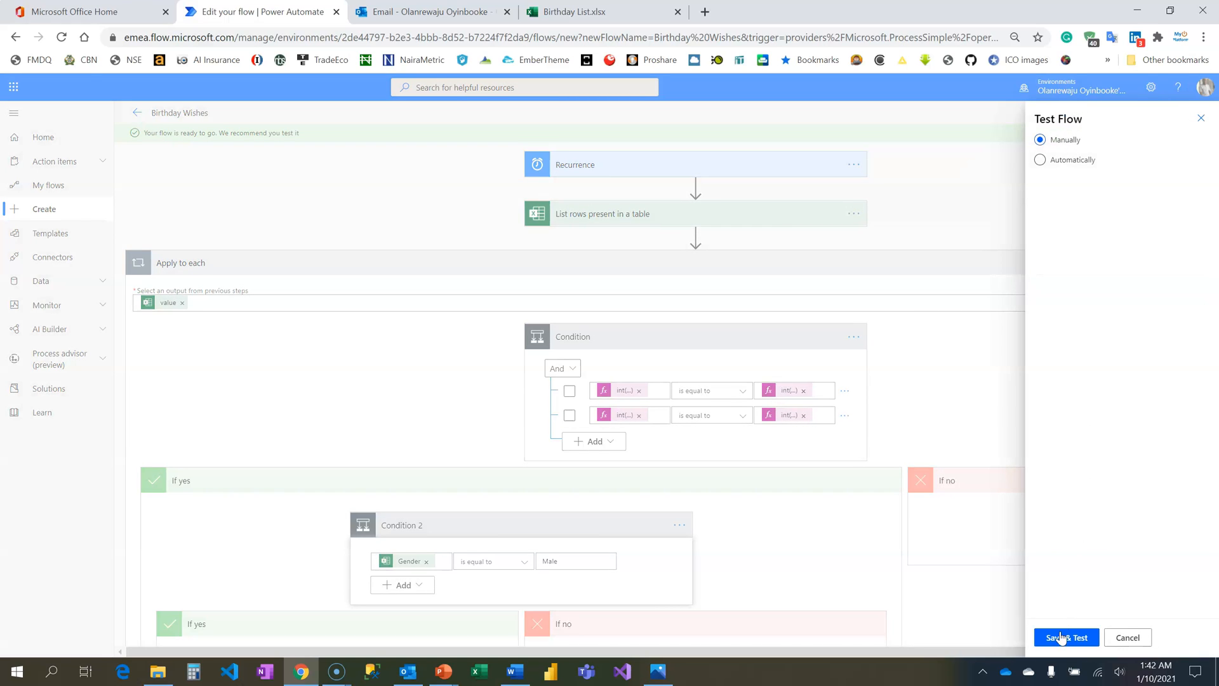
left_click(1065, 638)
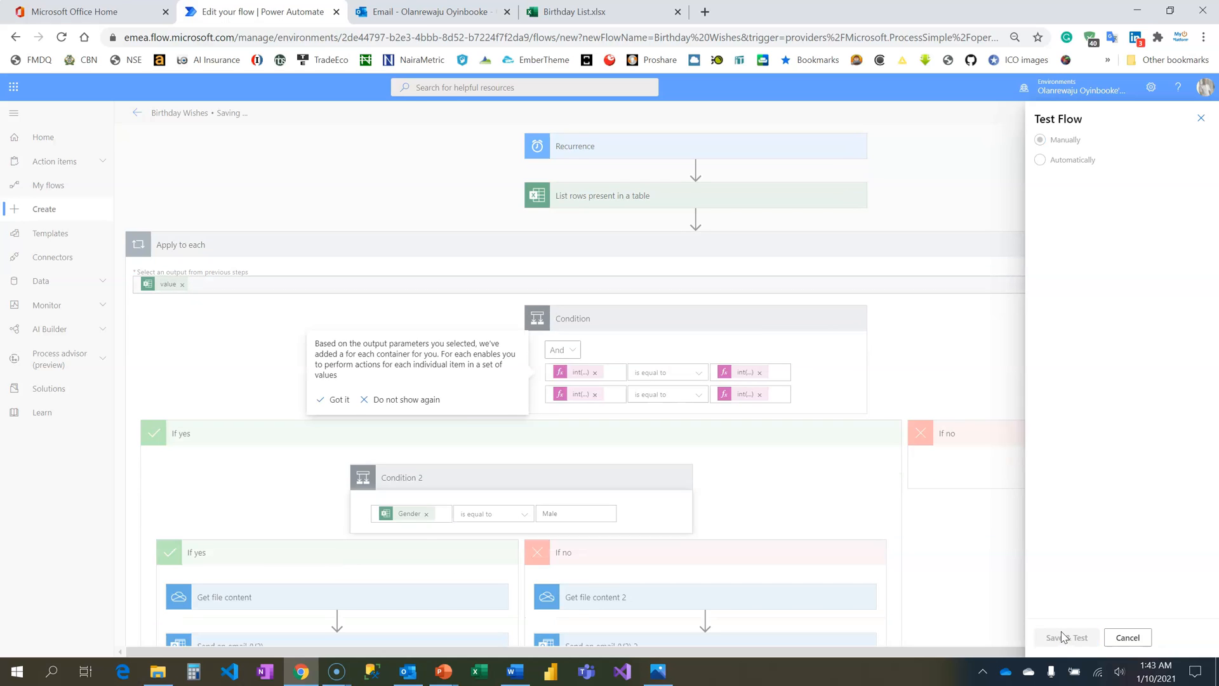
left_click(1080, 636)
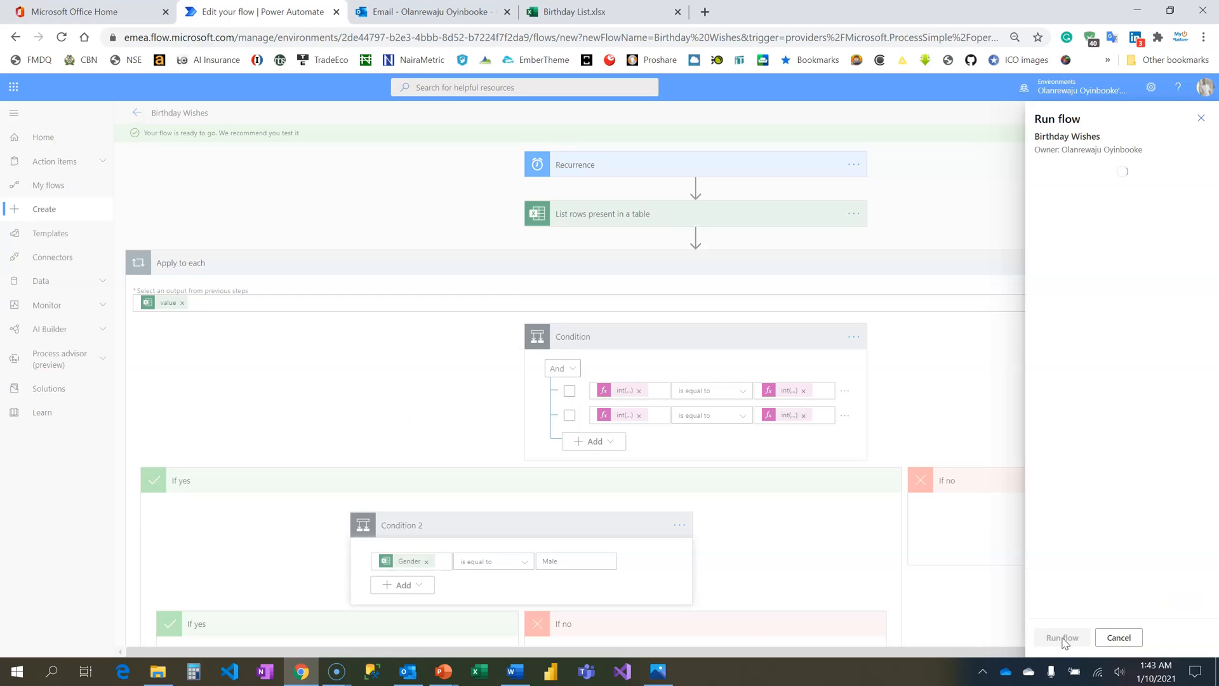
left_click(1062, 636)
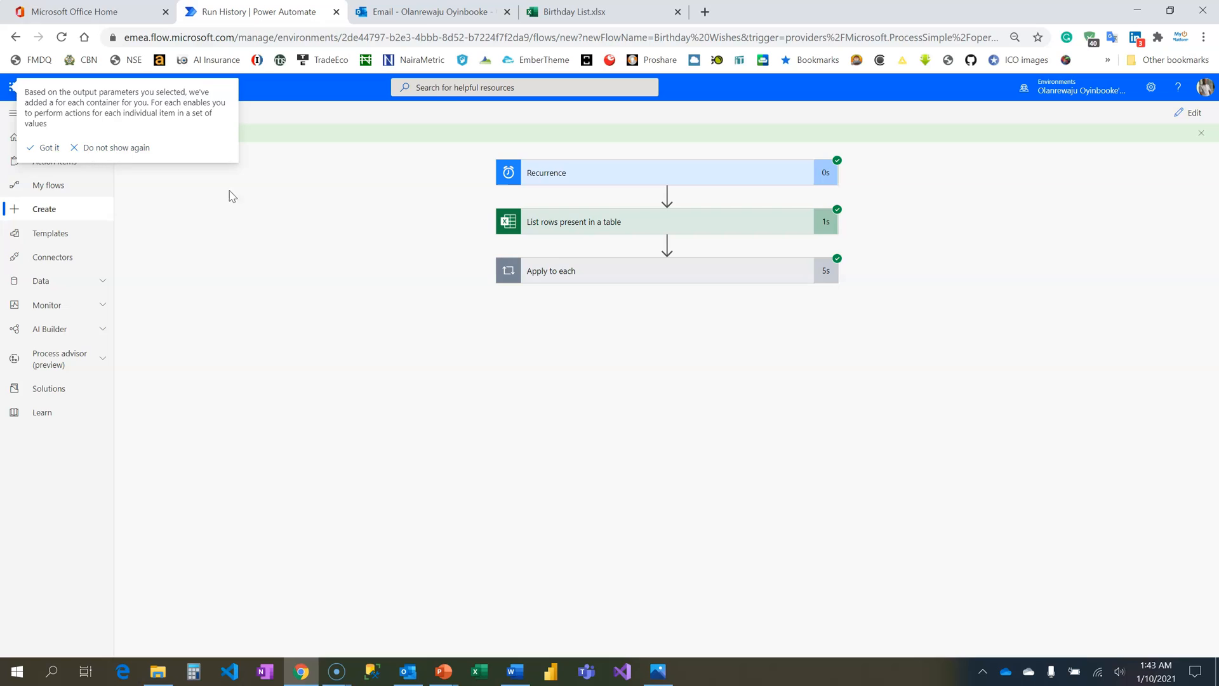
left_click(49, 147)
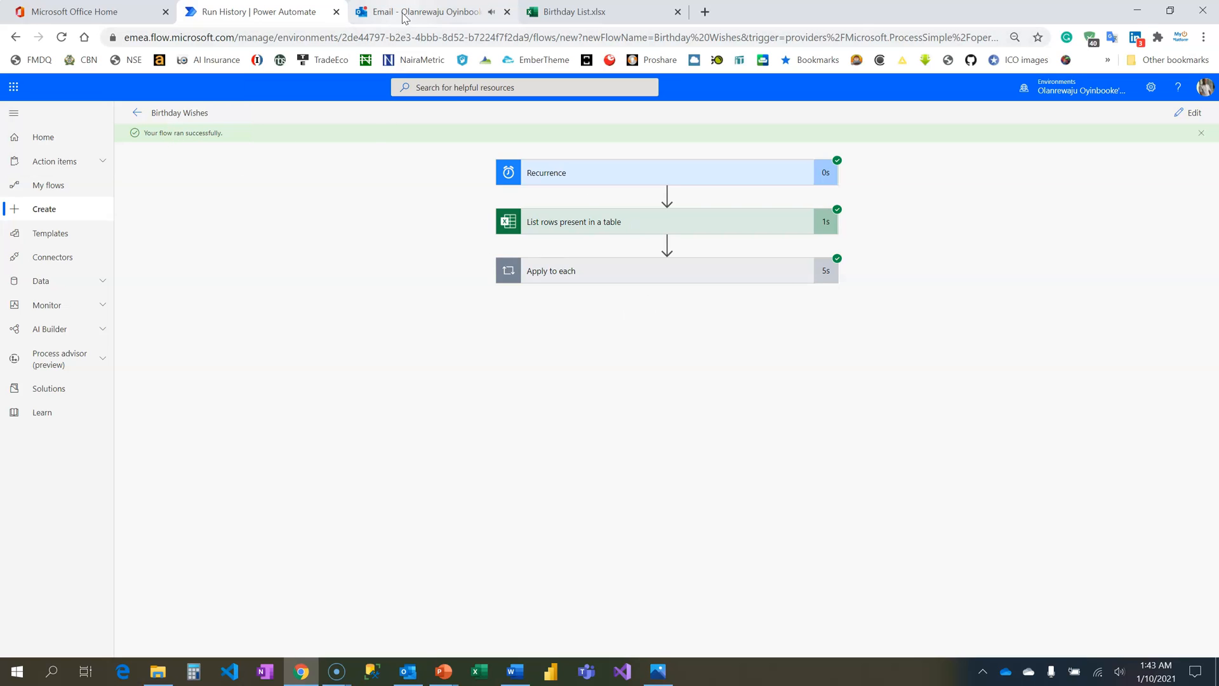
- Open the Happy Birthday Ola email in the Outlook inbox and preview its Birthday_Card.png attachment
left_click(420, 11)
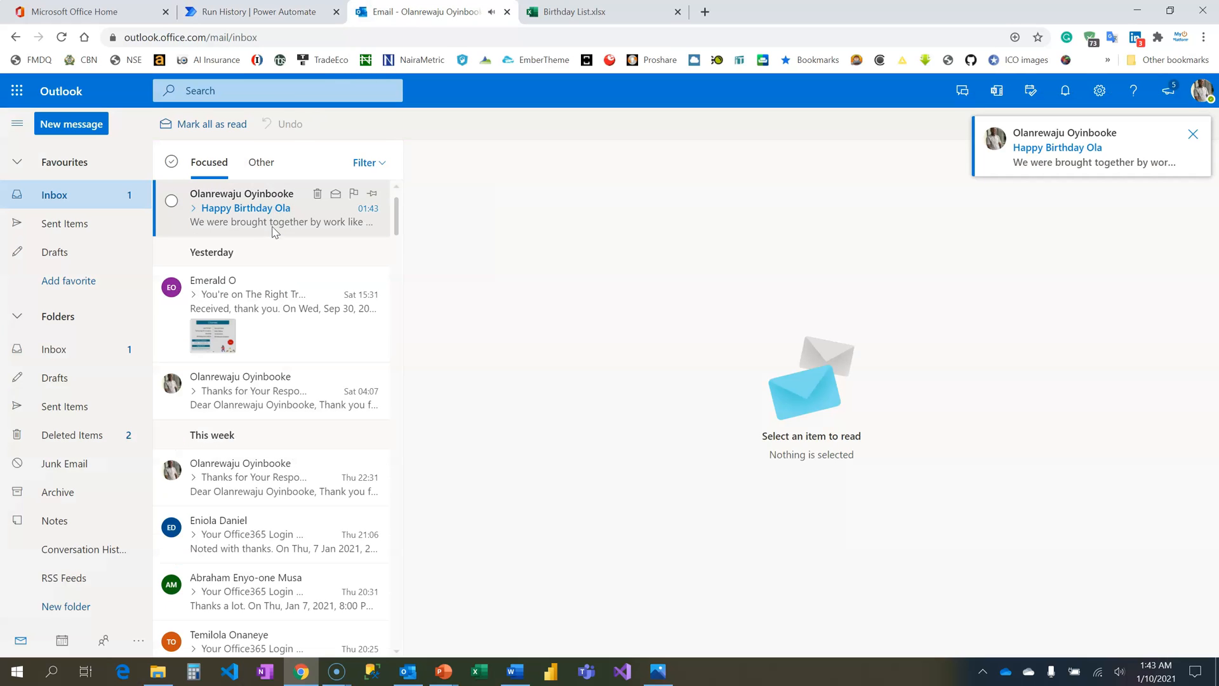
left_click(272, 207)
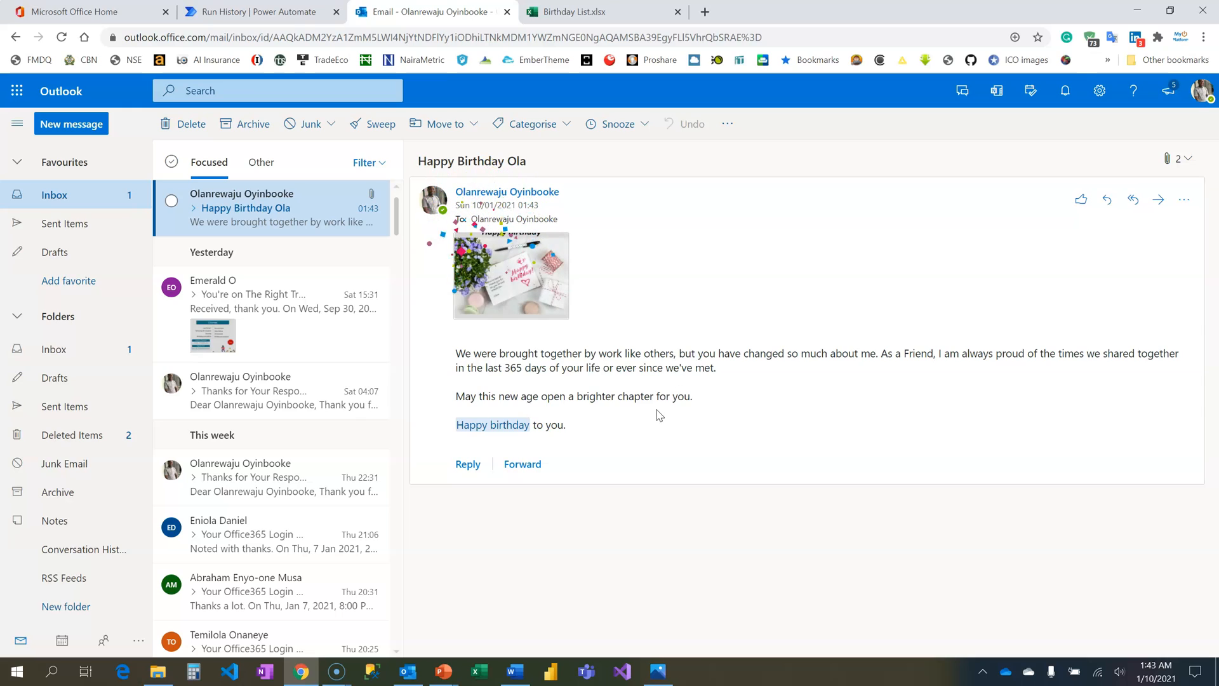
mouse_move(595, 410)
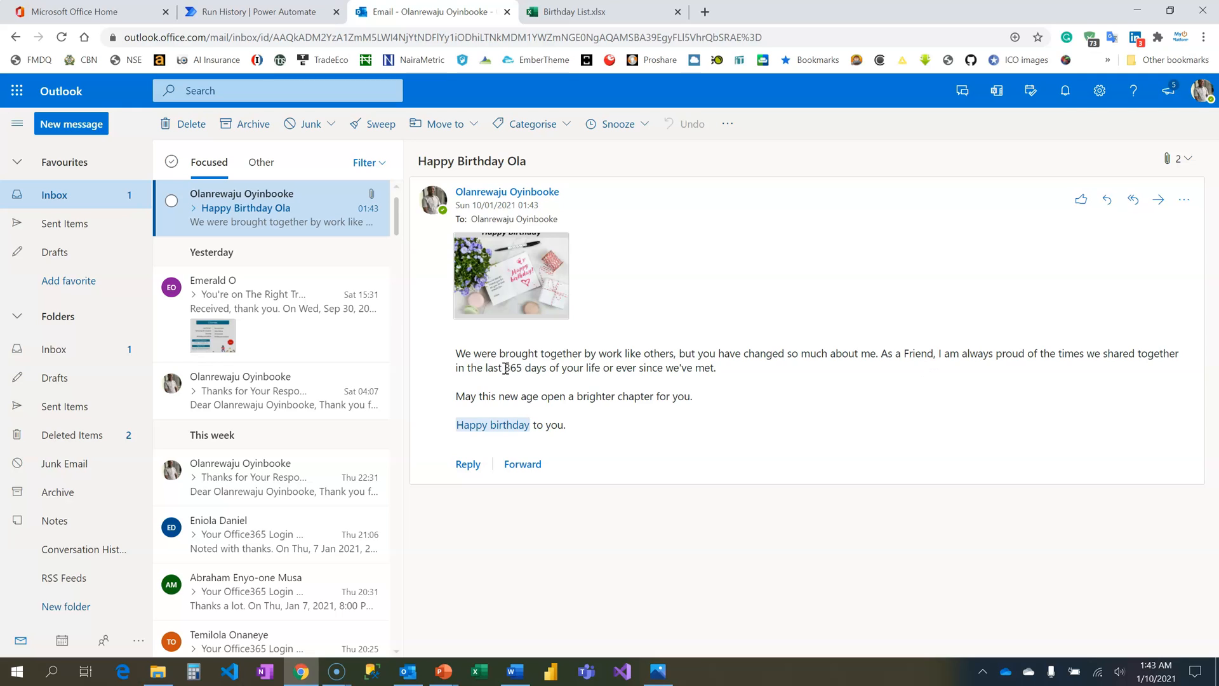
mouse_move(619, 367)
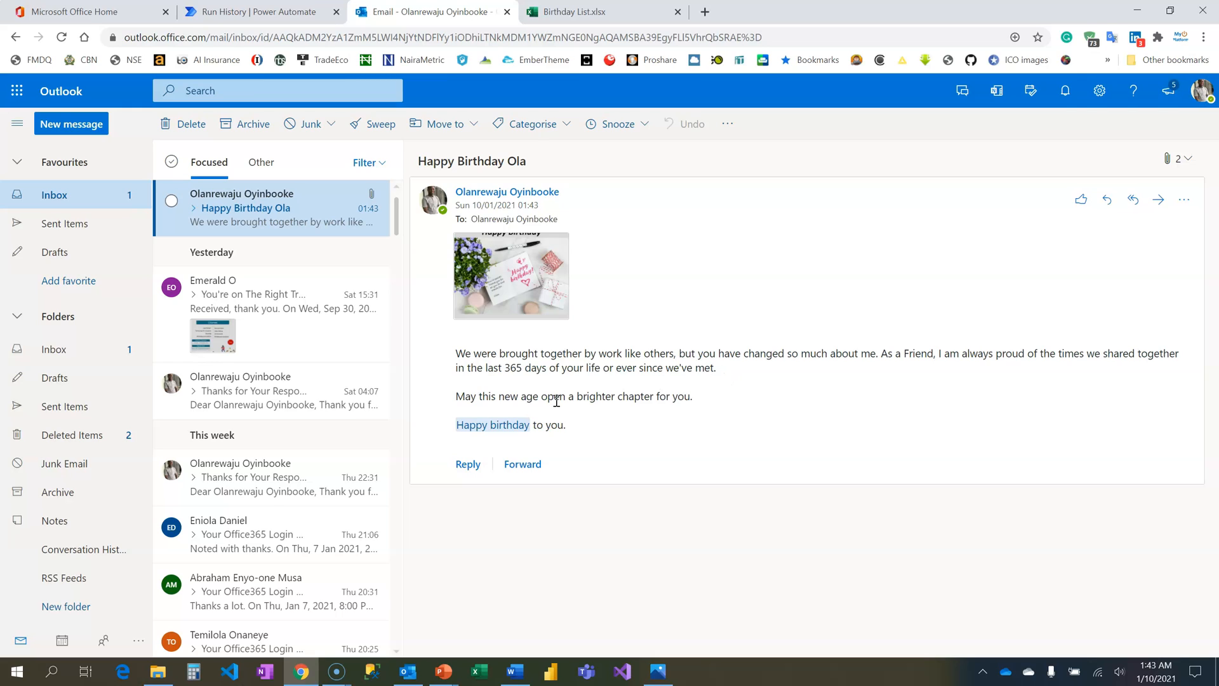
mouse_move(536, 403)
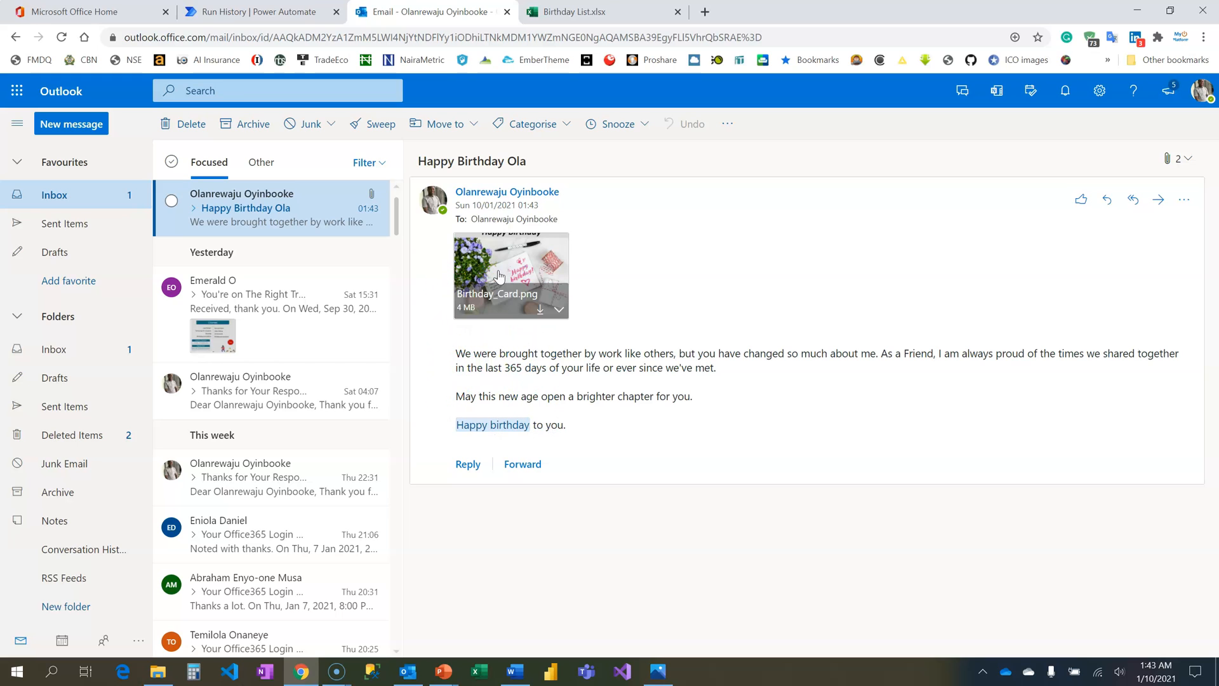
left_click(510, 256)
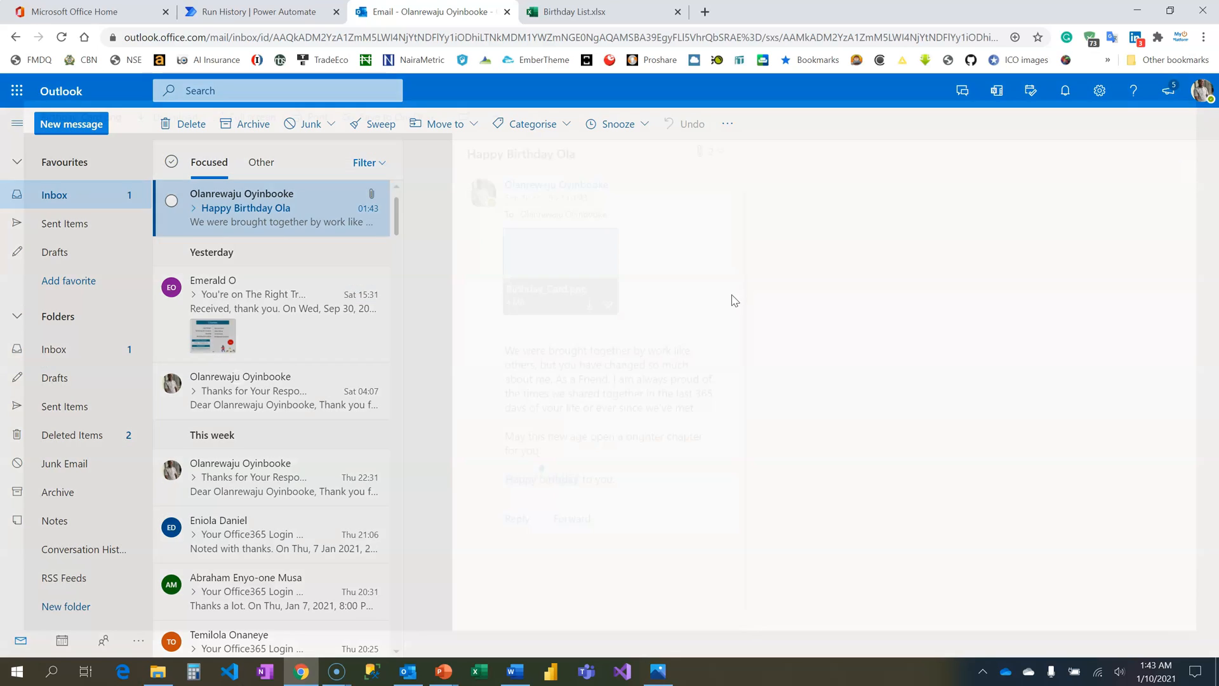
left_click(924, 264)
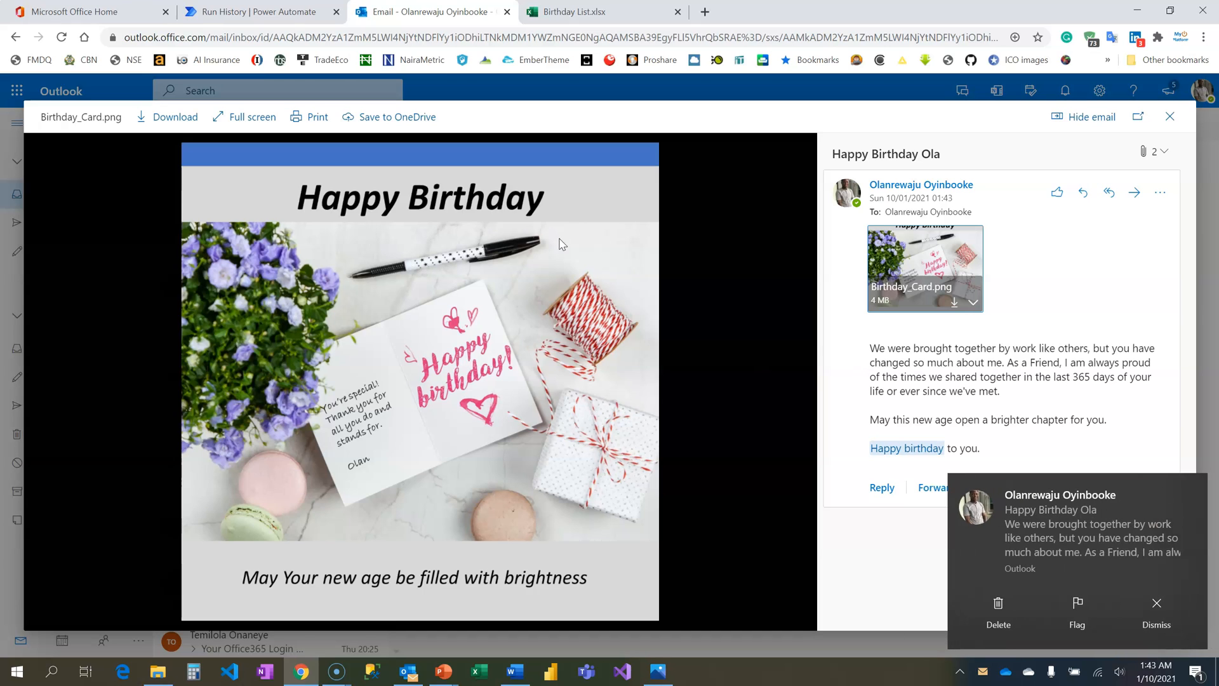
mouse_move(802, 225)
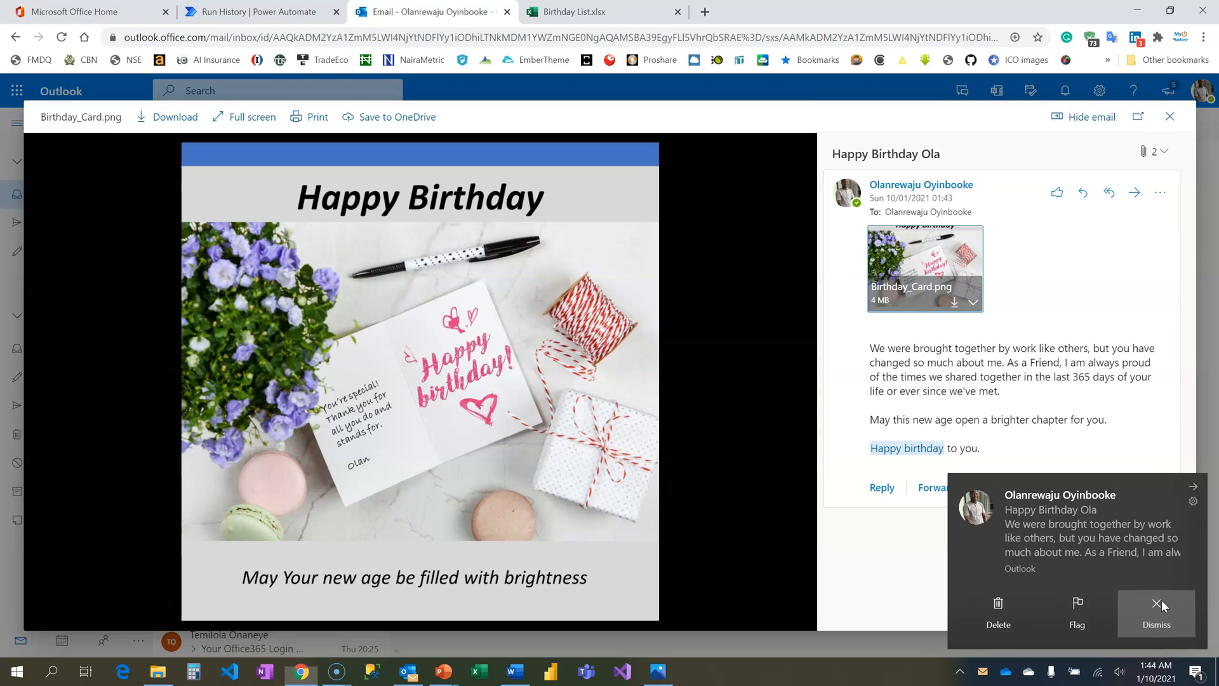
left_click(1156, 601)
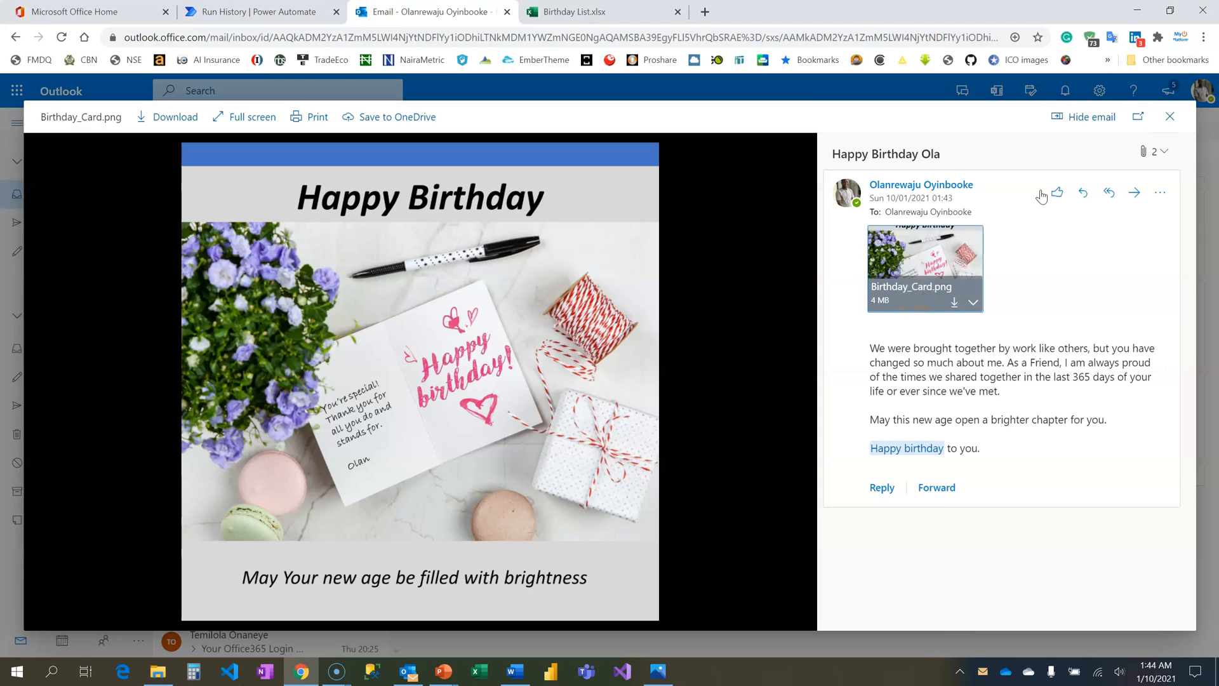
left_click(1170, 116)
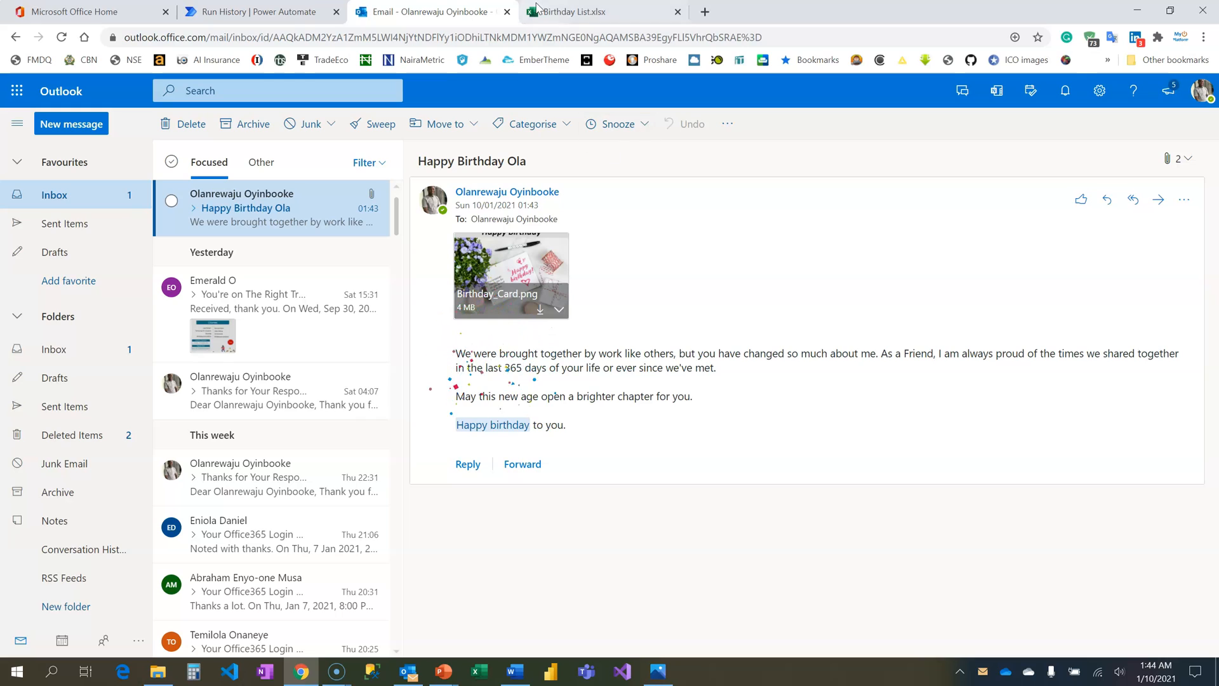
- Expand the run's Apply to each and step to iteration 3 of 5, where the Condition is false
left_click(260, 12)
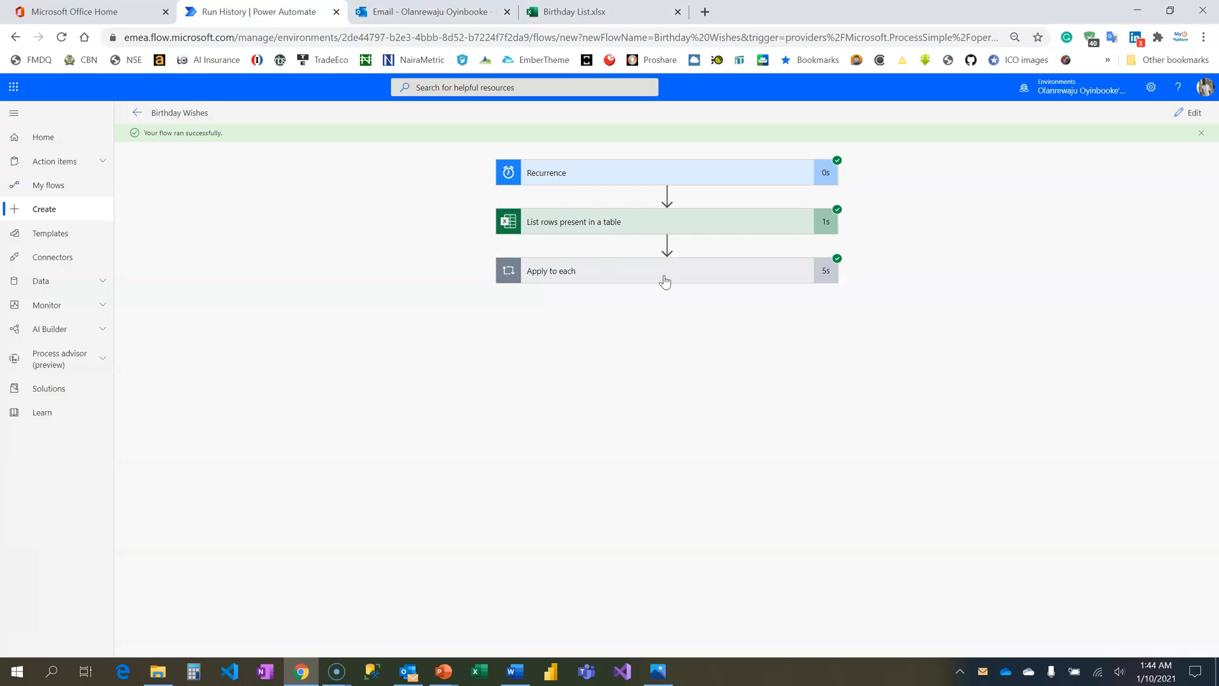
left_click(667, 271)
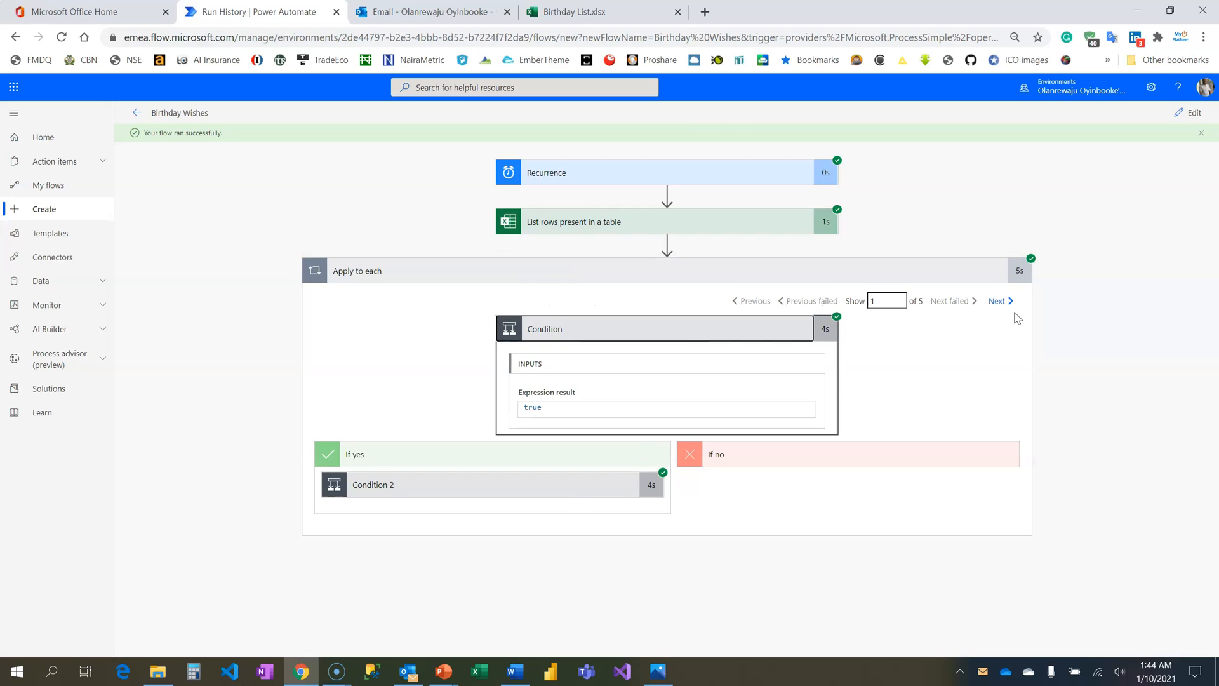
left_click(999, 300)
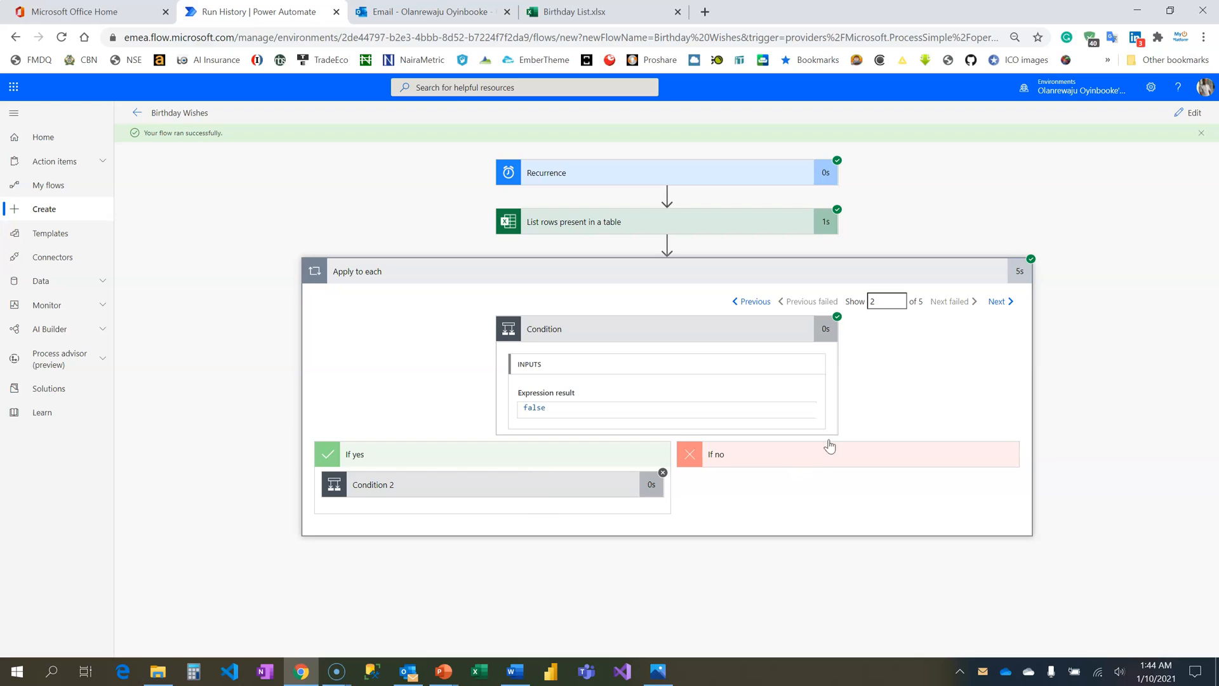
left_click(998, 302)
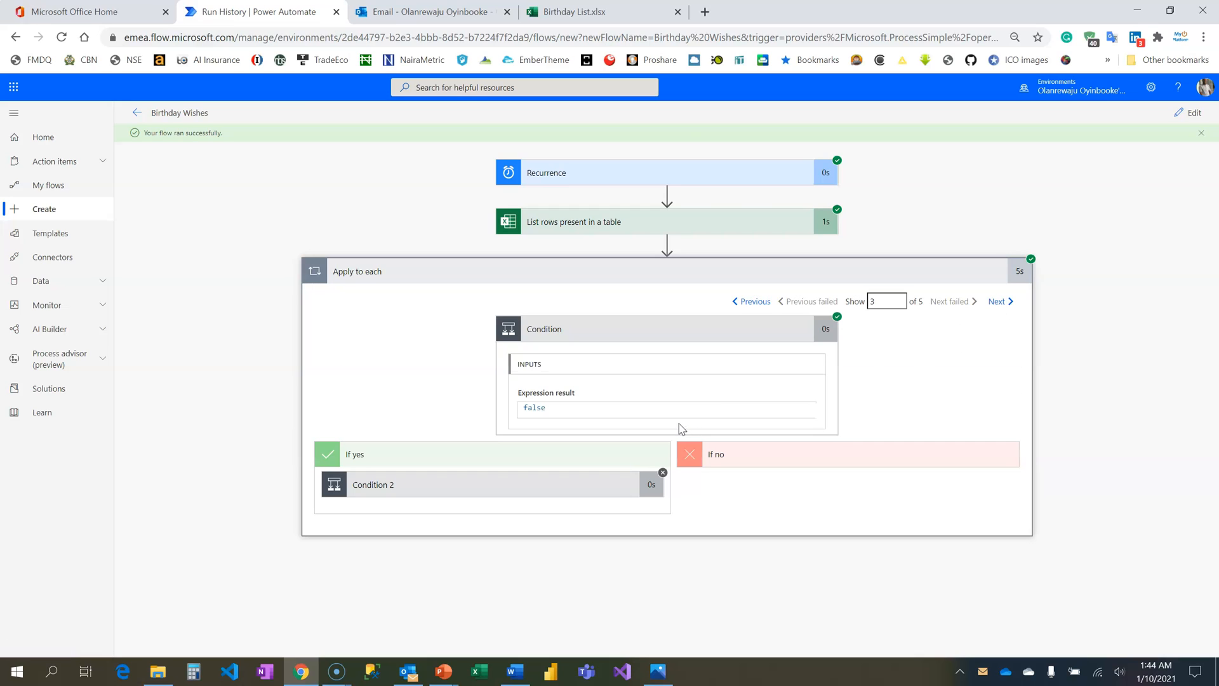
mouse_move(523, 178)
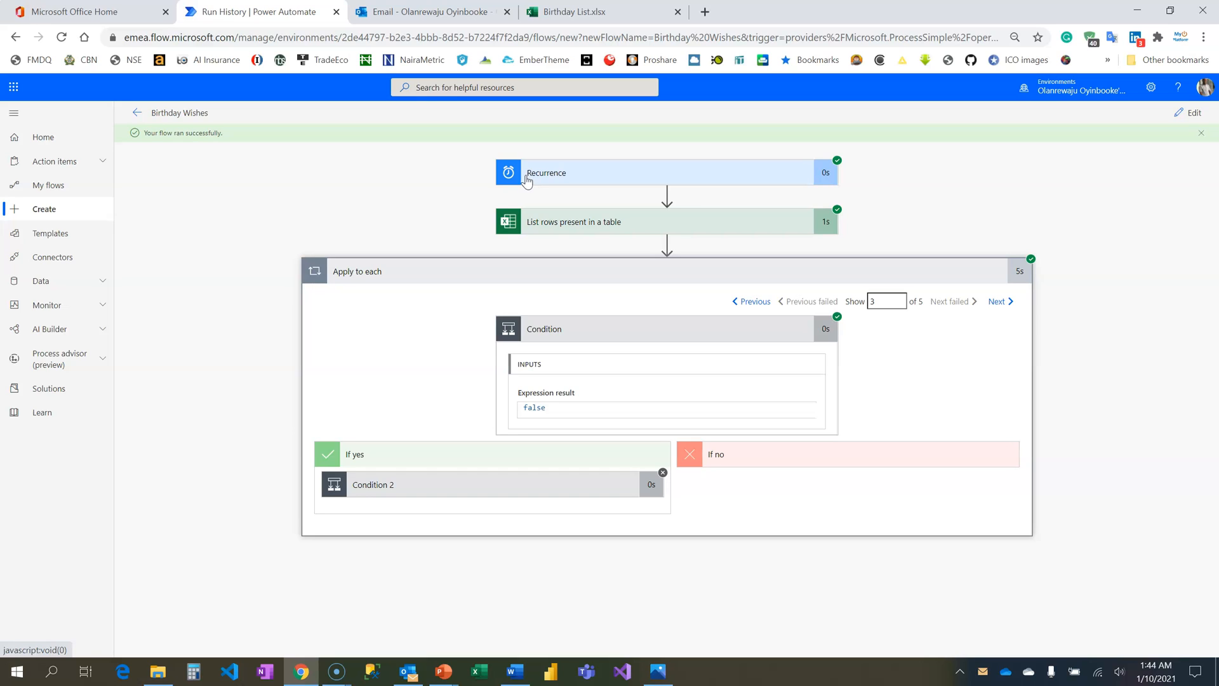
mouse_move(527, 178)
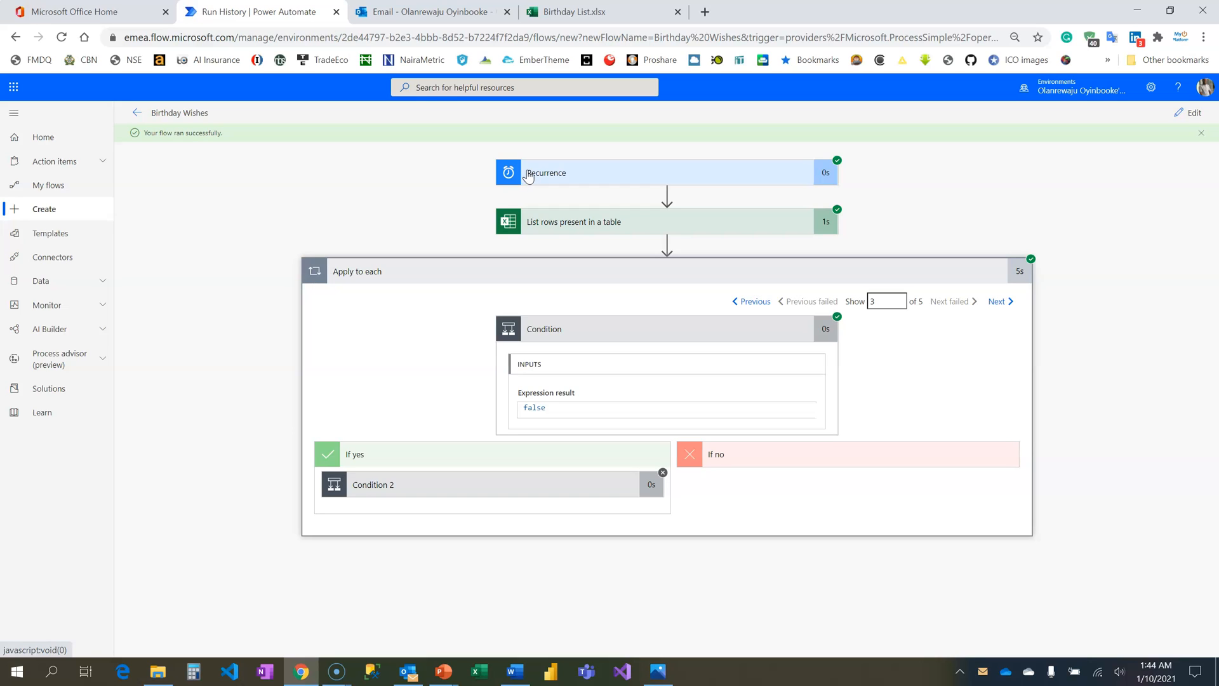
mouse_move(531, 178)
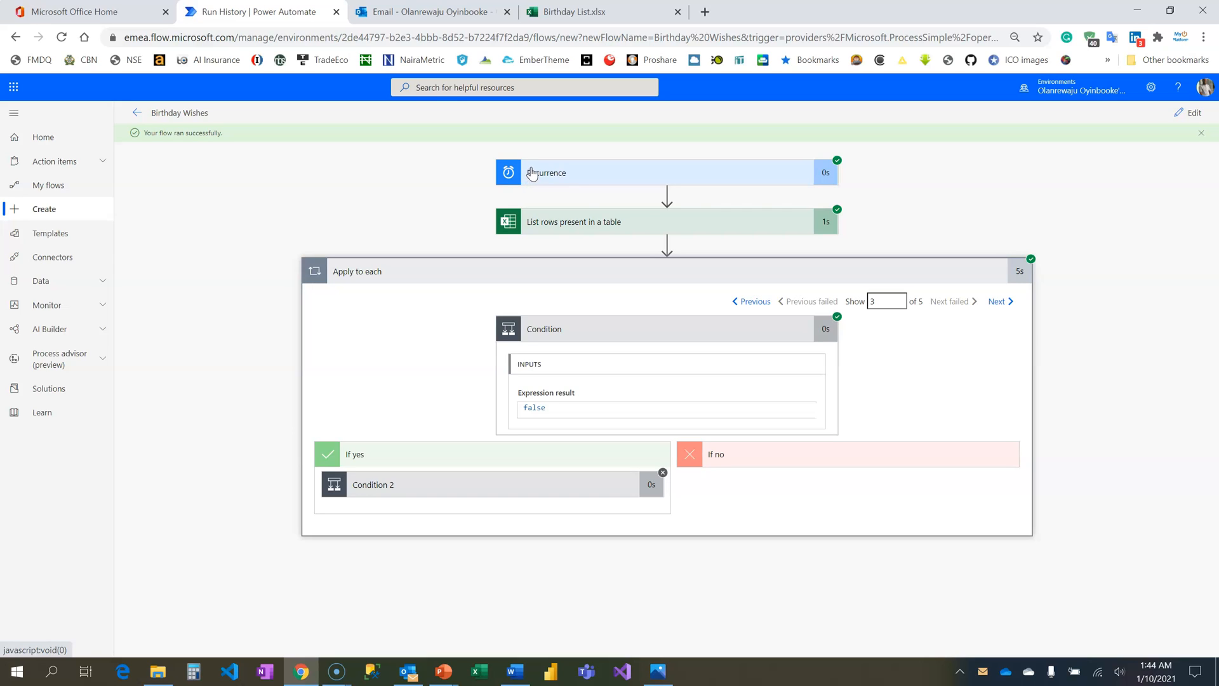
mouse_move(597, 202)
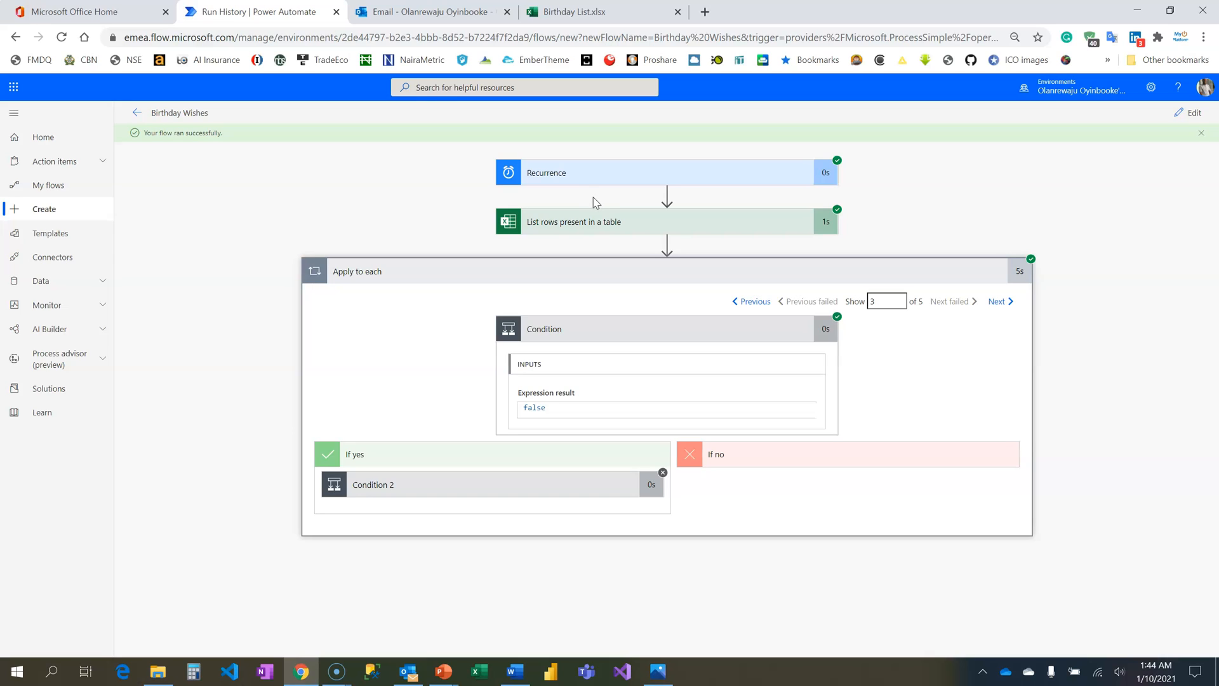
mouse_move(614, 209)
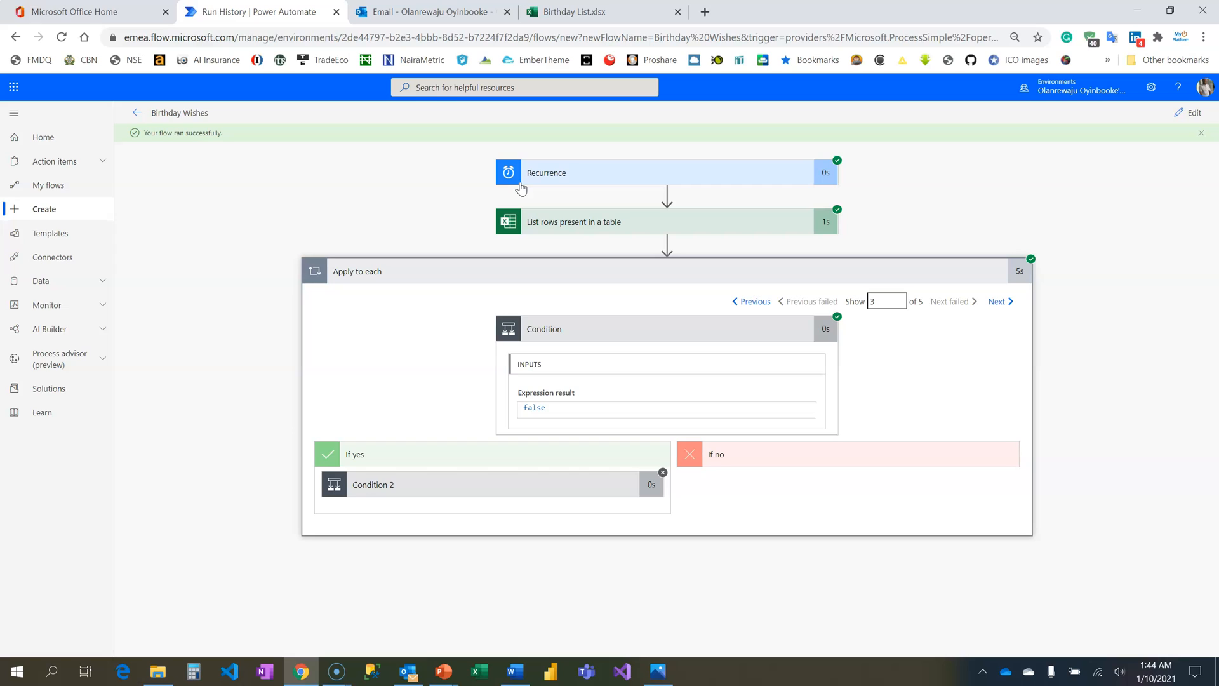
mouse_move(572, 218)
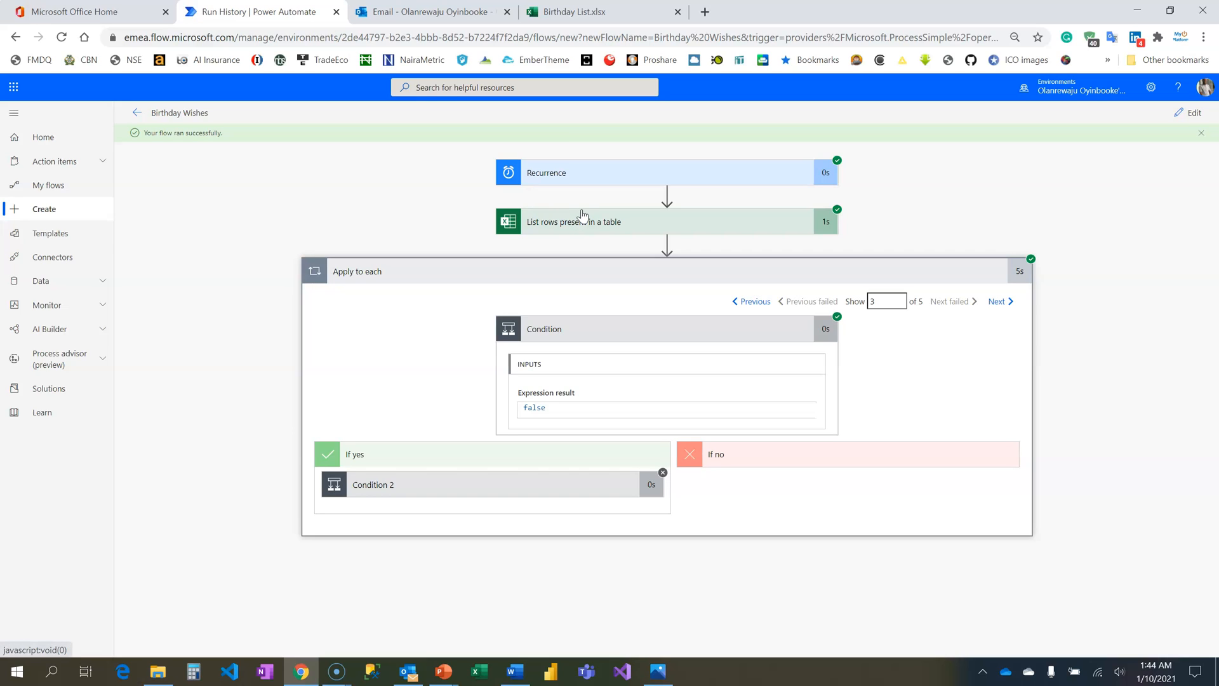
mouse_move(584, 221)
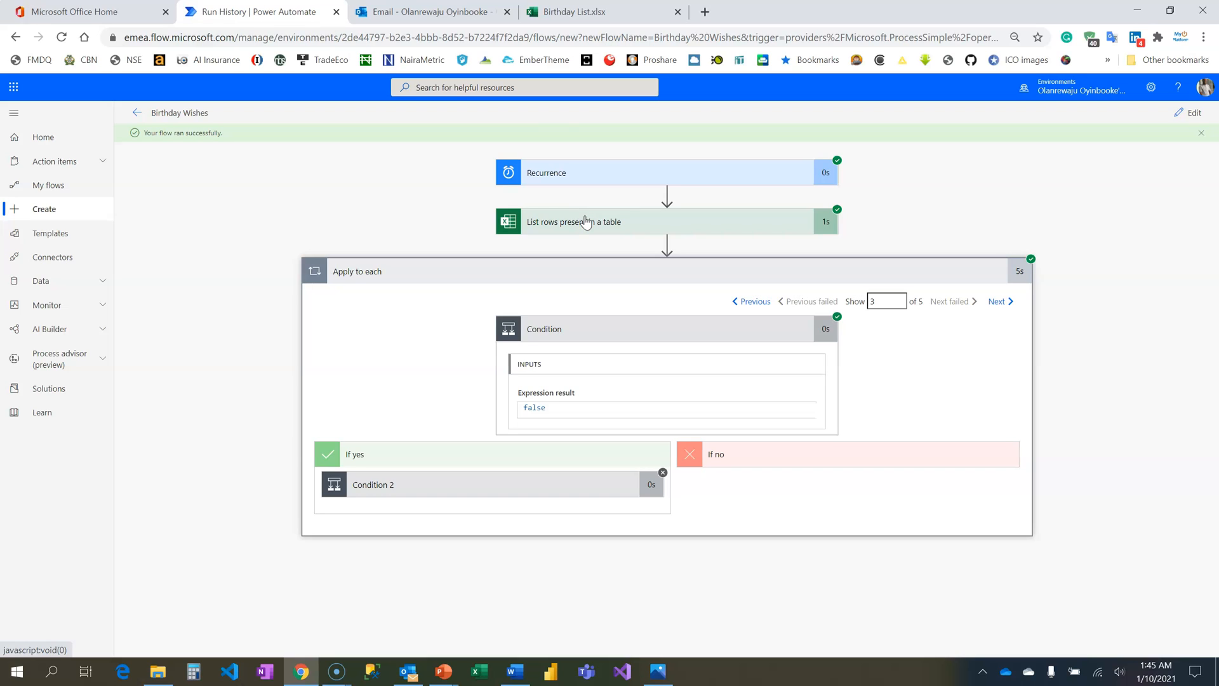
mouse_move(587, 226)
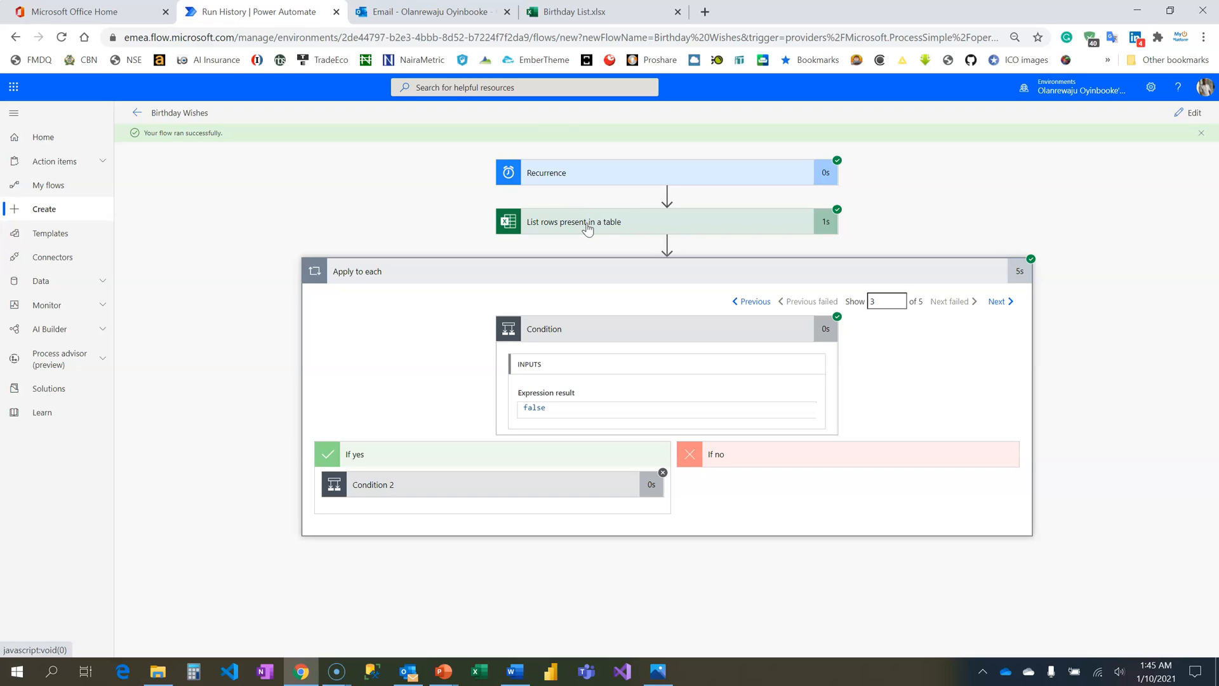
mouse_move(588, 255)
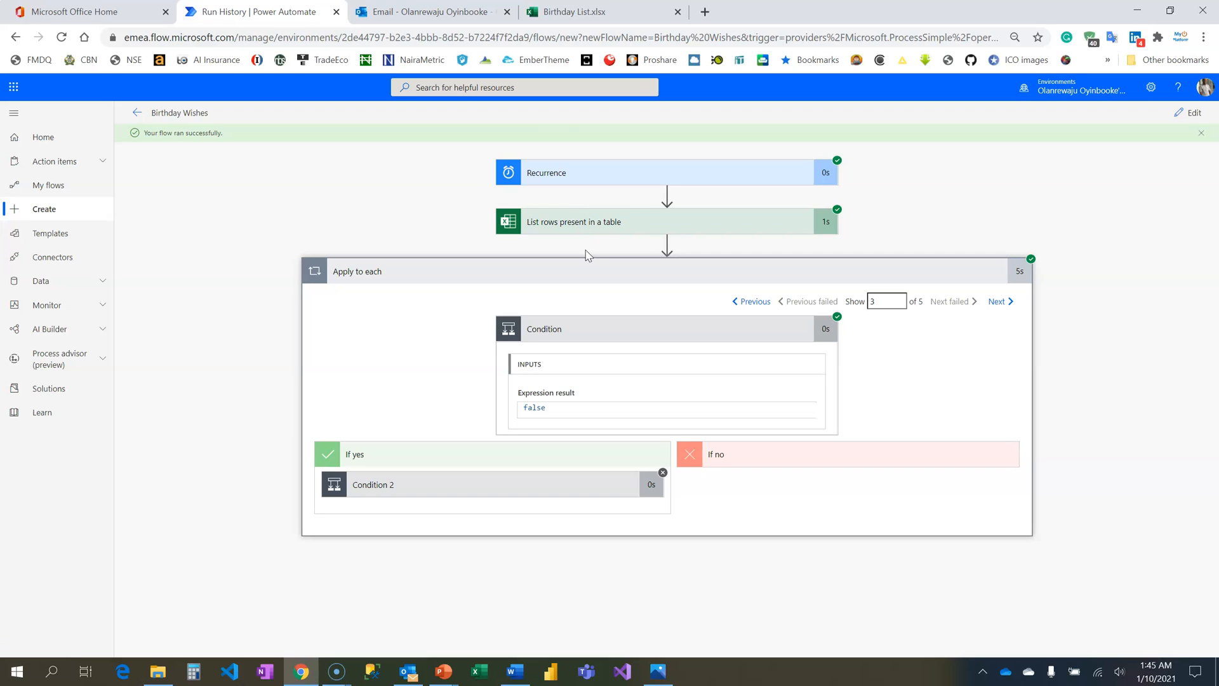